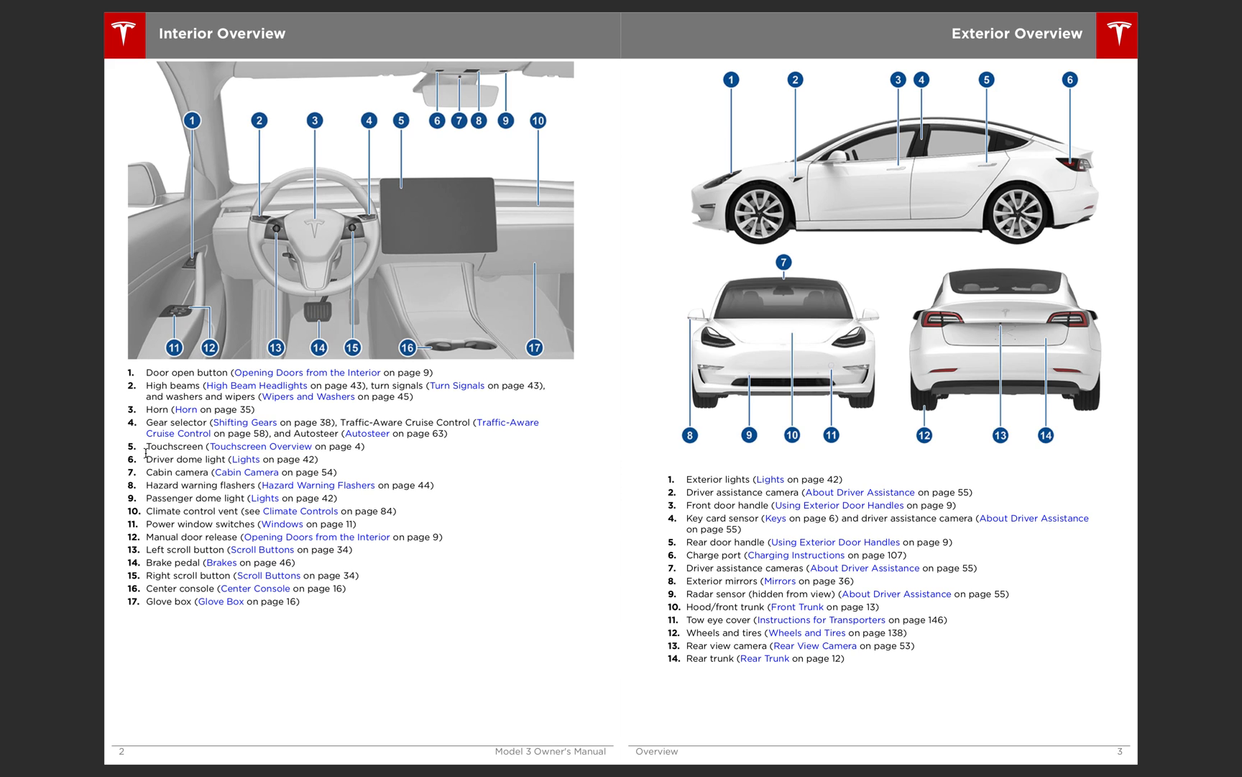
pyautogui.moveTo(552, 257)
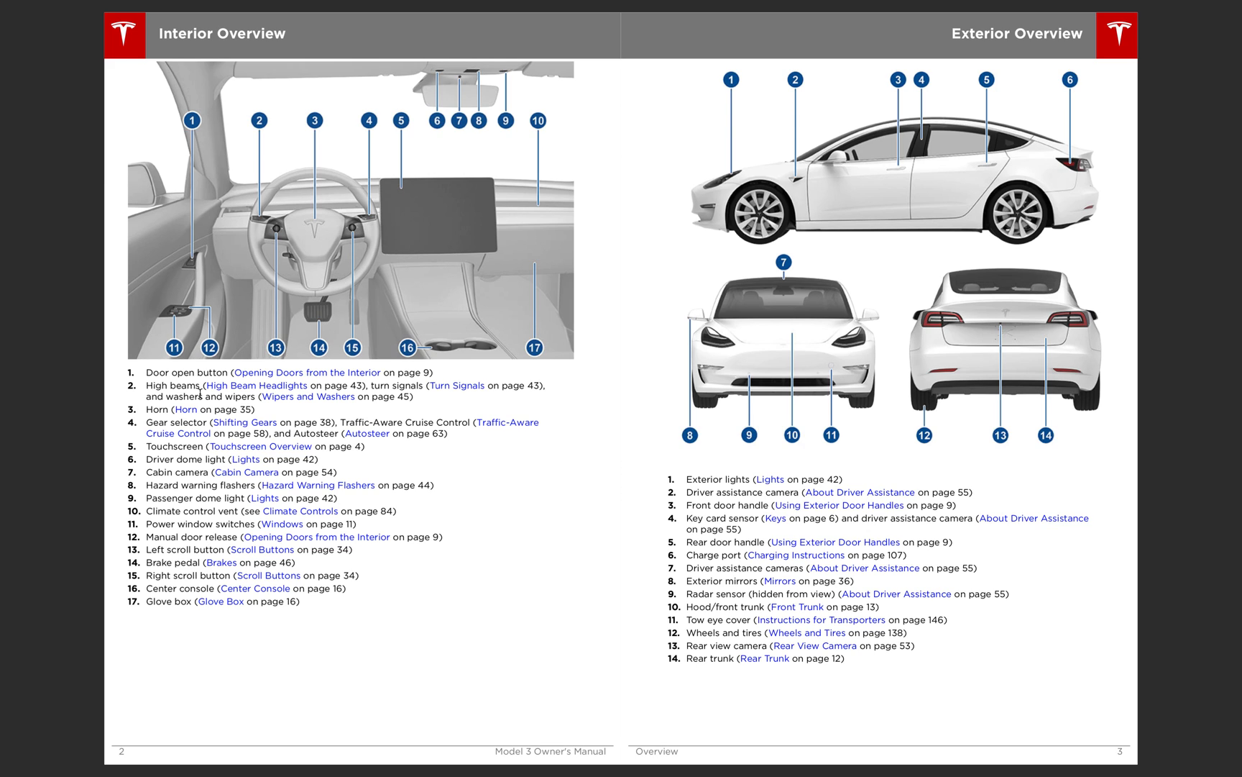
pyautogui.moveTo(146, 473)
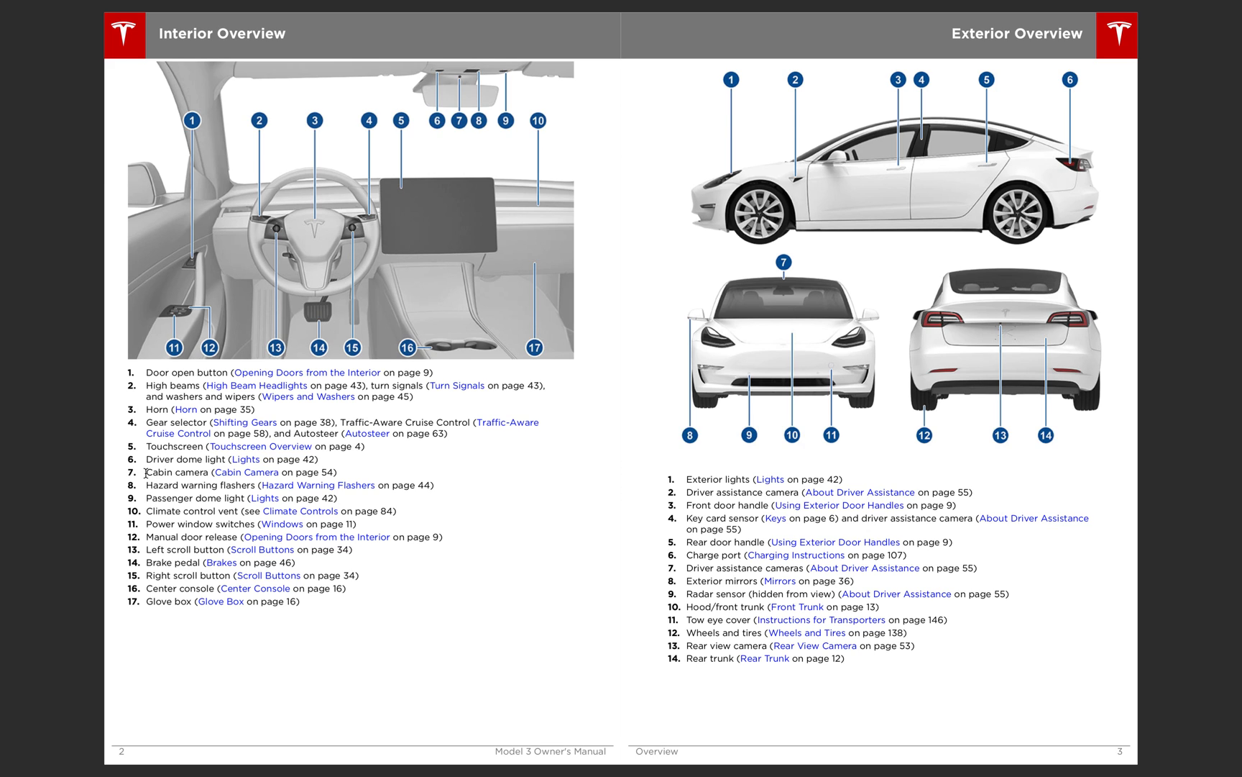
# Highlight the words 'Cabin camera' in item 7 of the Touchscreen Overview
pyautogui.doubleClick(178, 471)
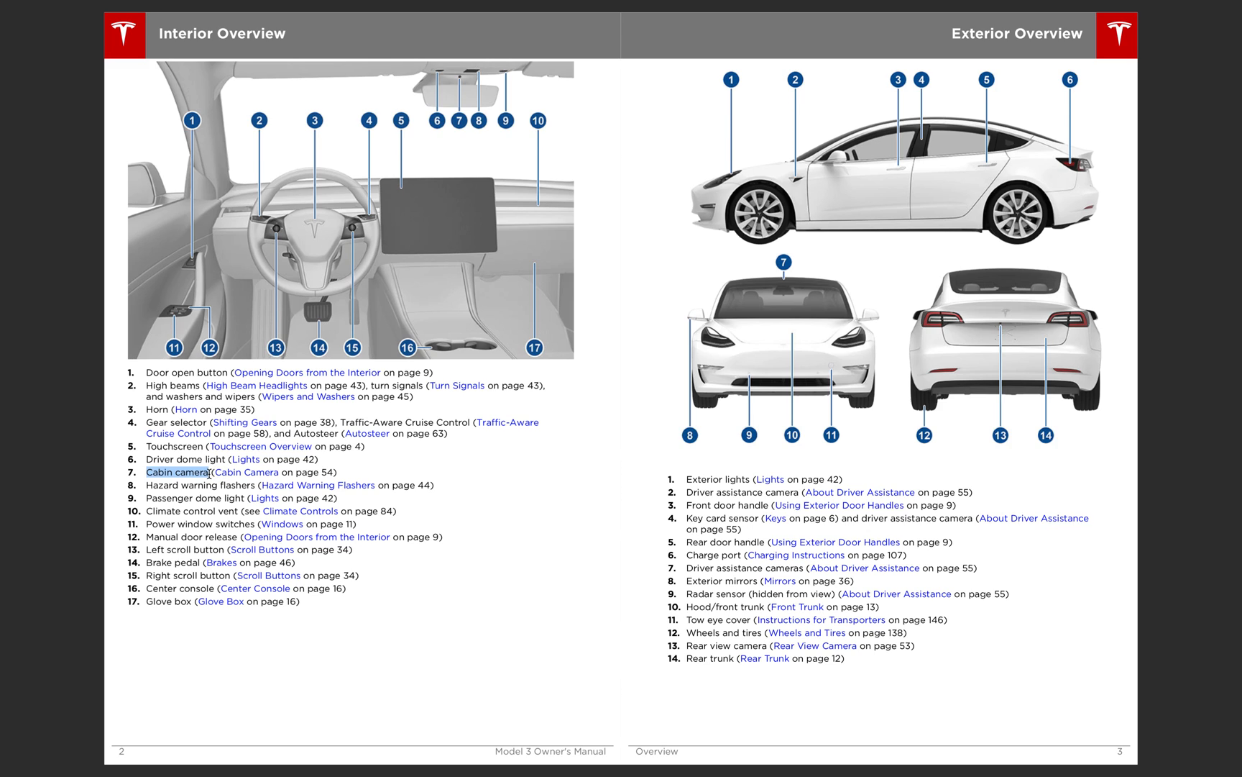
pyautogui.moveTo(457, 82)
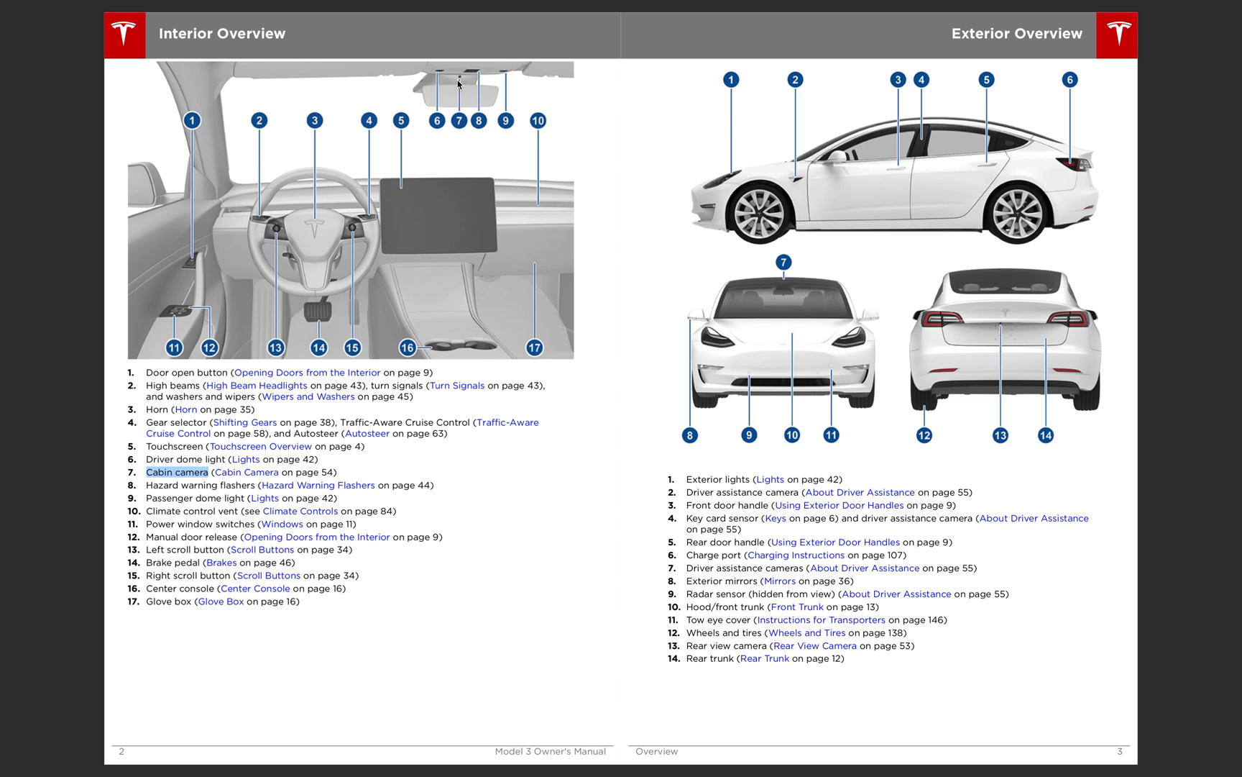
pyautogui.moveTo(307, 496)
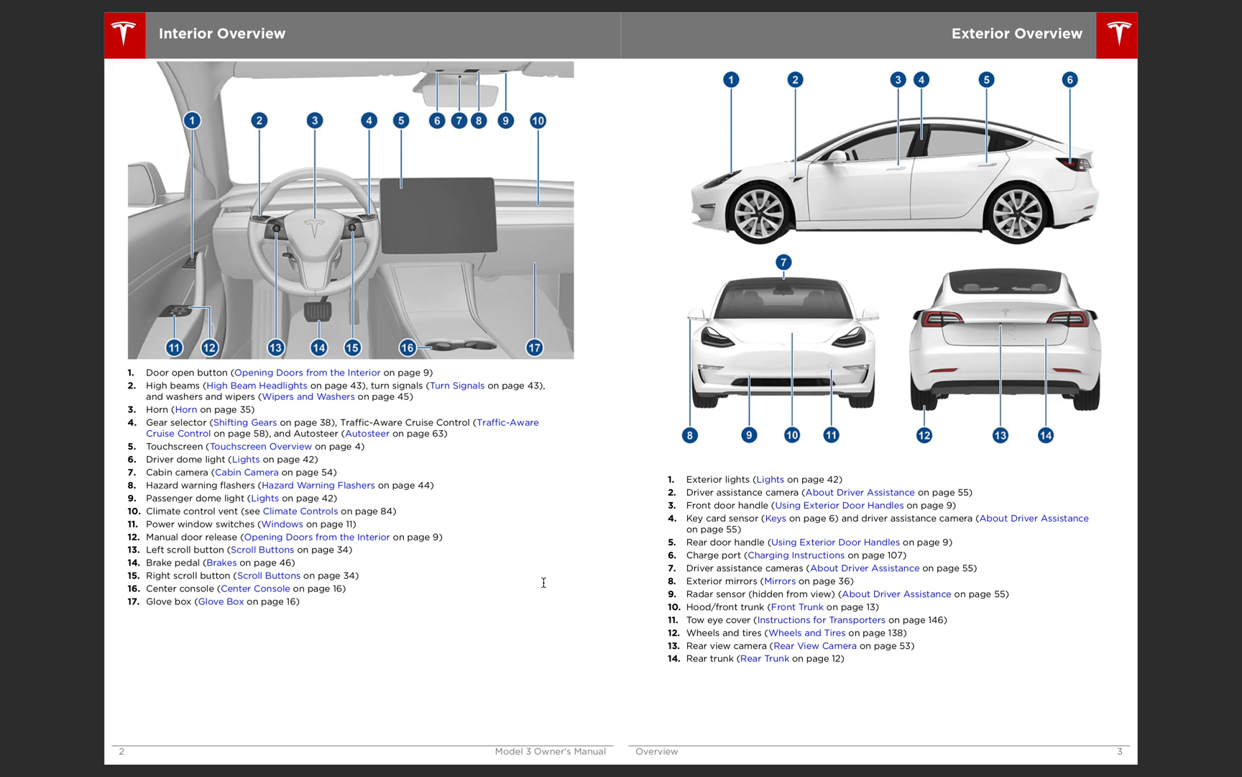
pyautogui.moveTo(156, 486)
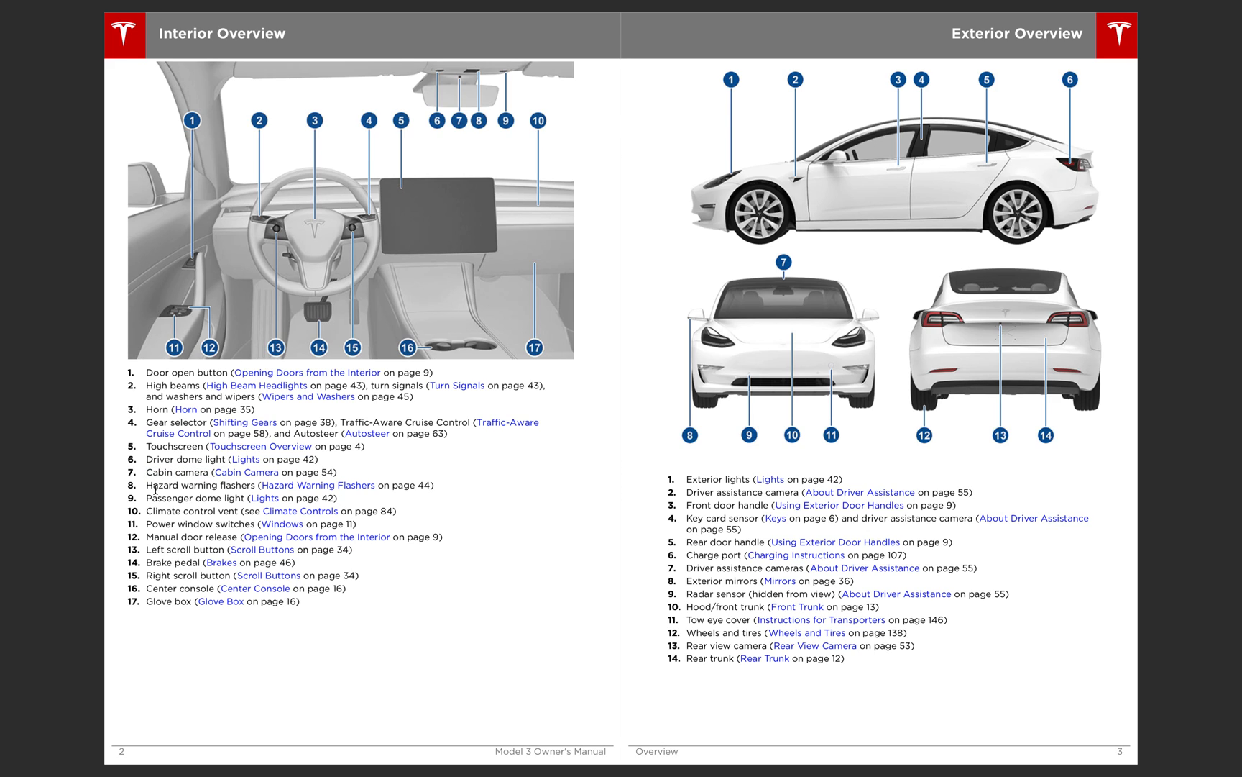
pyautogui.moveTo(425, 92)
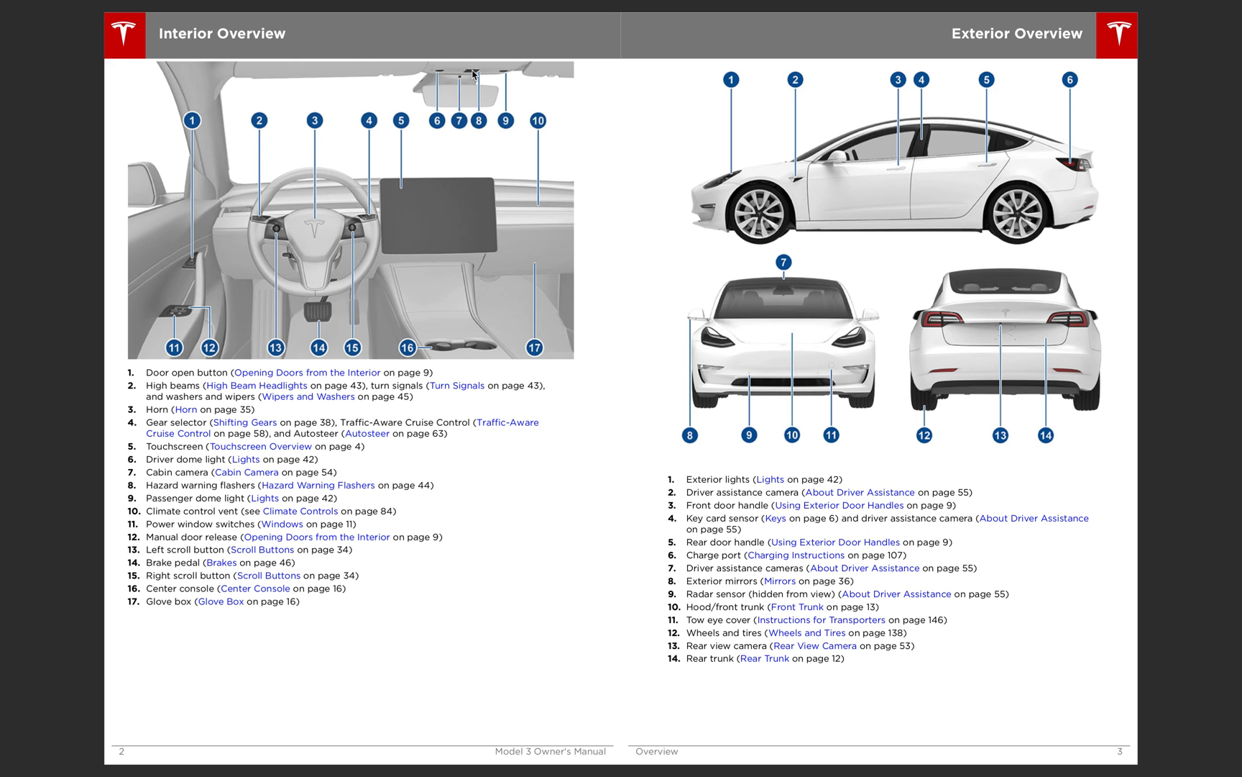
pyautogui.moveTo(362, 204)
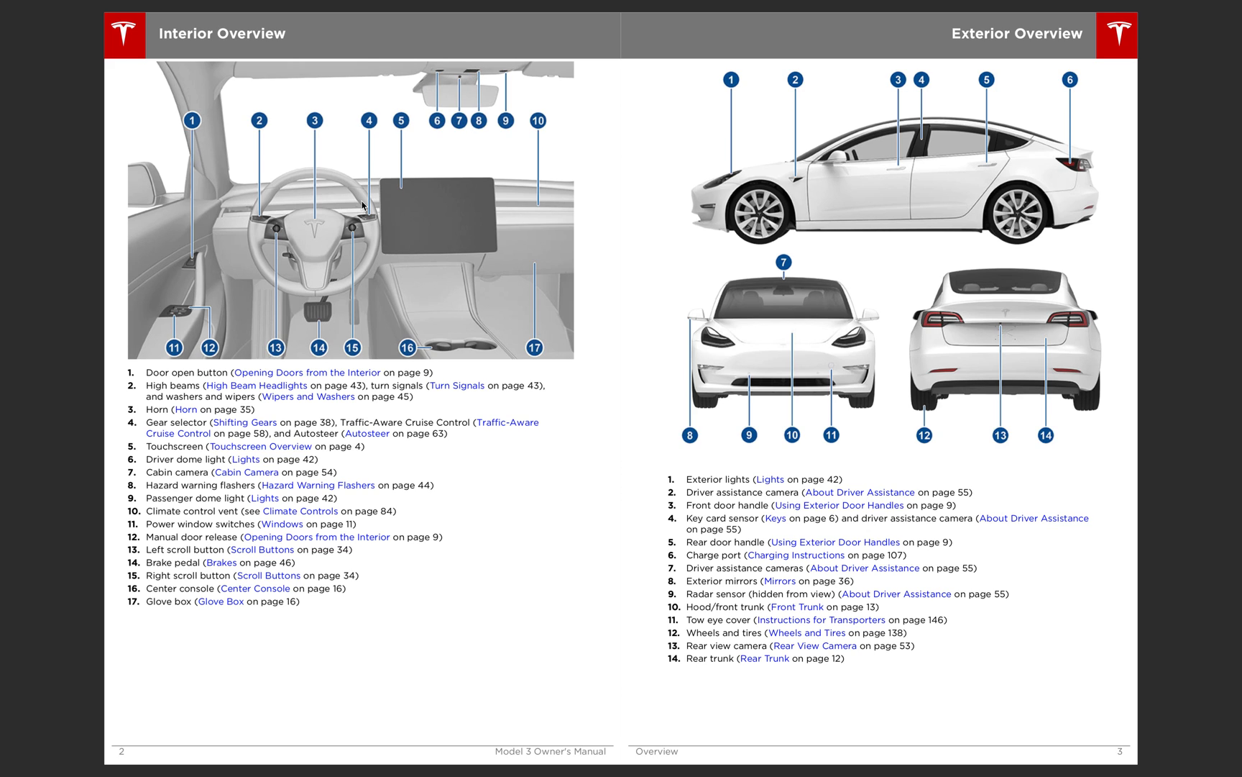
pyautogui.moveTo(517, 170)
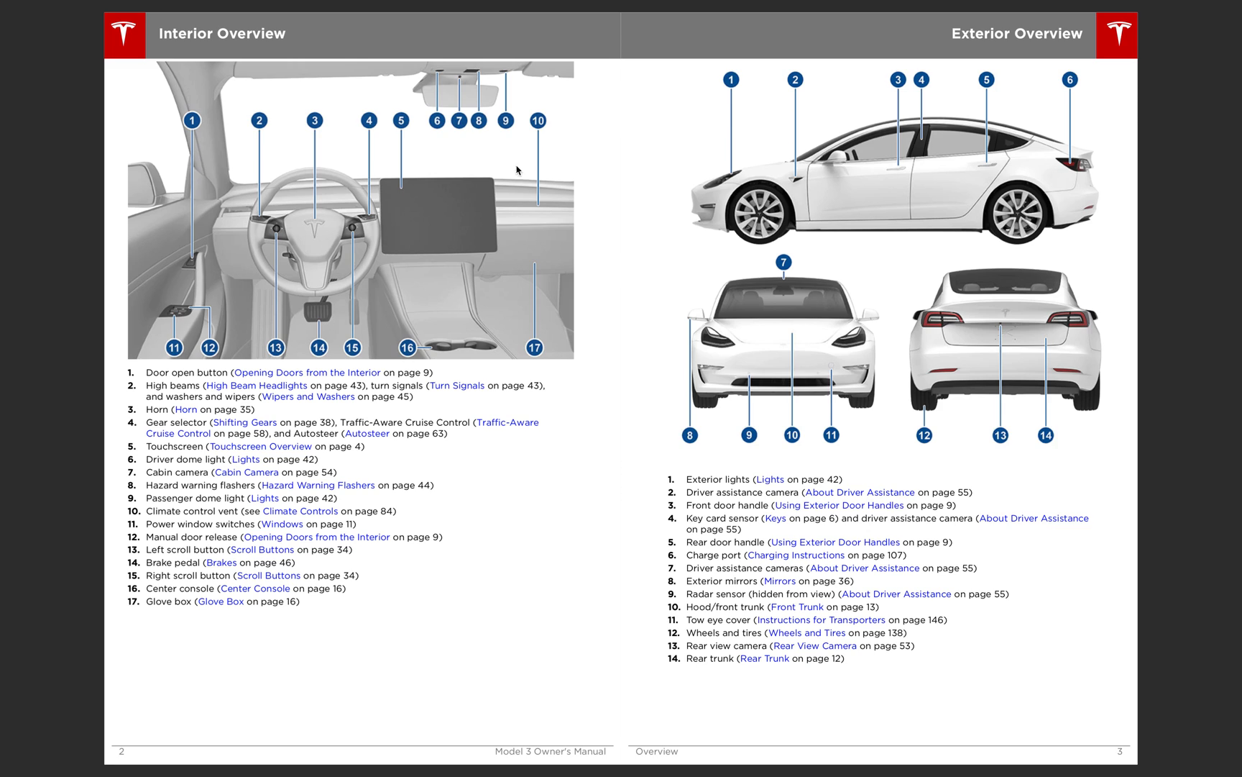
pyautogui.moveTo(520, 130)
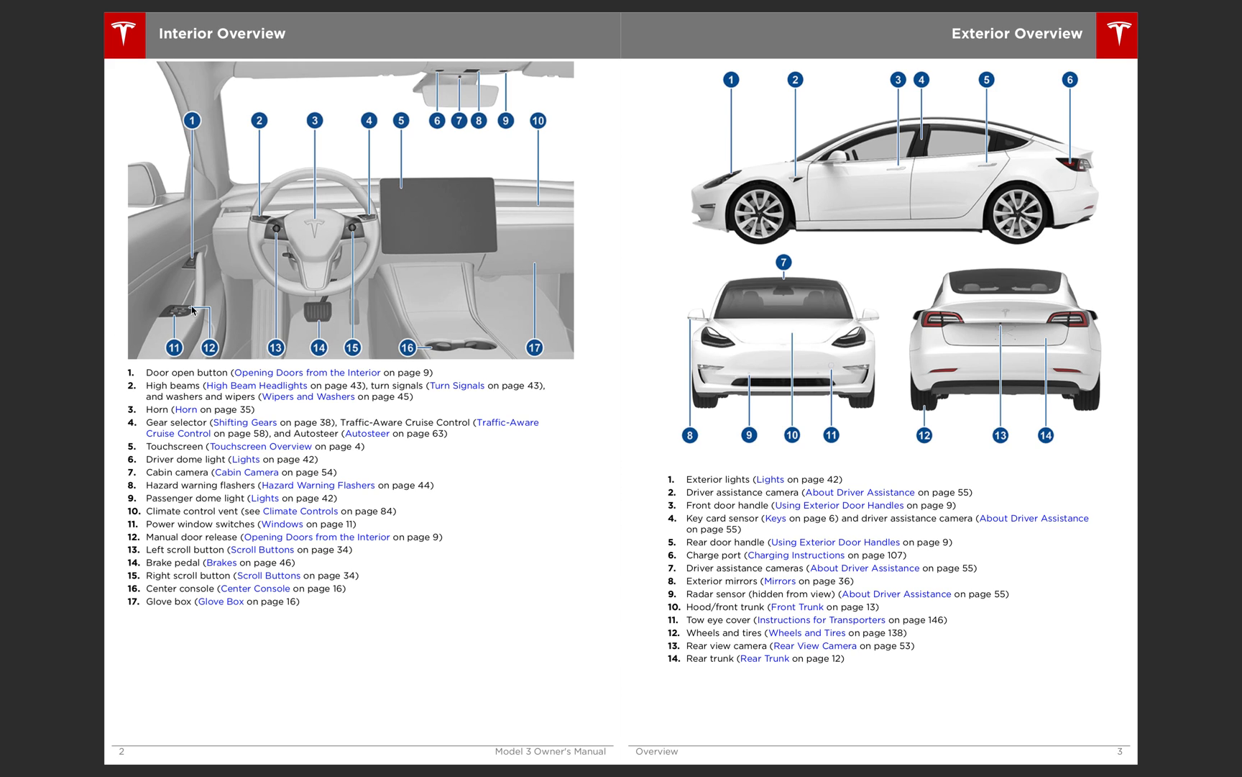
pyautogui.moveTo(156, 567)
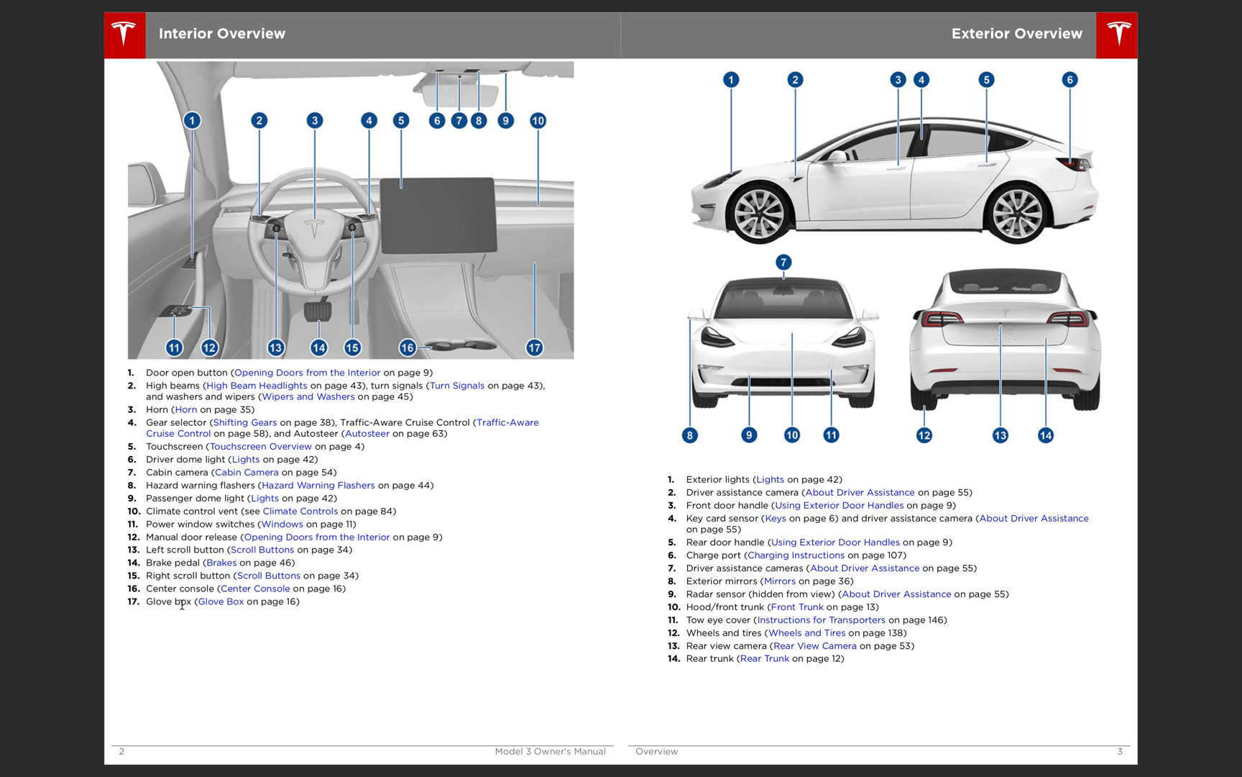
pyautogui.moveTo(878, 437)
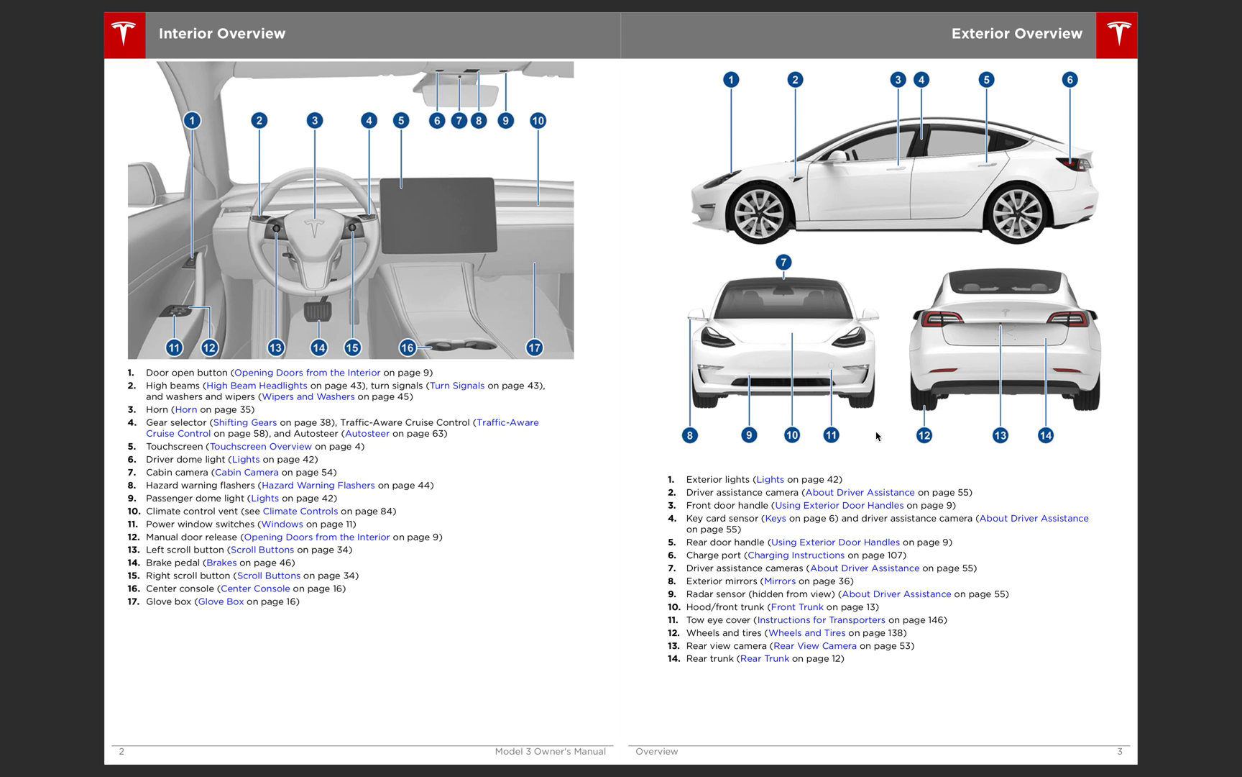
pyautogui.moveTo(808, 164)
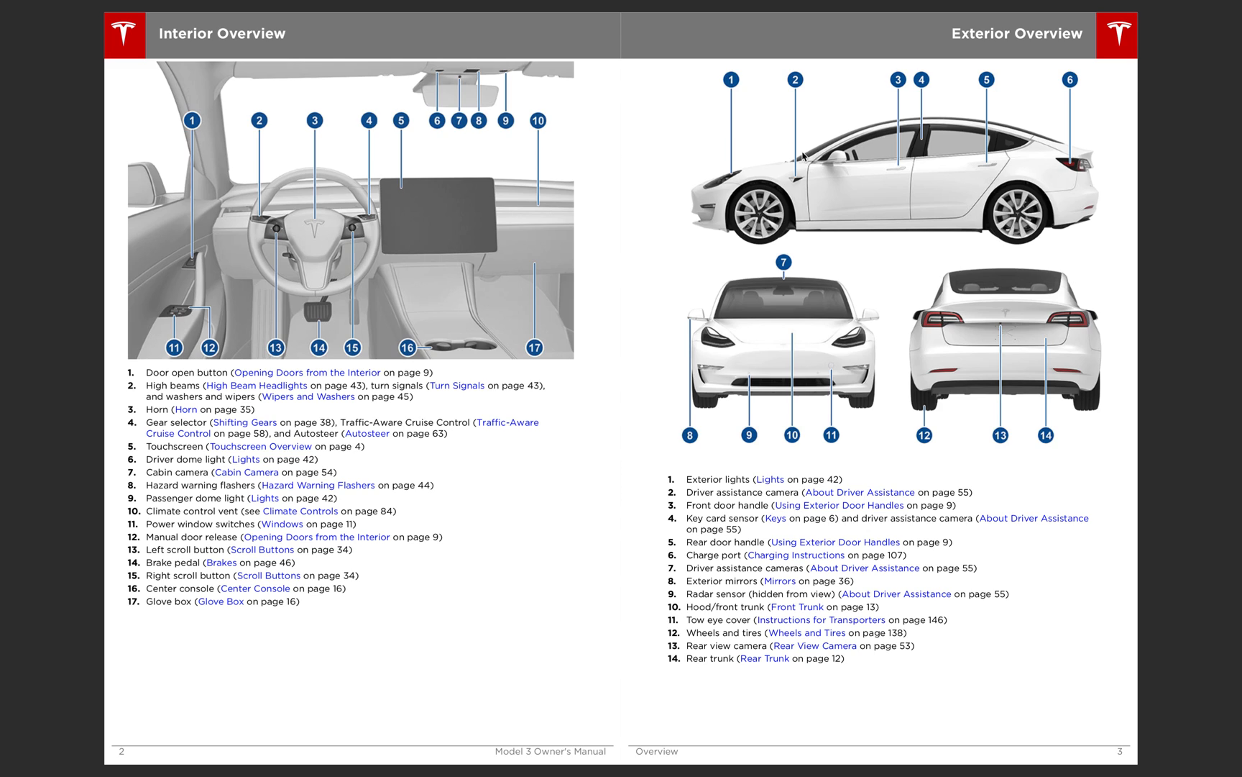
pyautogui.moveTo(796, 184)
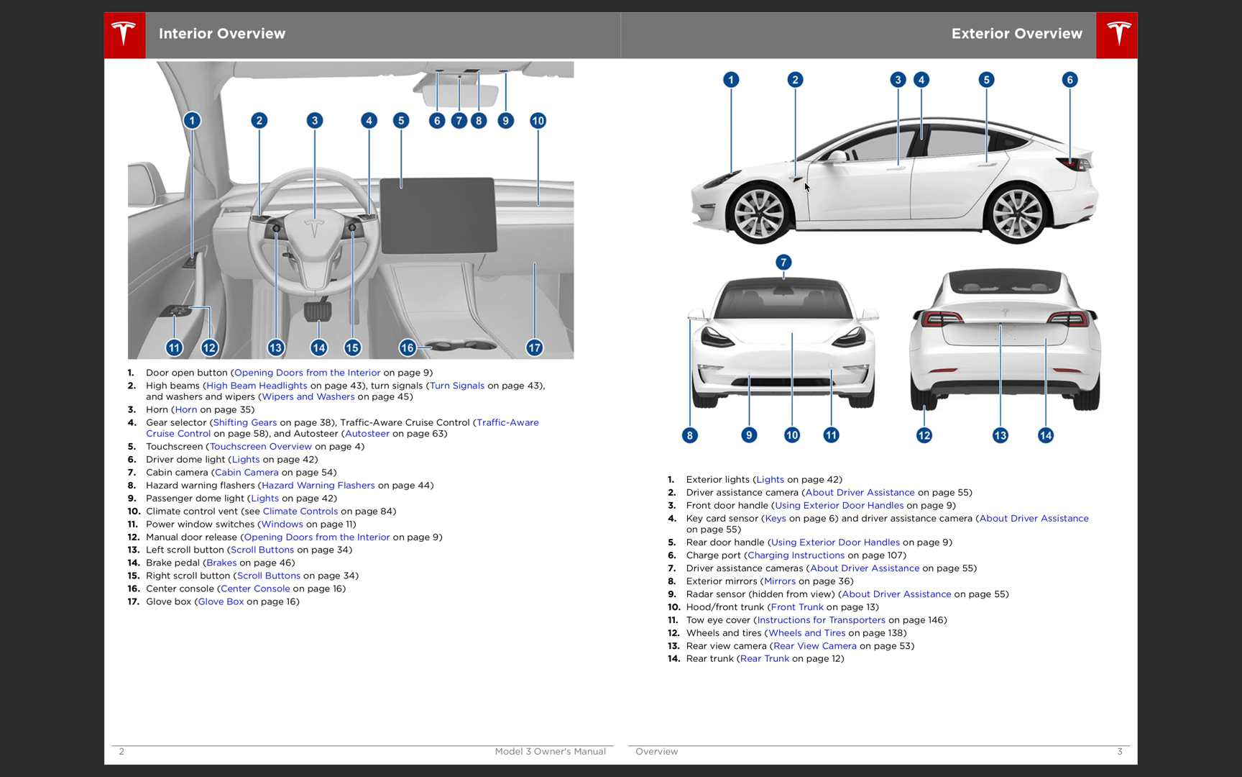
pyautogui.moveTo(921, 145)
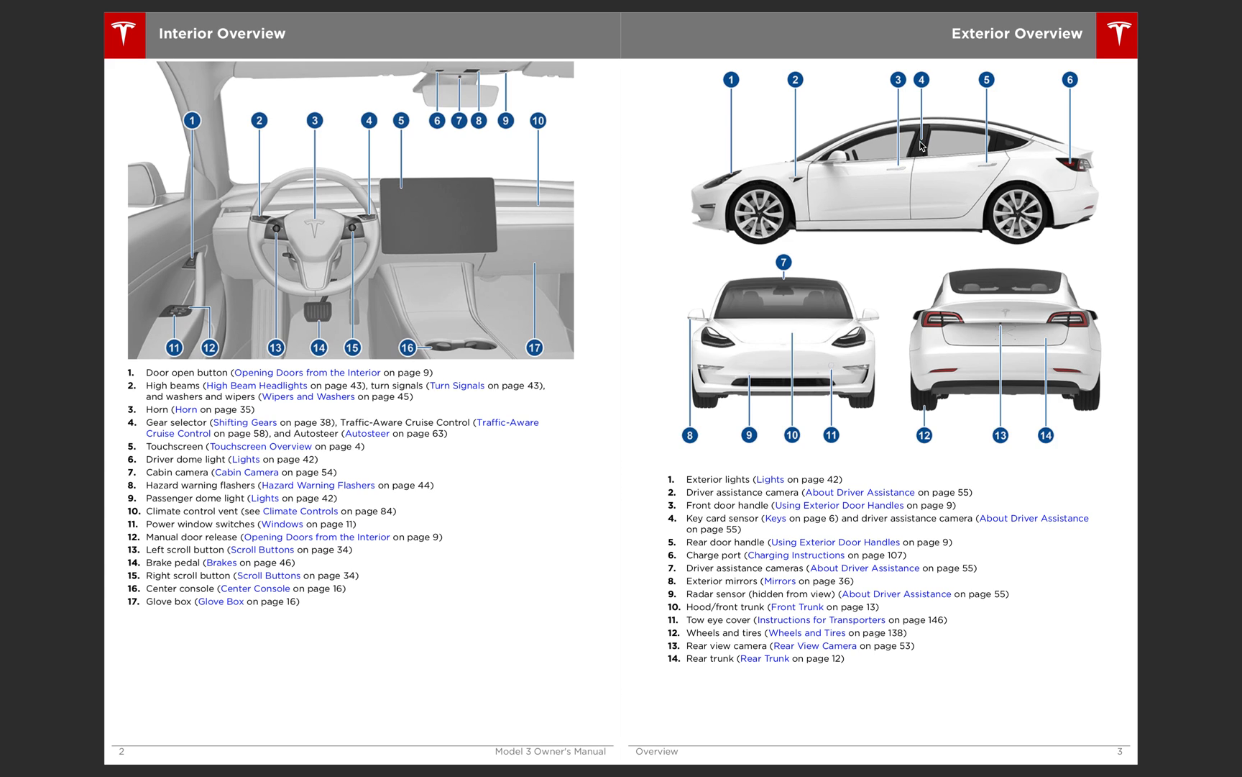
pyautogui.moveTo(800, 202)
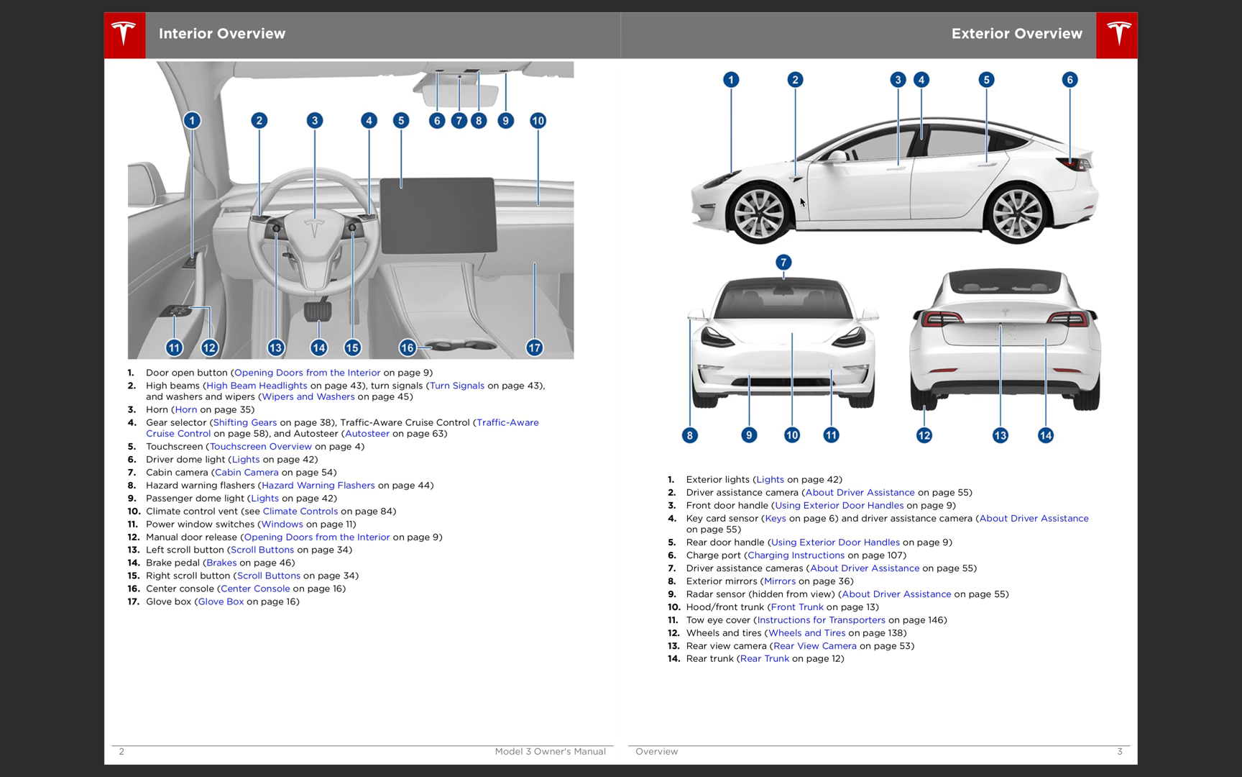
pyautogui.moveTo(784, 300)
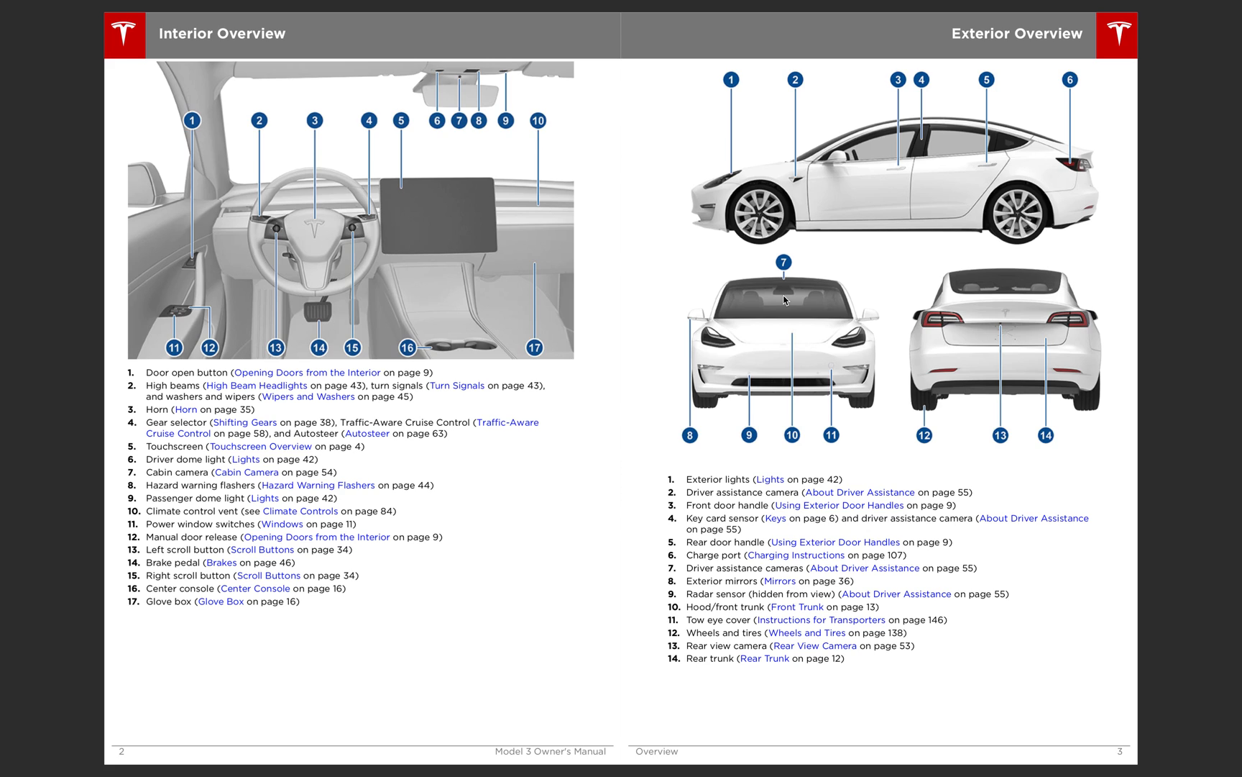
pyautogui.moveTo(754, 344)
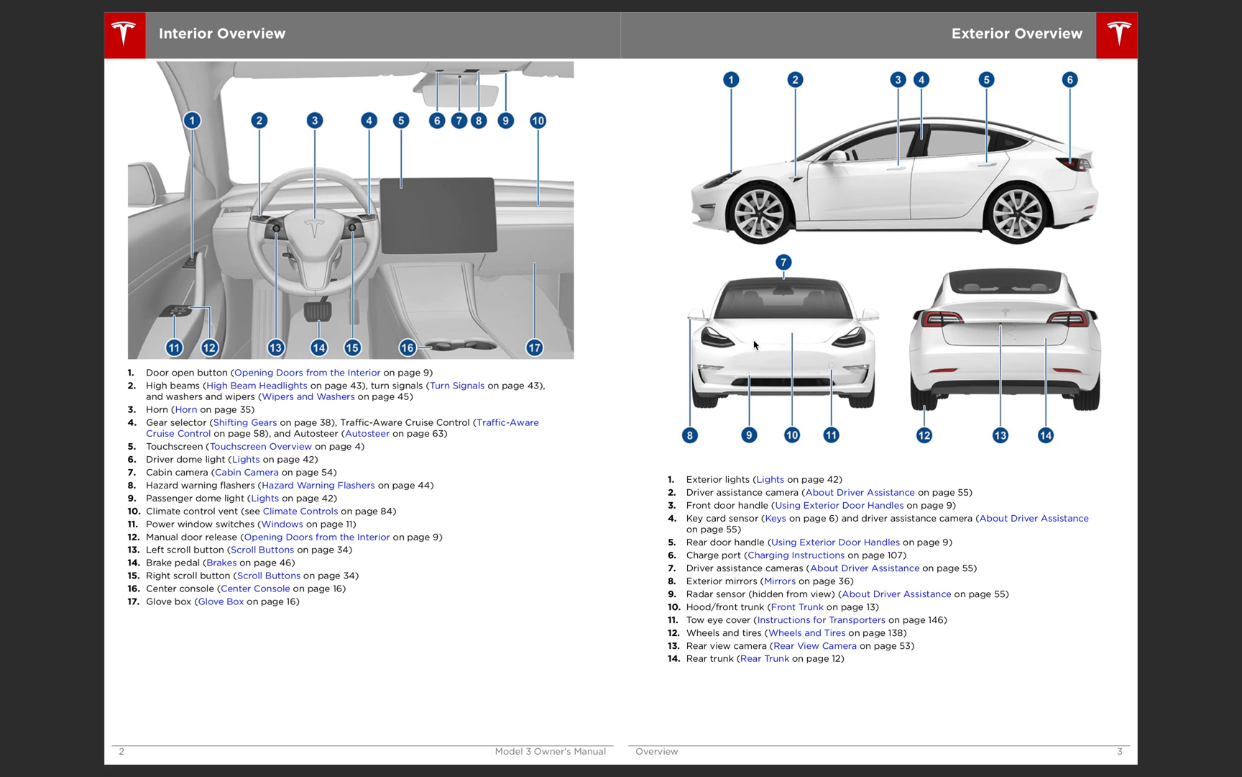
pyautogui.moveTo(753, 376)
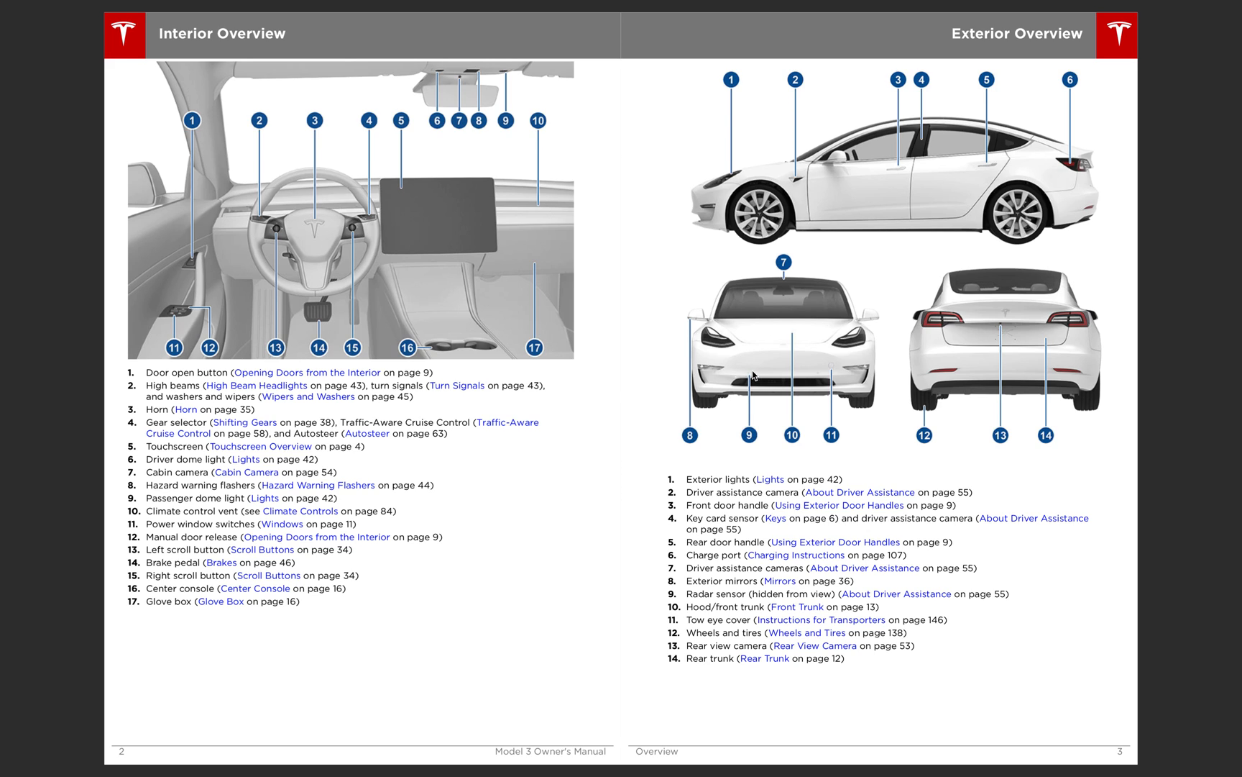
pyautogui.moveTo(844, 389)
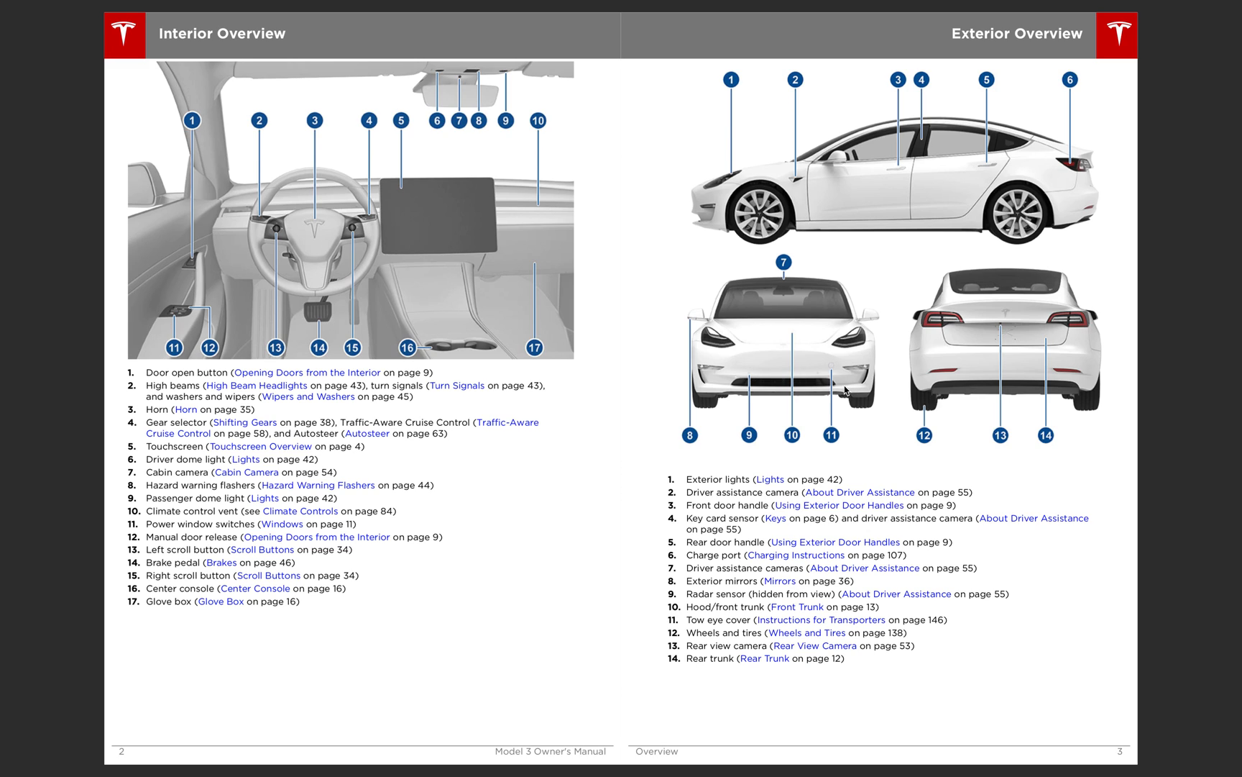
pyautogui.moveTo(846, 383)
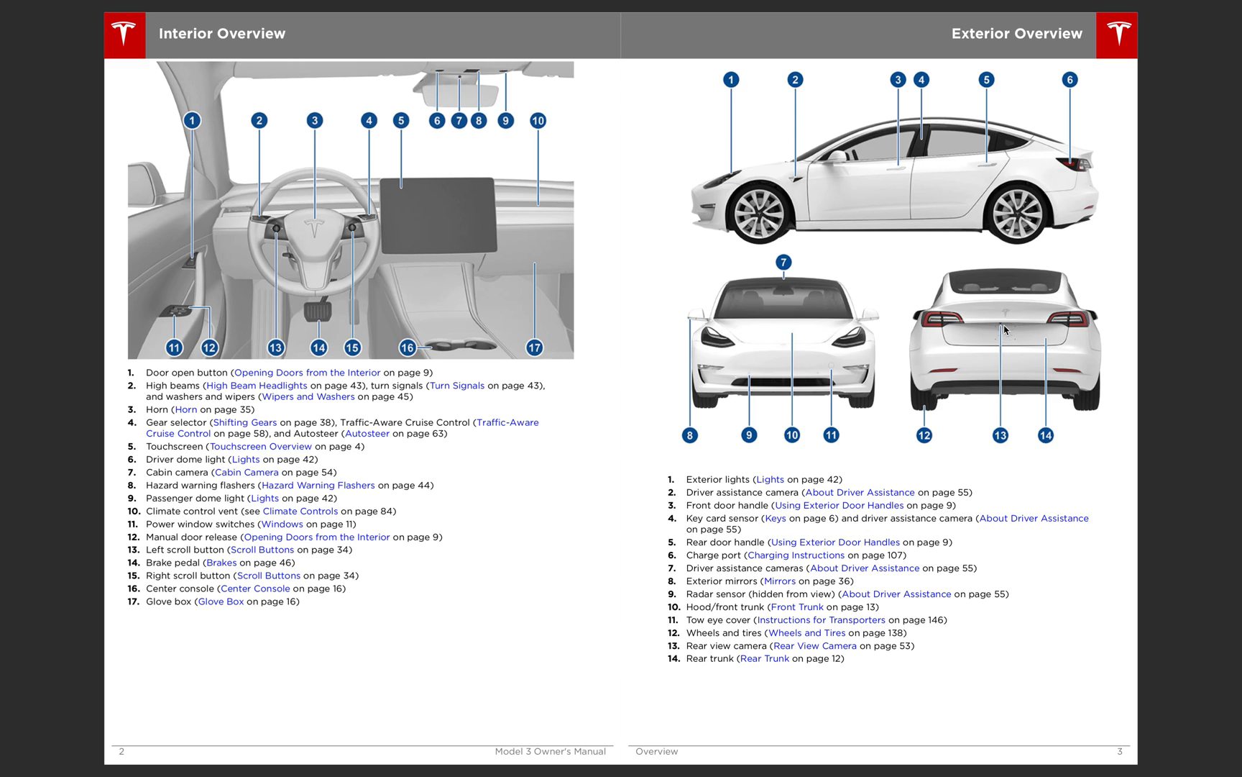
pyautogui.moveTo(871, 518)
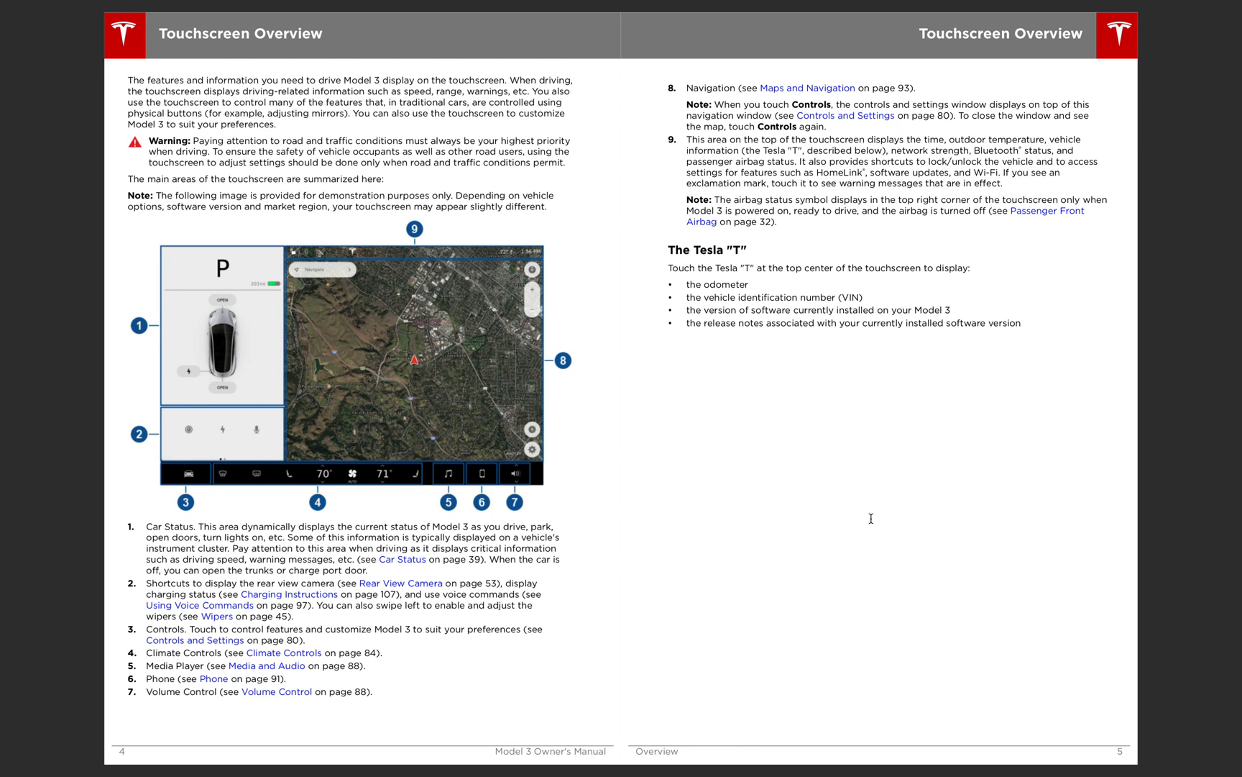
pyautogui.moveTo(183, 253)
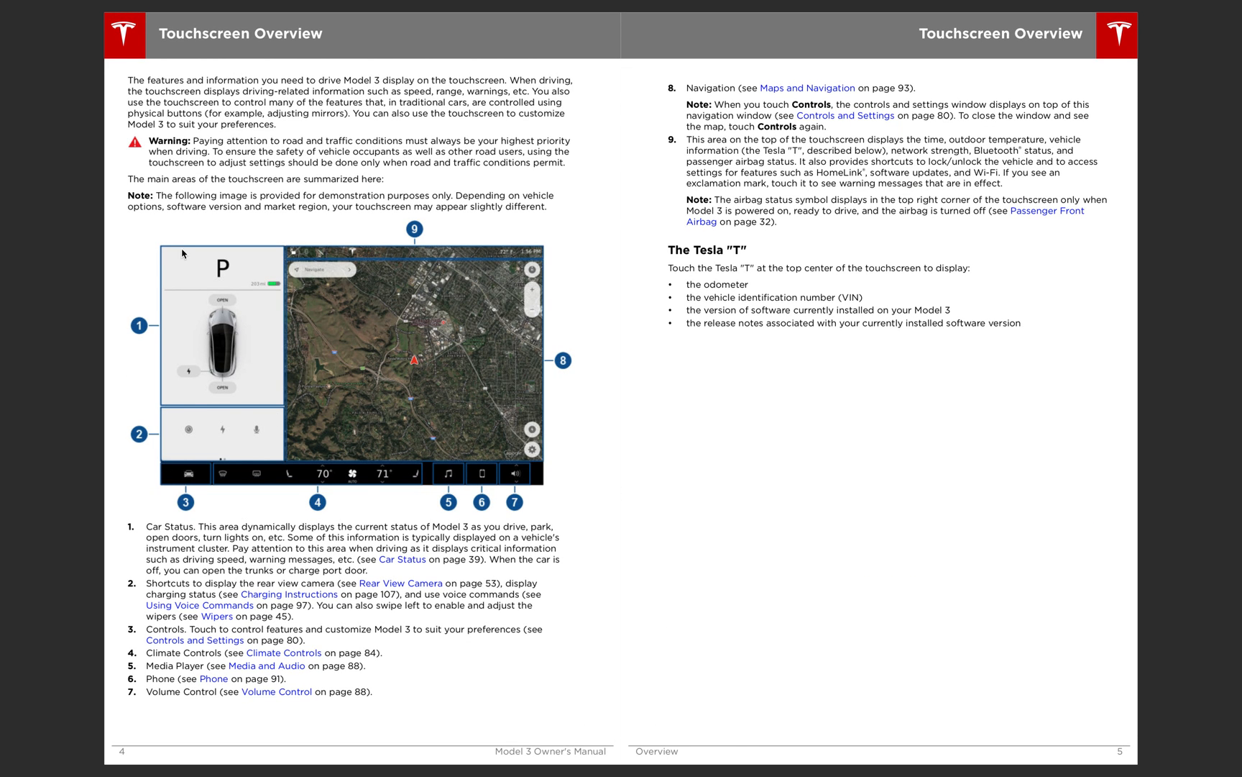
pyautogui.moveTo(250, 250)
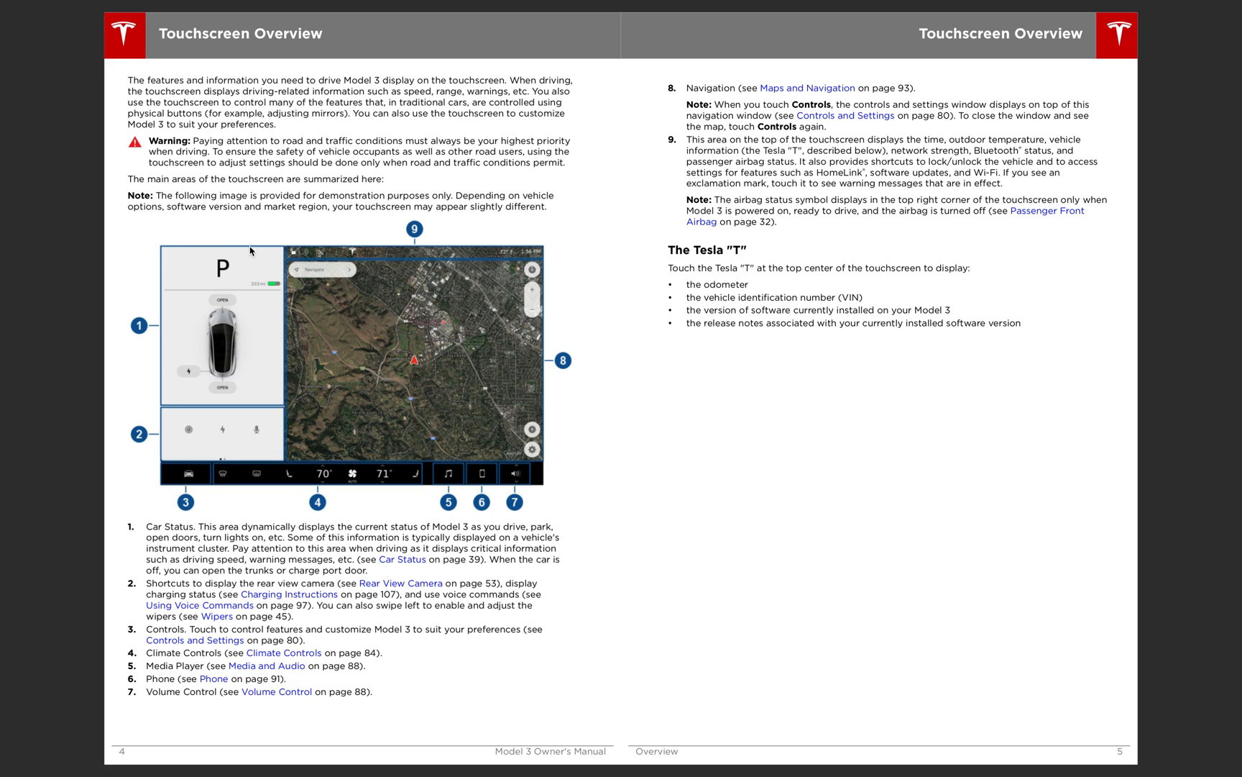
pyautogui.moveTo(207, 432)
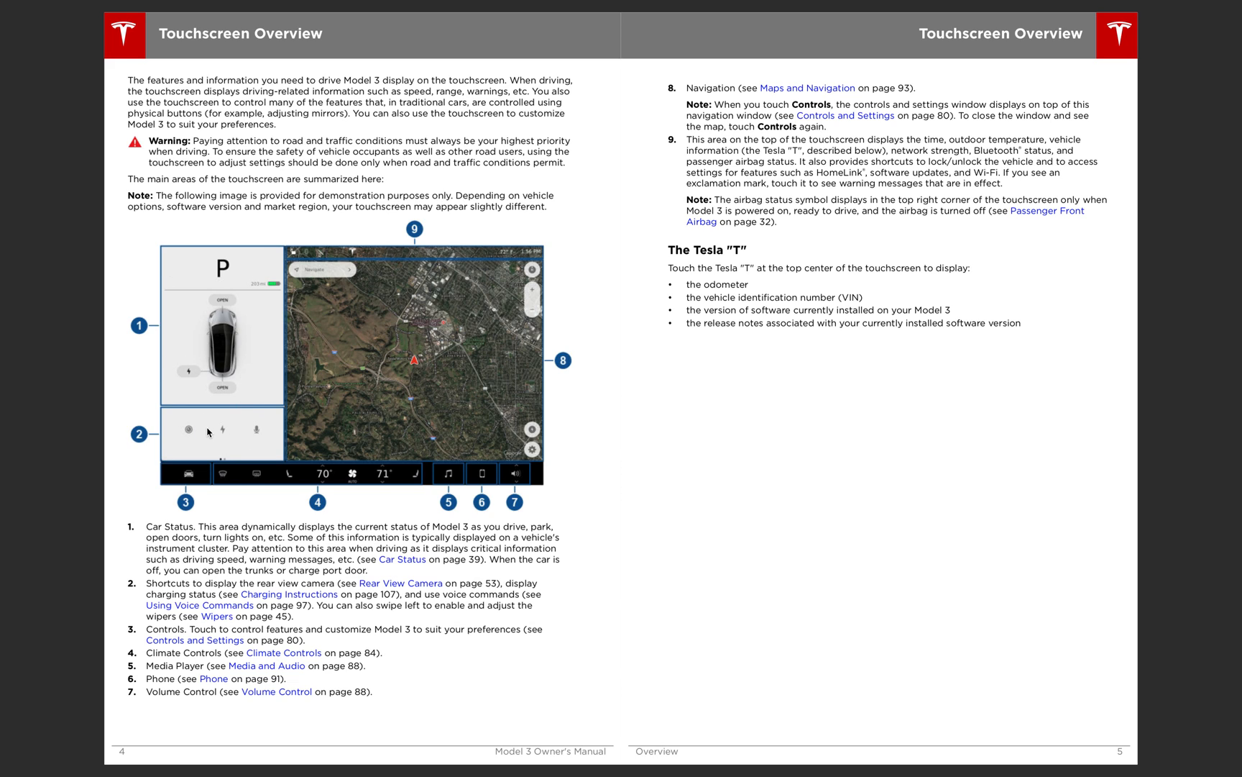
pyautogui.moveTo(129, 424)
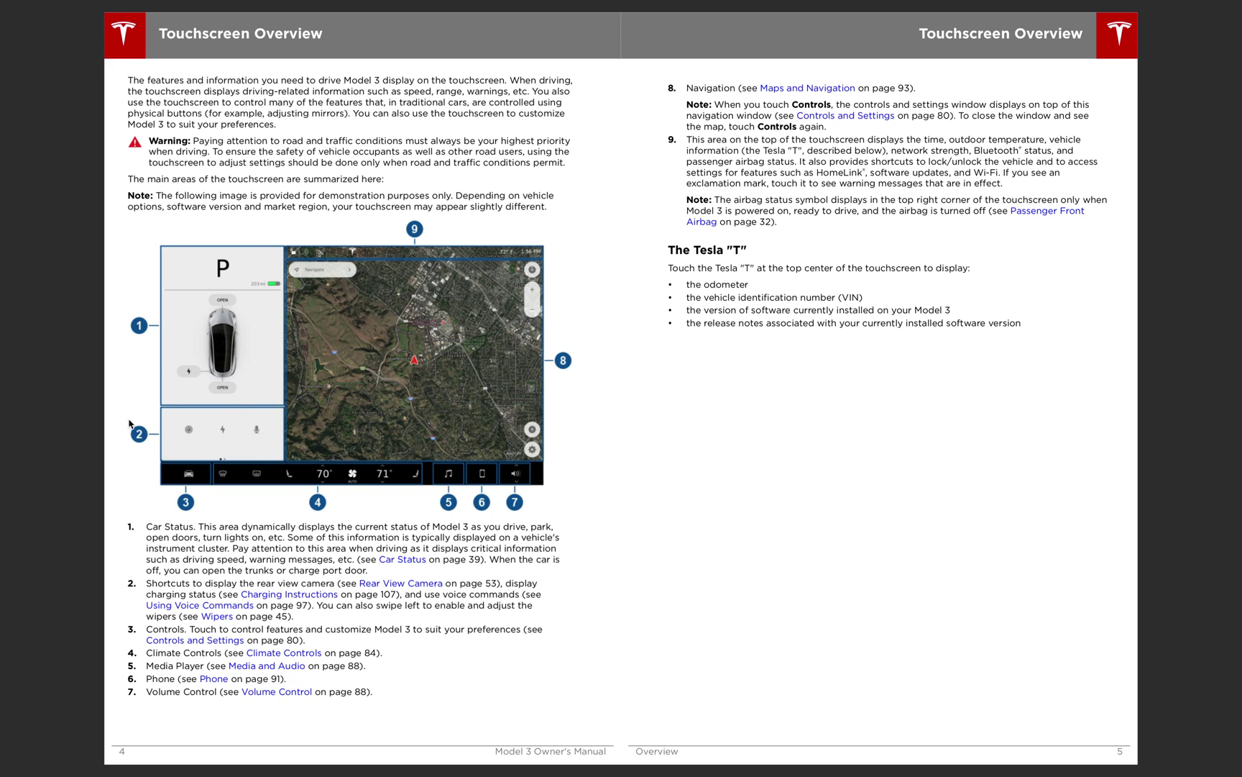
pyautogui.moveTo(265, 411)
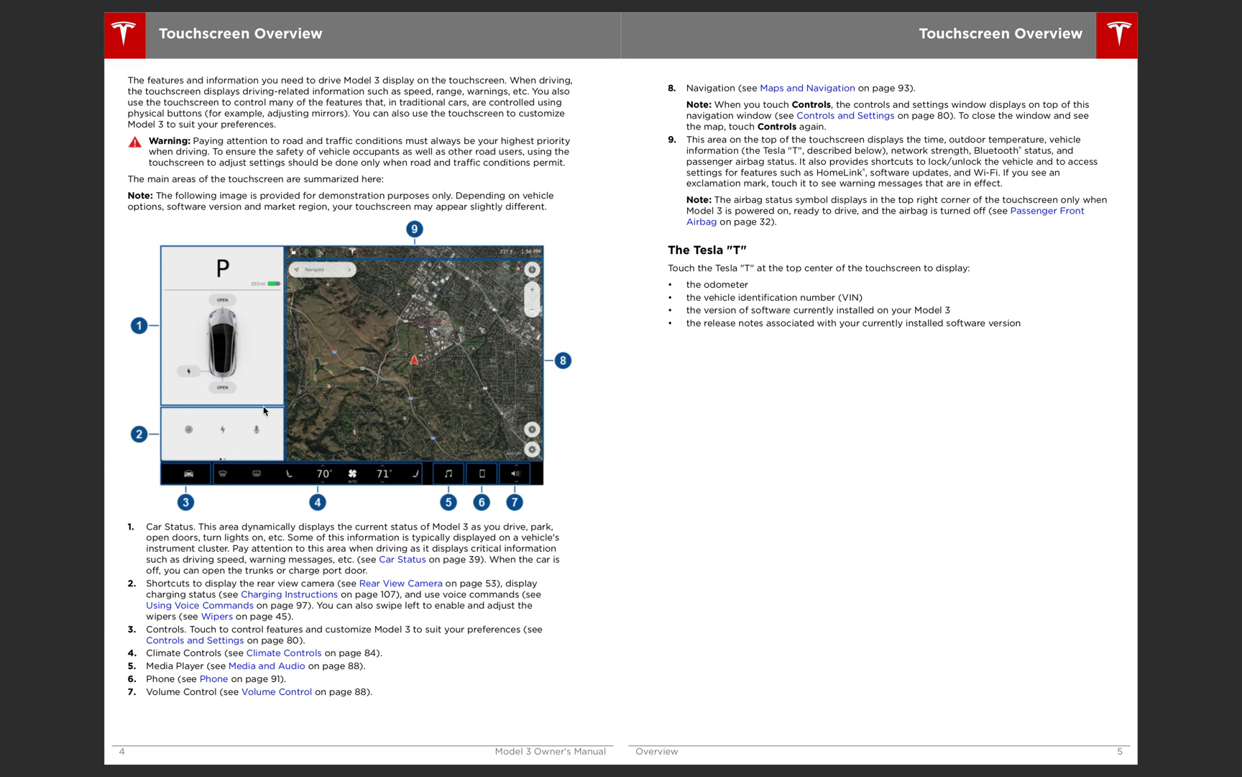
pyautogui.moveTo(363, 490)
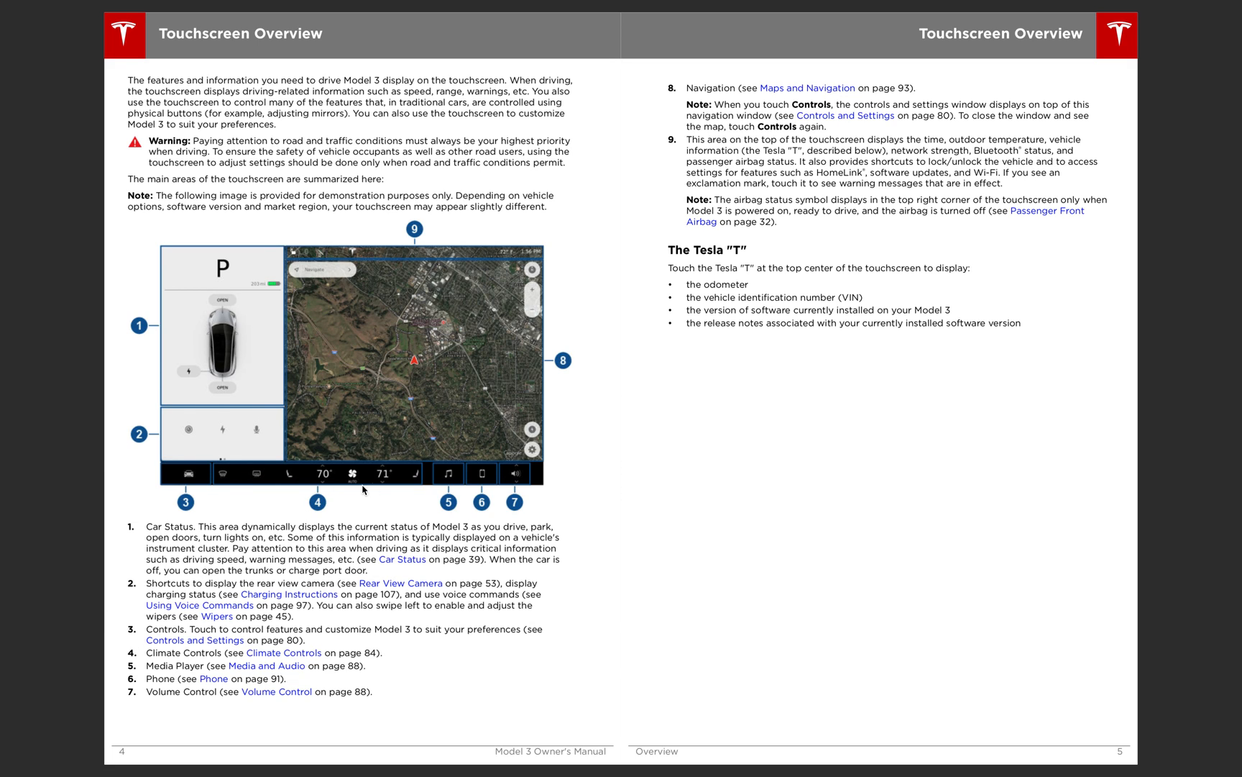
pyautogui.moveTo(169, 482)
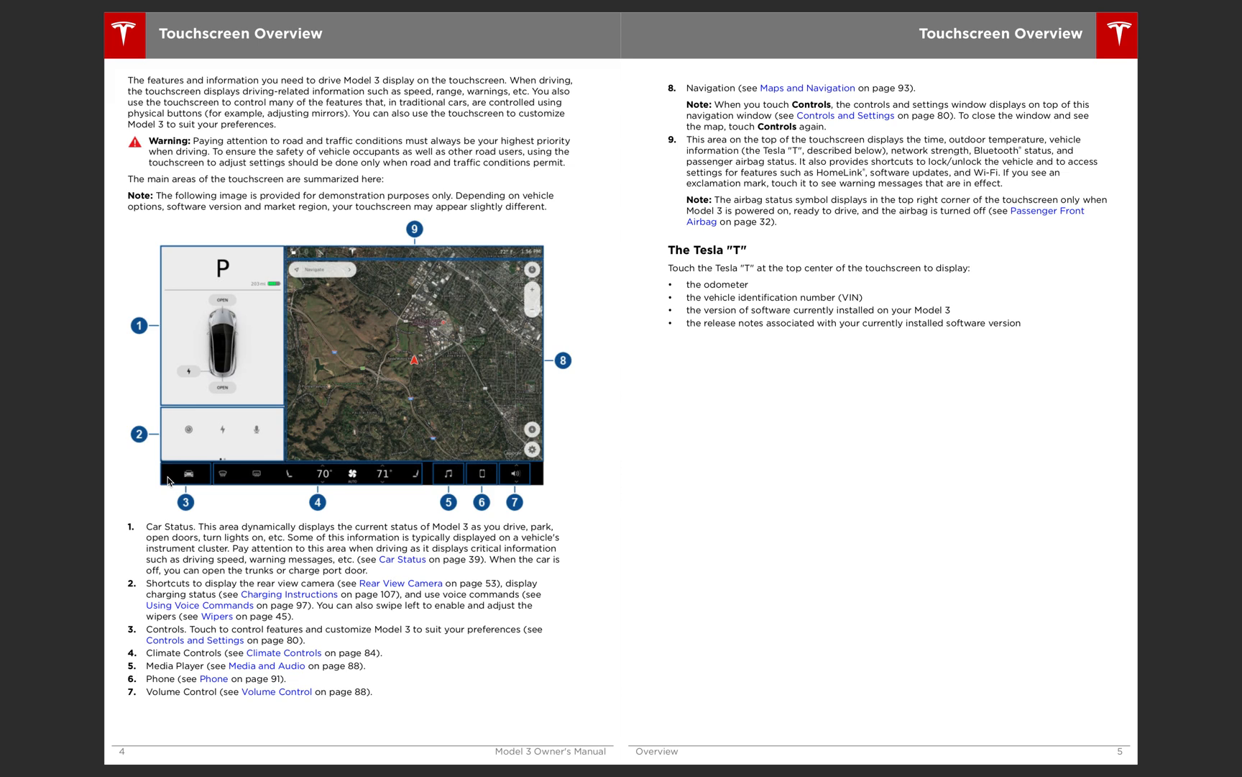
pyautogui.moveTo(193, 491)
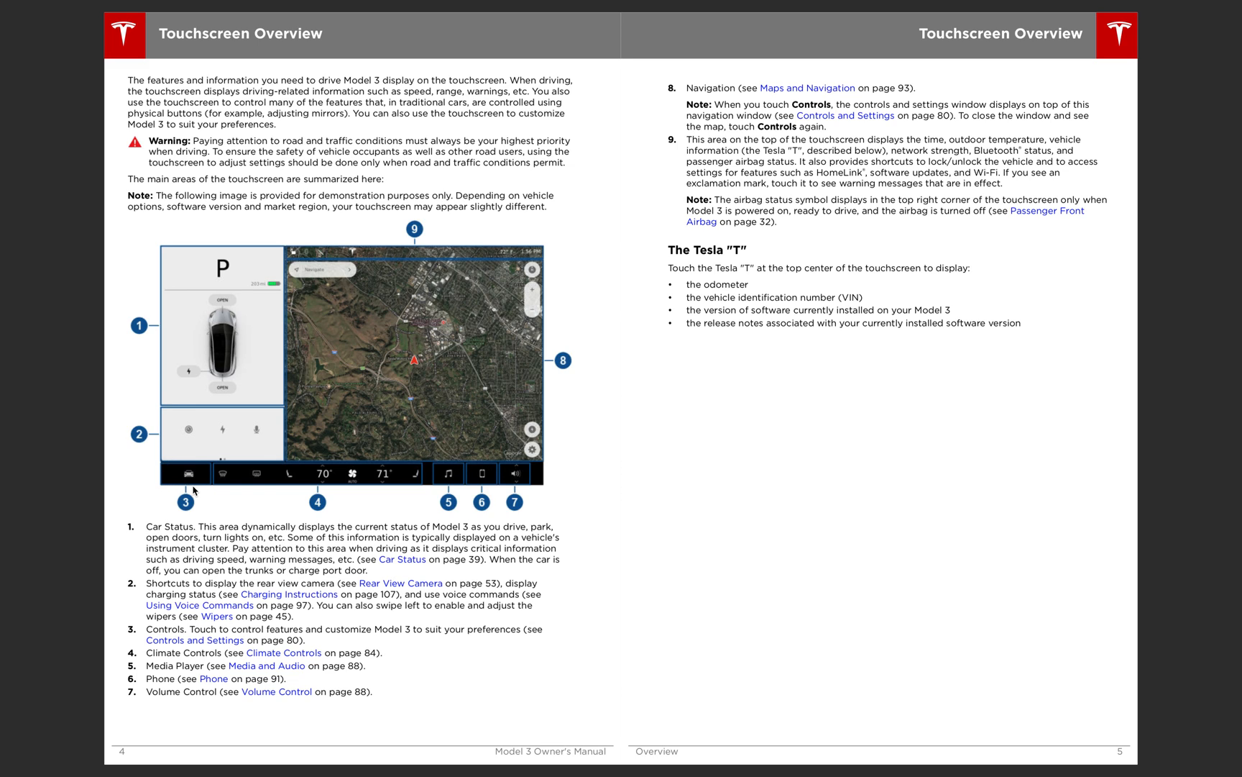
pyautogui.moveTo(352, 488)
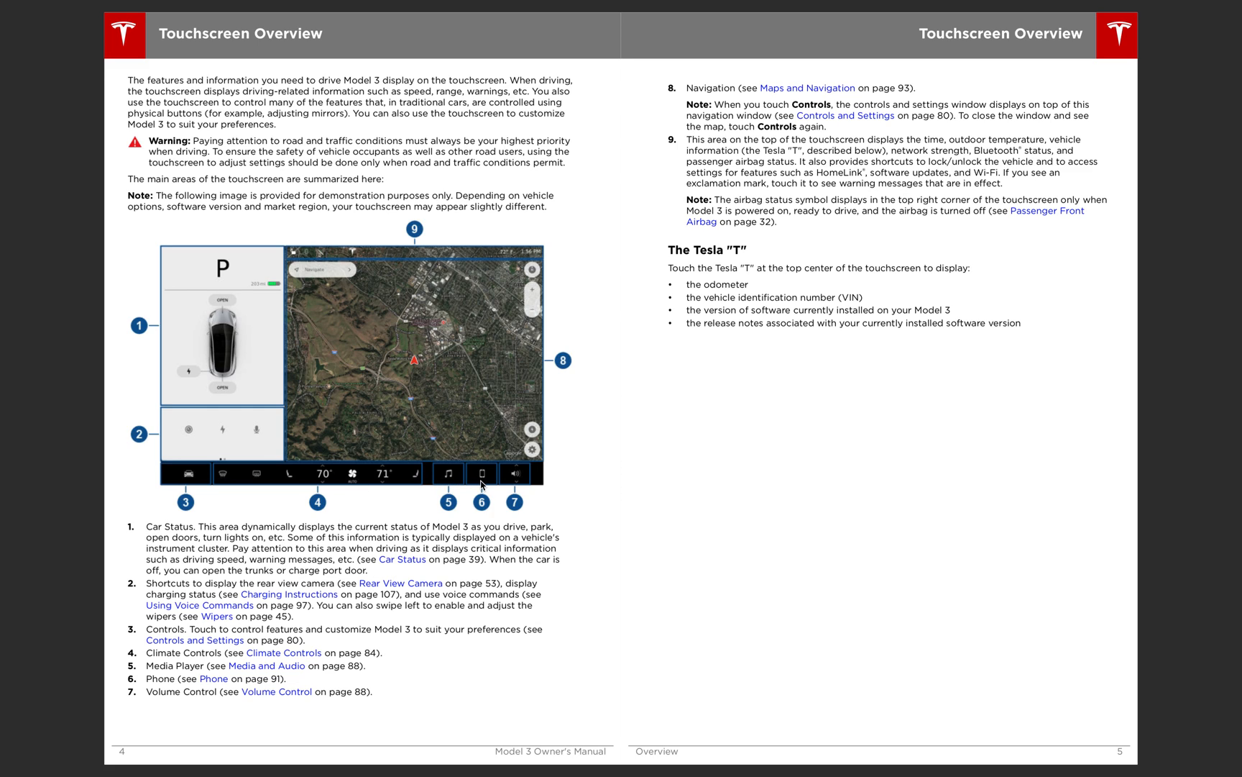
pyautogui.moveTo(515, 478)
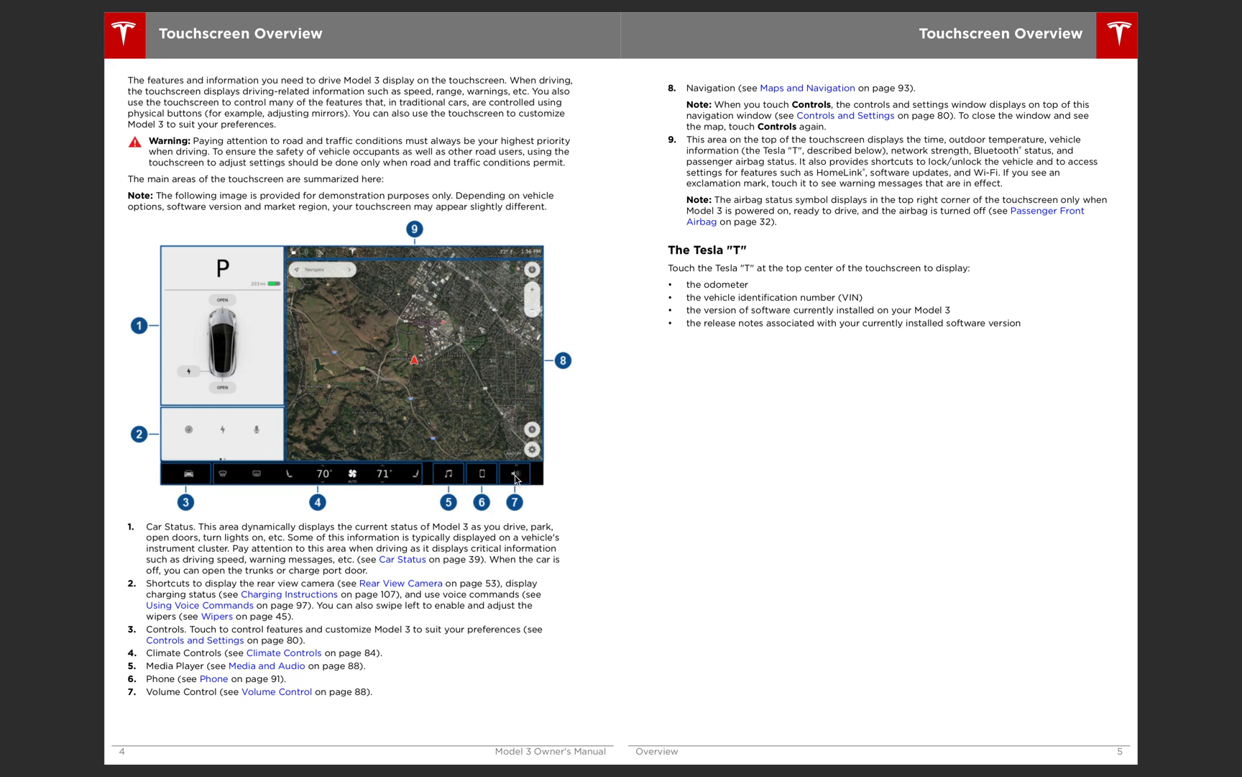
pyautogui.moveTo(489, 377)
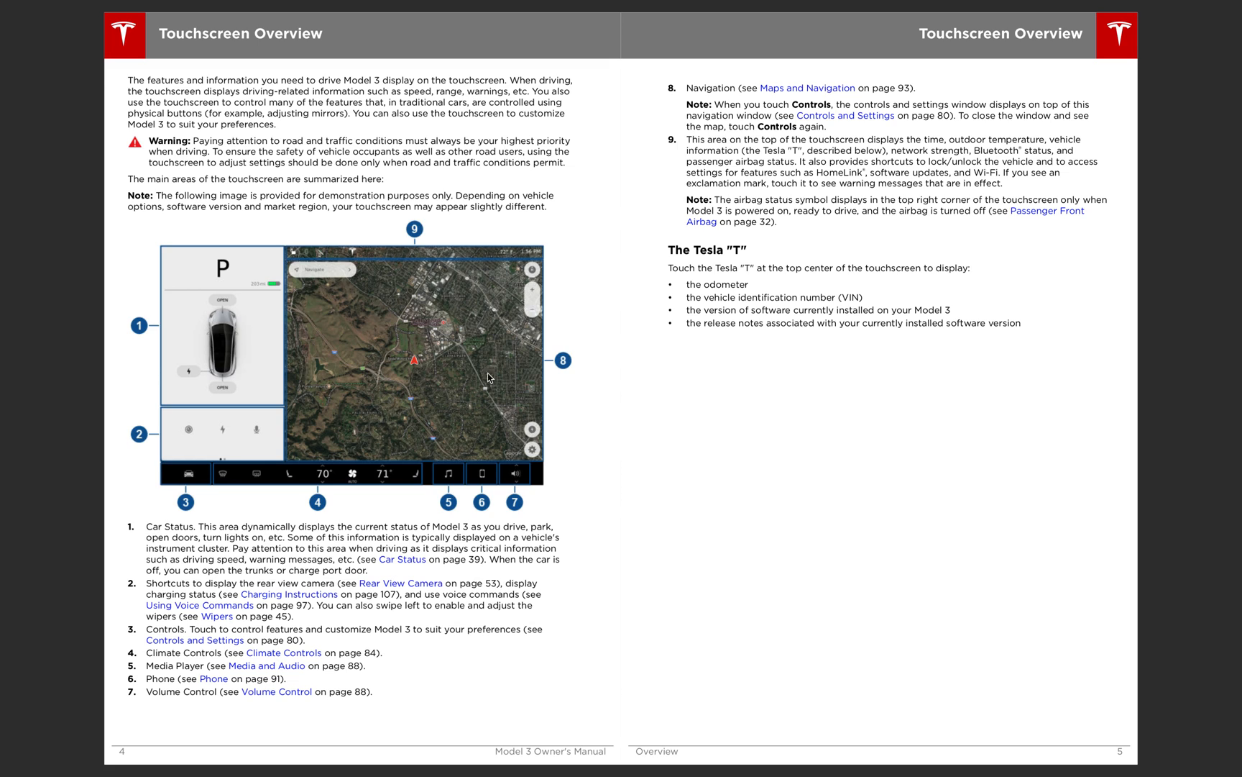
pyautogui.moveTo(466, 340)
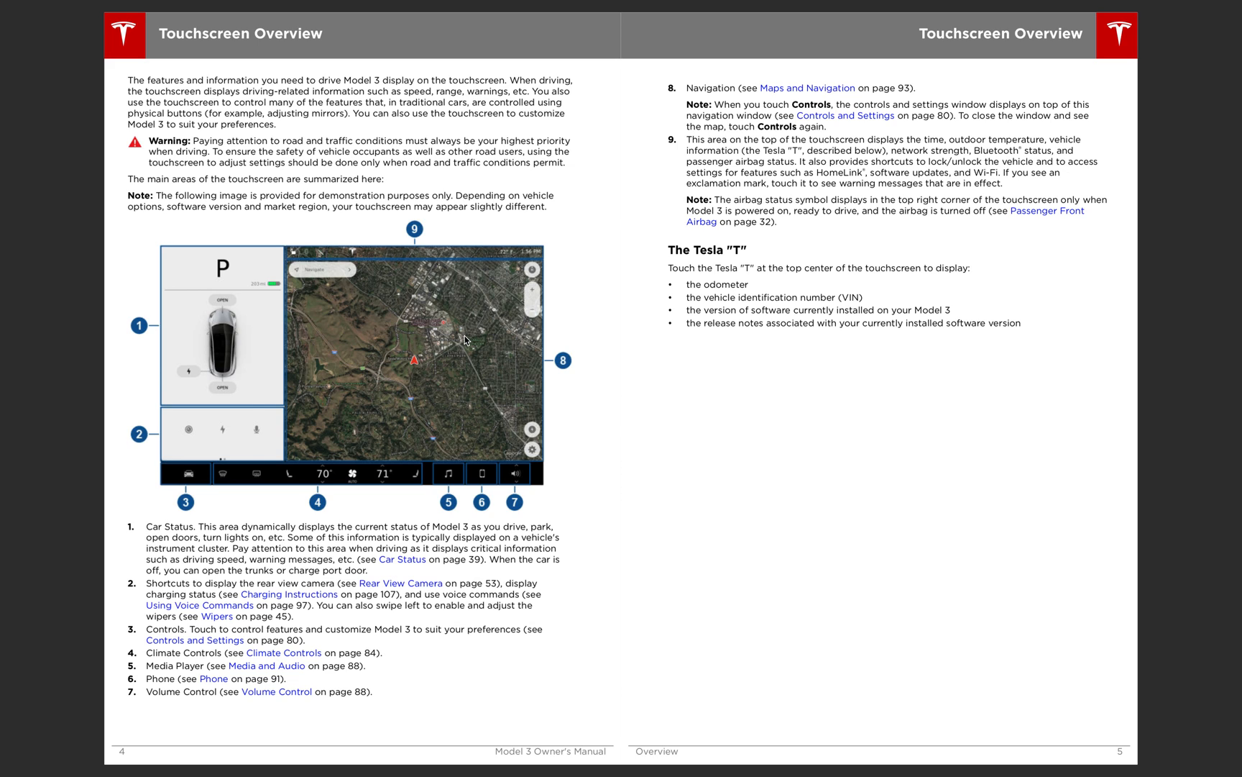
pyautogui.moveTo(381, 45)
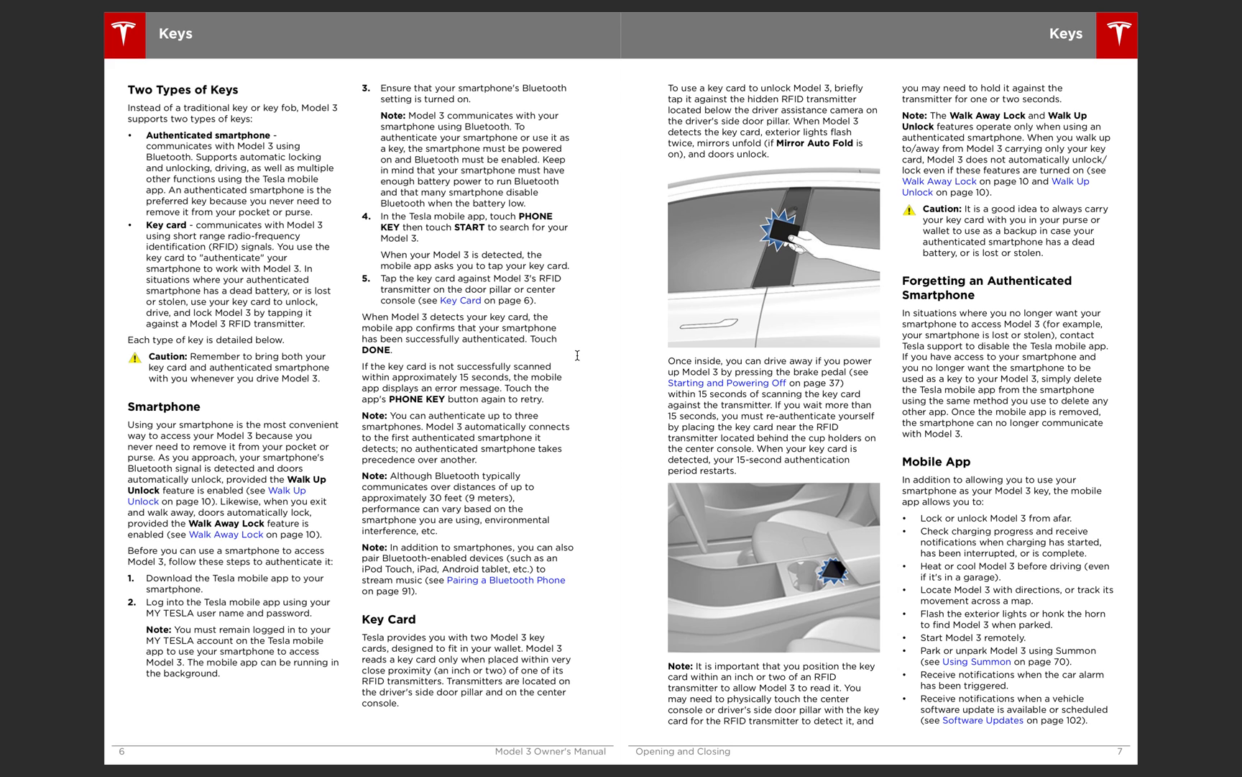
pyautogui.moveTo(764, 243)
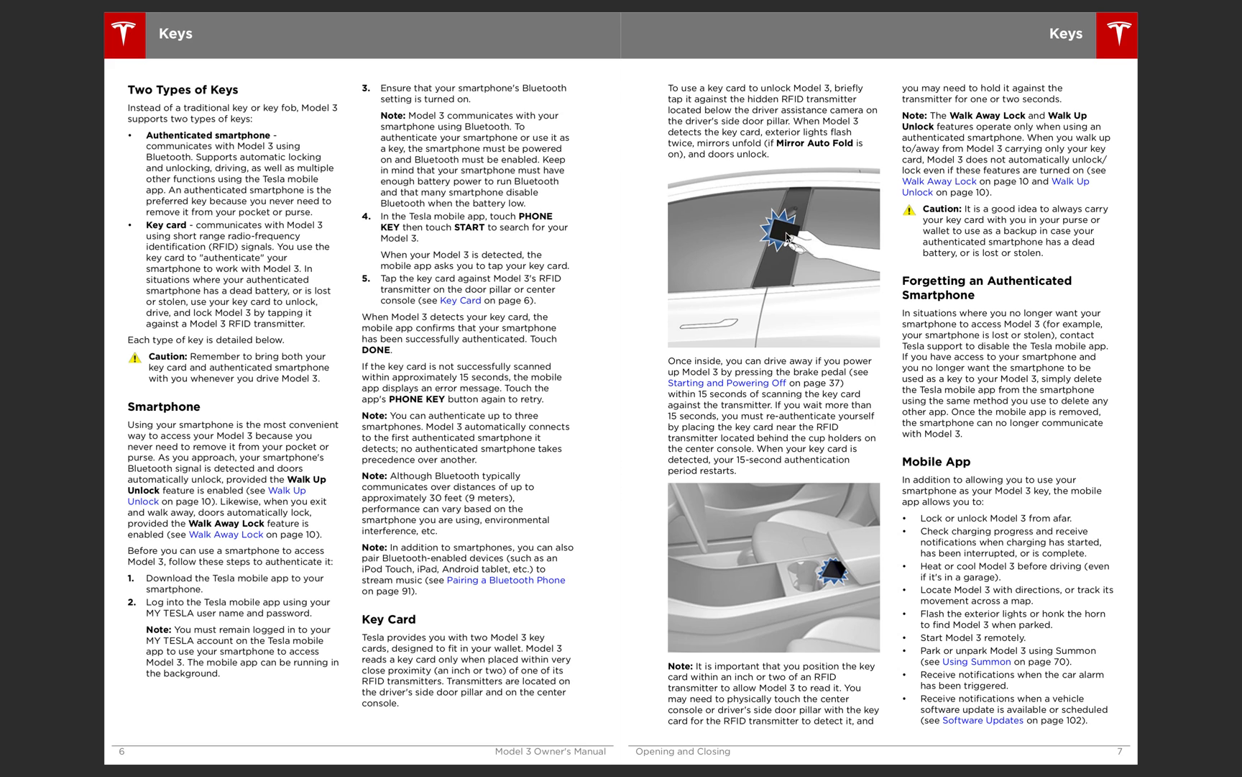
pyautogui.moveTo(841, 576)
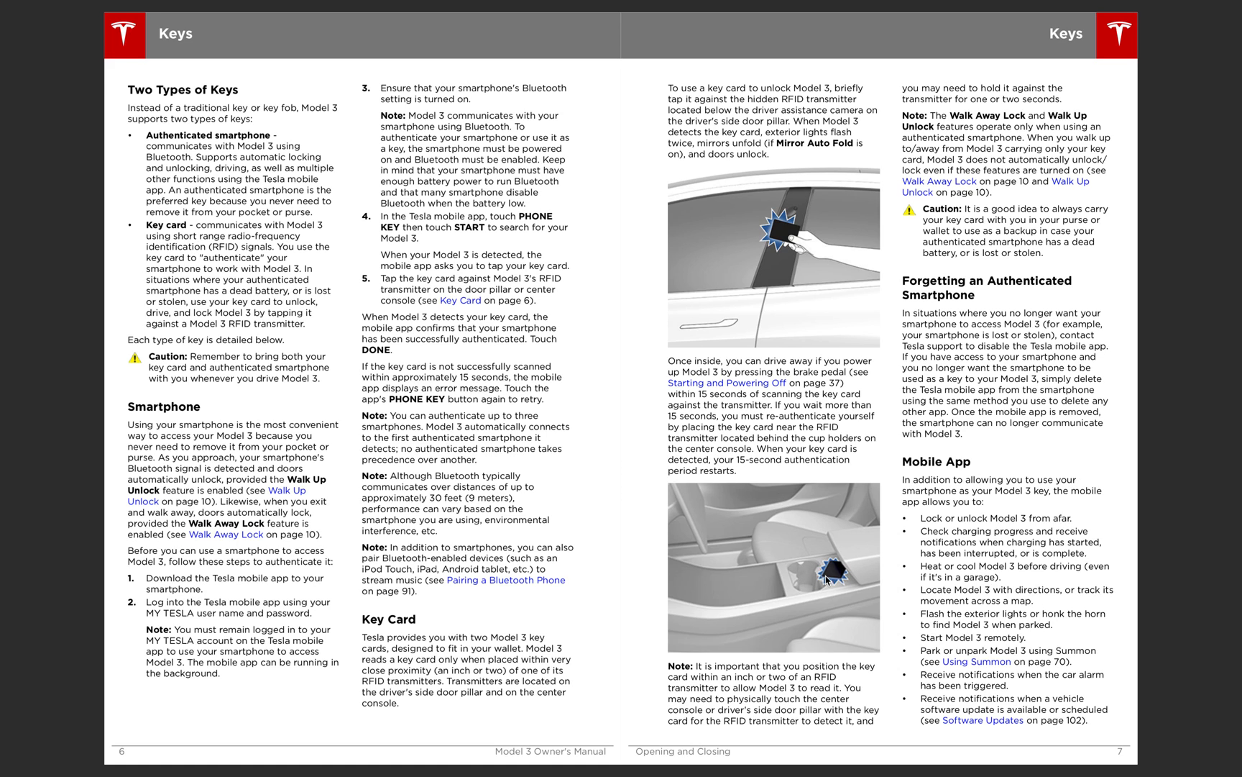
pyautogui.moveTo(831, 578)
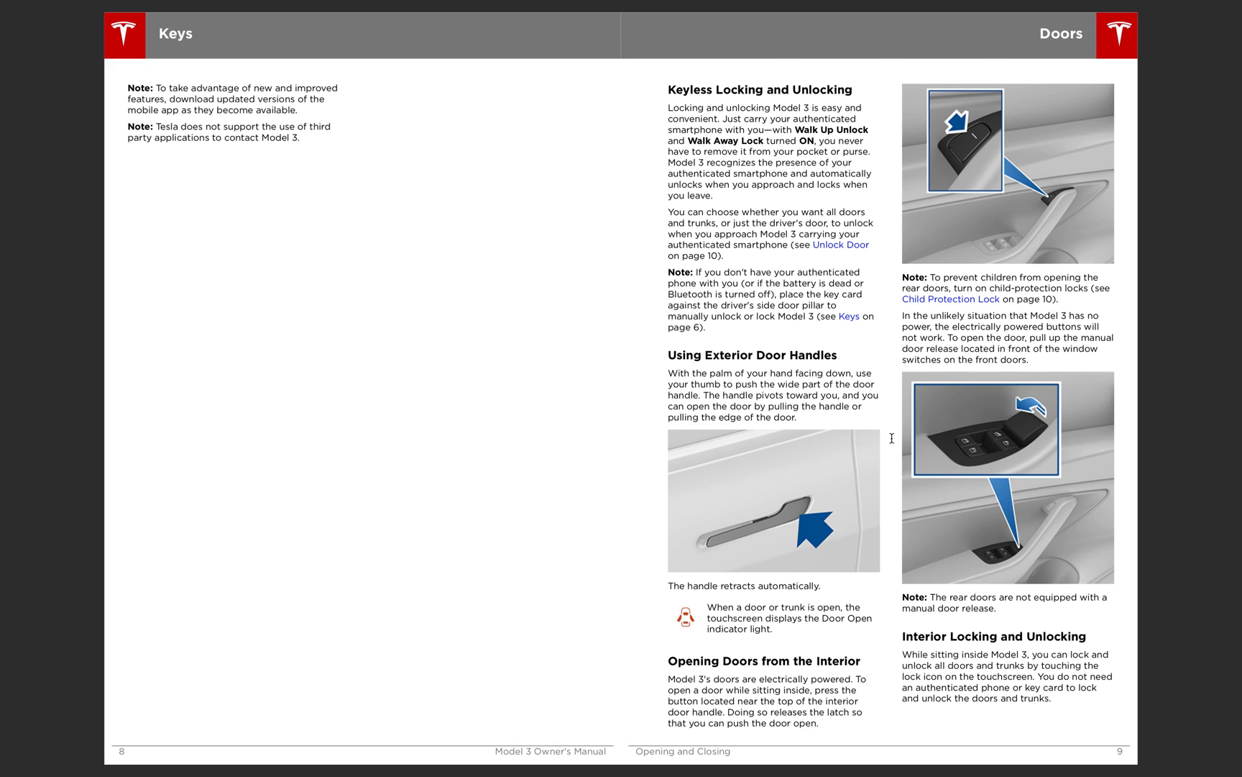
pyautogui.moveTo(982, 154)
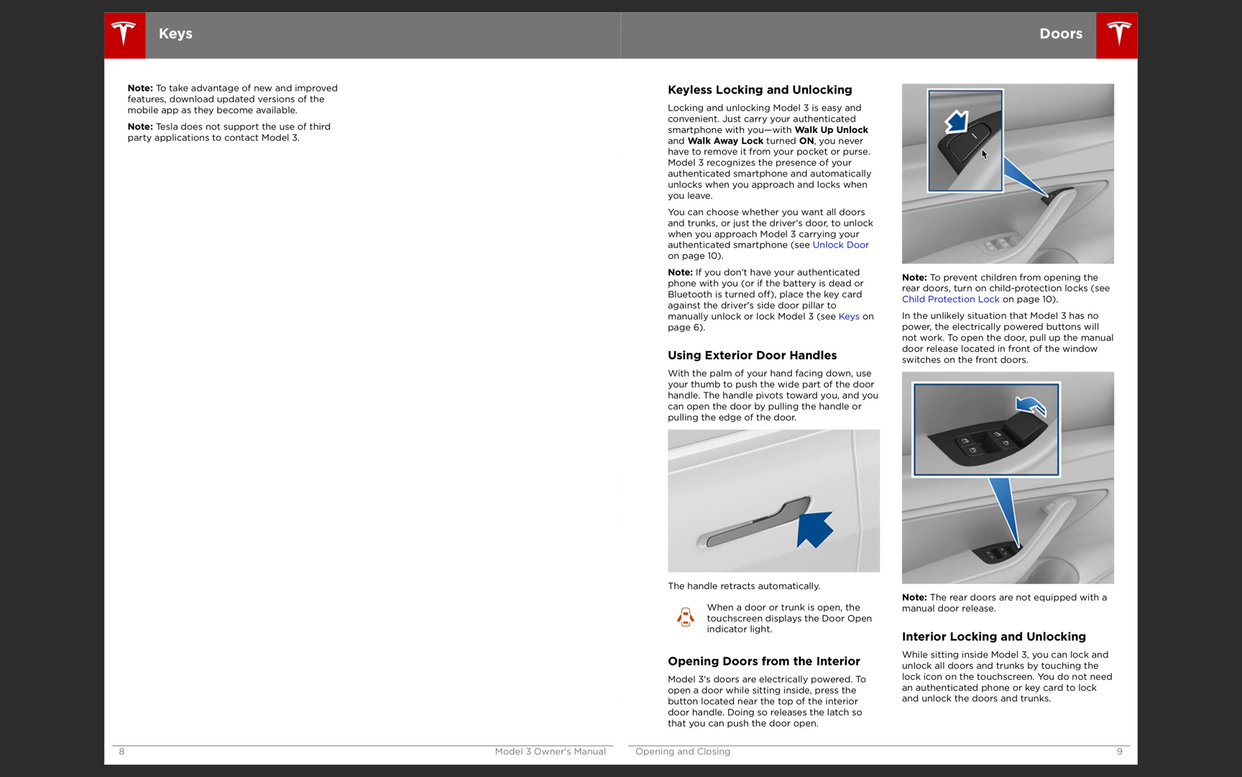
pyautogui.moveTo(976, 151)
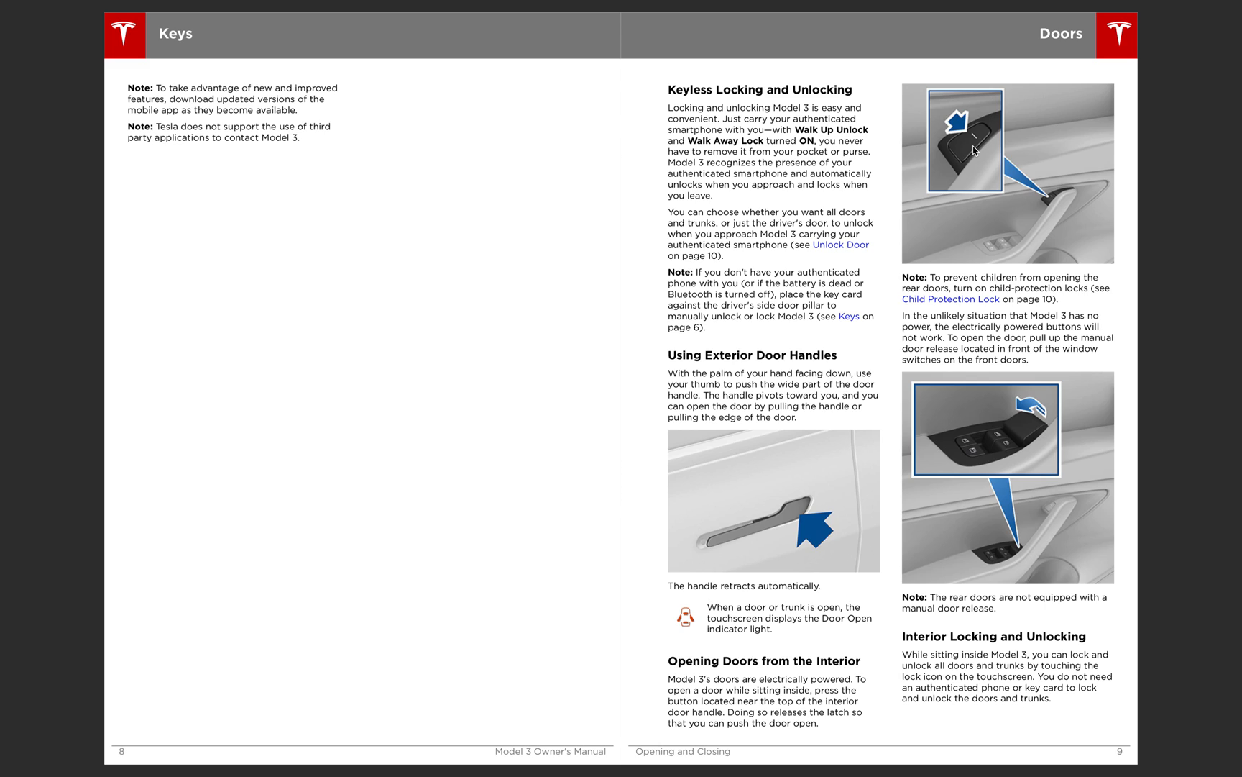
pyautogui.moveTo(1061, 212)
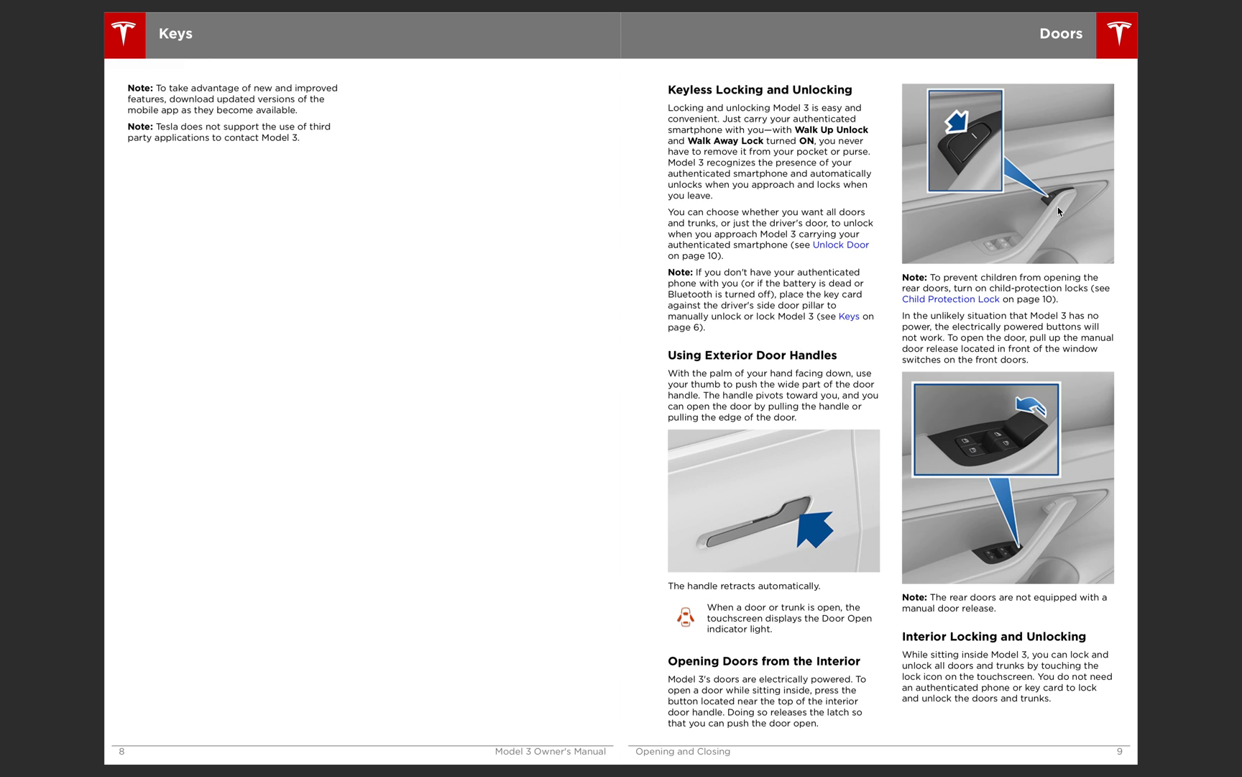
pyautogui.moveTo(1027, 554)
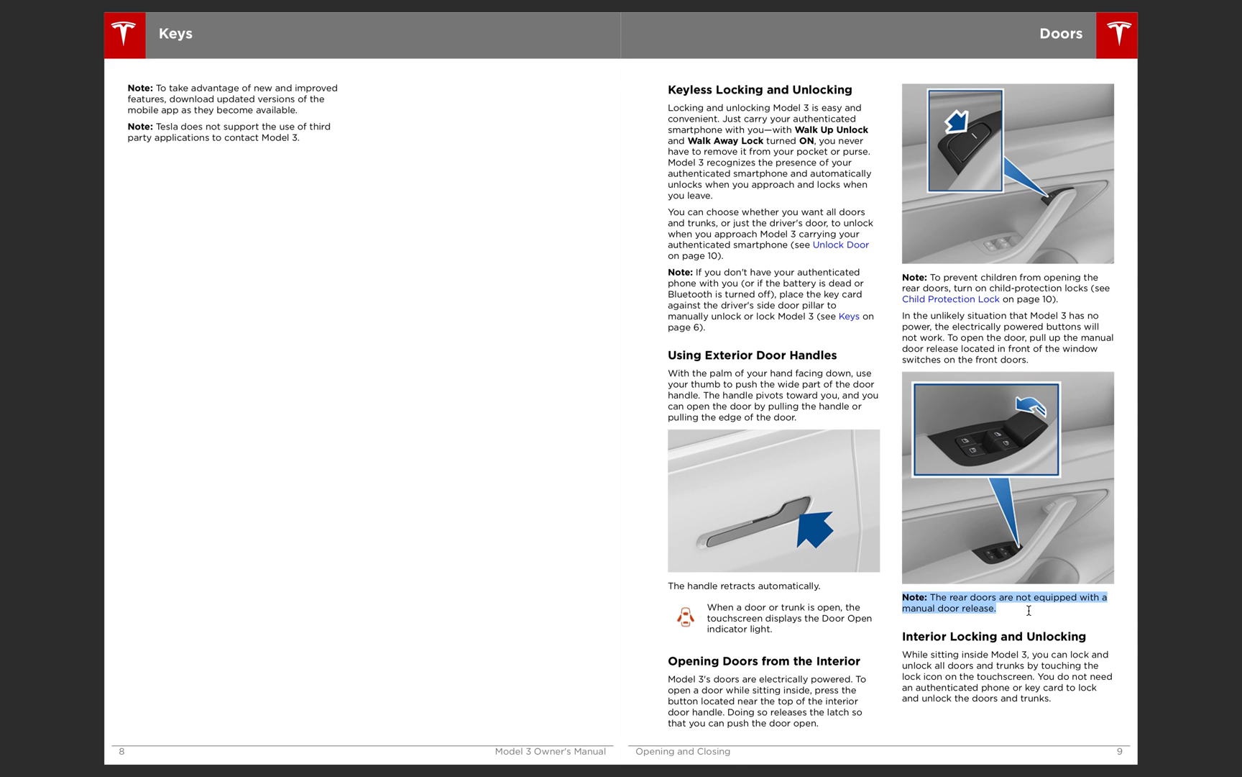
# Clear the text selection on the rear doors note on pages 8–9
pyautogui.click(1031, 610)
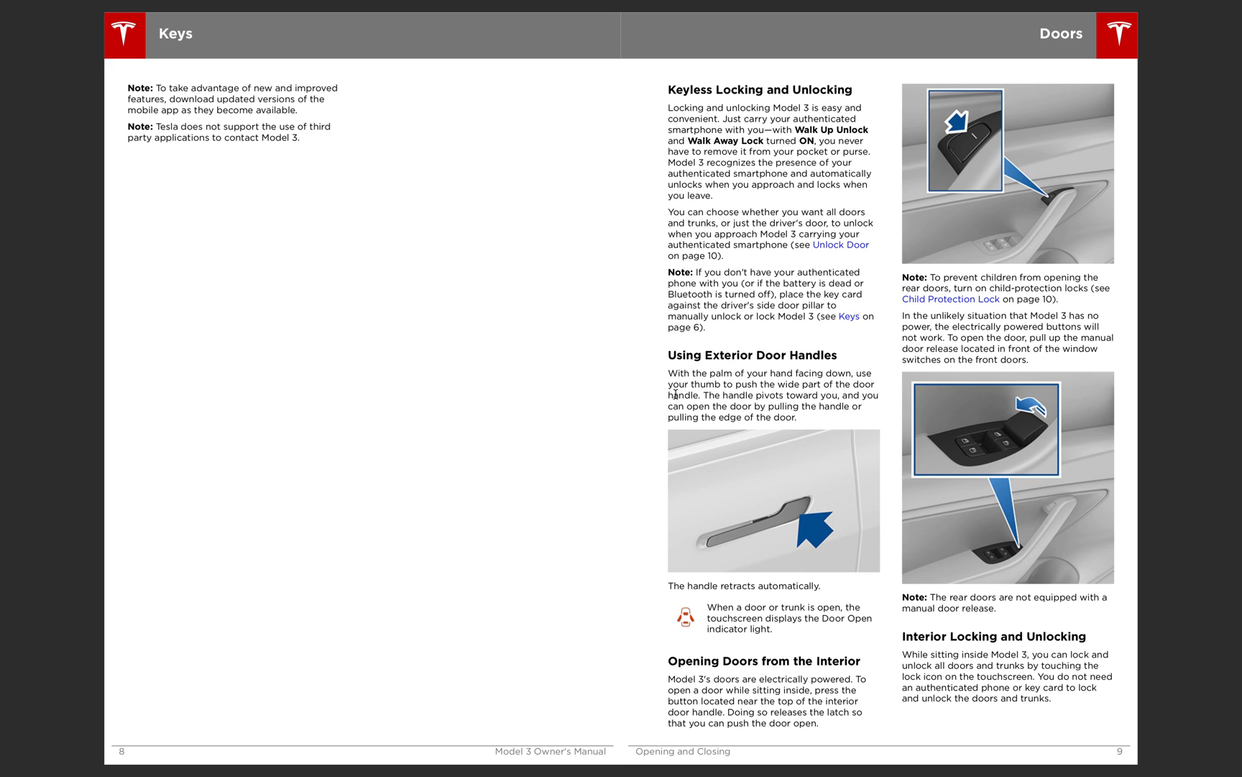
pyautogui.moveTo(798, 491)
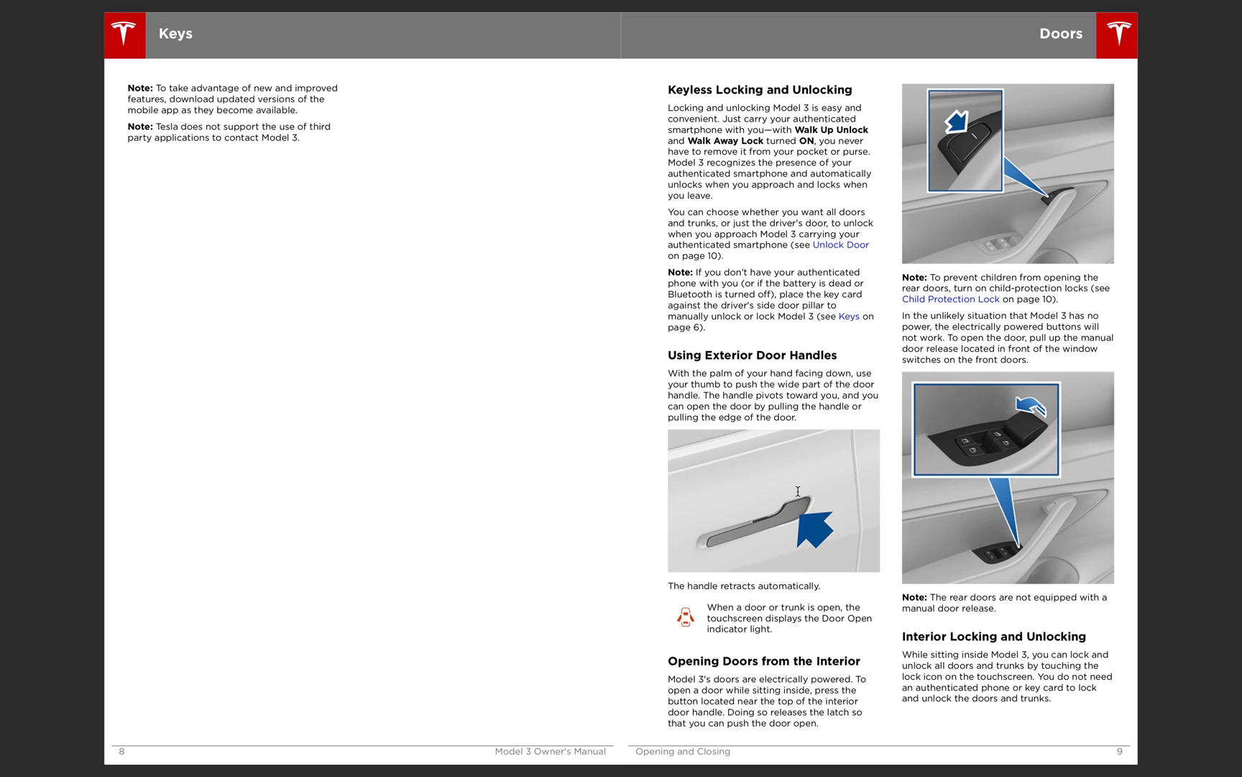
pyautogui.moveTo(798, 514)
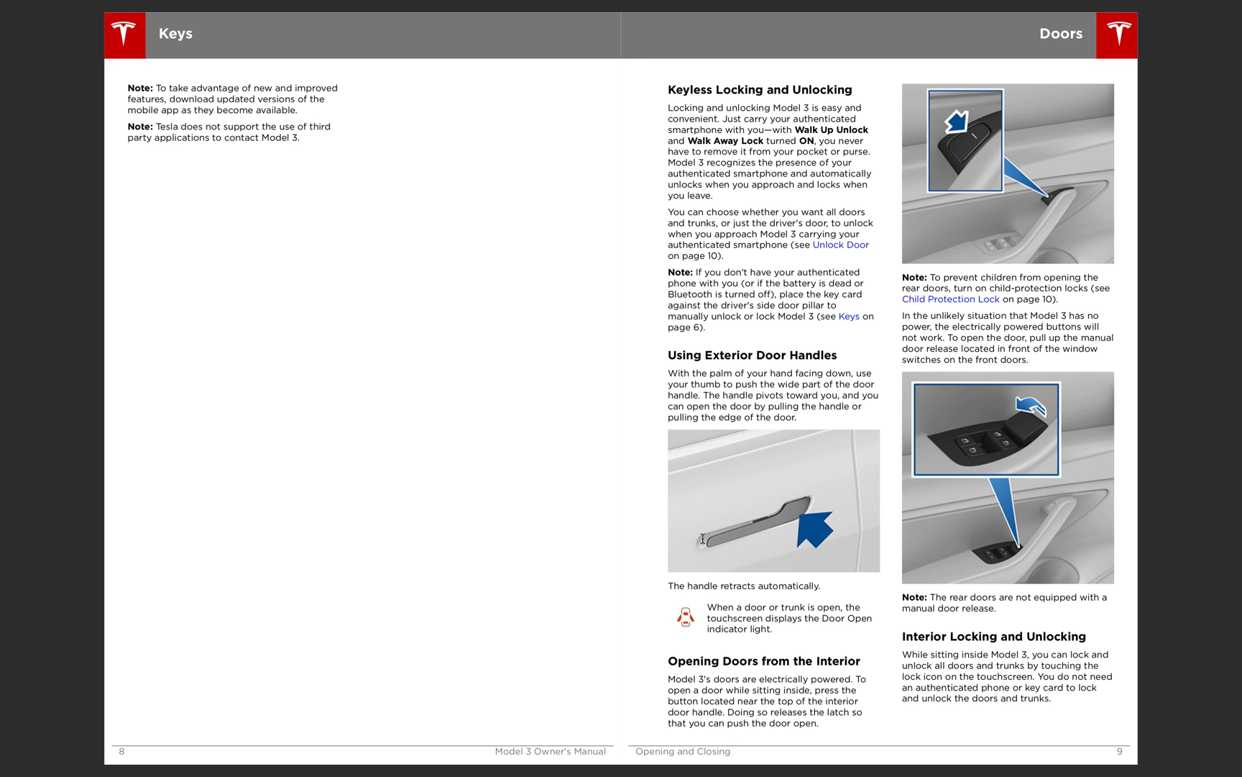
pyautogui.moveTo(714, 537)
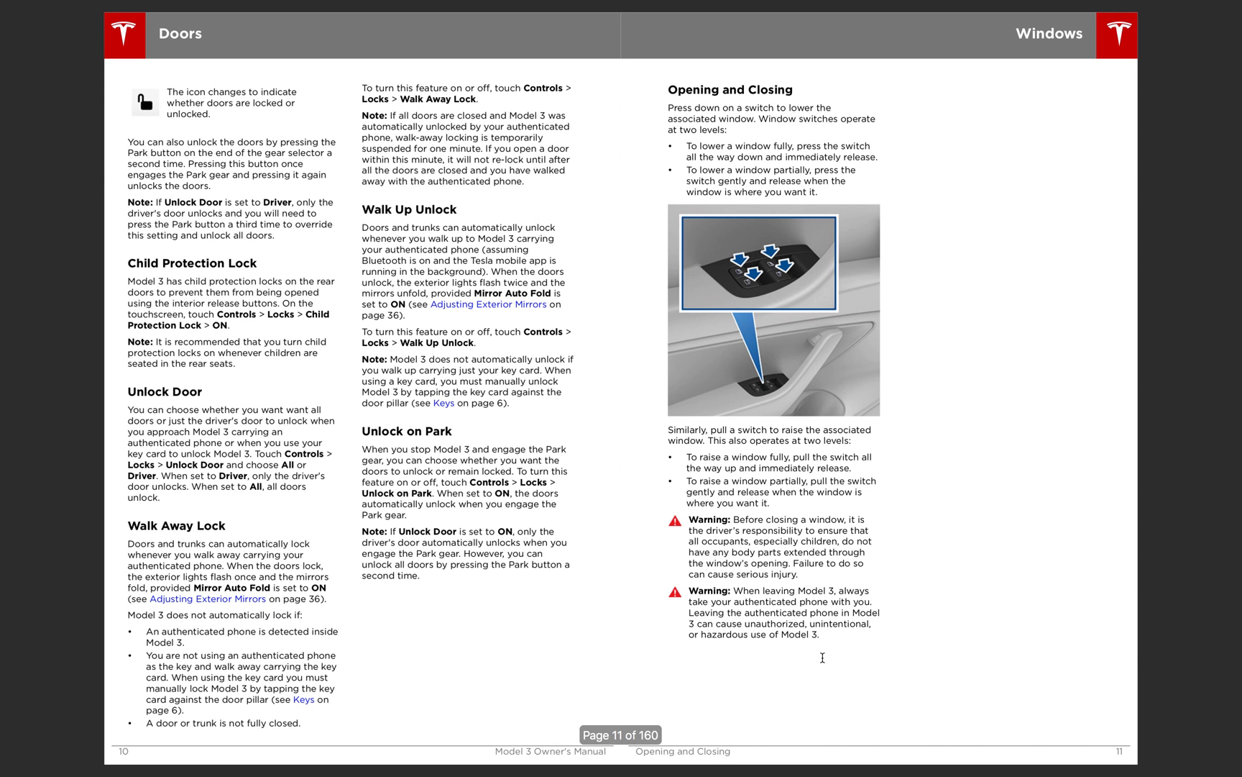
pyautogui.moveTo(453, 171)
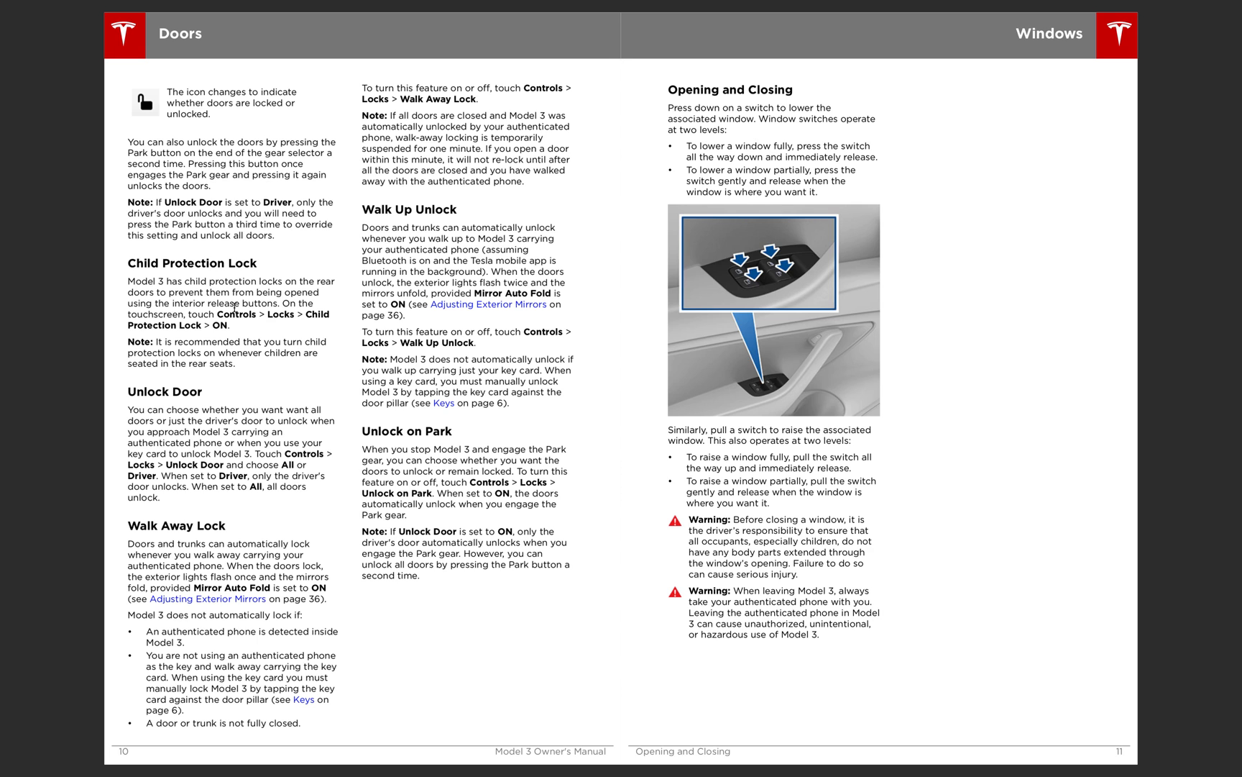
pyautogui.moveTo(762, 311)
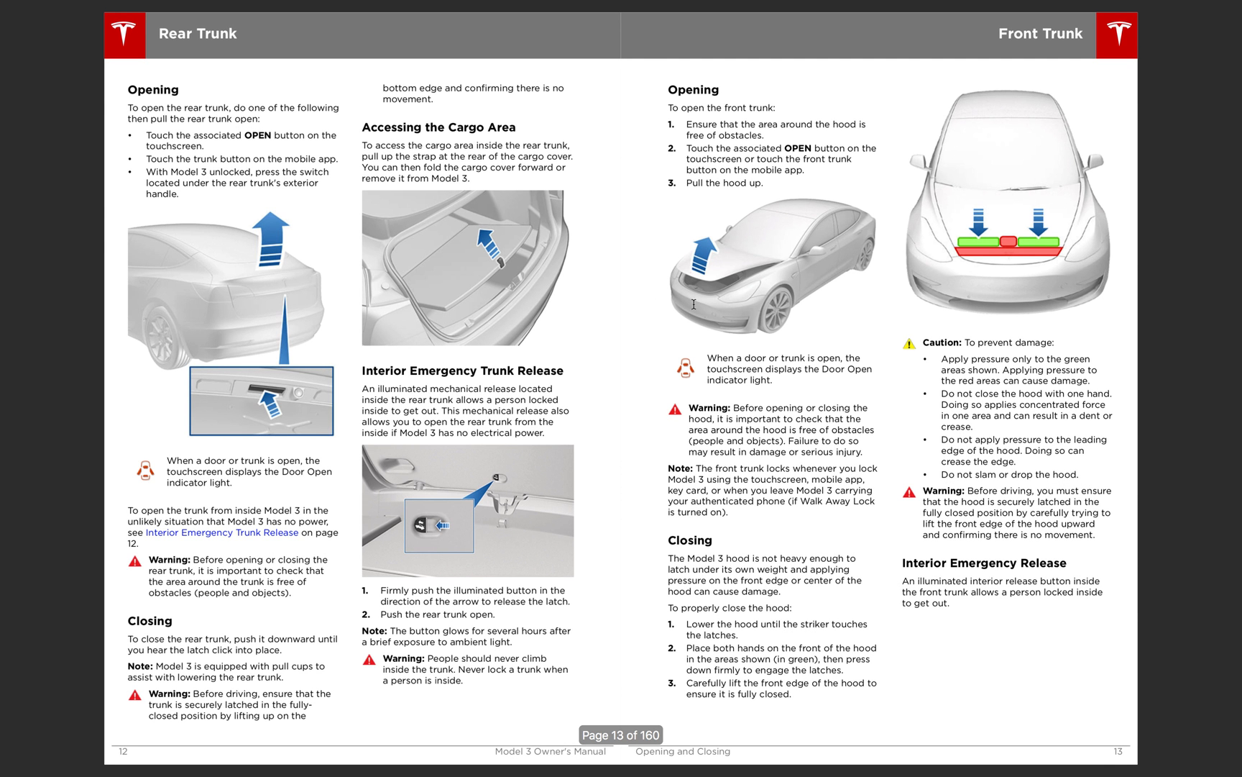
pyautogui.moveTo(412, 239)
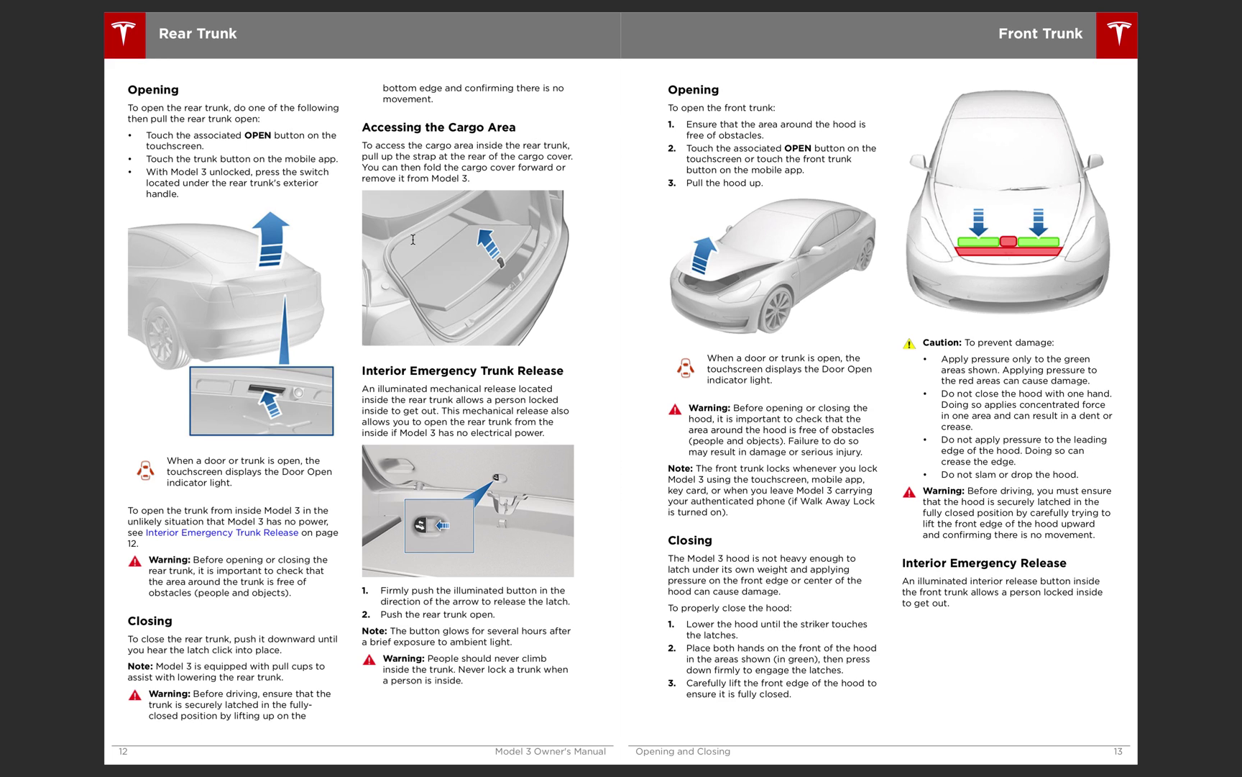
pyautogui.moveTo(193, 148)
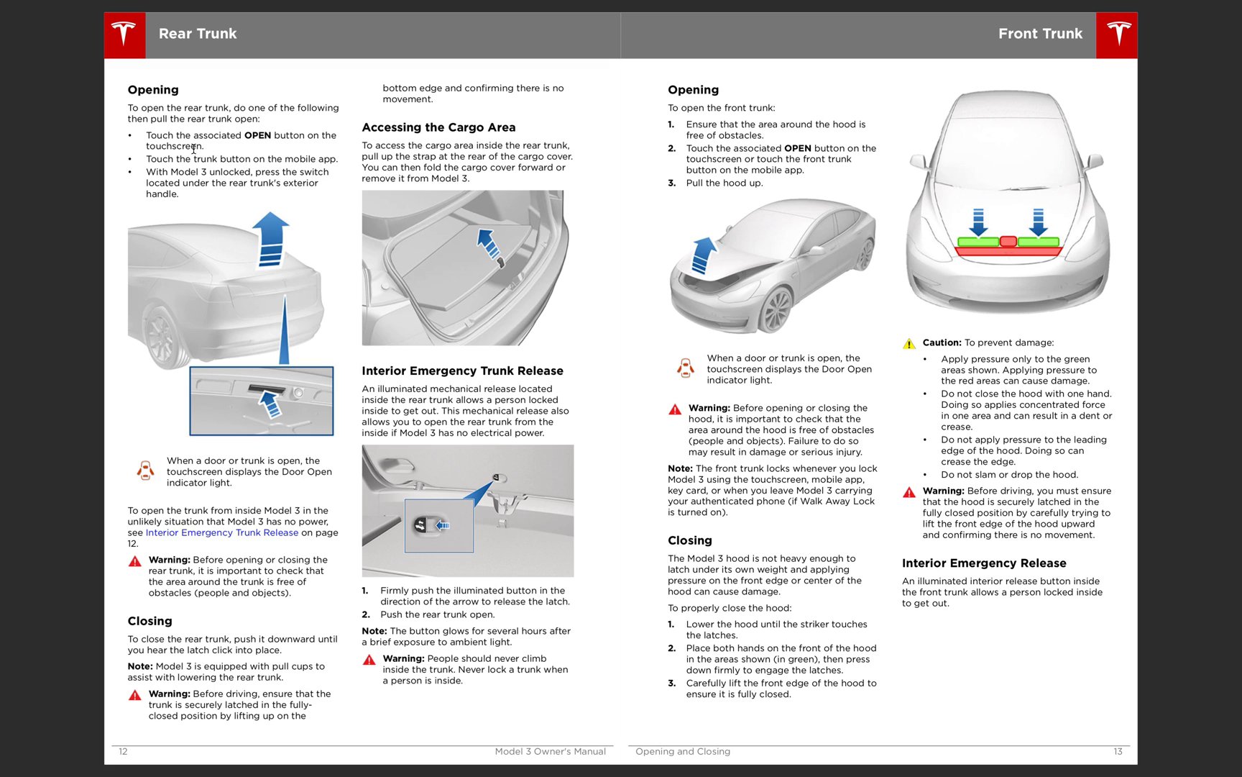
pyautogui.moveTo(258, 403)
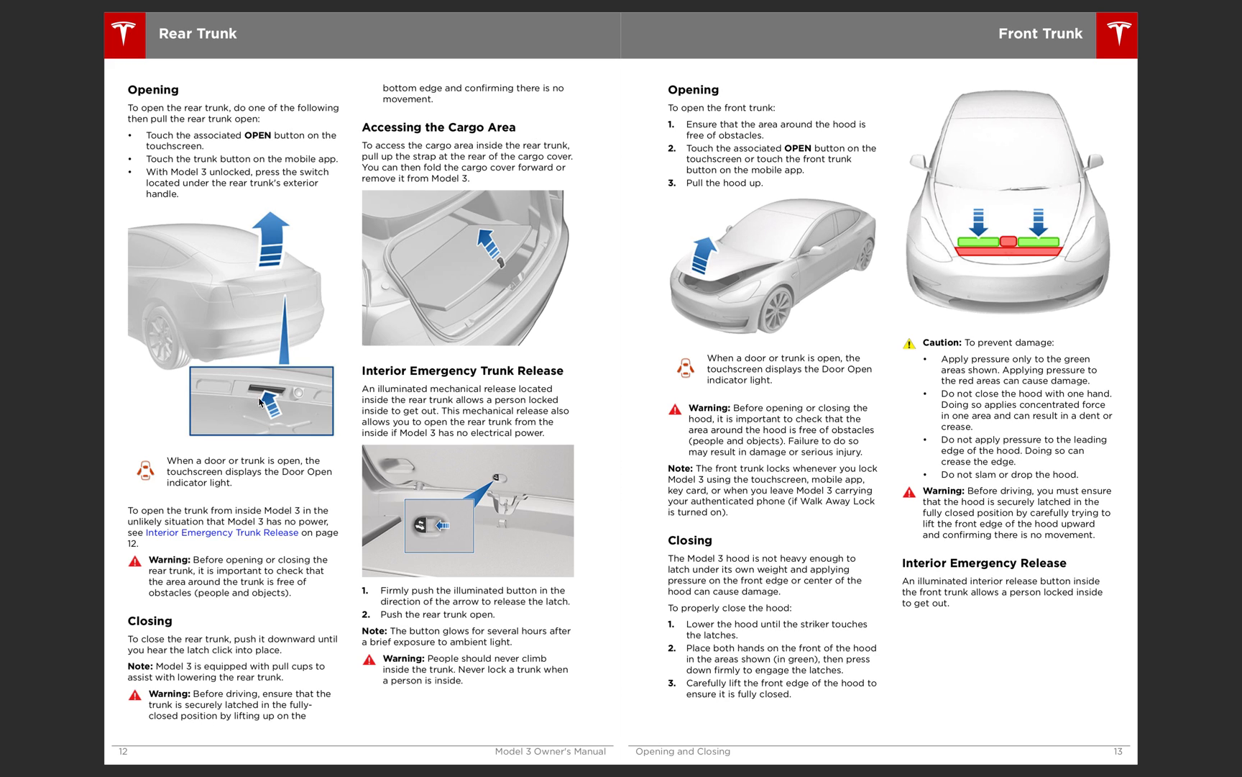
pyautogui.moveTo(265, 396)
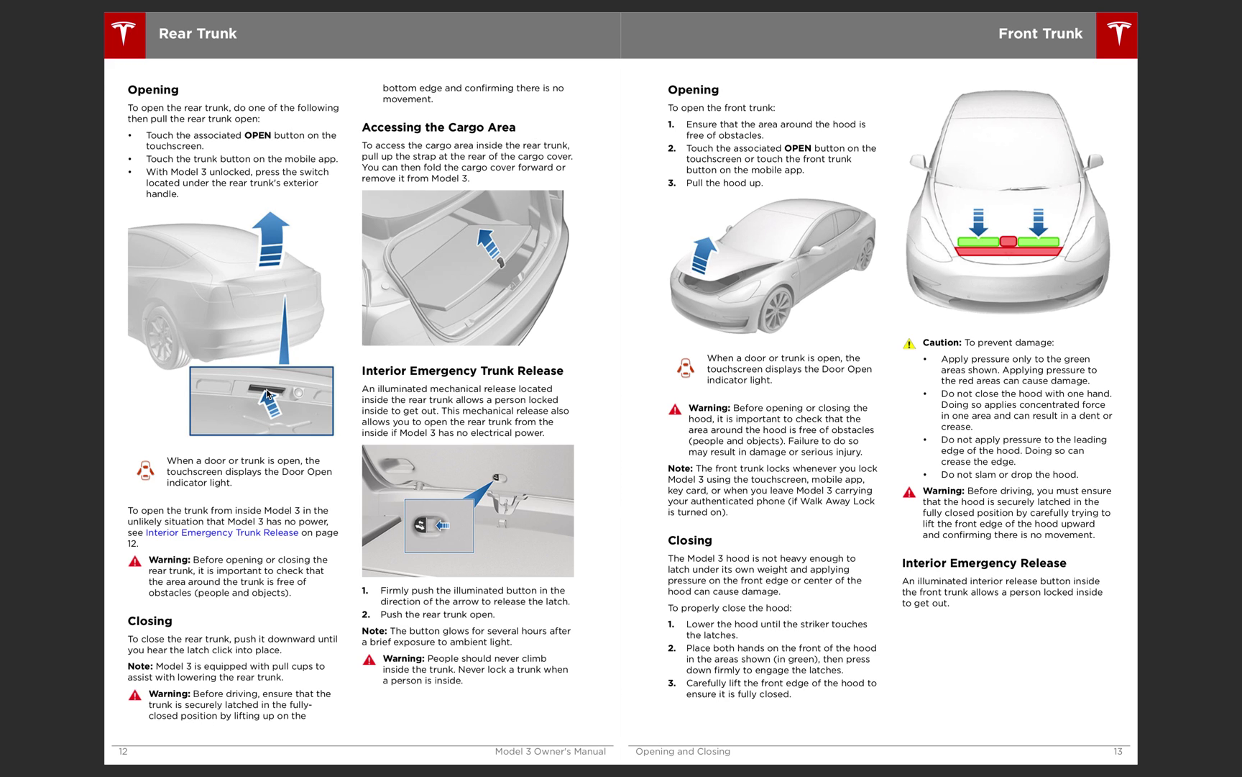
pyautogui.moveTo(297, 409)
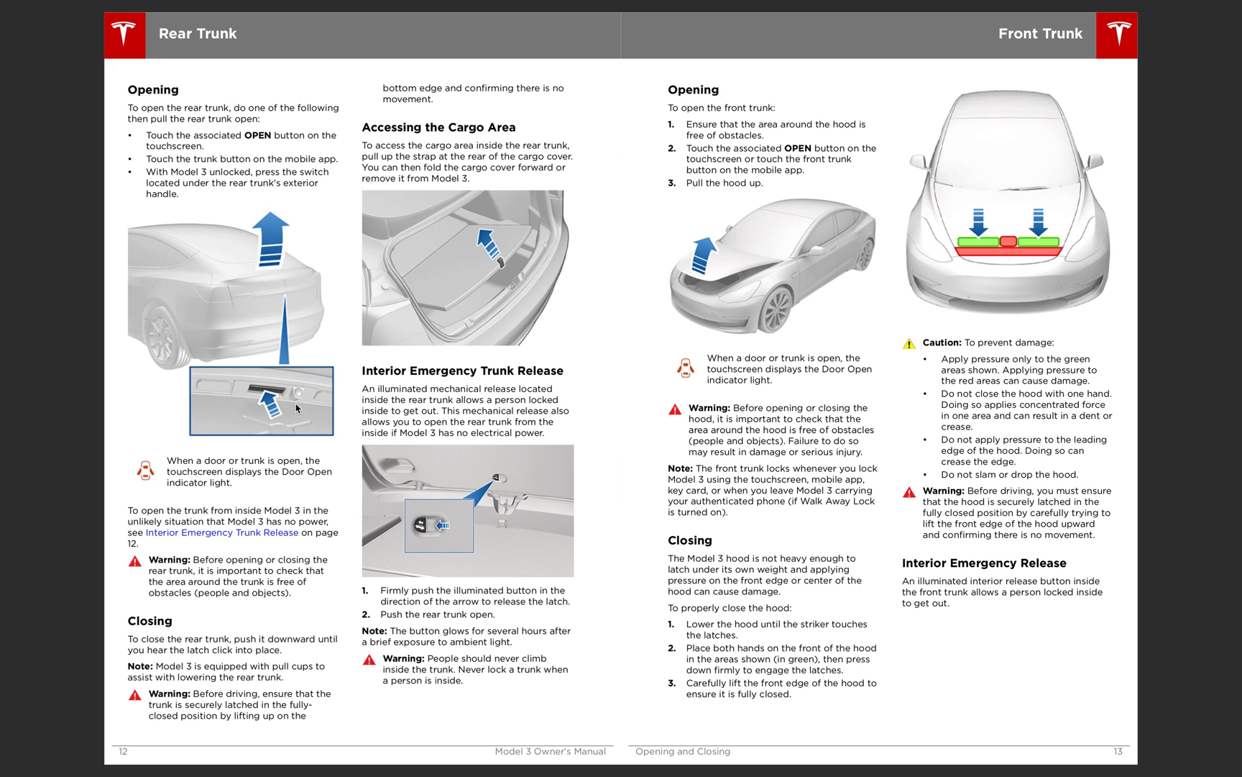
pyautogui.moveTo(842, 212)
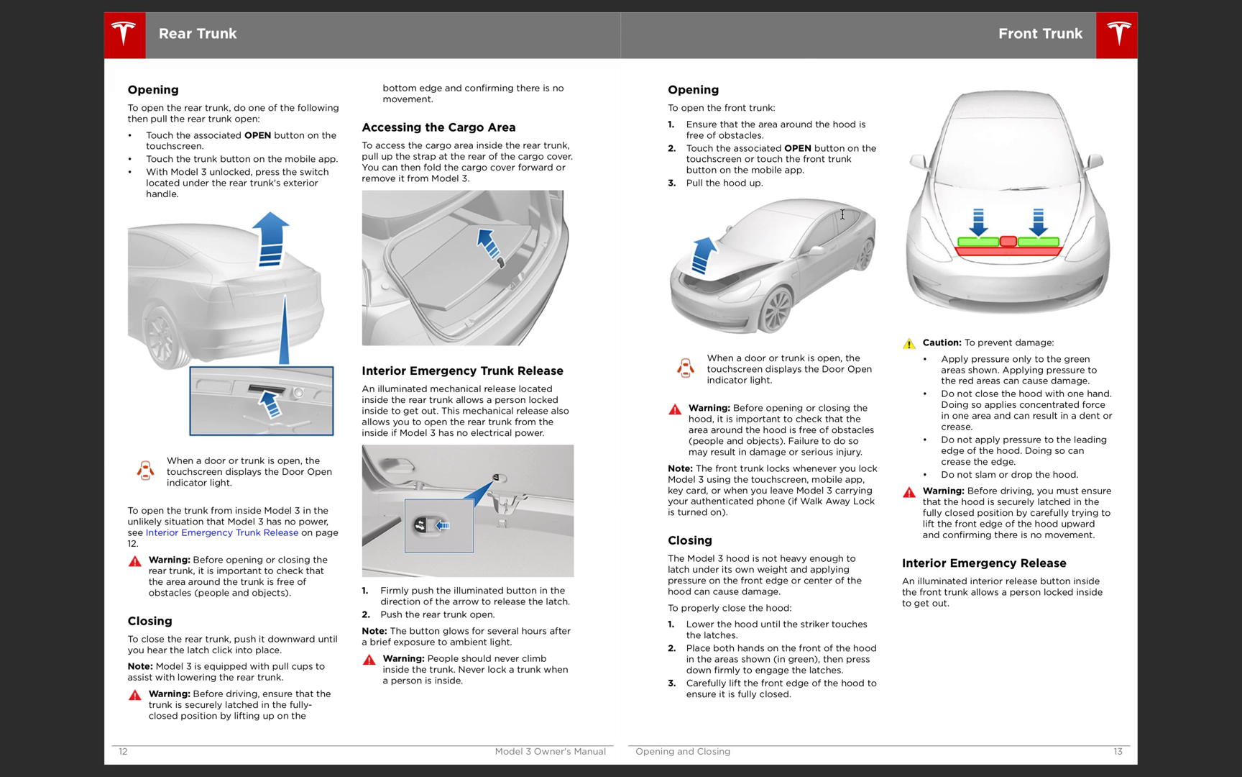
pyautogui.moveTo(808, 109)
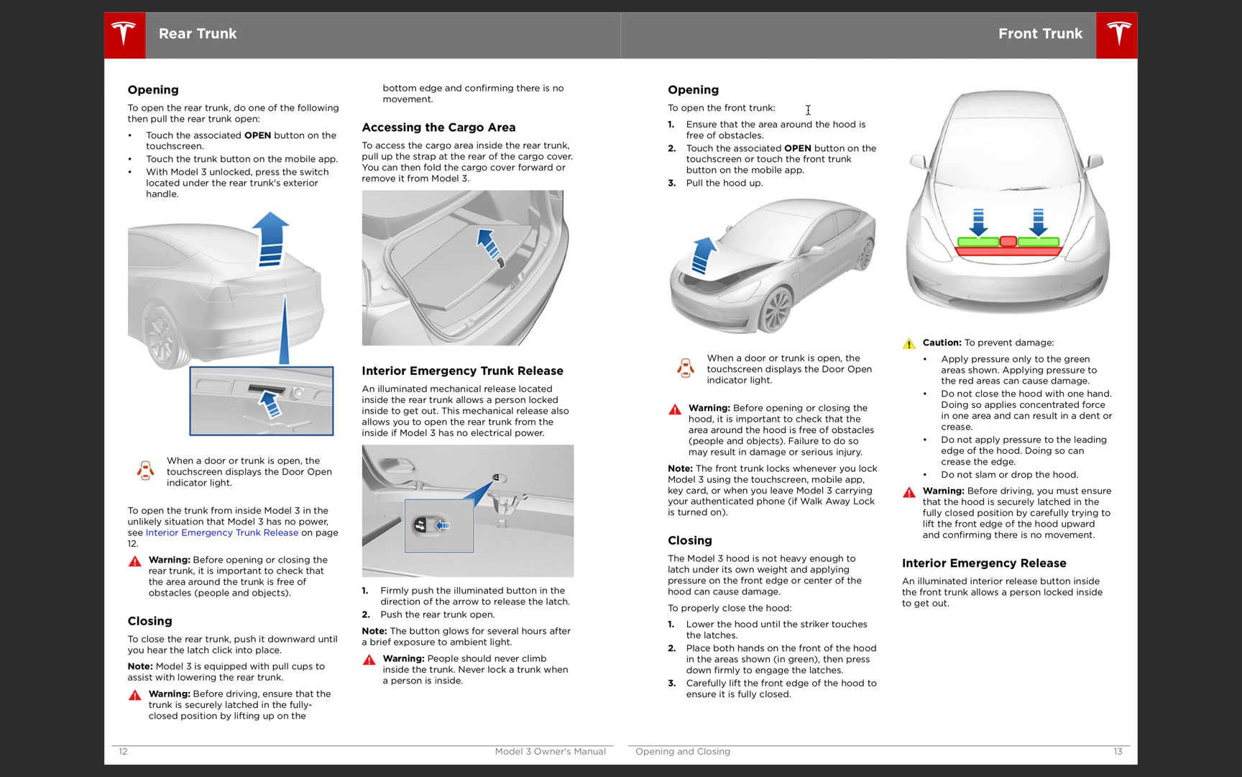
pyautogui.moveTo(733, 272)
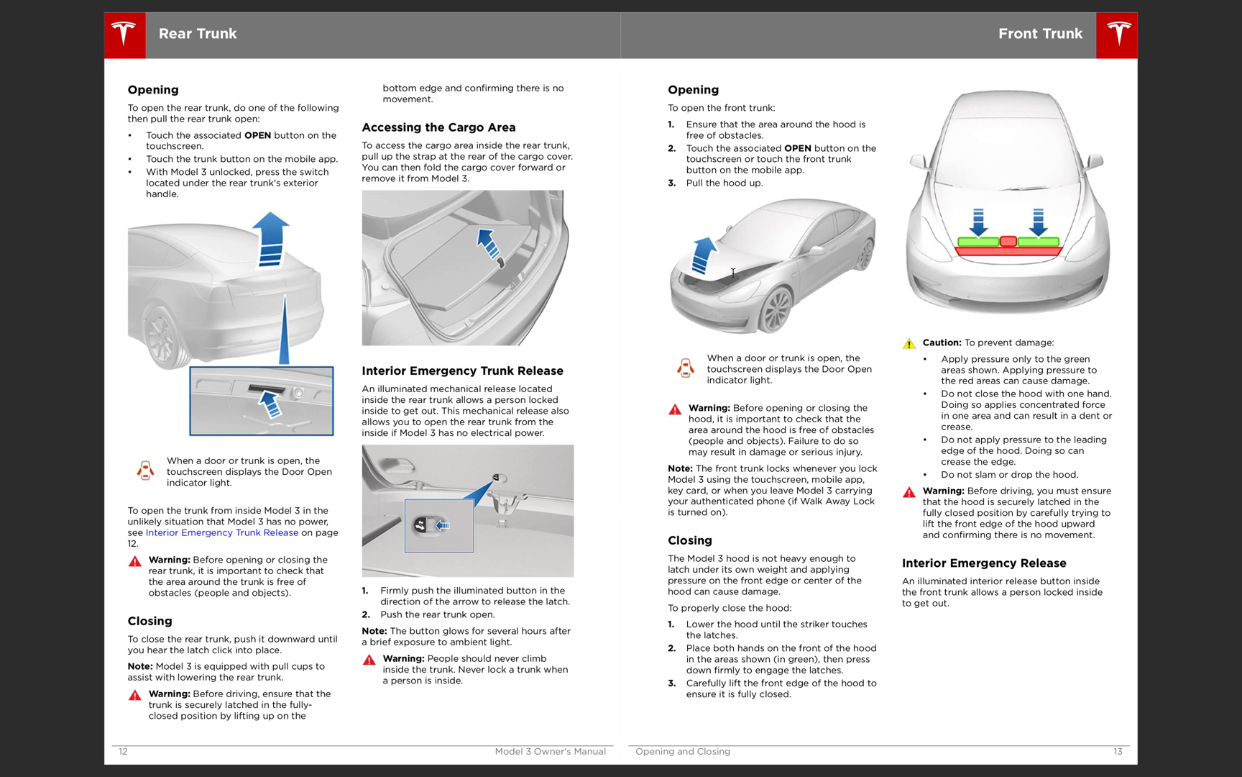
pyautogui.moveTo(725, 292)
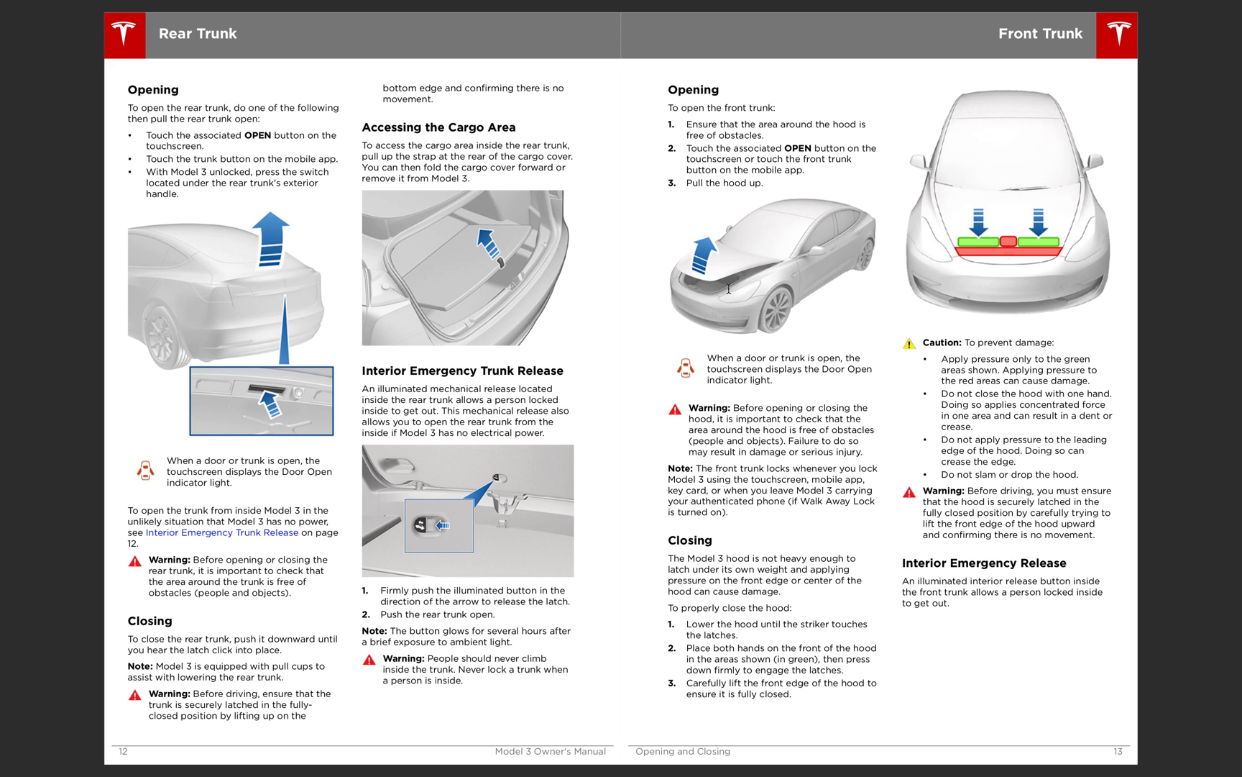
pyautogui.moveTo(974, 310)
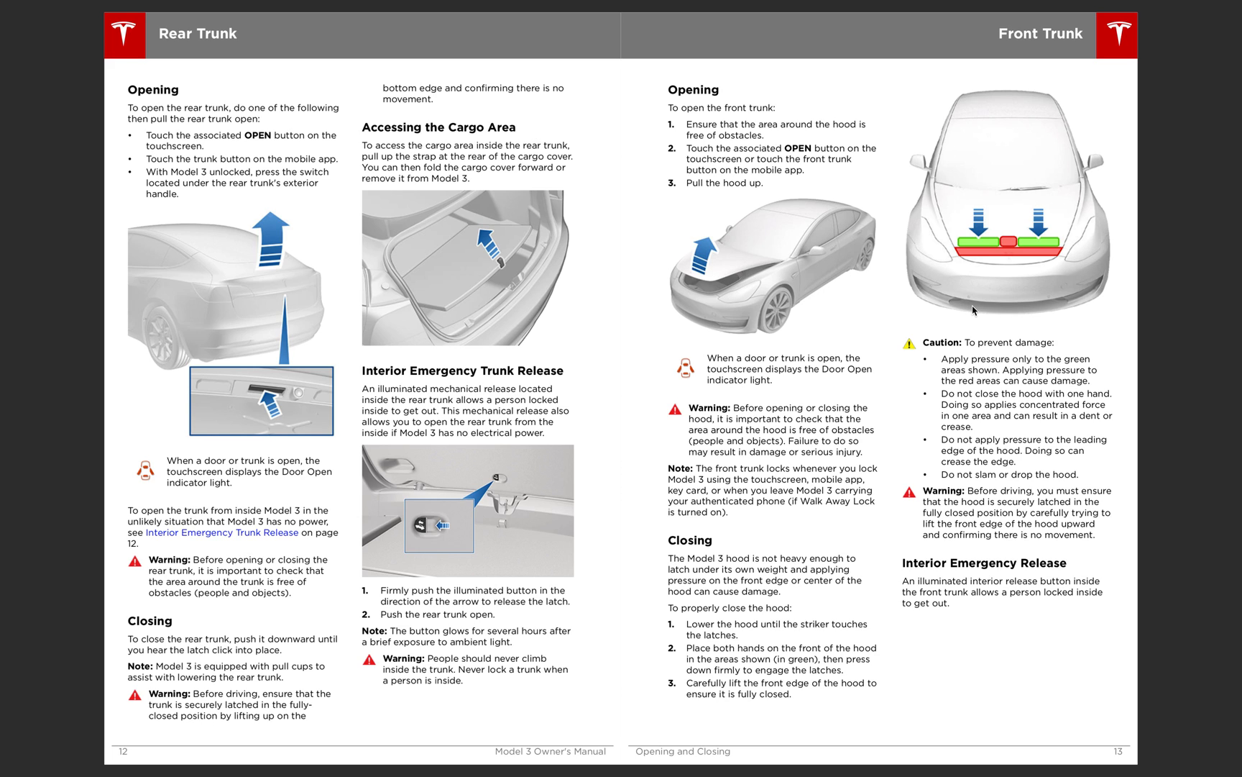
pyautogui.moveTo(985, 228)
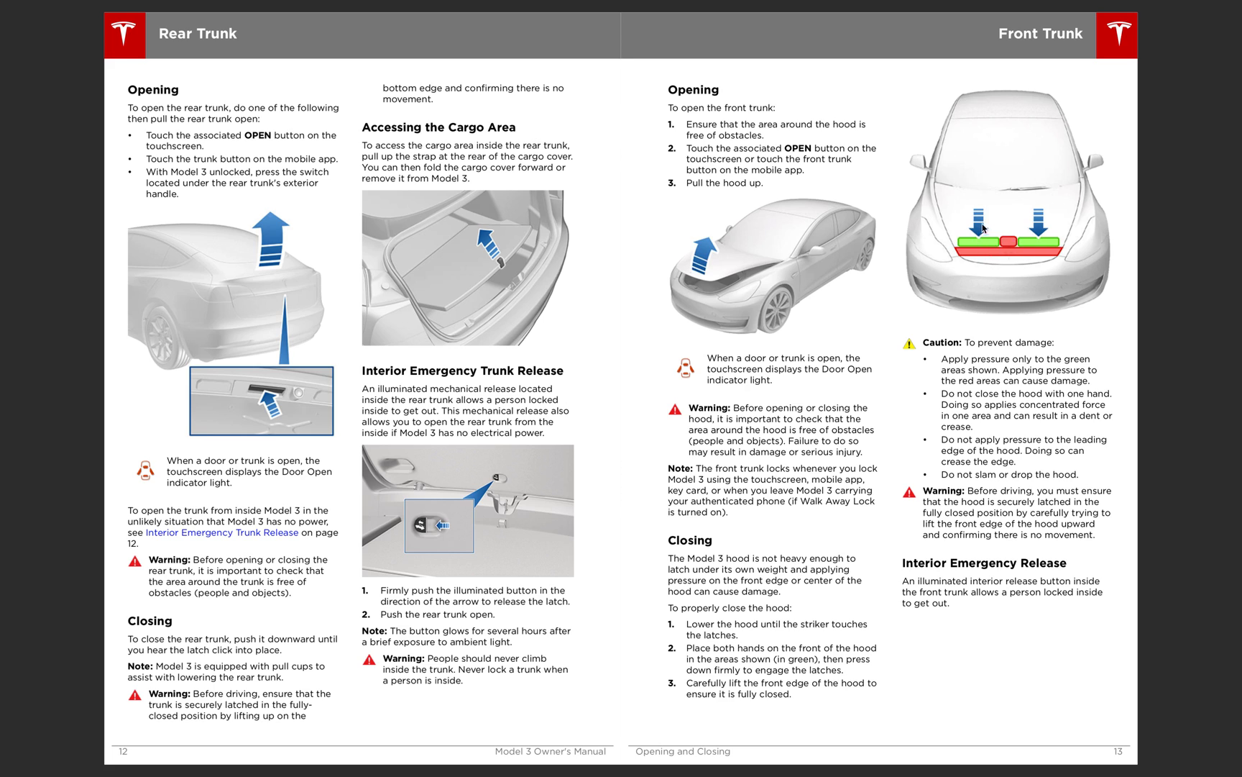
pyautogui.moveTo(1044, 242)
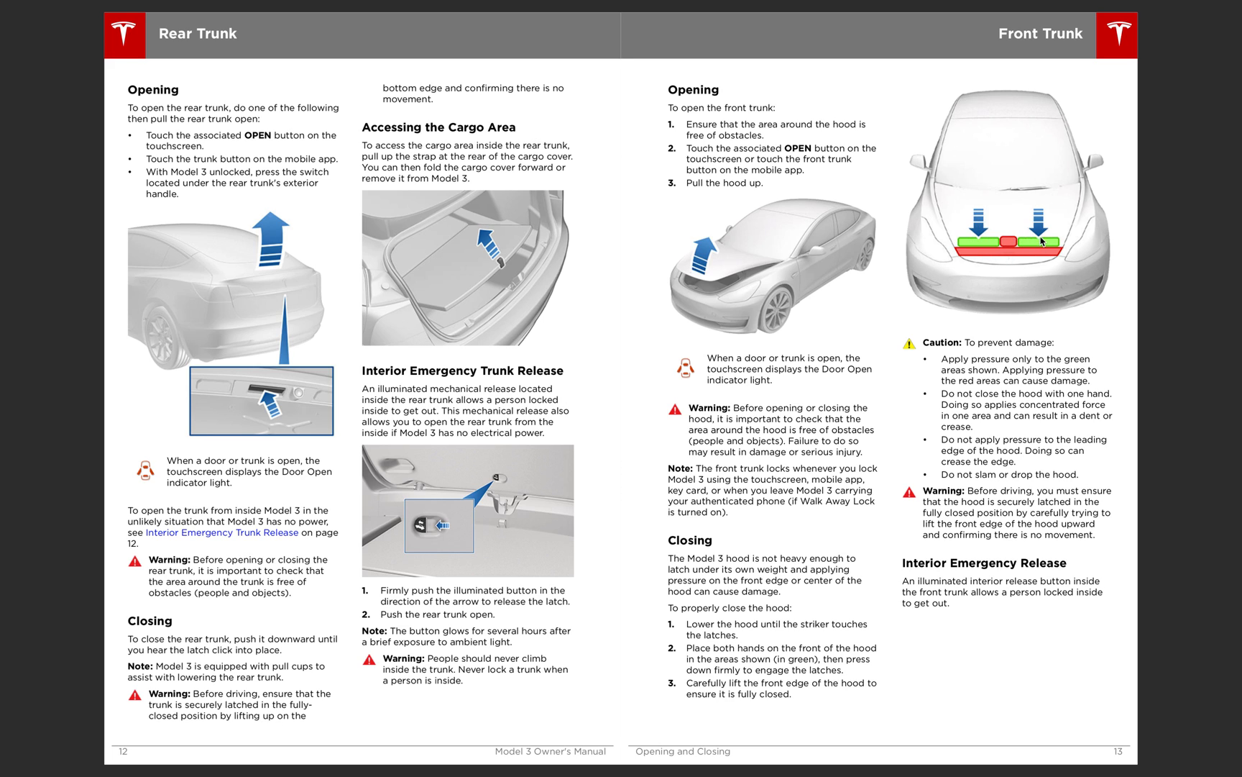
pyautogui.moveTo(988, 243)
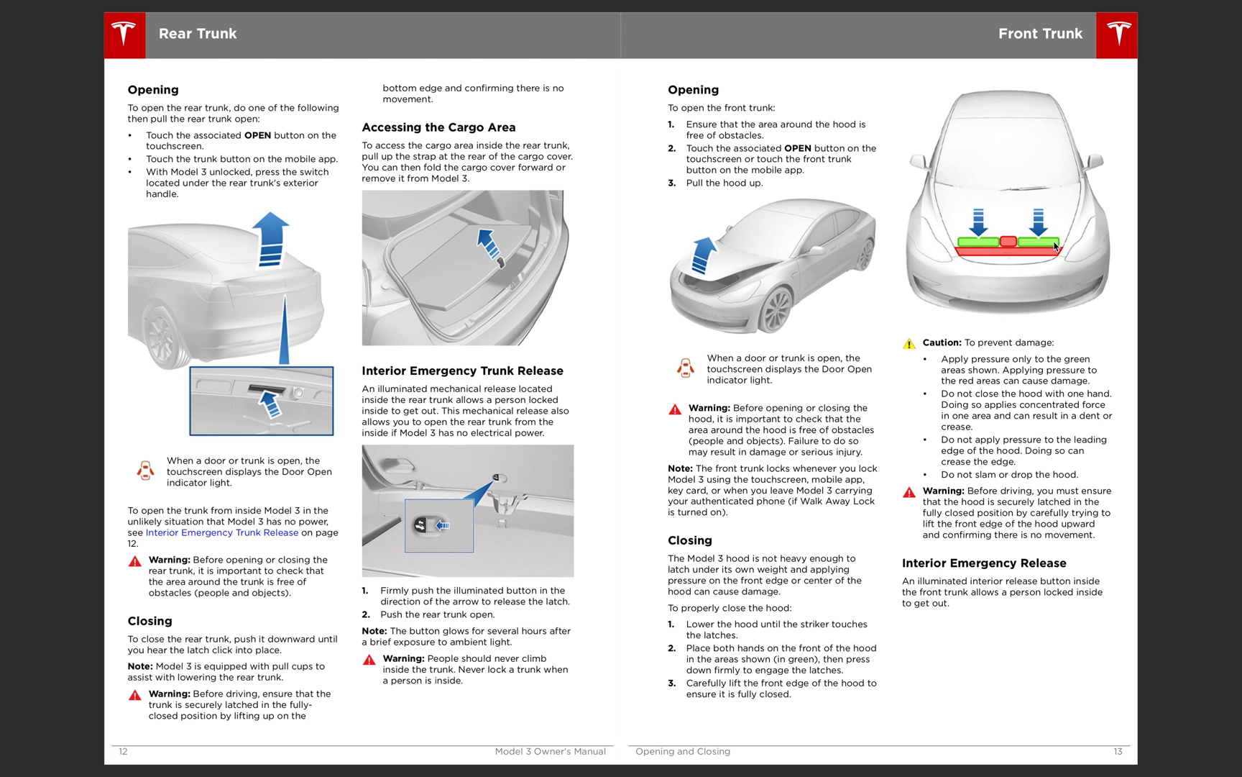
pyautogui.moveTo(1064, 313)
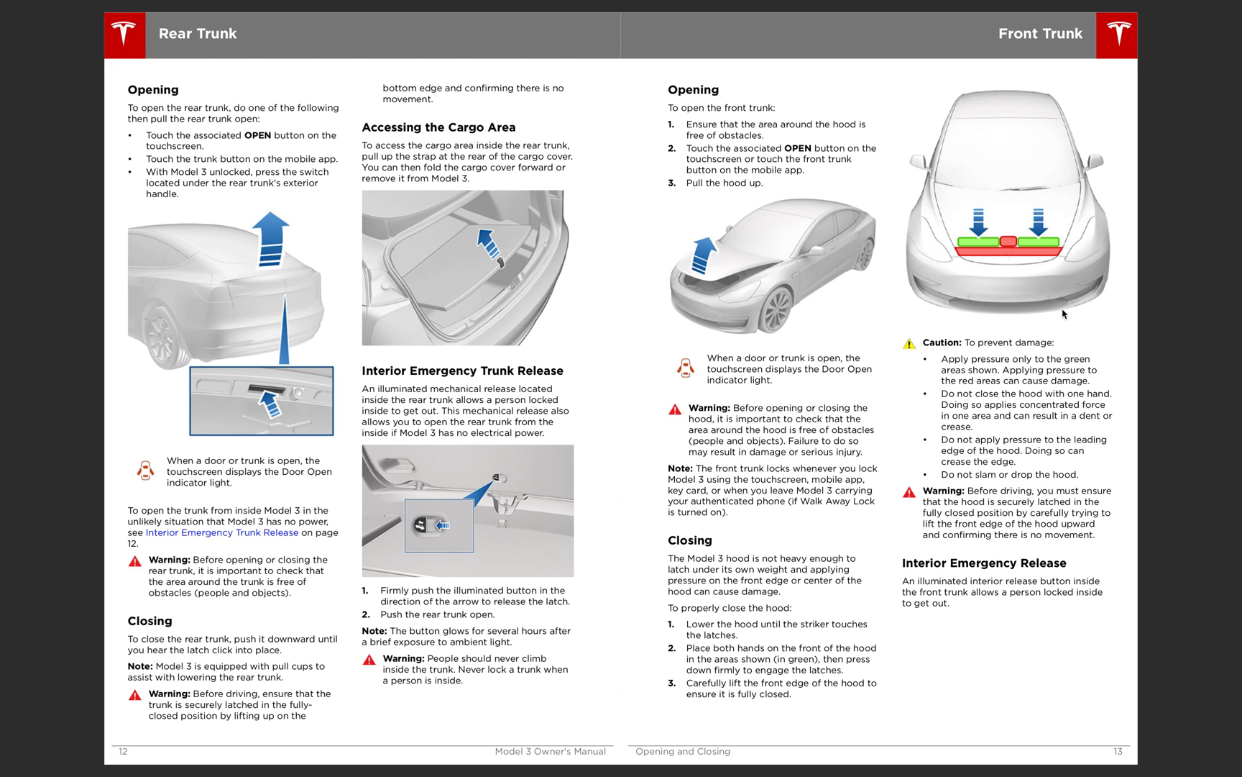
pyautogui.moveTo(1020, 365)
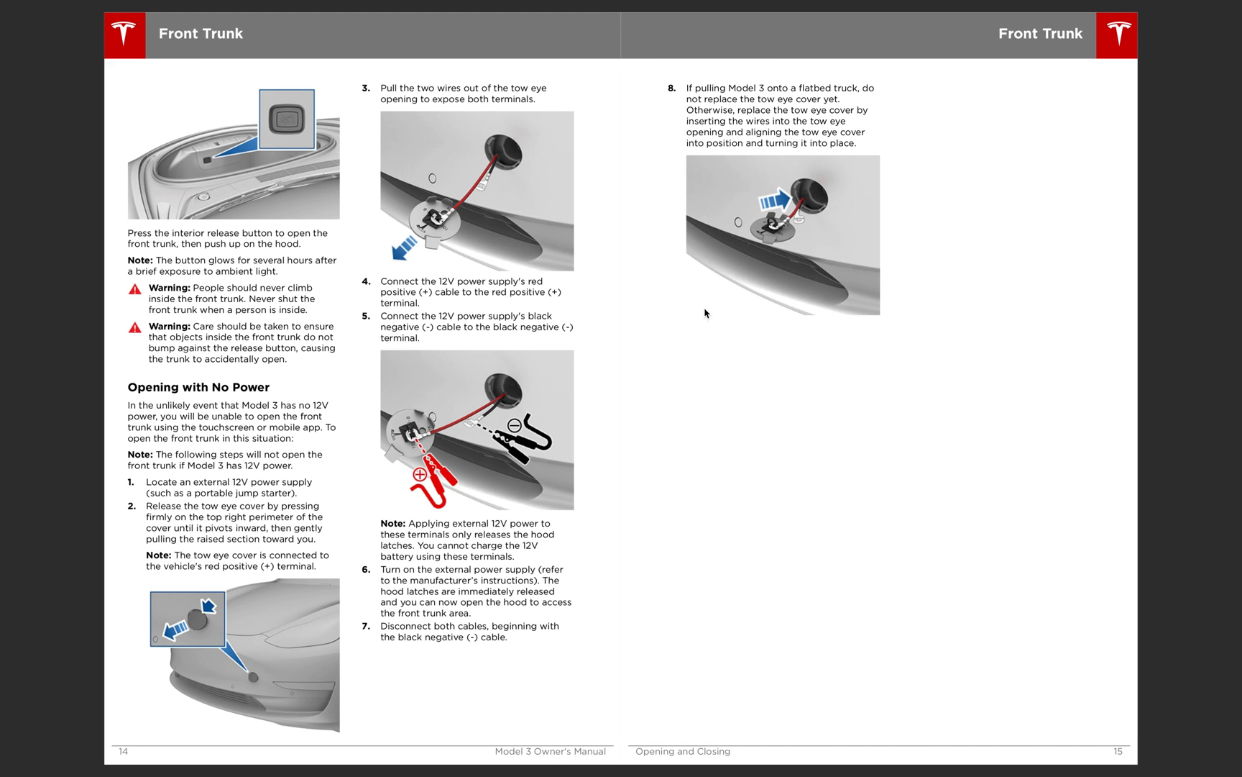
pyautogui.moveTo(340, 448)
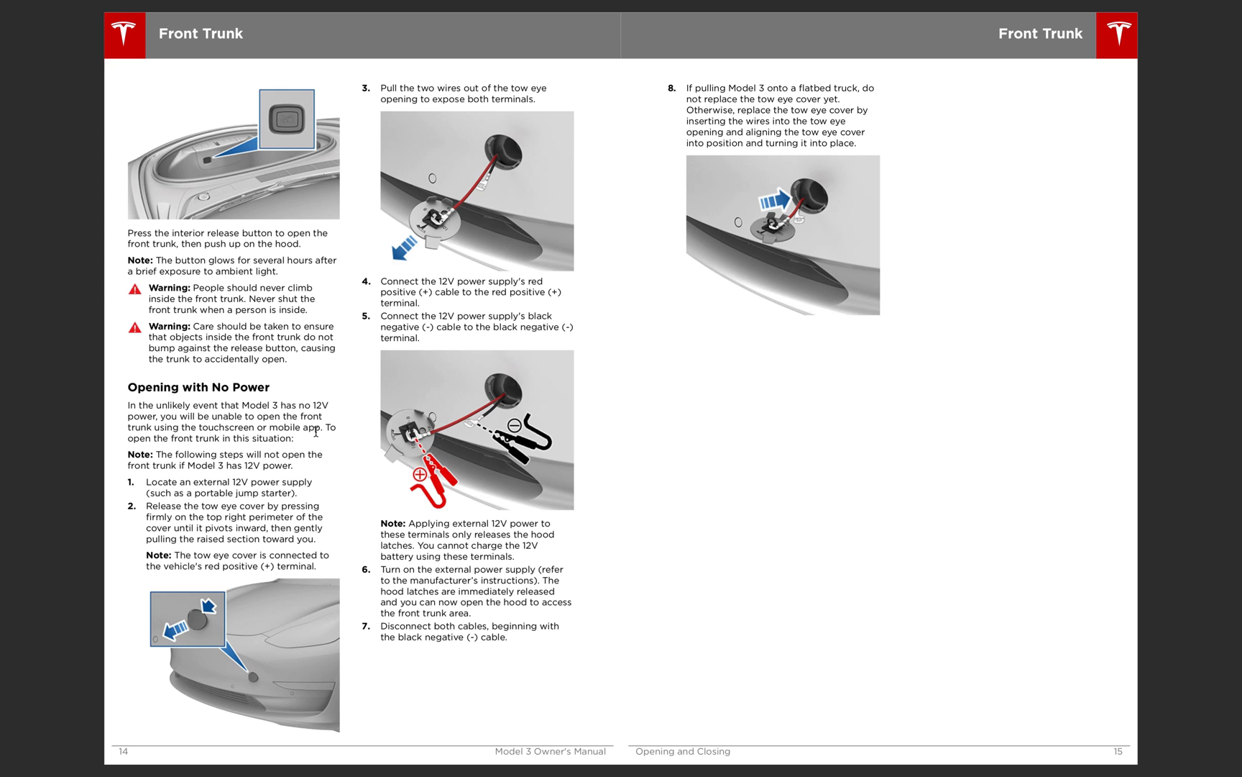
pyautogui.moveTo(257, 495)
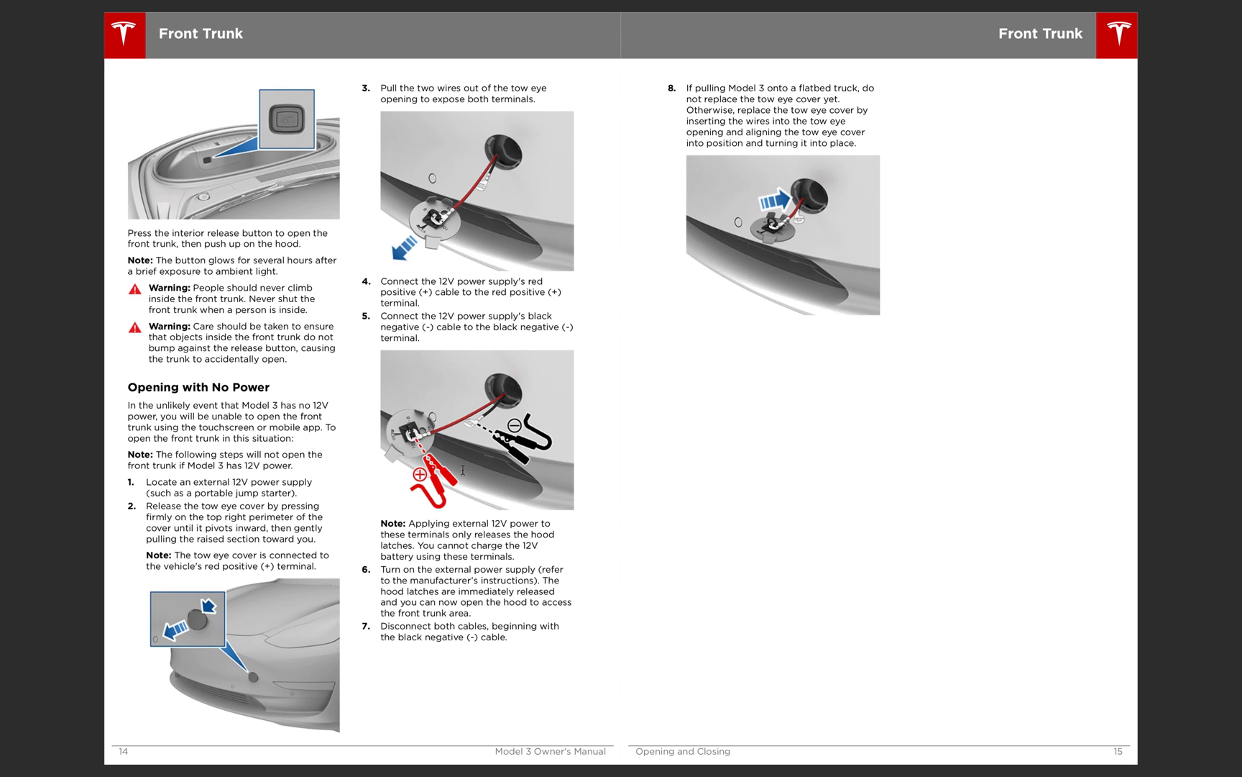
pyautogui.moveTo(475, 417)
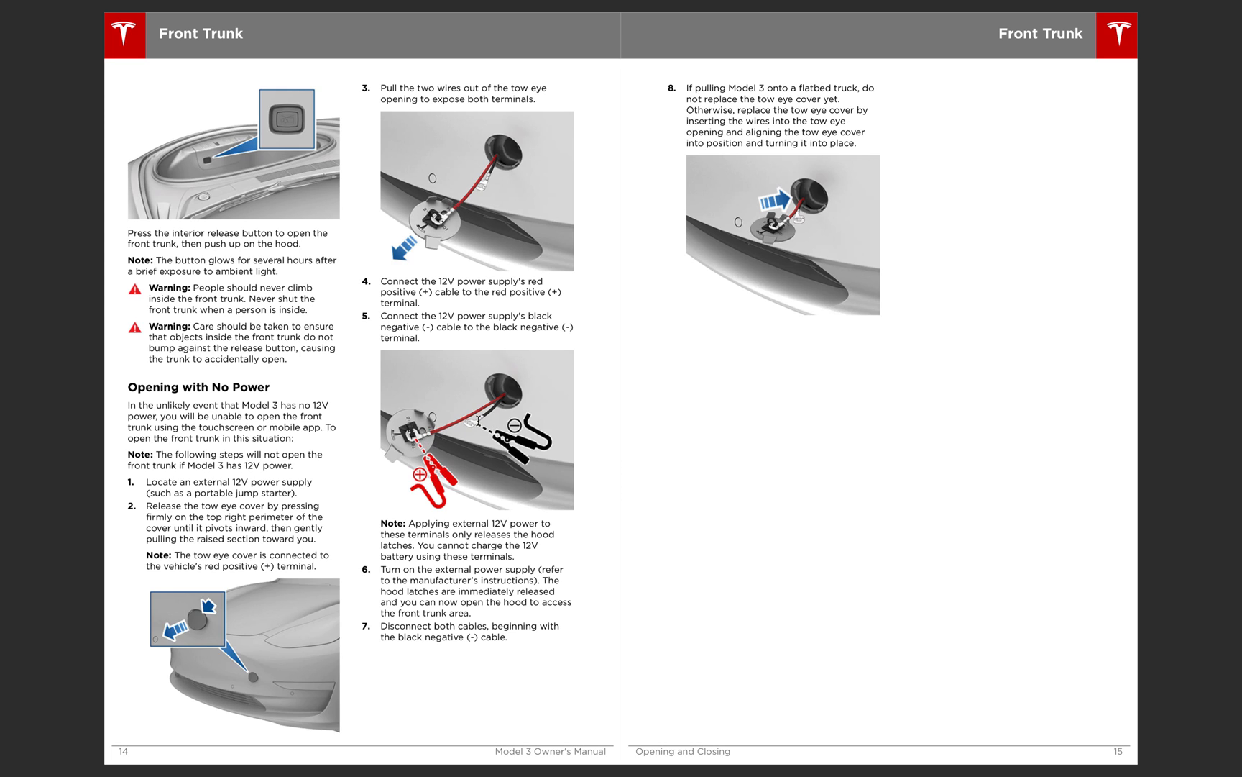
pyautogui.moveTo(478, 422)
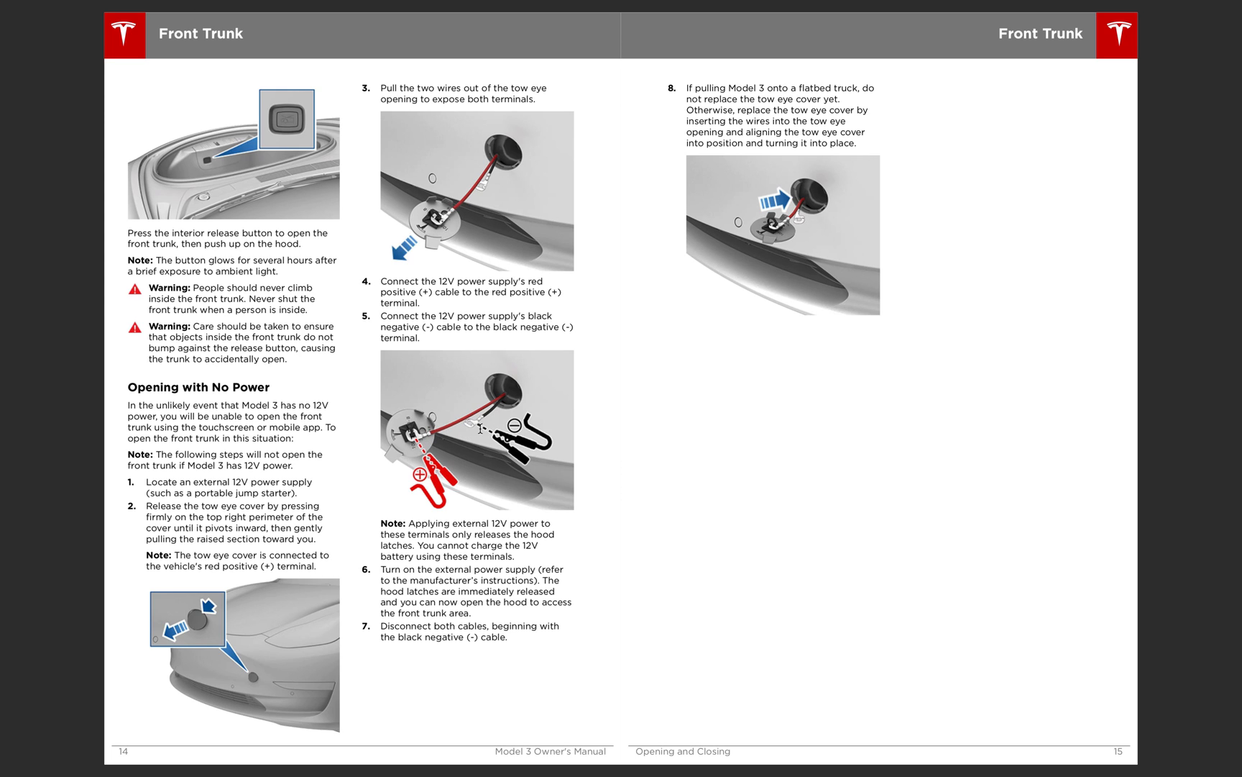
pyautogui.moveTo(806, 366)
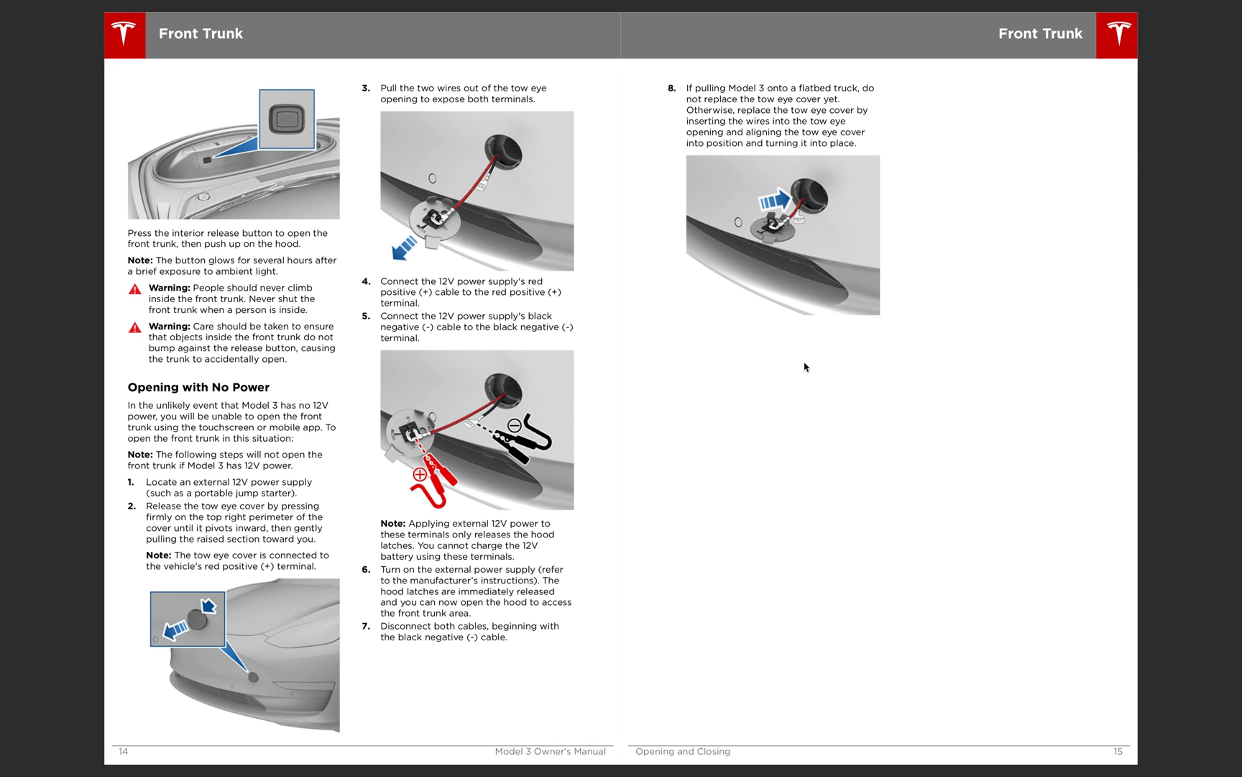
pyautogui.moveTo(576, 411)
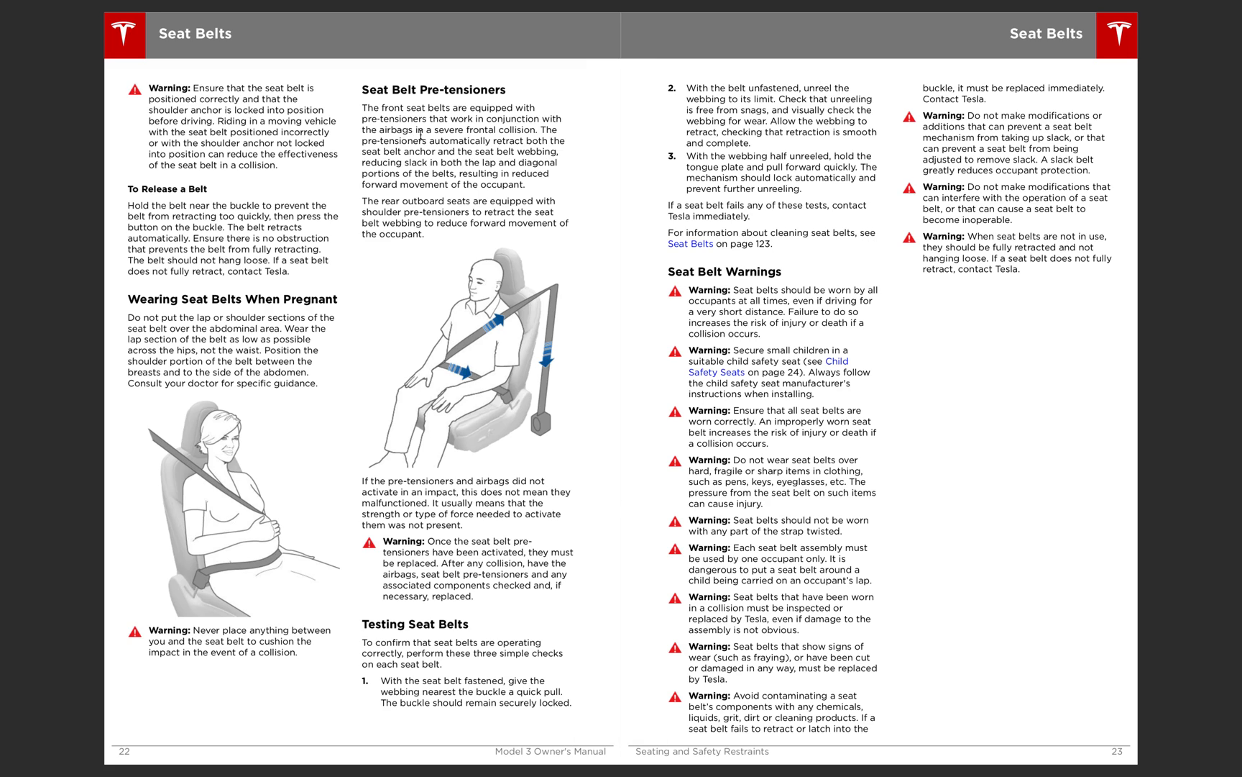
pyautogui.moveTo(427, 83)
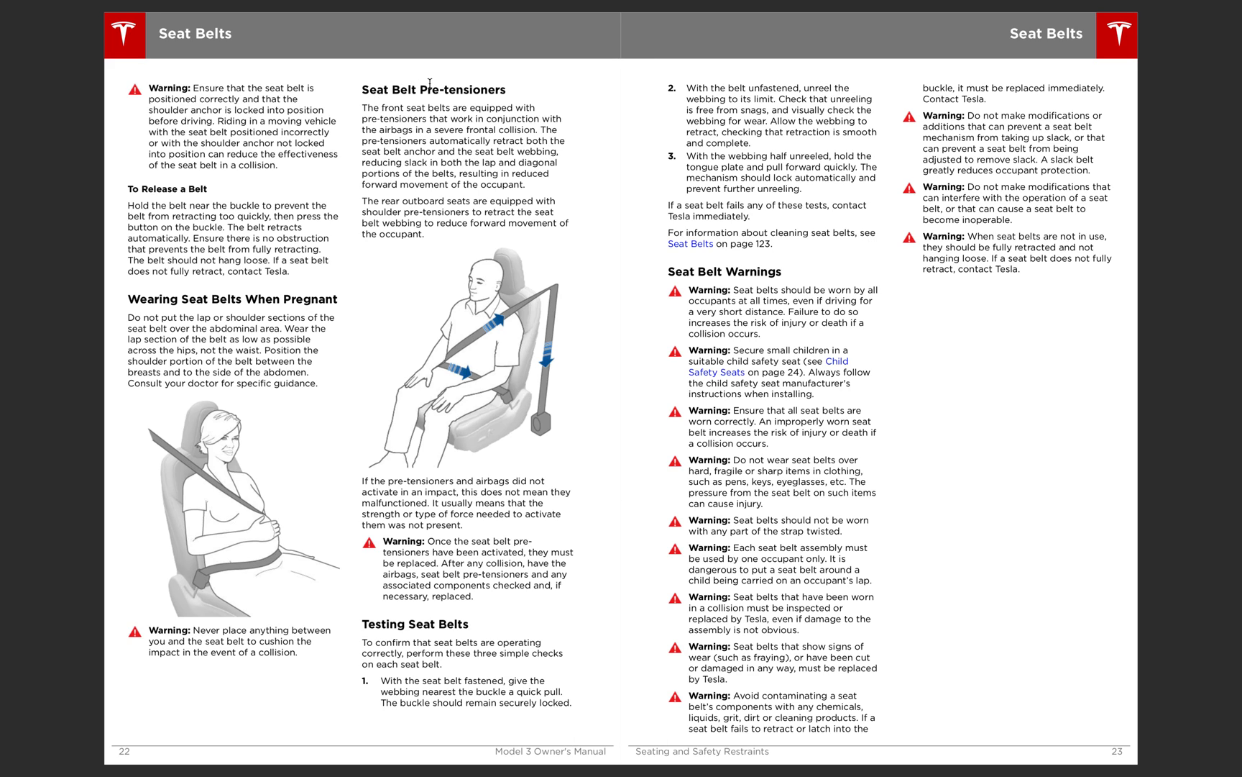
# Select the word 'Pre-tensioners' in the page 22 Seat Belt Pre-tensioners heading
pyautogui.doubleClick(465, 88)
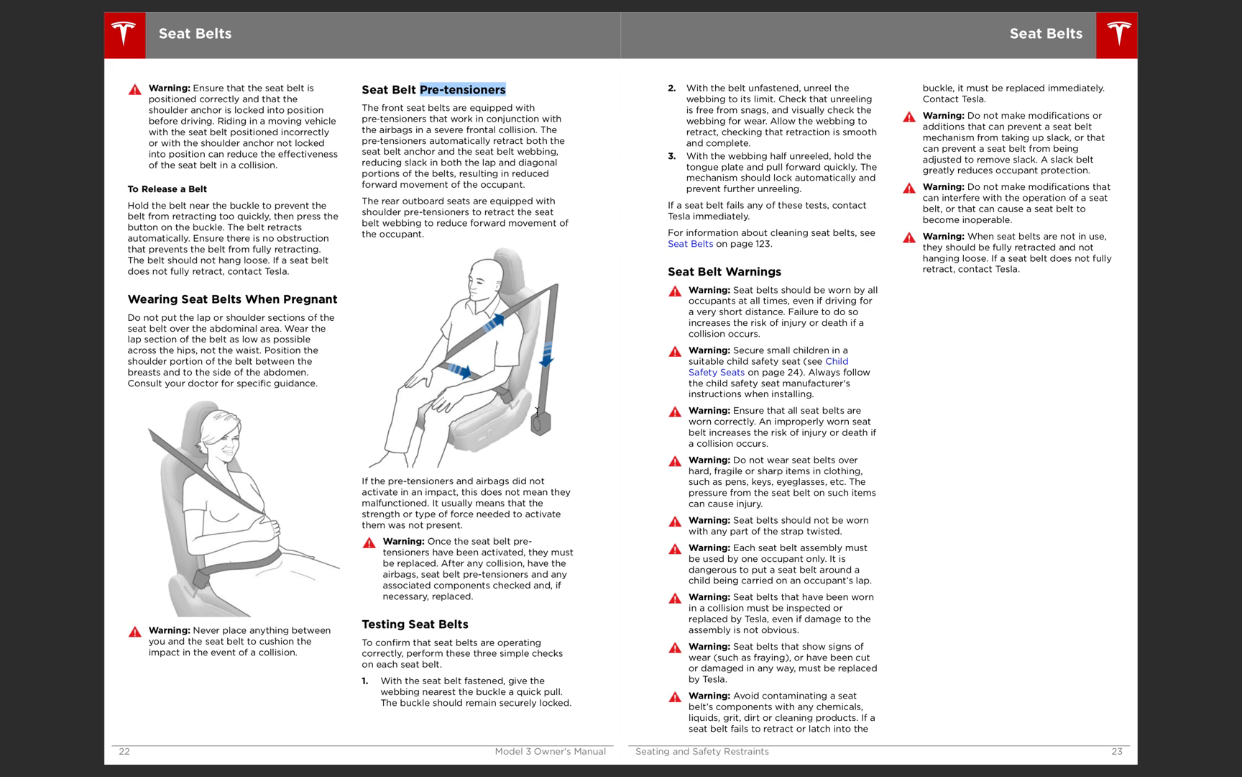
pyautogui.moveTo(587, 510)
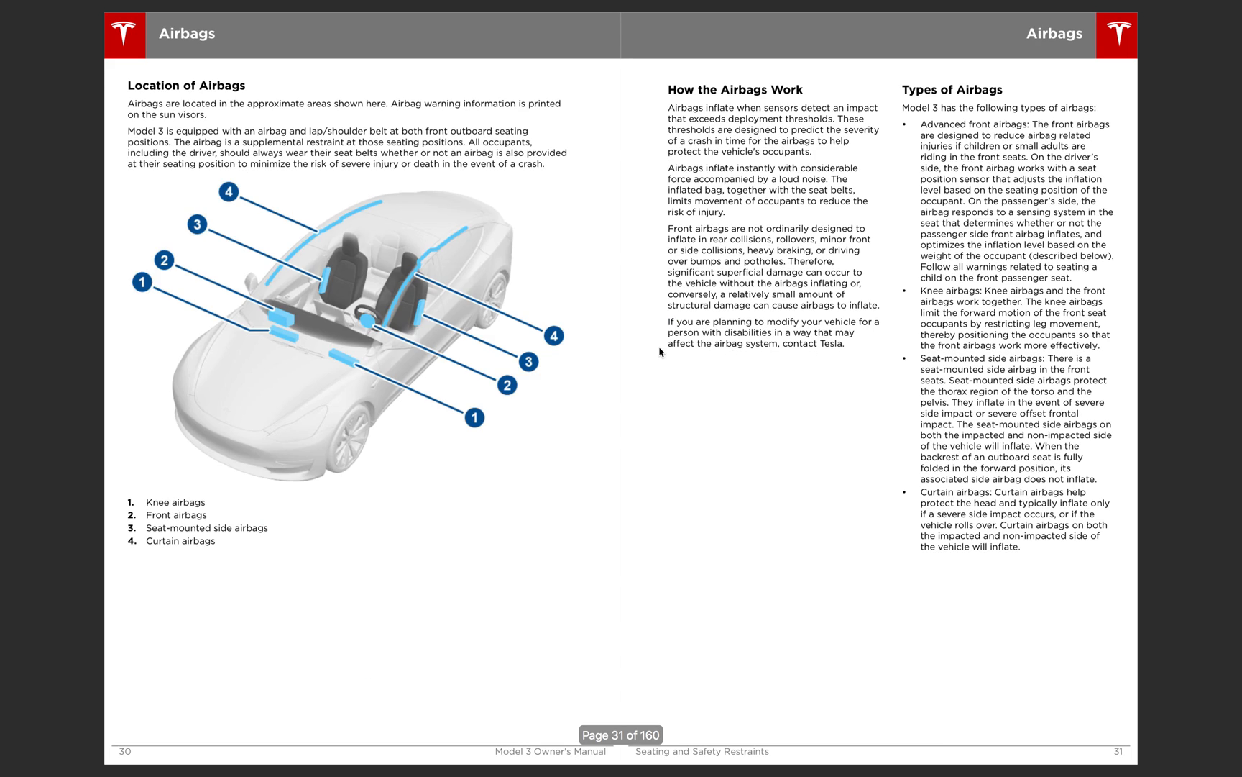
pyautogui.moveTo(359, 223)
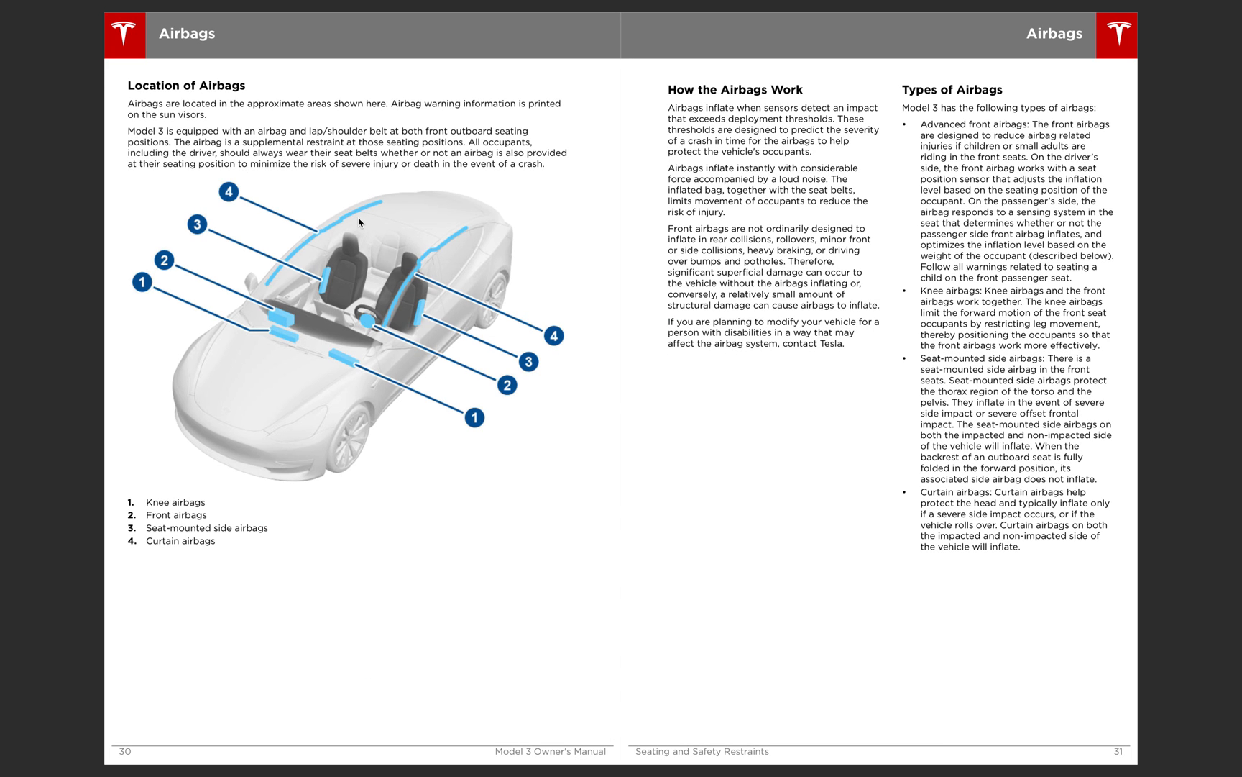
pyautogui.moveTo(416, 317)
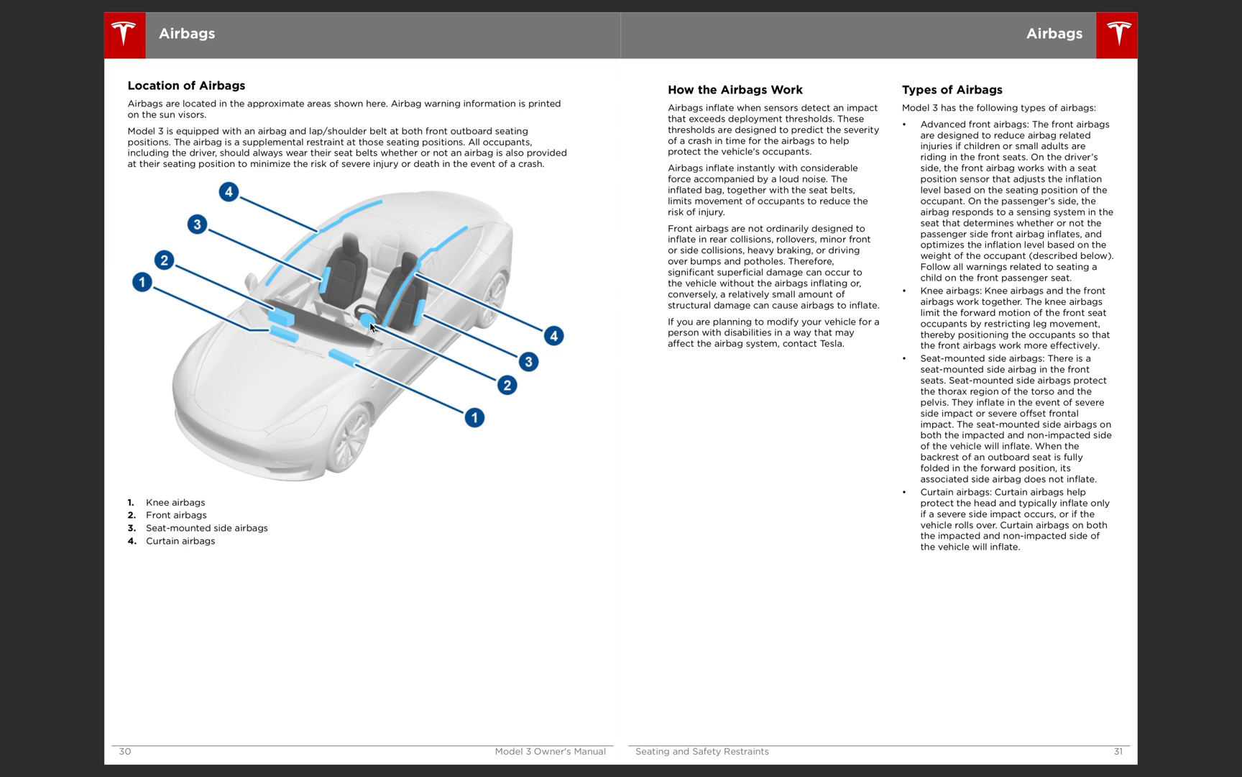
pyautogui.moveTo(292, 341)
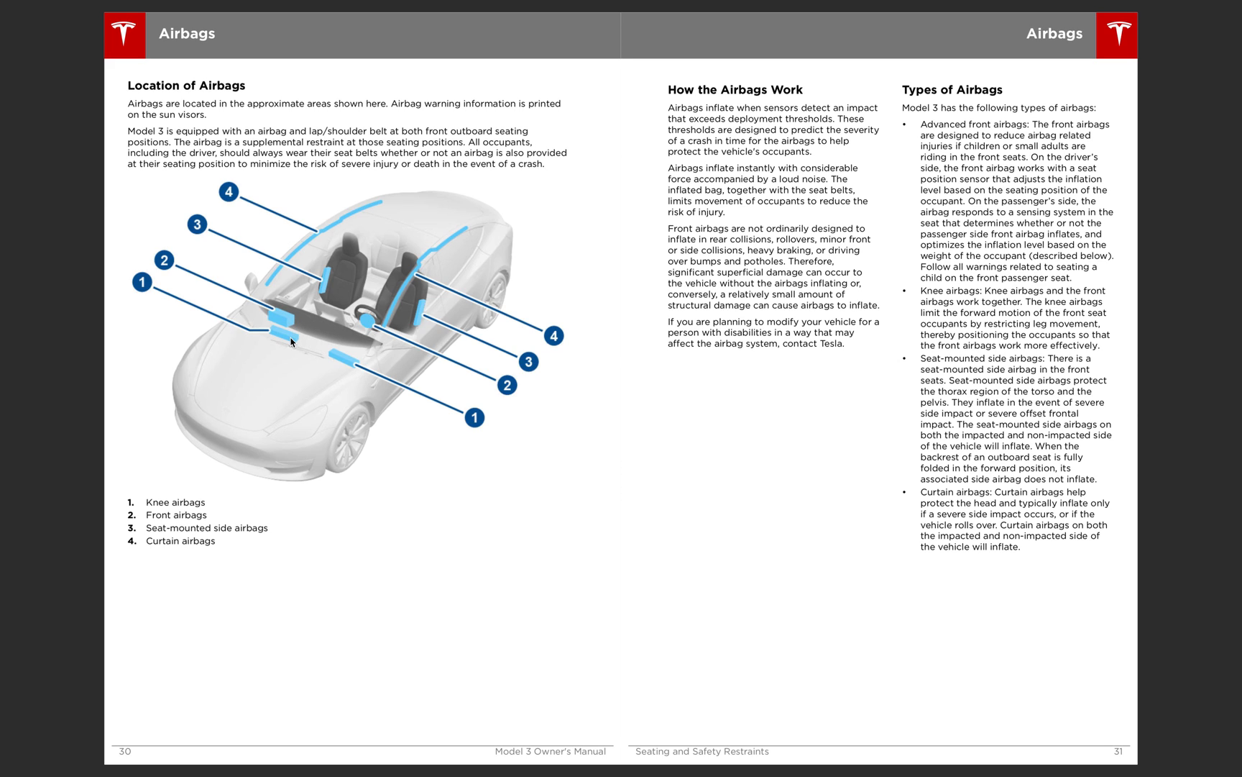
pyautogui.moveTo(335, 364)
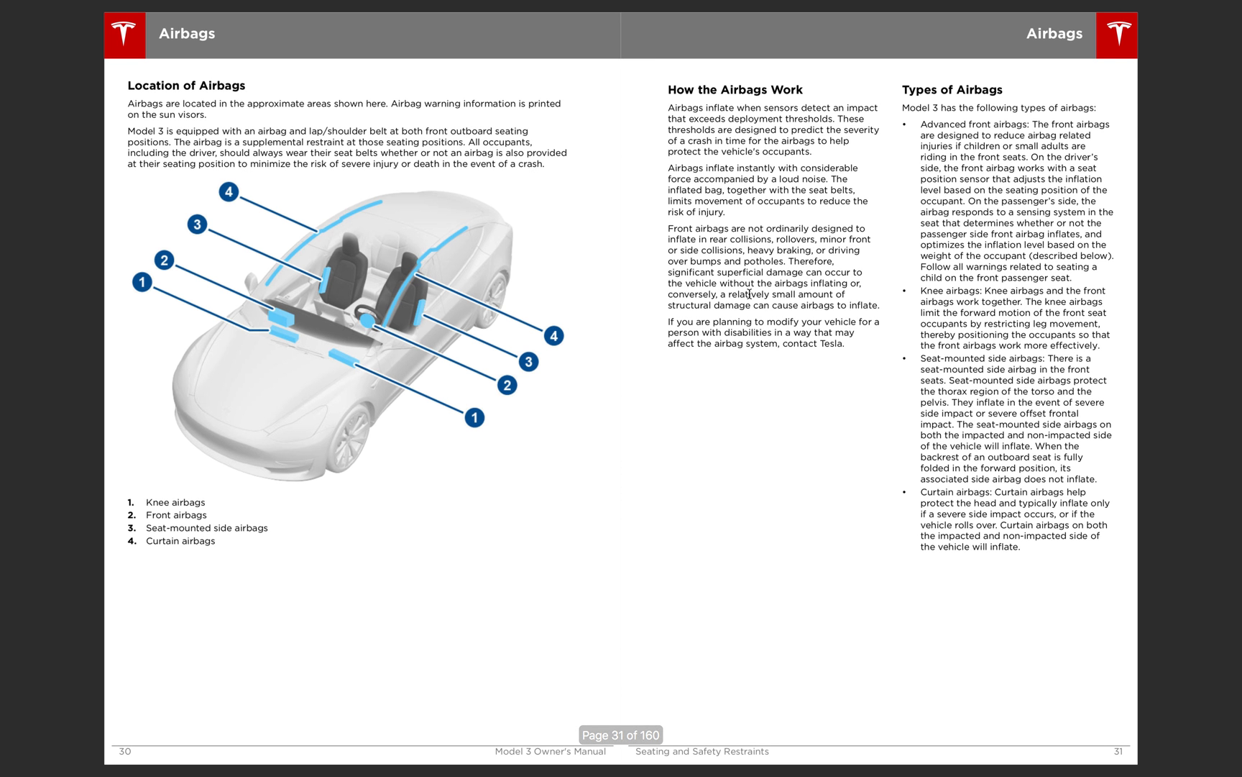
pyautogui.moveTo(731, 193)
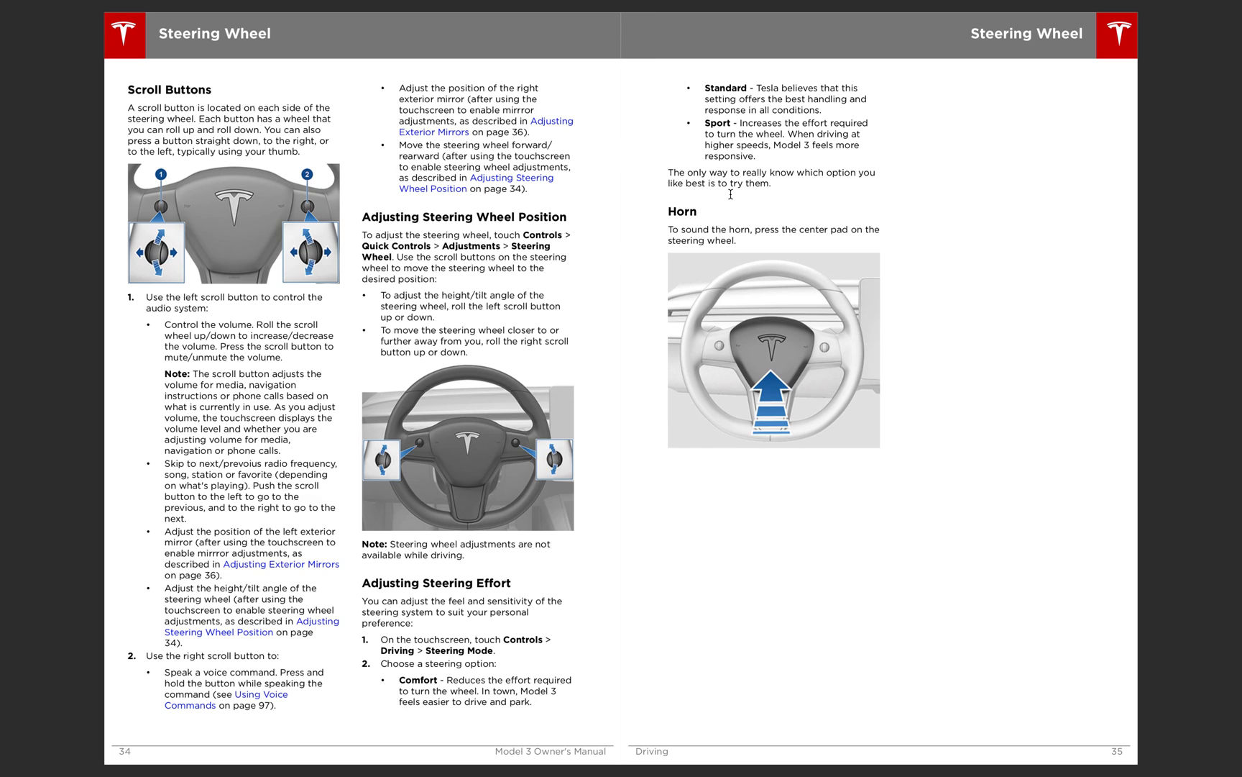
pyautogui.moveTo(731, 194)
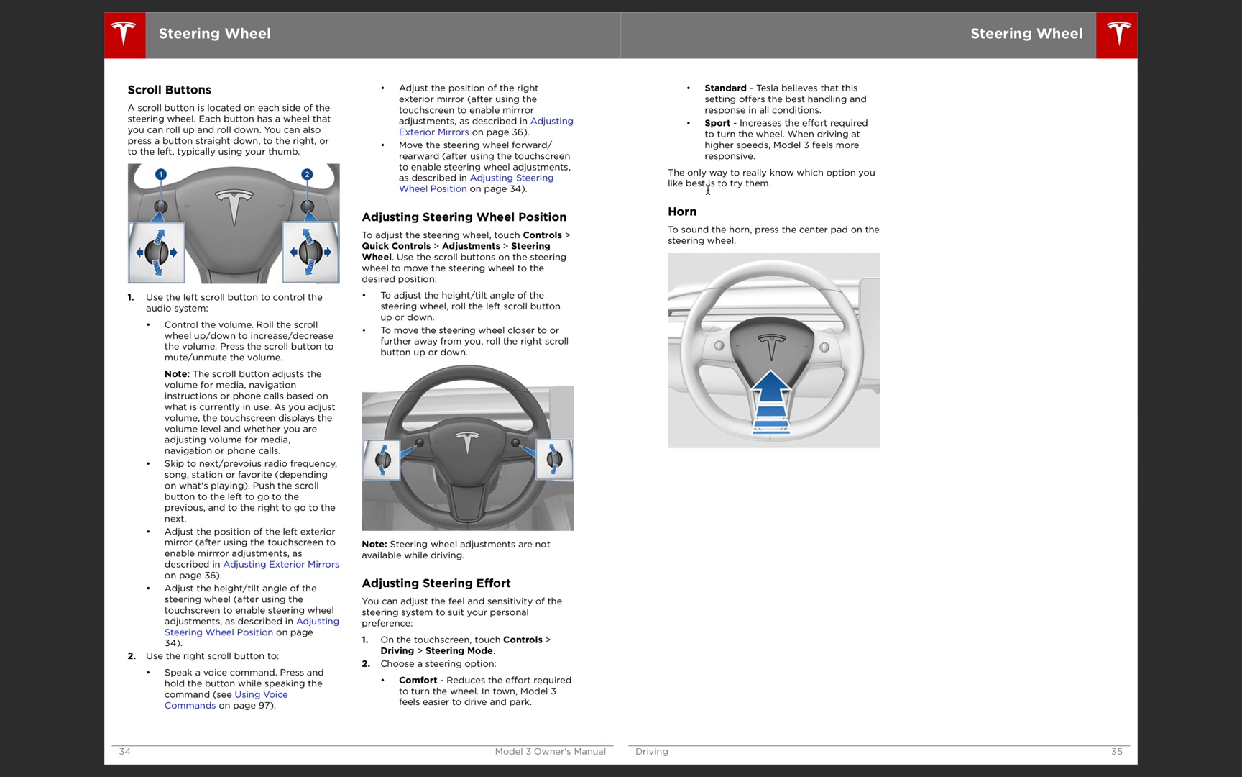
pyautogui.moveTo(232, 289)
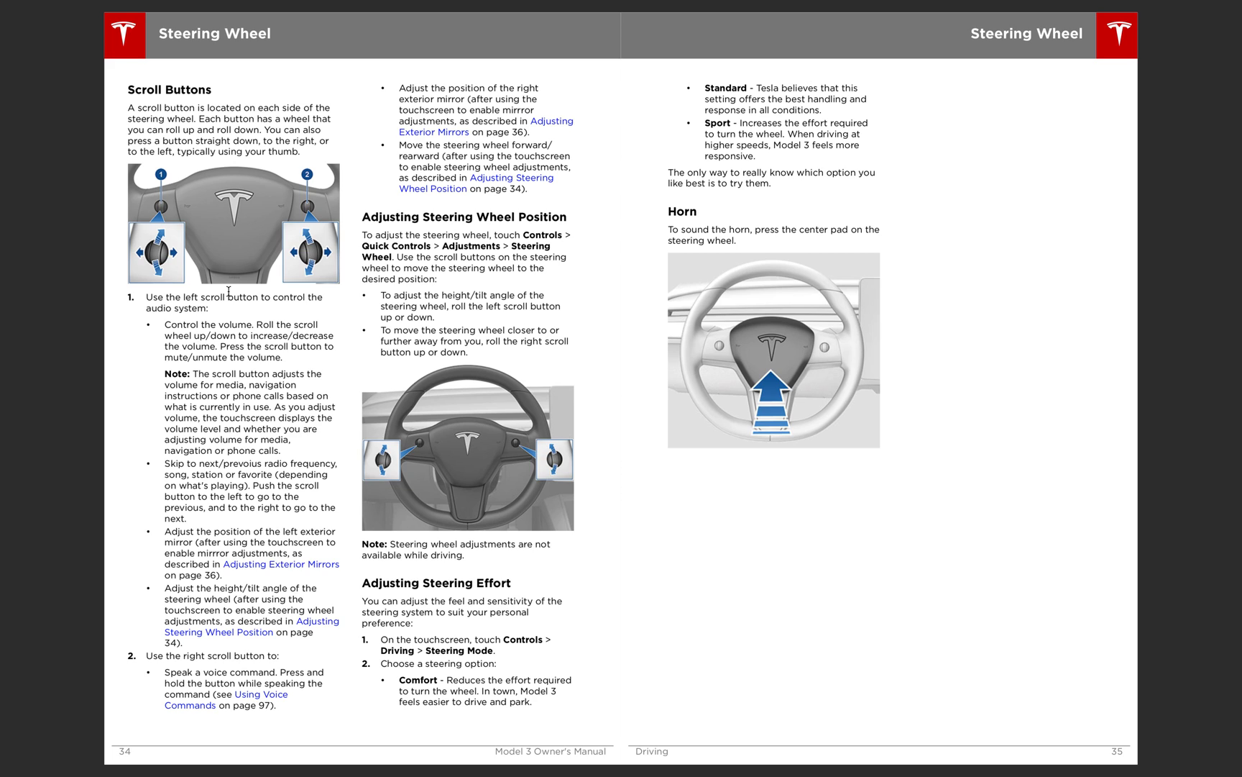
pyautogui.moveTo(267, 325)
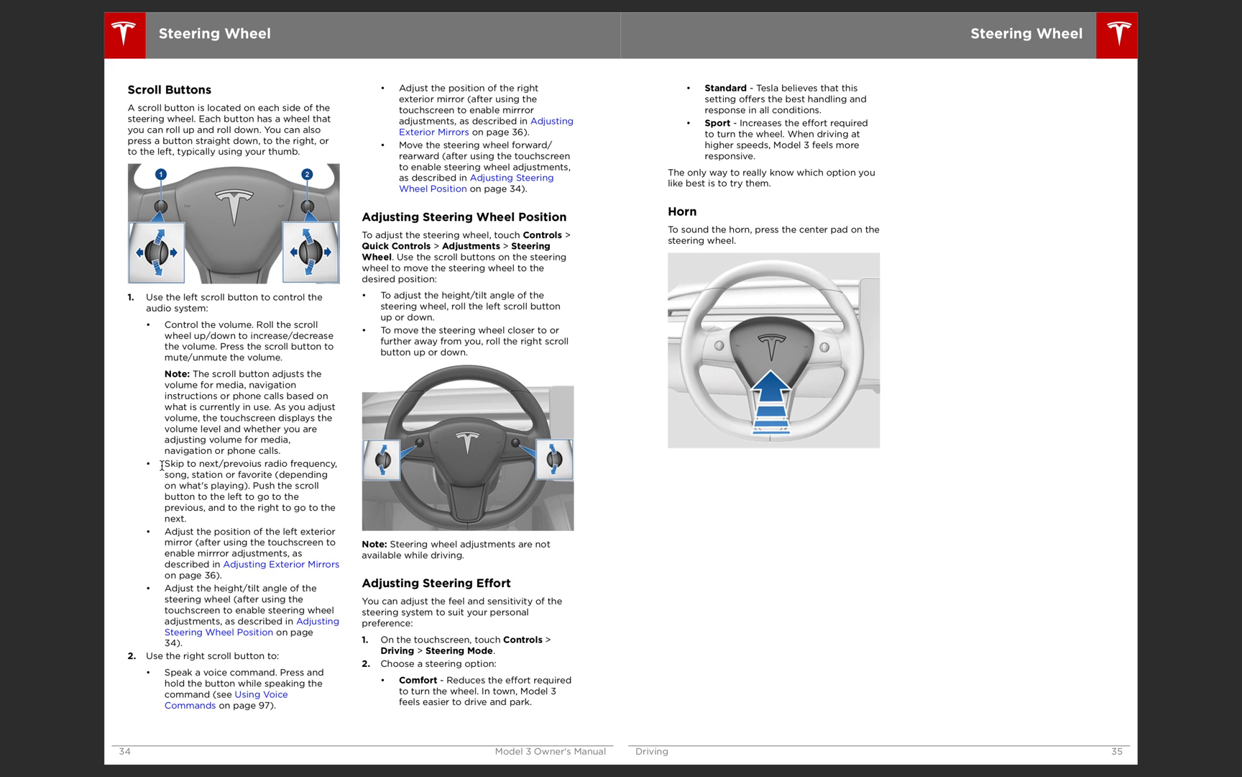
pyautogui.moveTo(256, 464)
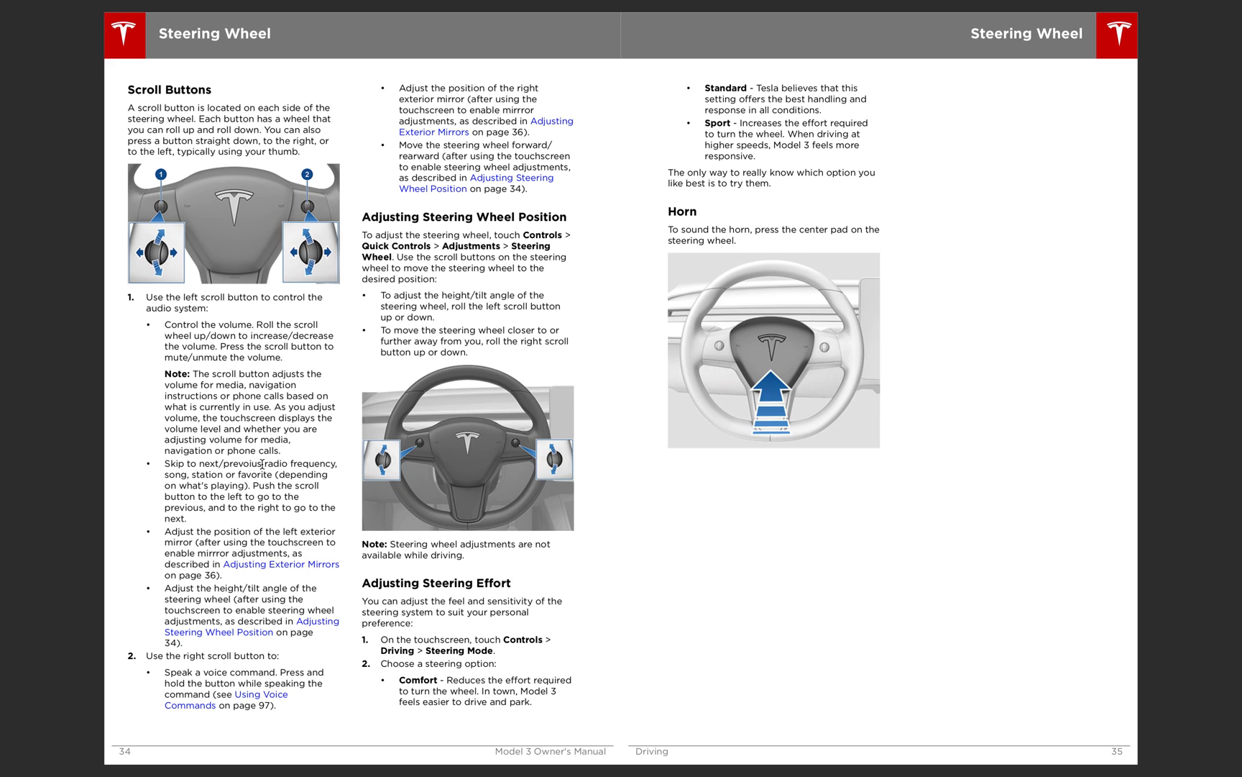
pyautogui.moveTo(753, 365)
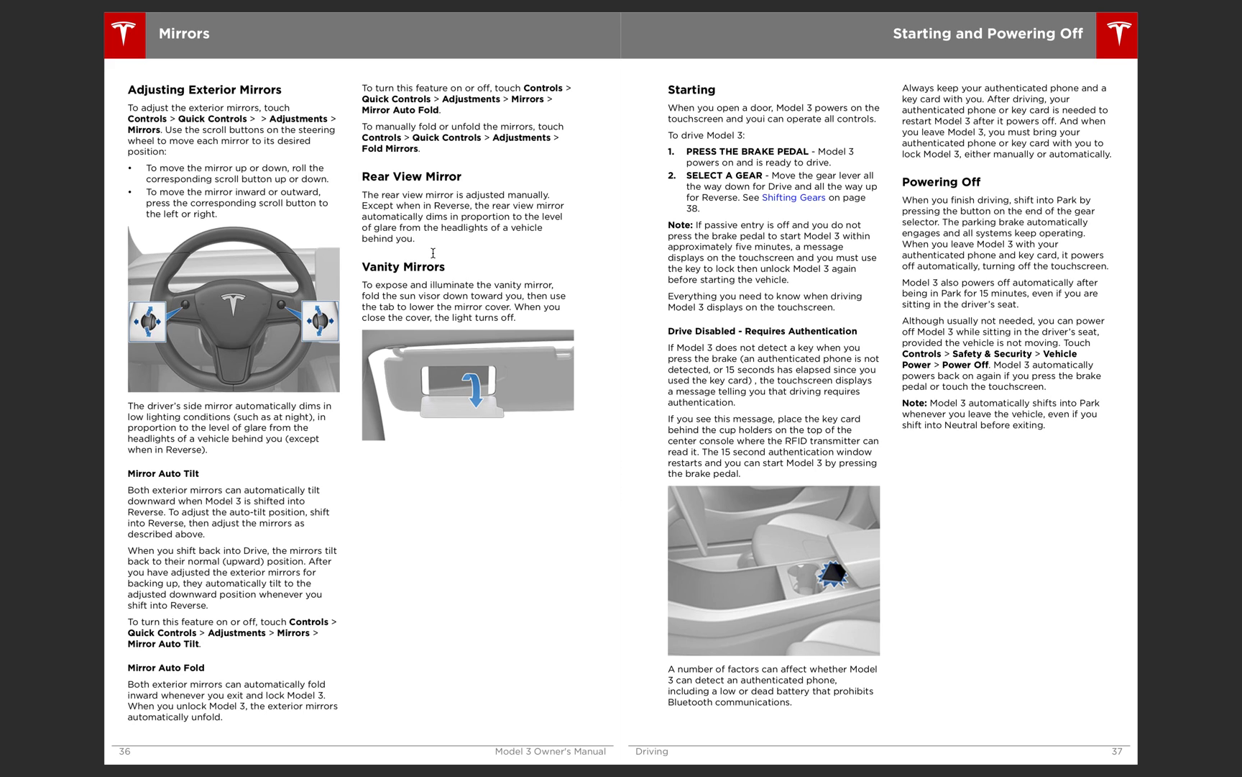
pyautogui.moveTo(889, 515)
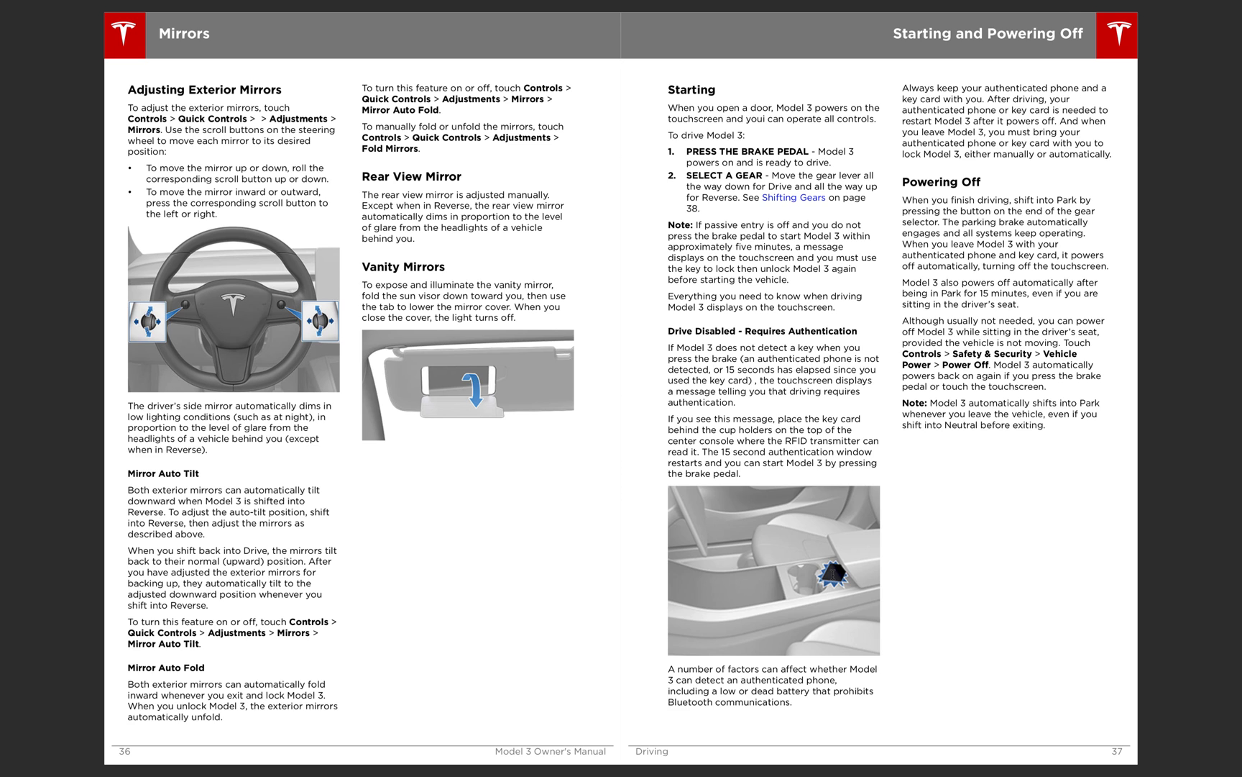
# Scroll down past the Mirrors and Starting spread, pages 36–37
pyautogui.scroll(-3)
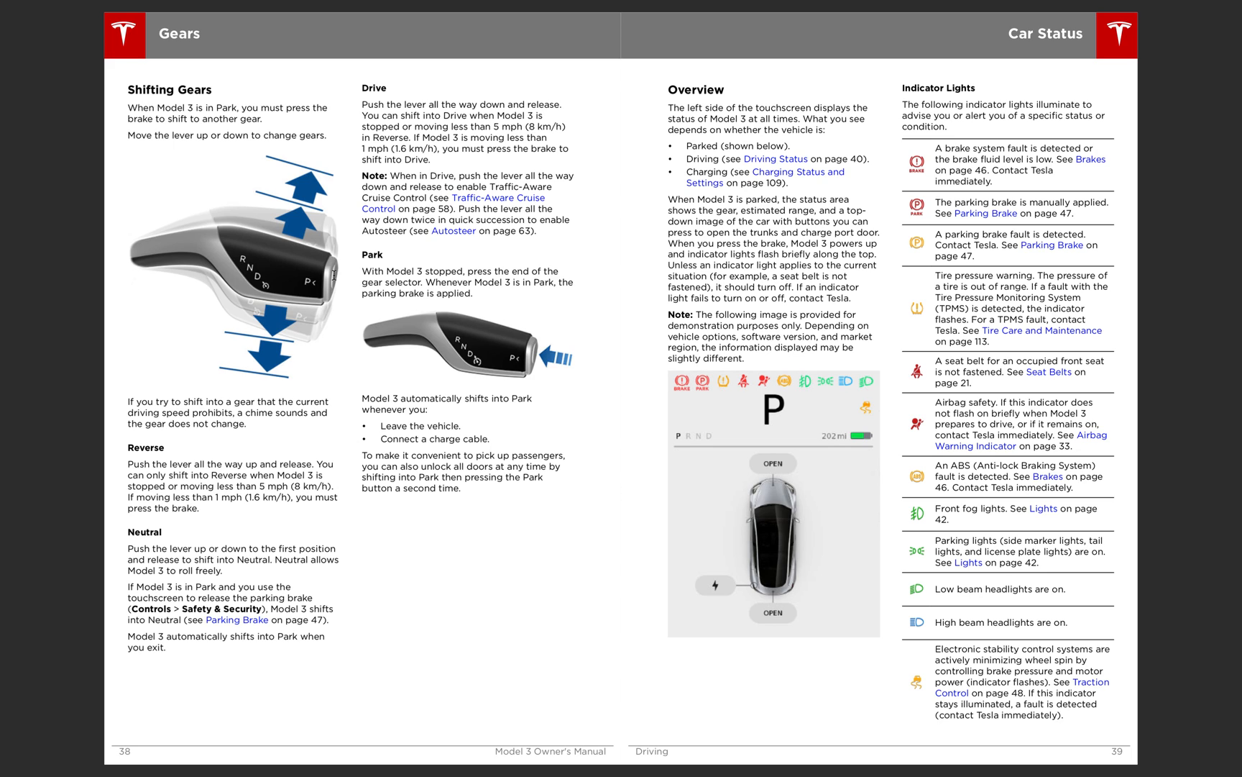
pyautogui.moveTo(902, 202)
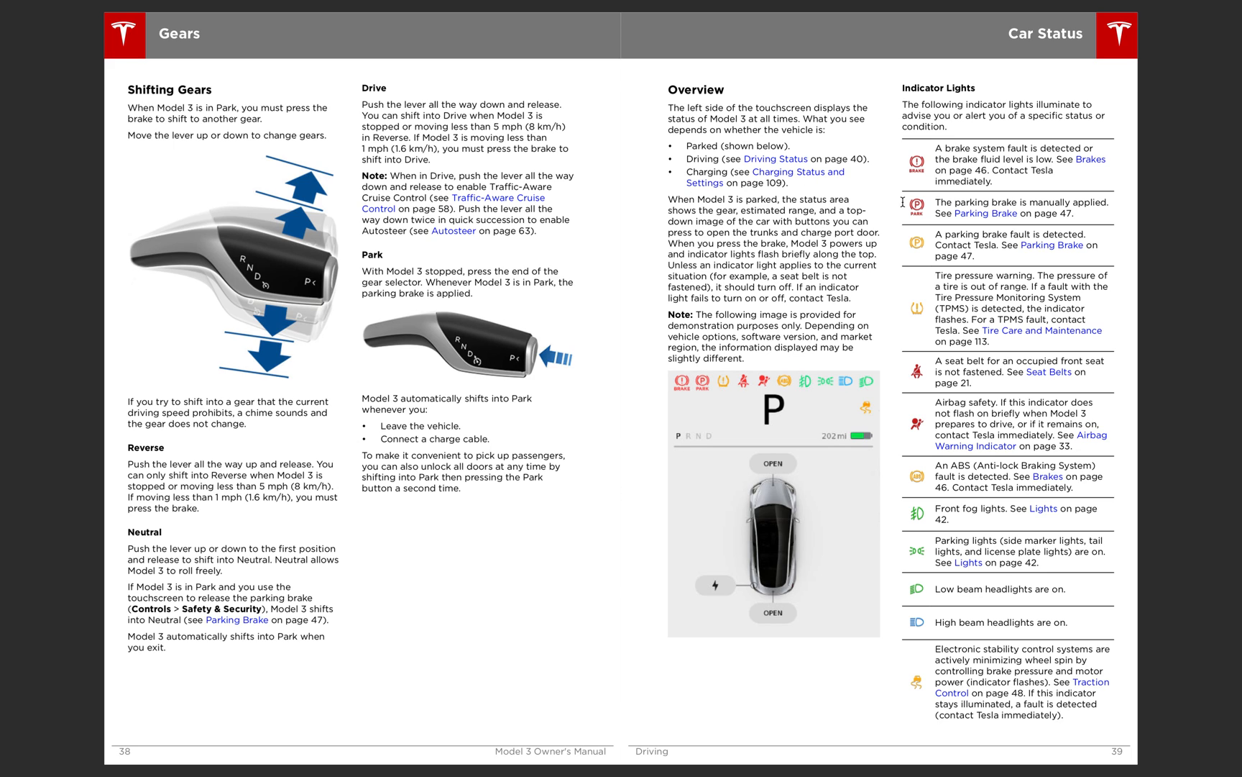
pyautogui.moveTo(844, 381)
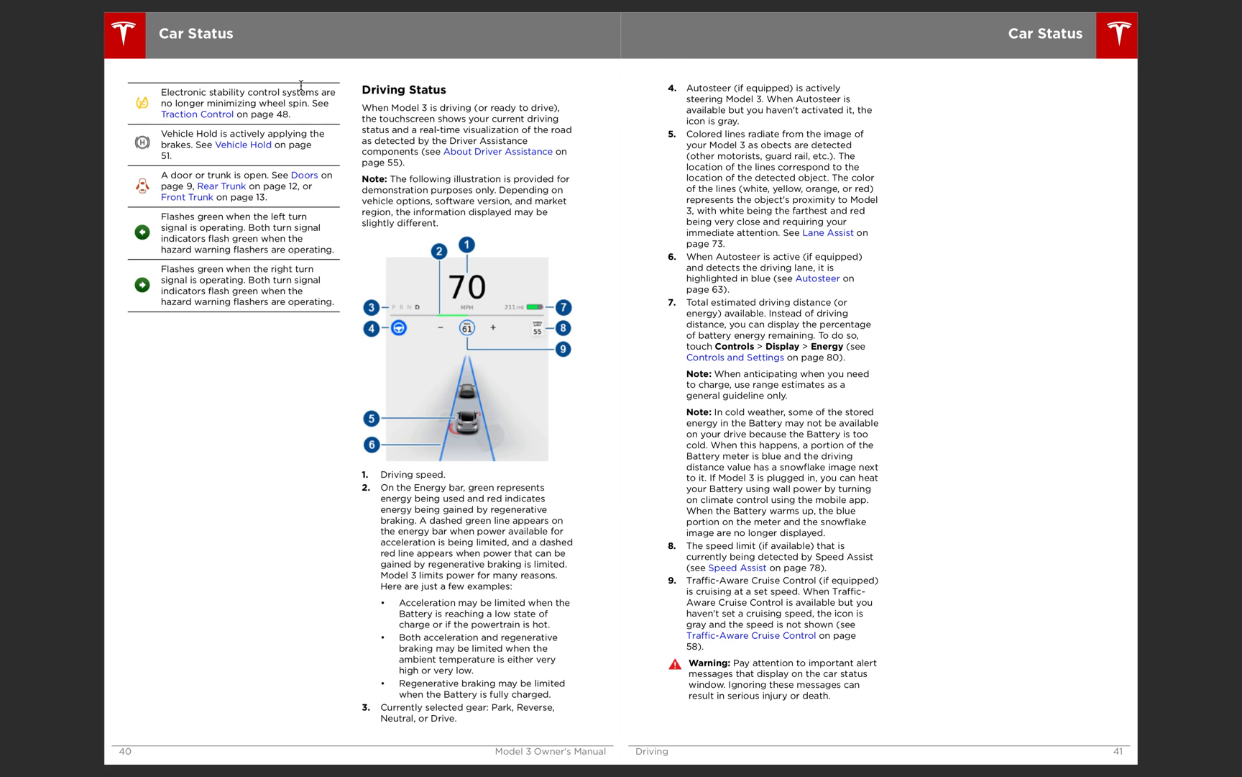
pyautogui.moveTo(235, 149)
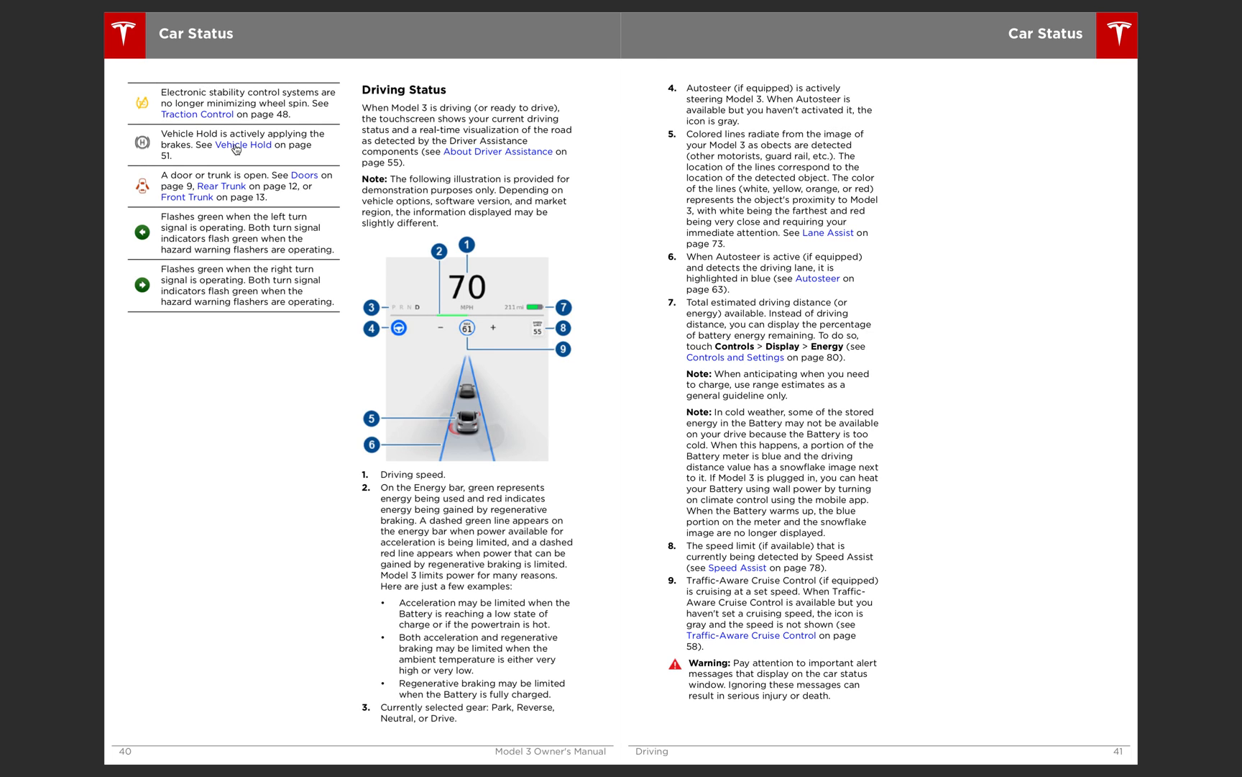
pyautogui.moveTo(340, 328)
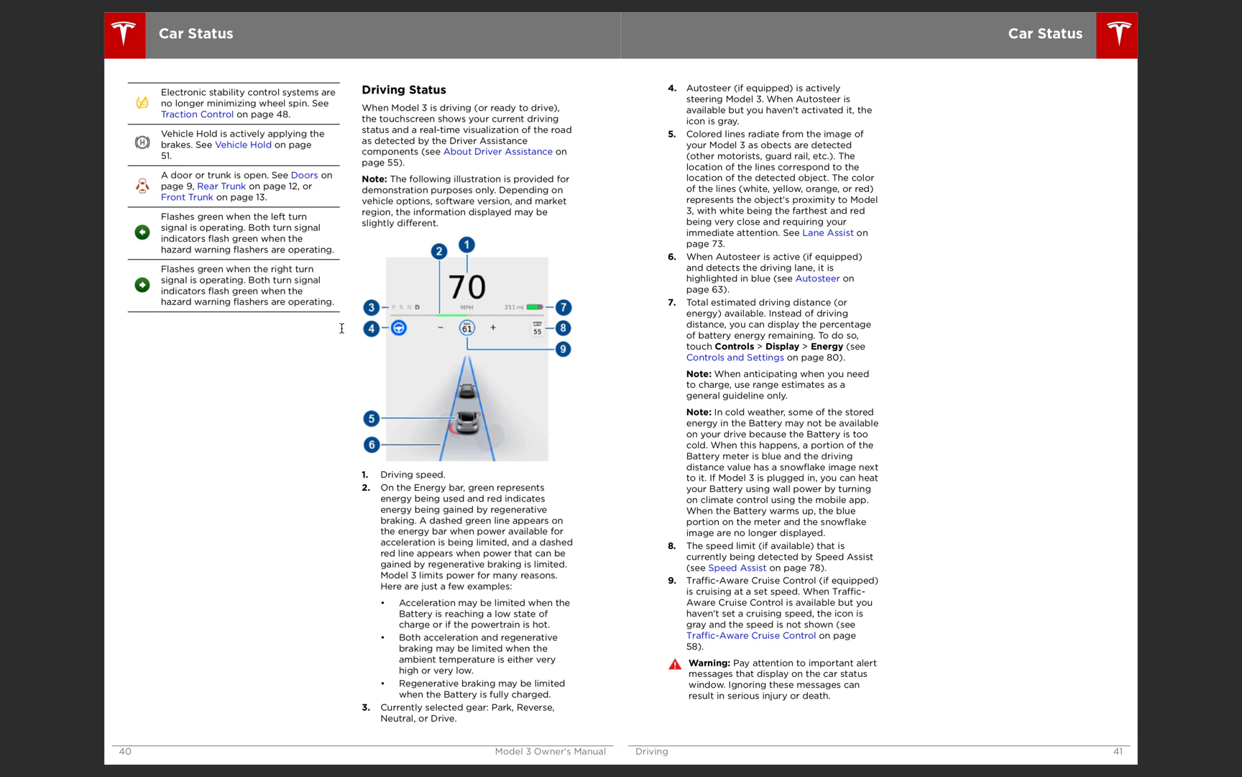
pyautogui.moveTo(417, 303)
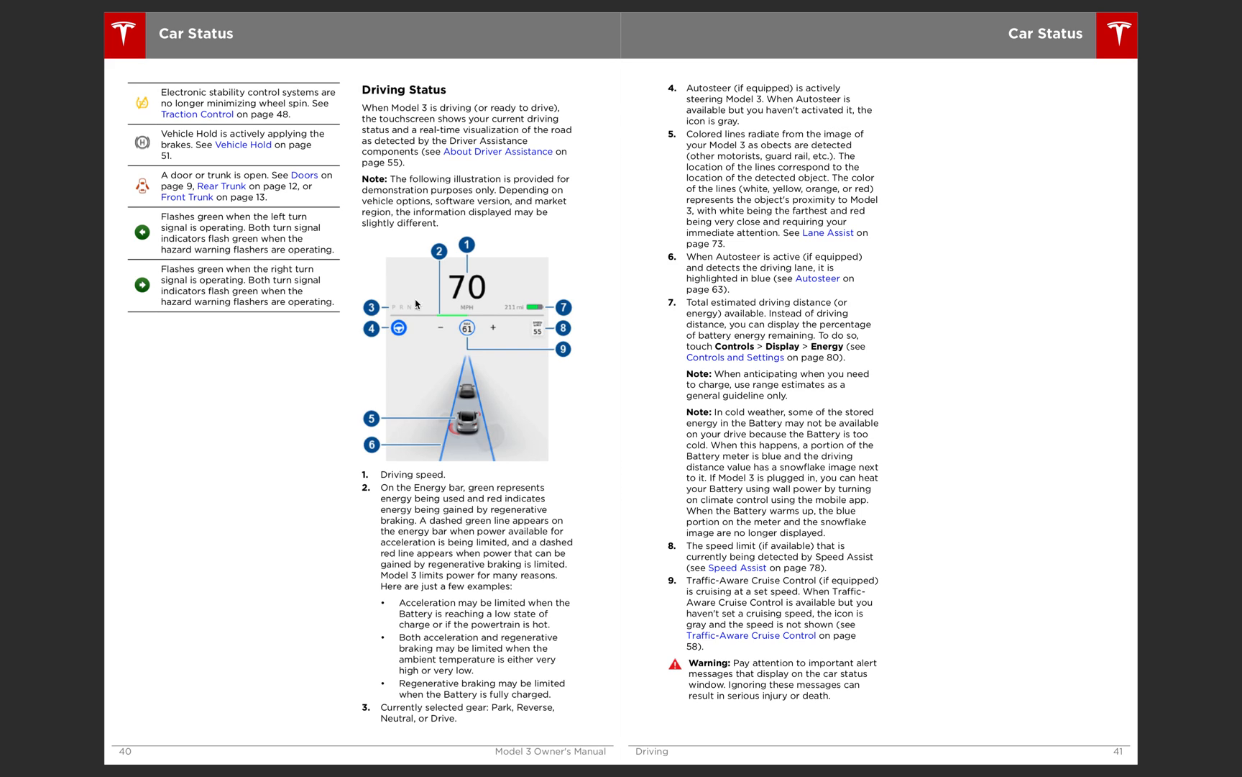
pyautogui.moveTo(480, 295)
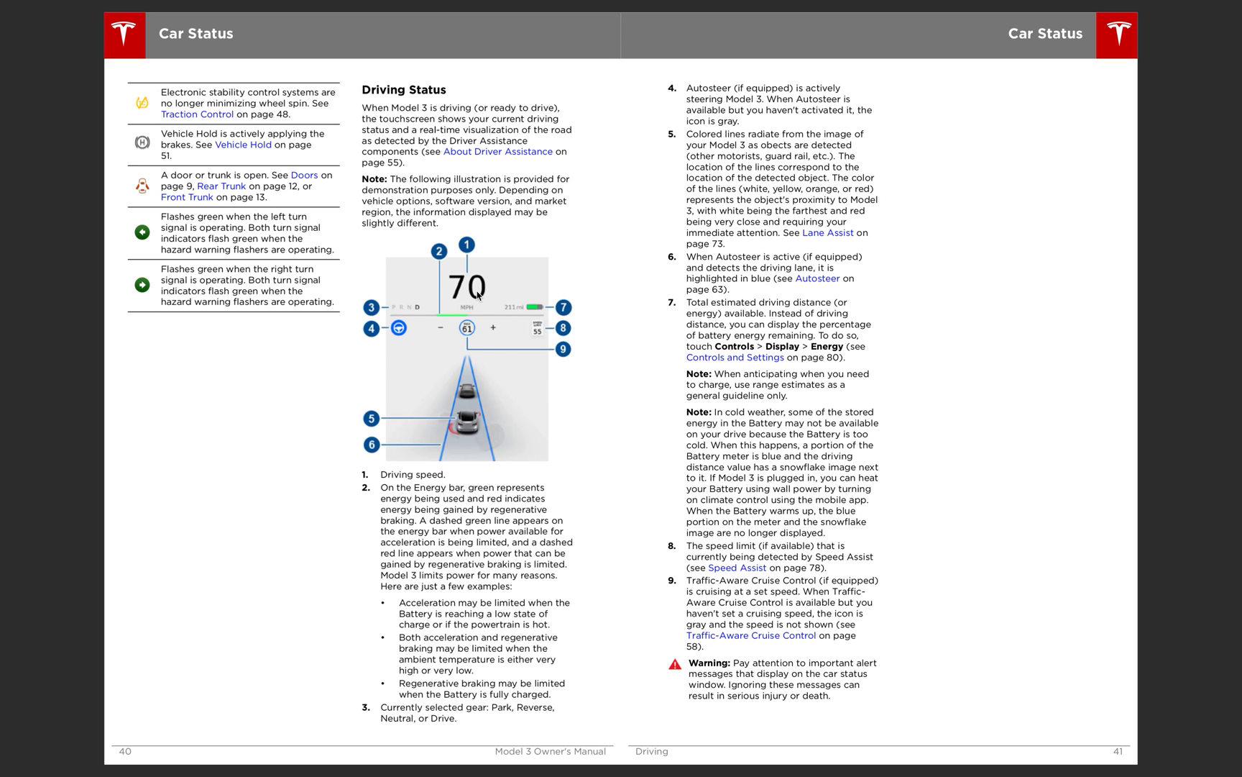
pyautogui.moveTo(432, 312)
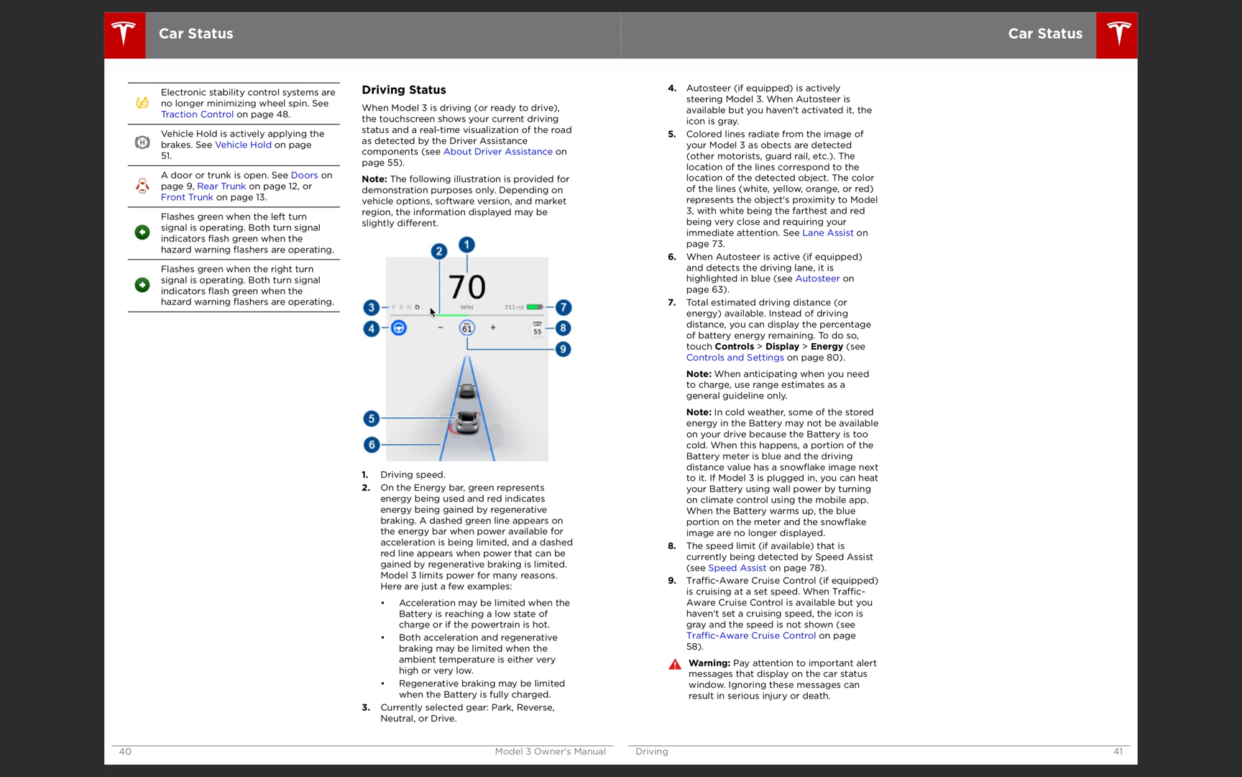
pyautogui.moveTo(430, 488)
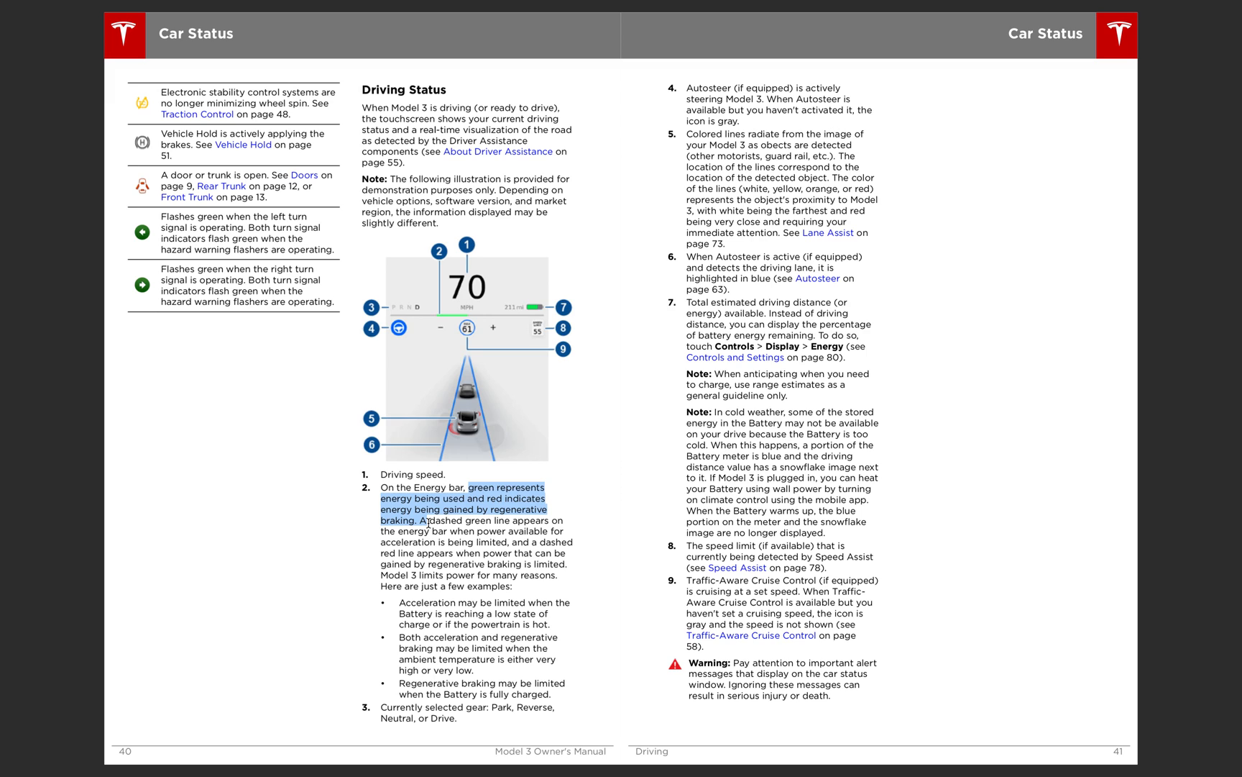
pyautogui.moveTo(424, 301)
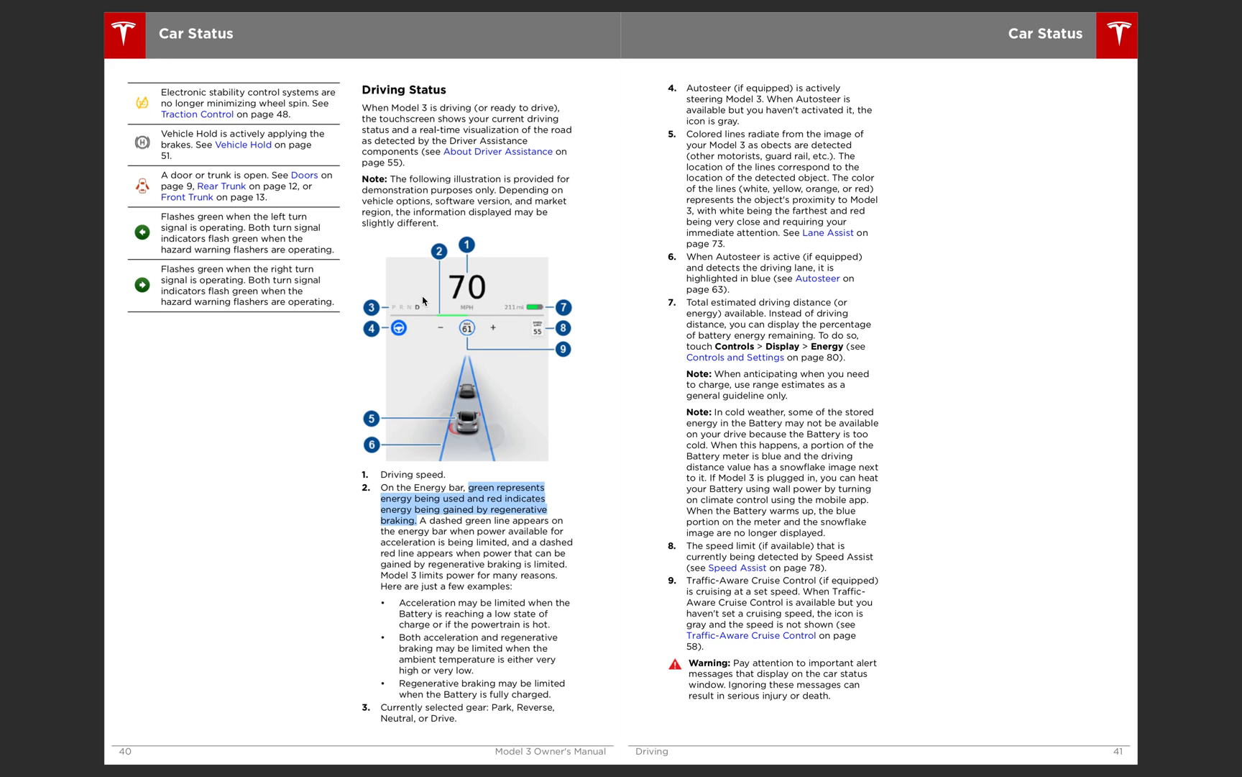
pyautogui.moveTo(453, 371)
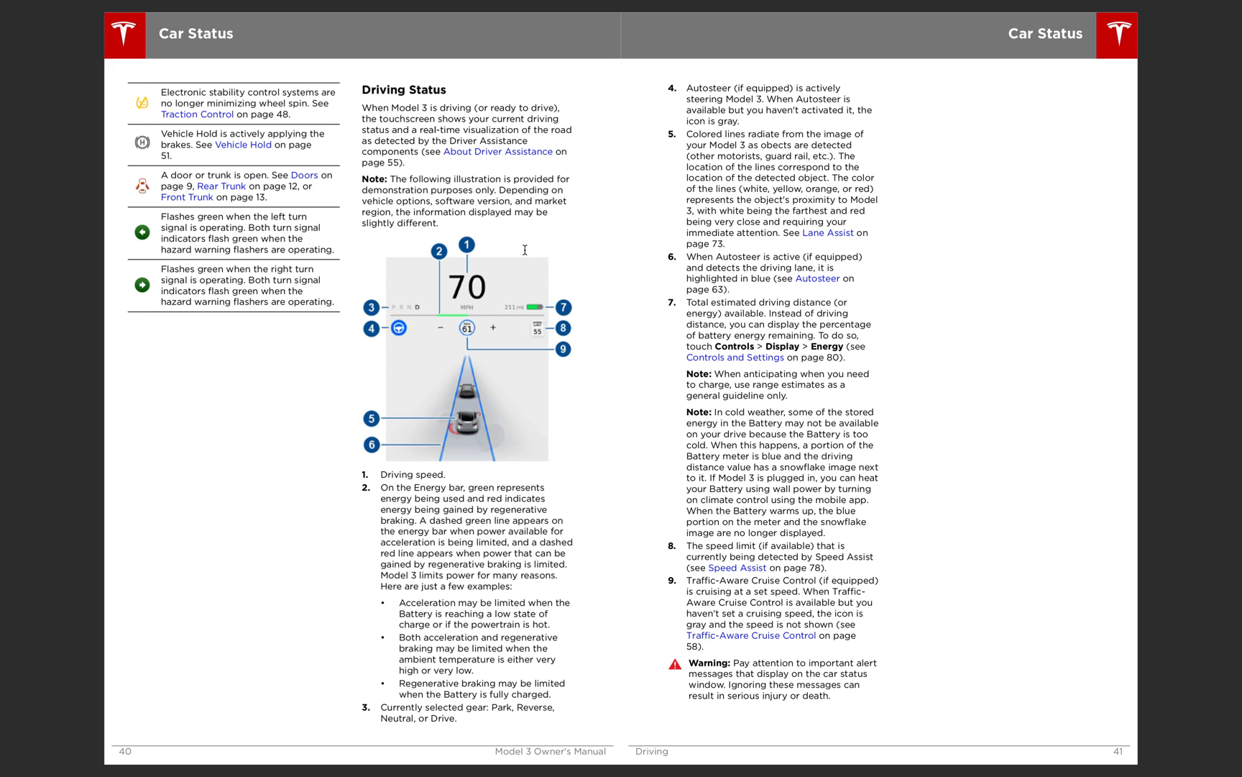
pyautogui.moveTo(388, 378)
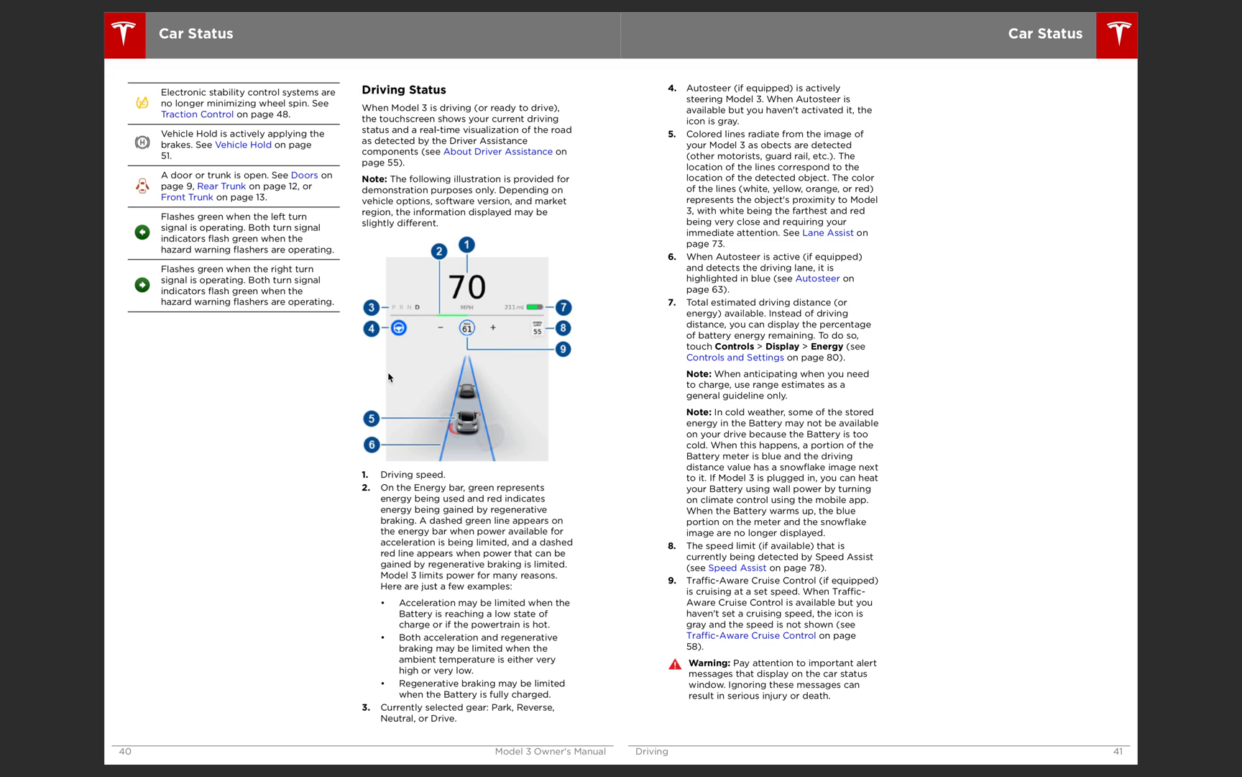
pyautogui.moveTo(498, 370)
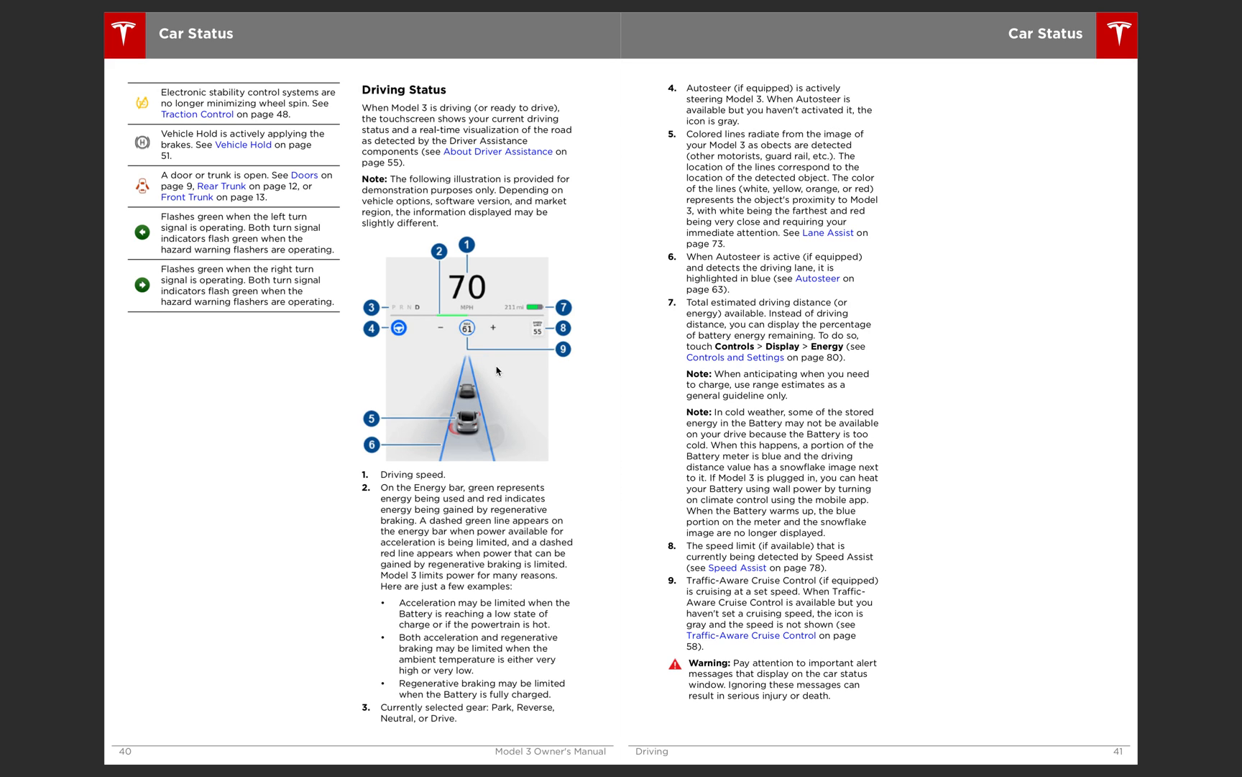
pyautogui.moveTo(442, 400)
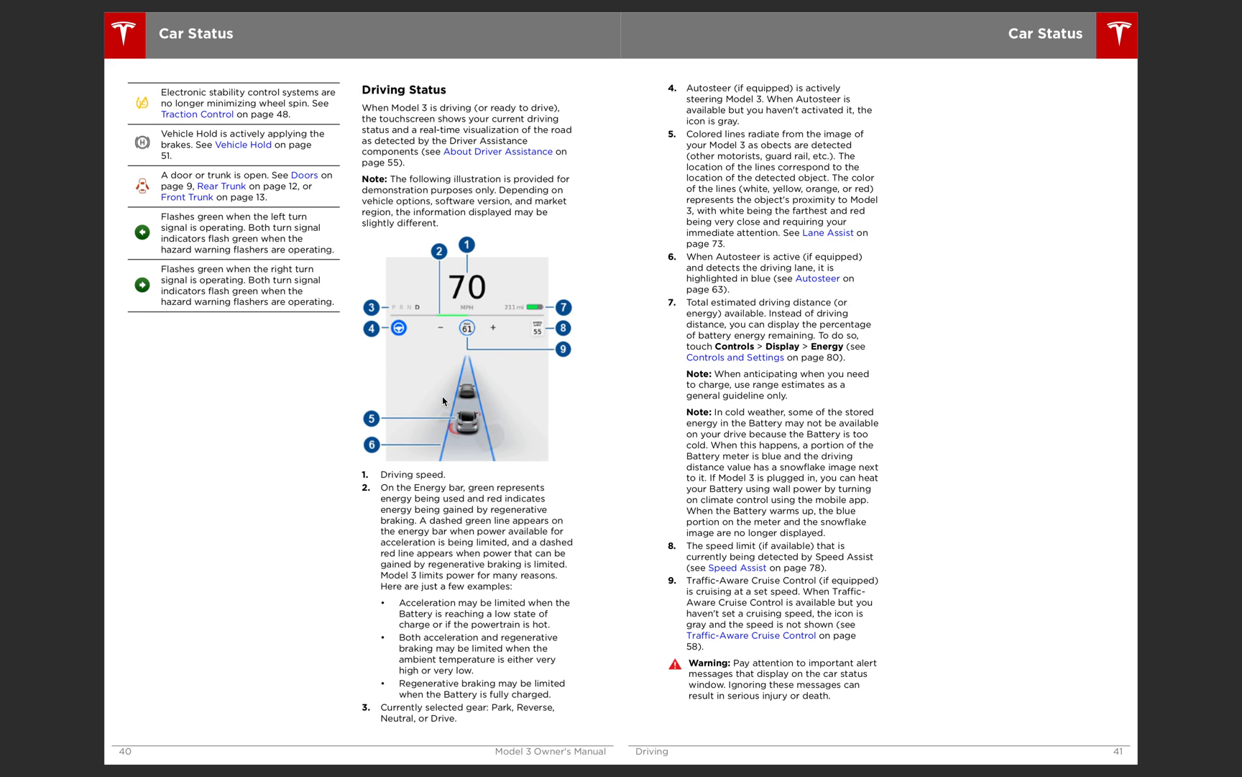
pyautogui.moveTo(435, 434)
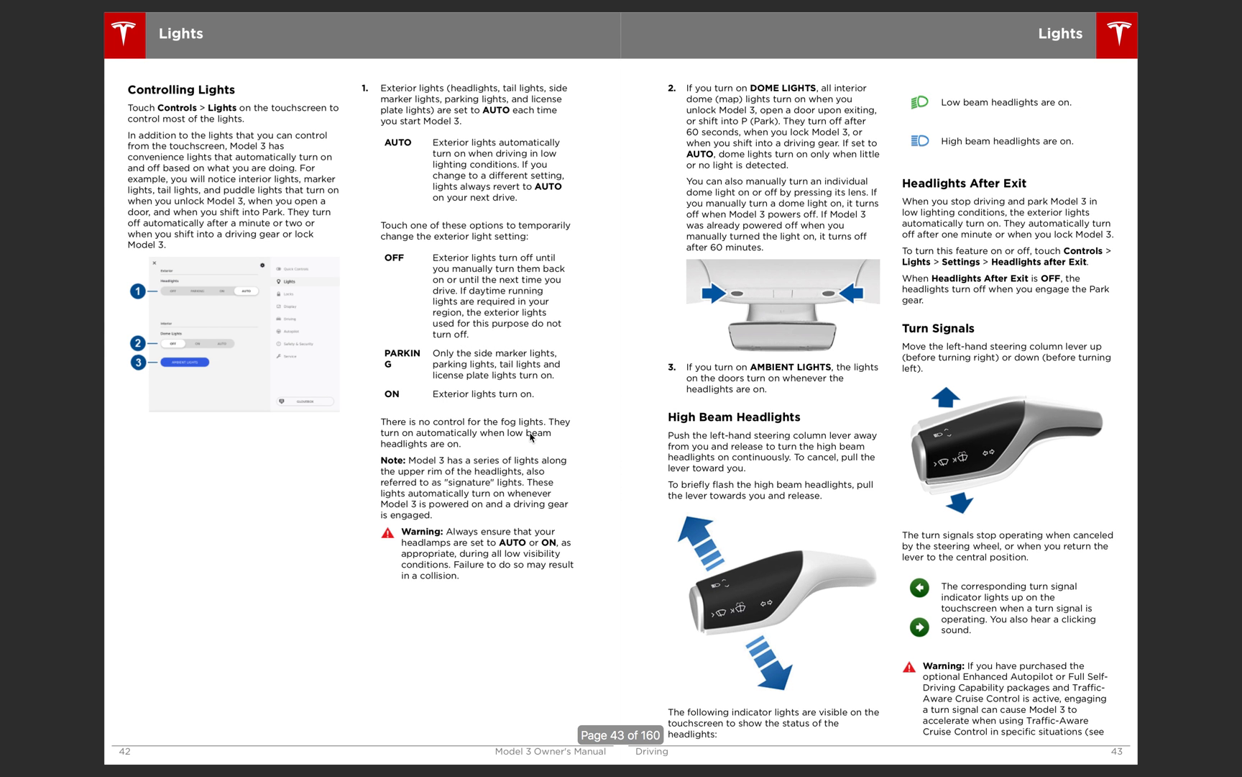
pyautogui.moveTo(198, 325)
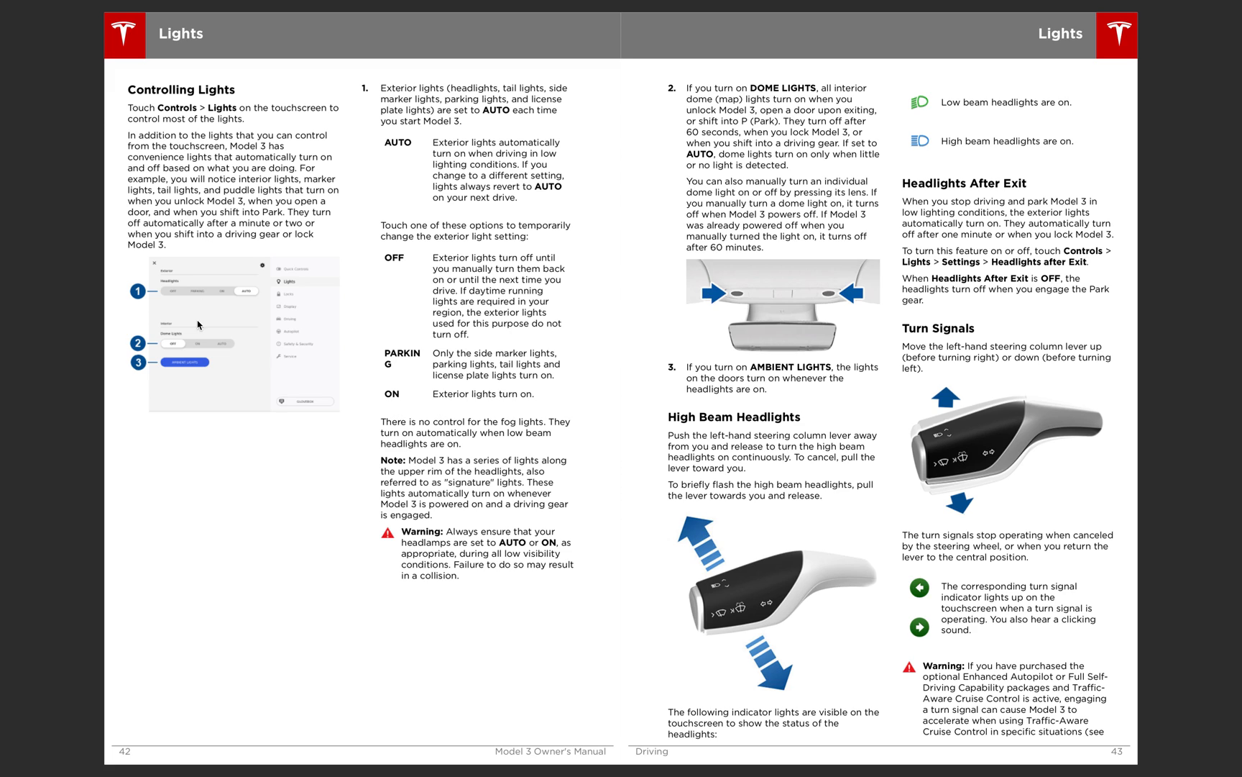
pyautogui.moveTo(252, 300)
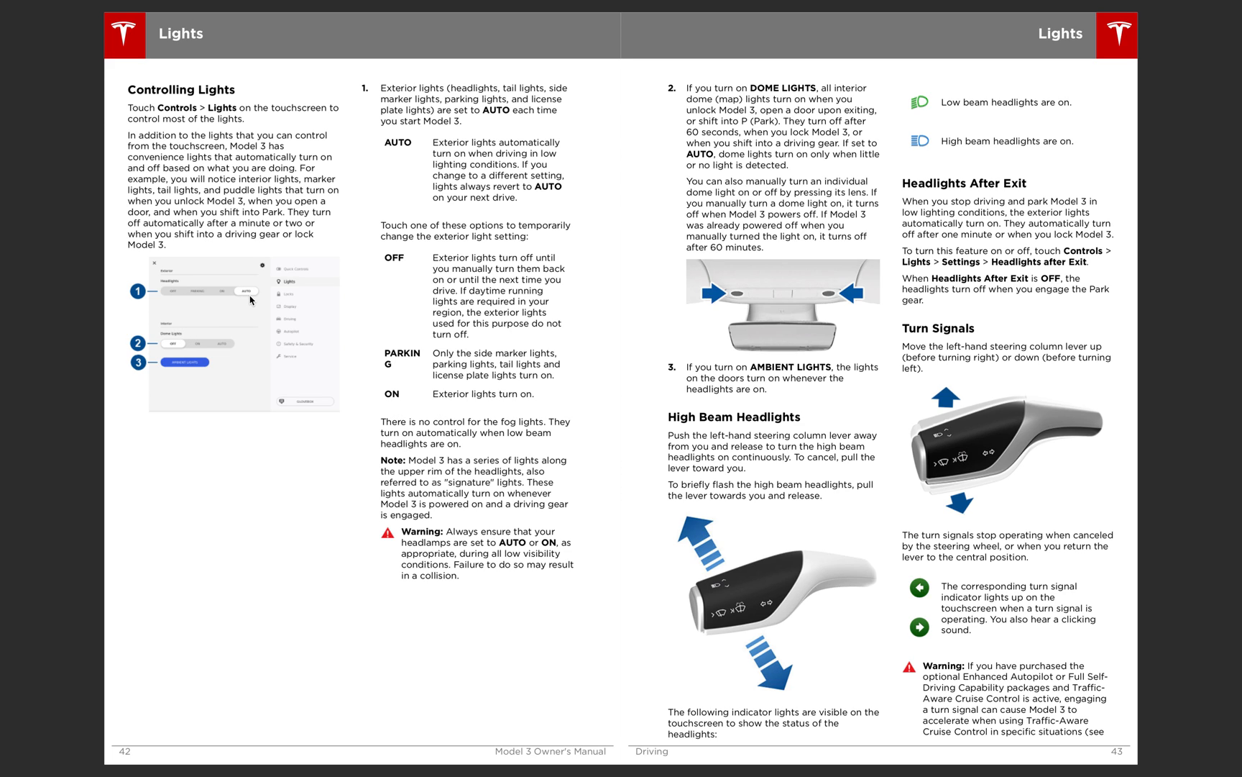
pyautogui.moveTo(256, 343)
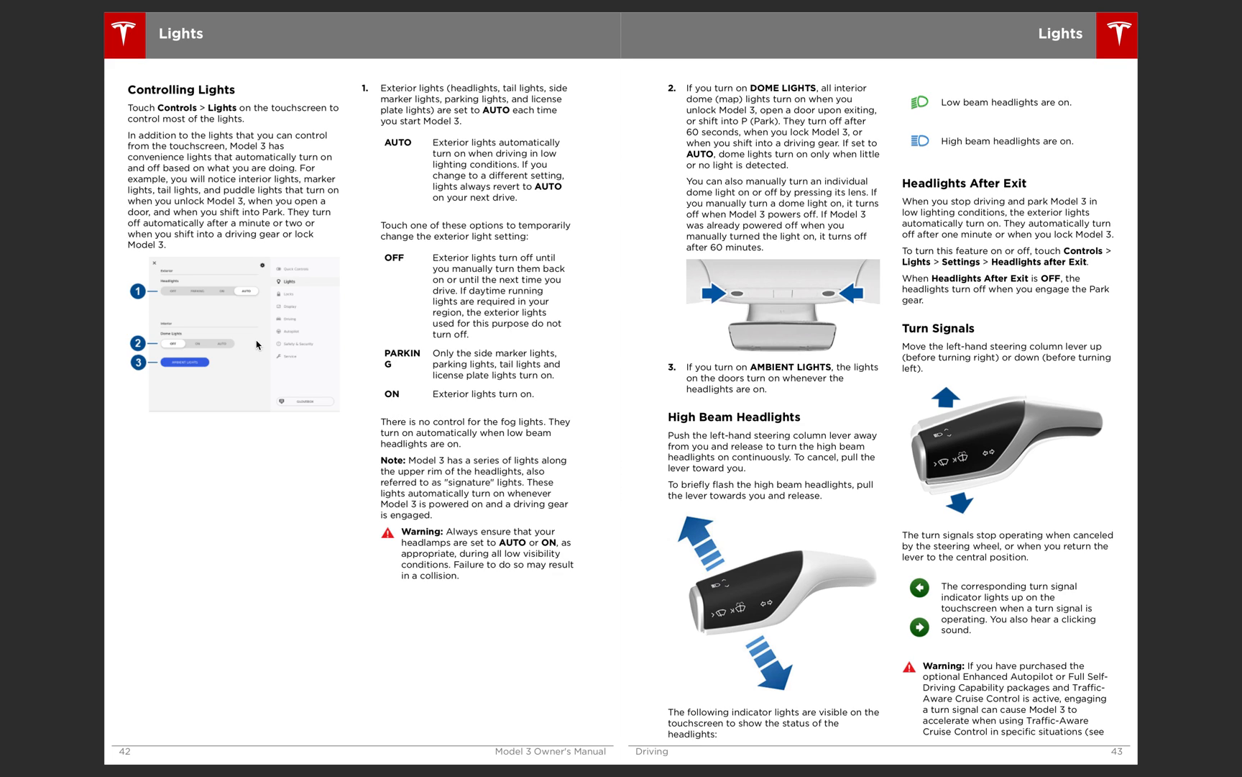
pyautogui.moveTo(831, 292)
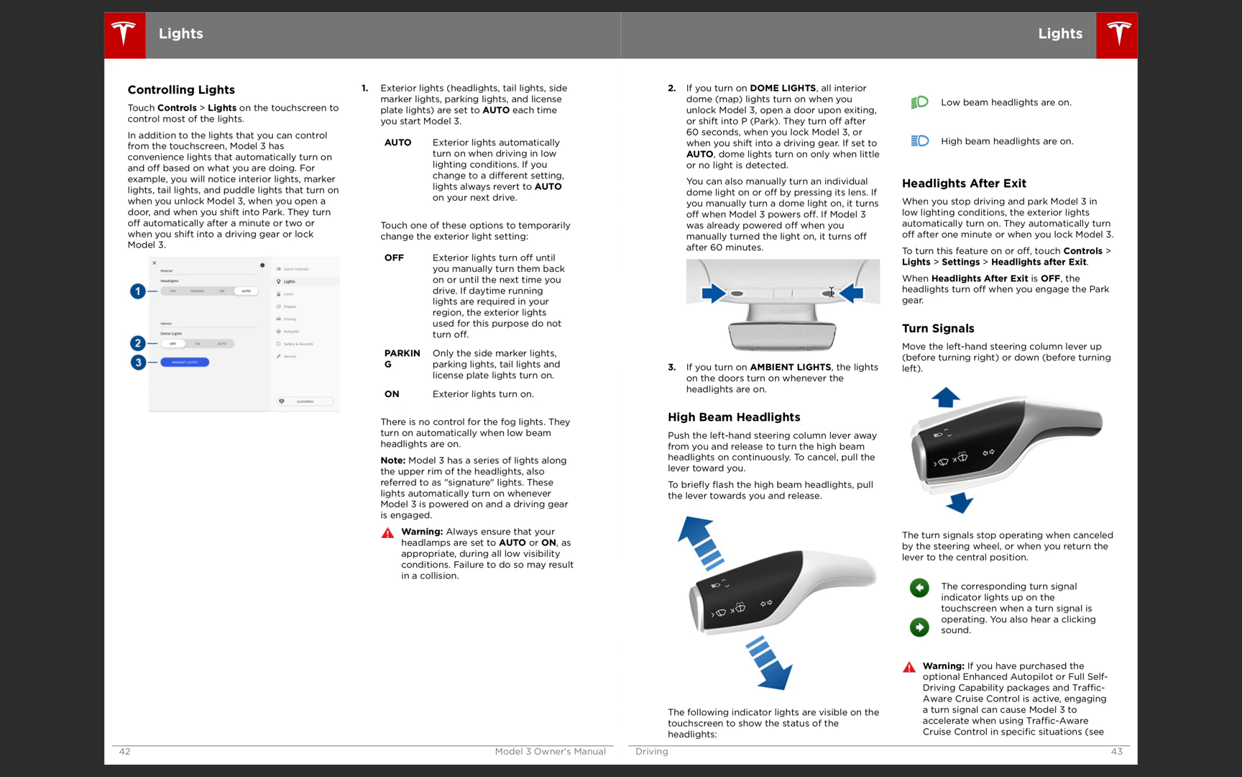
pyautogui.moveTo(820, 419)
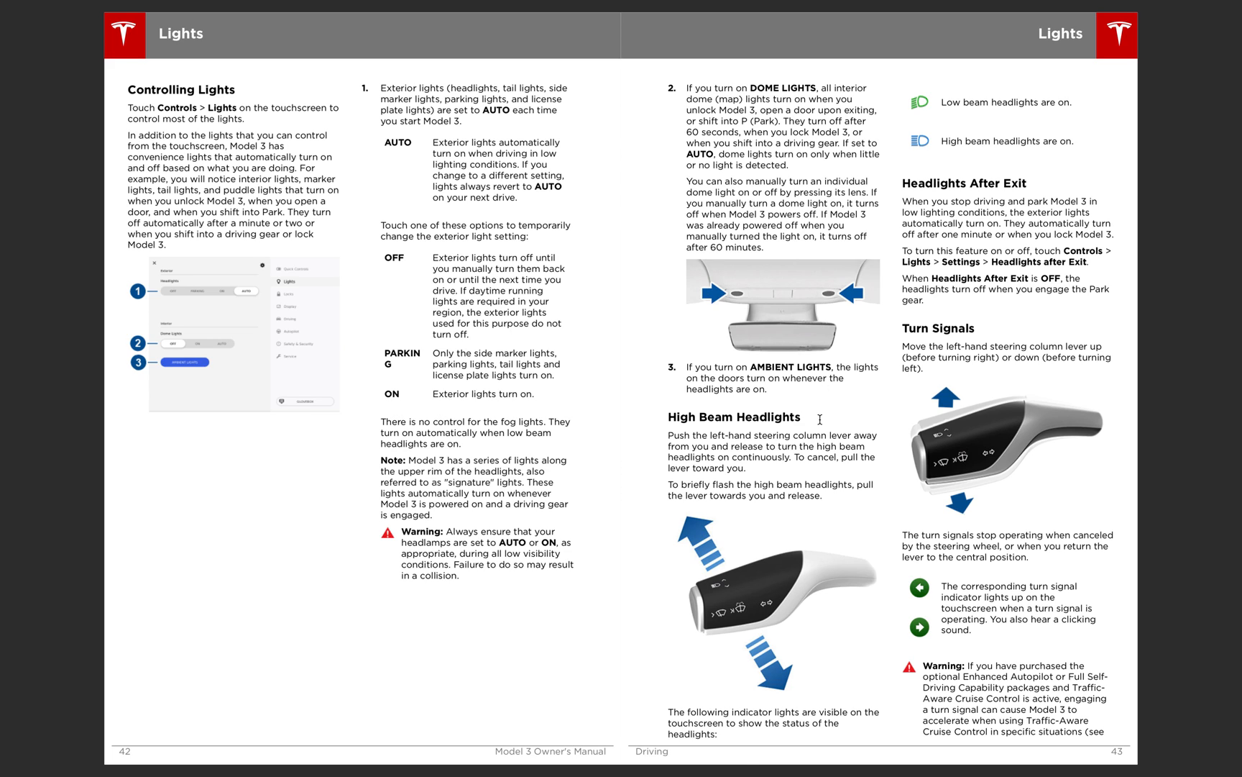
pyautogui.moveTo(800, 589)
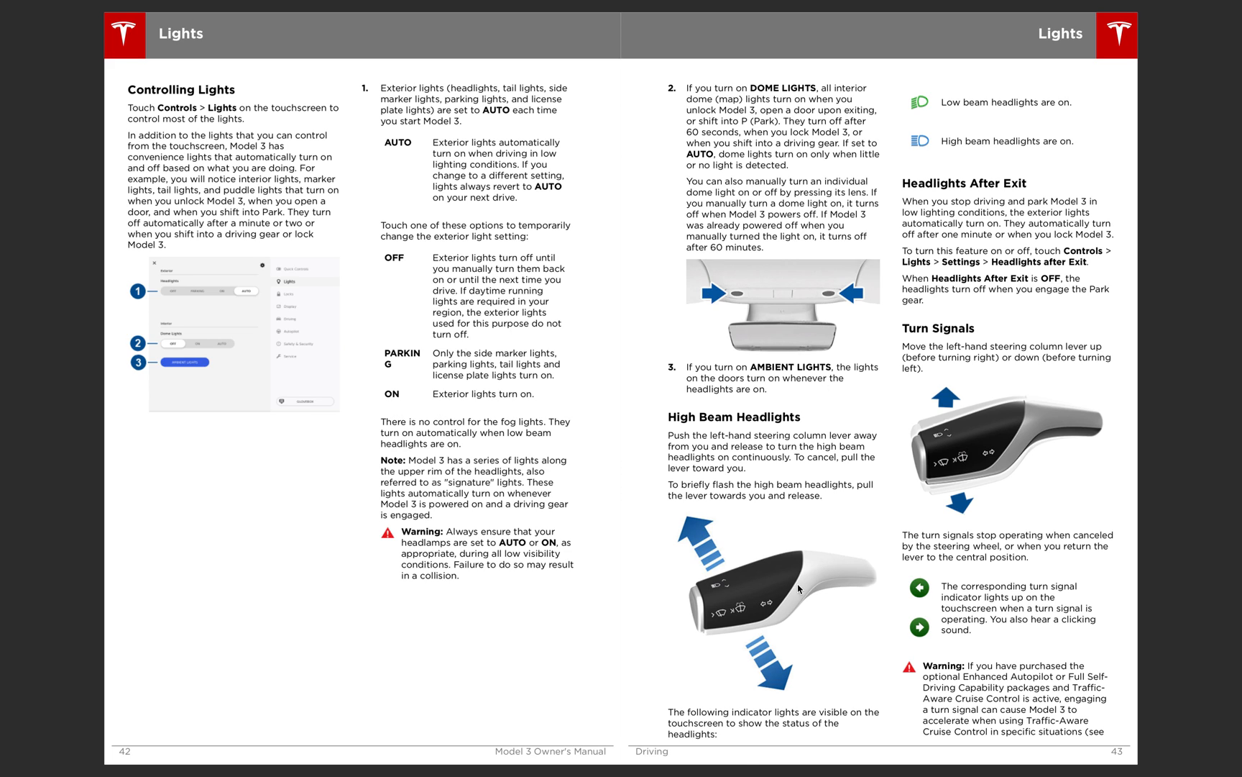
pyautogui.moveTo(779, 504)
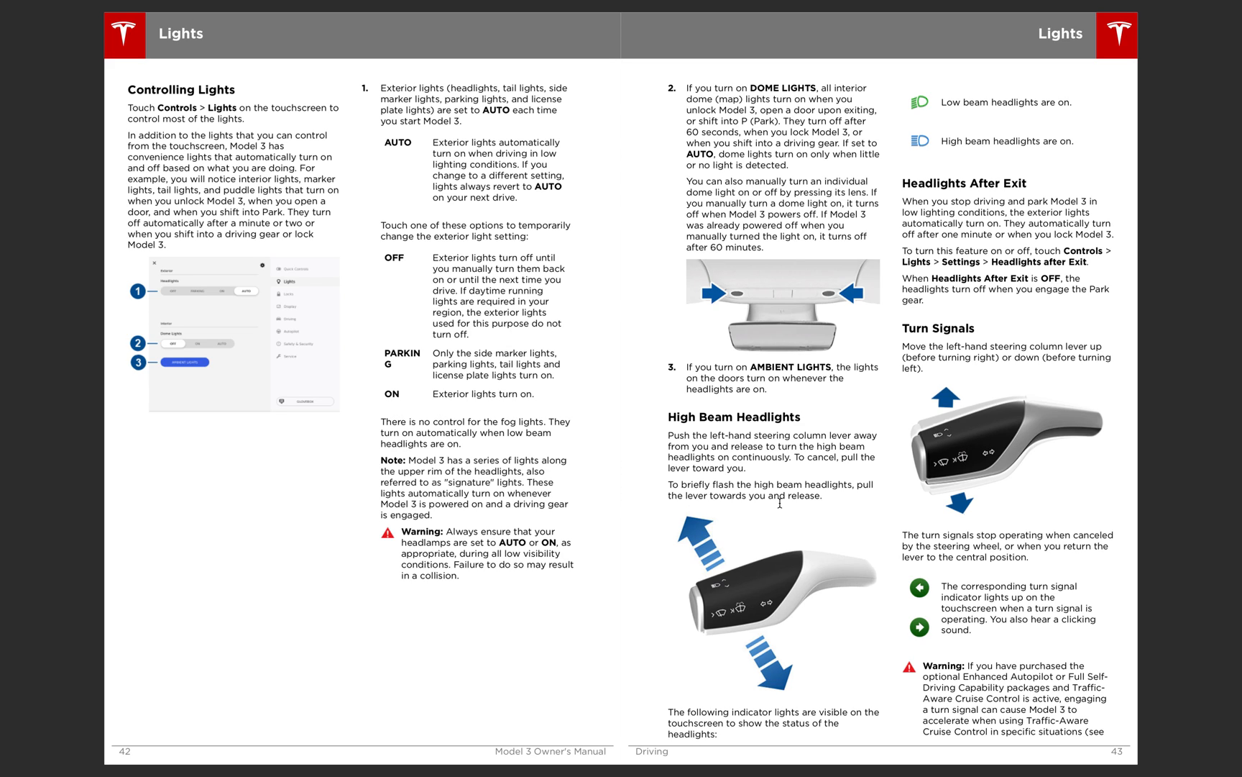
pyautogui.moveTo(774, 634)
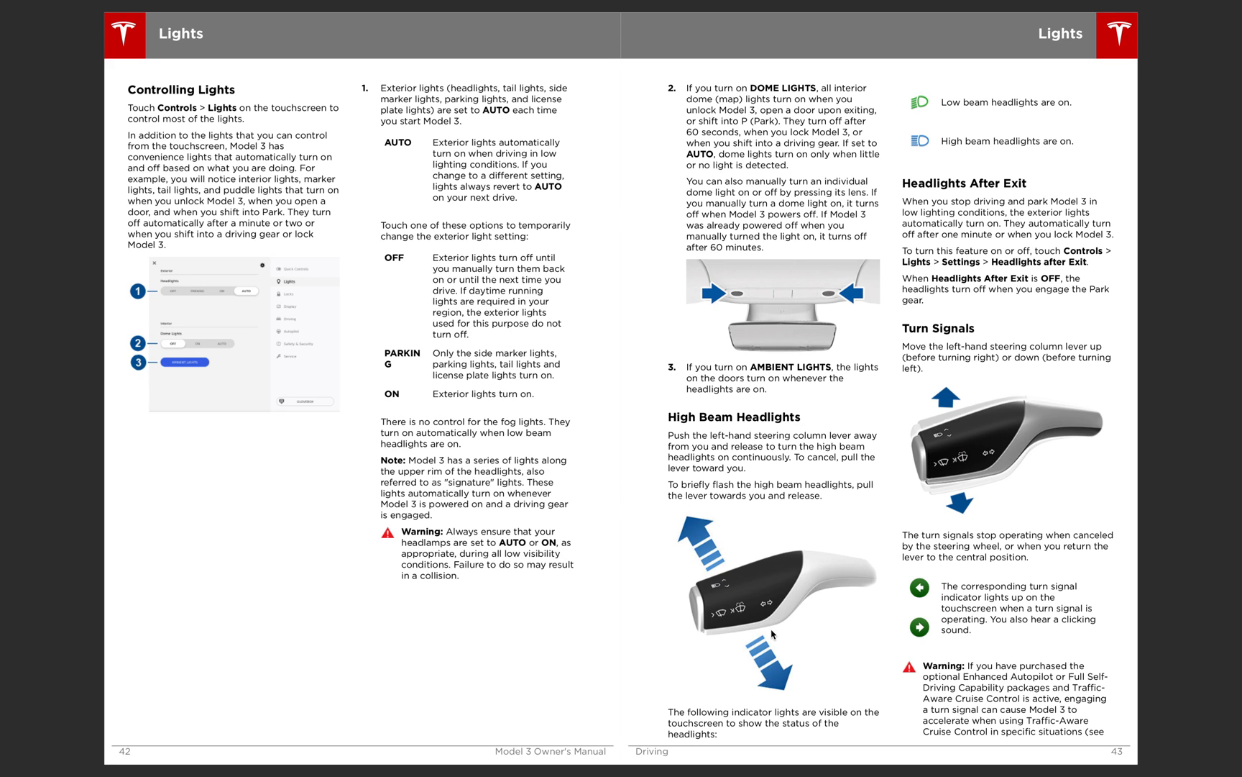
pyautogui.moveTo(774, 628)
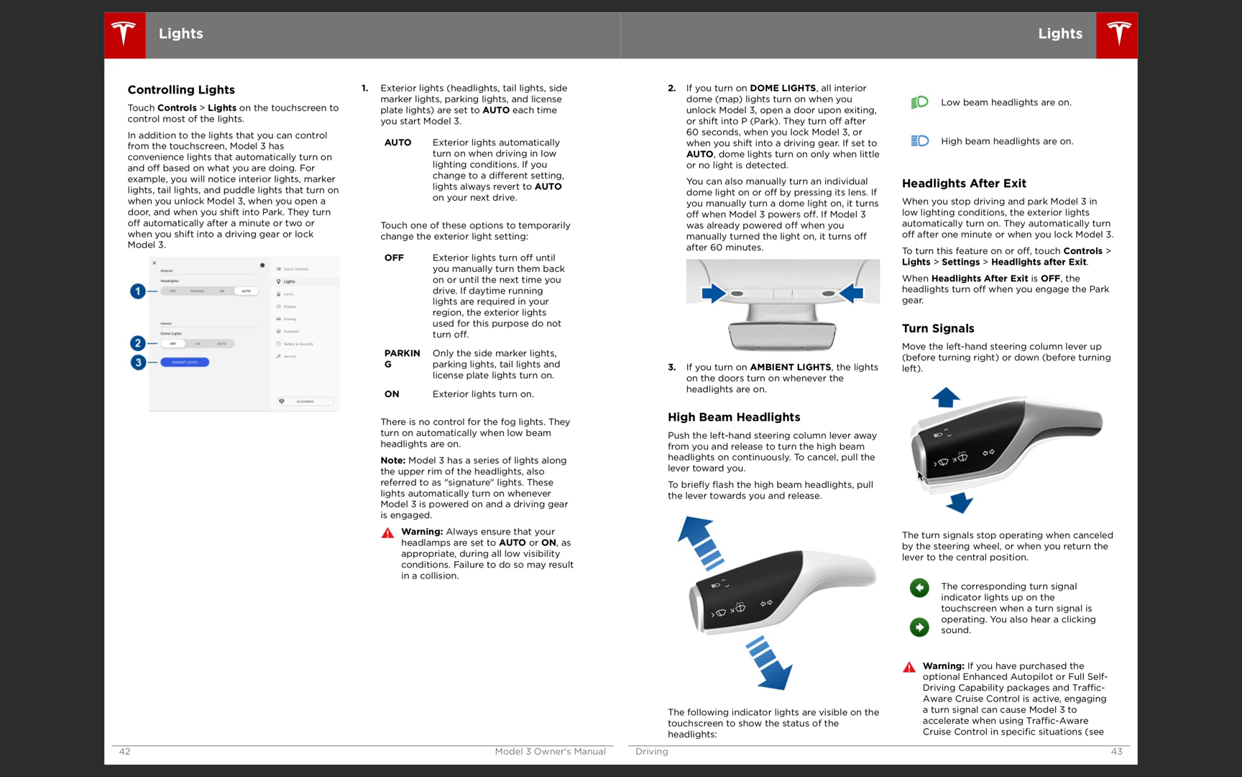
pyautogui.moveTo(708, 598)
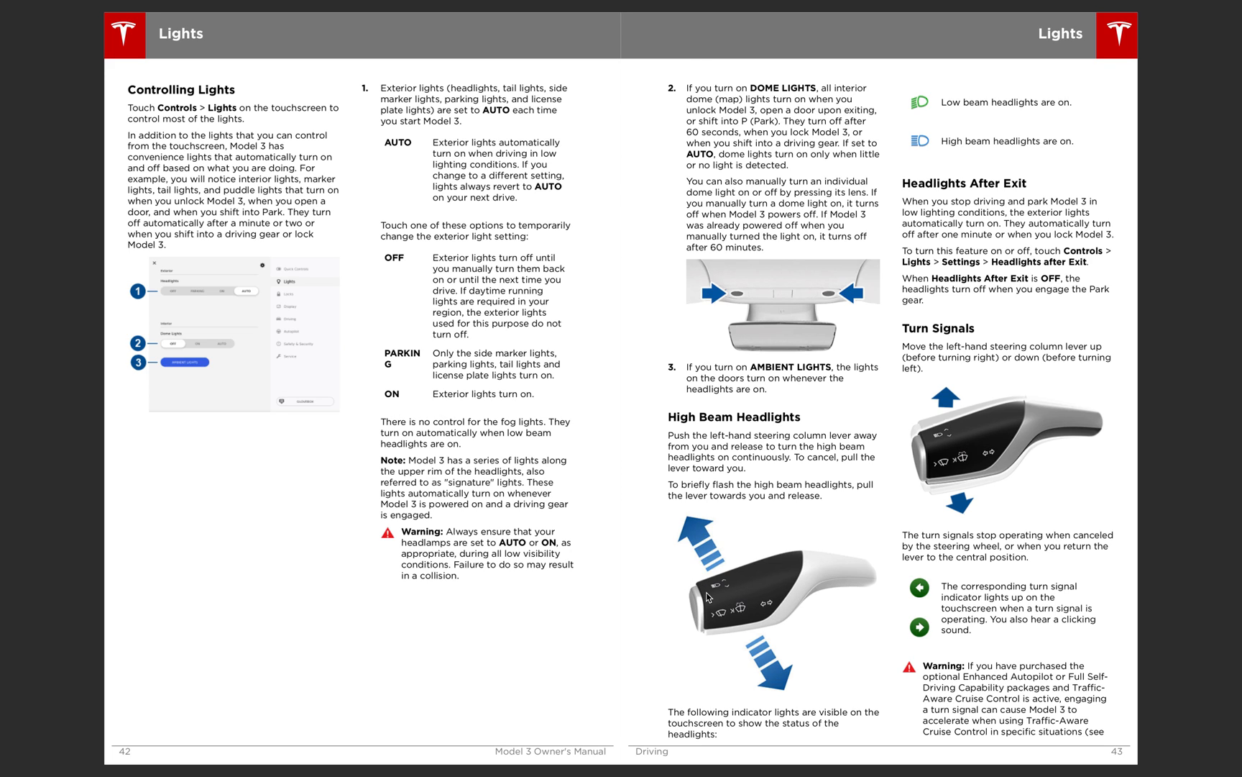
pyautogui.moveTo(696, 637)
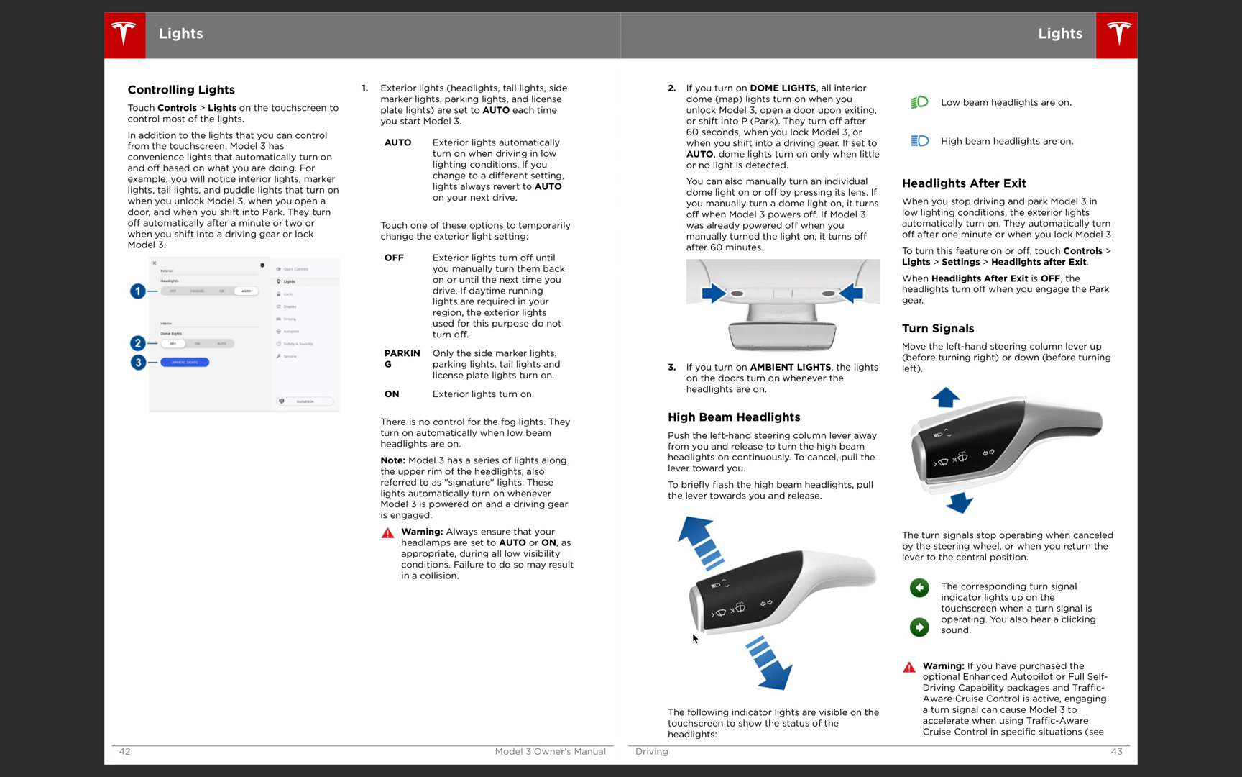
pyautogui.moveTo(759, 627)
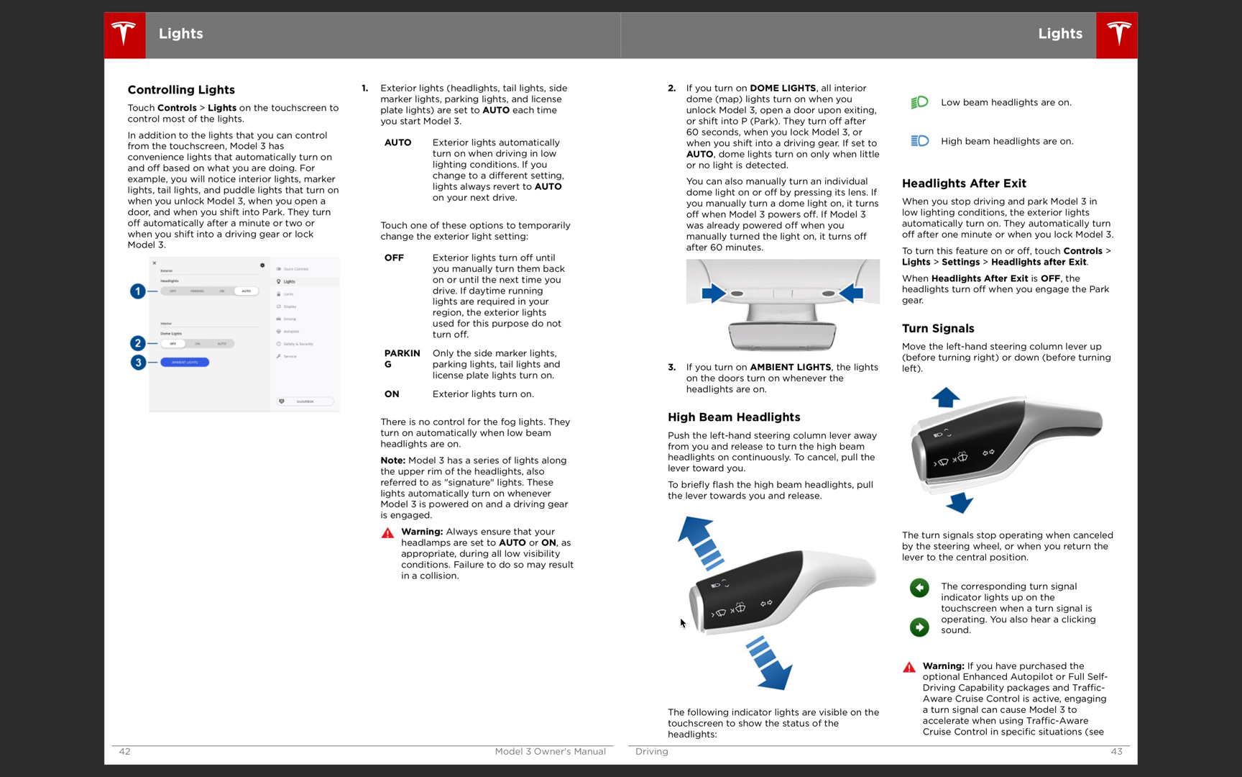
pyautogui.moveTo(789, 606)
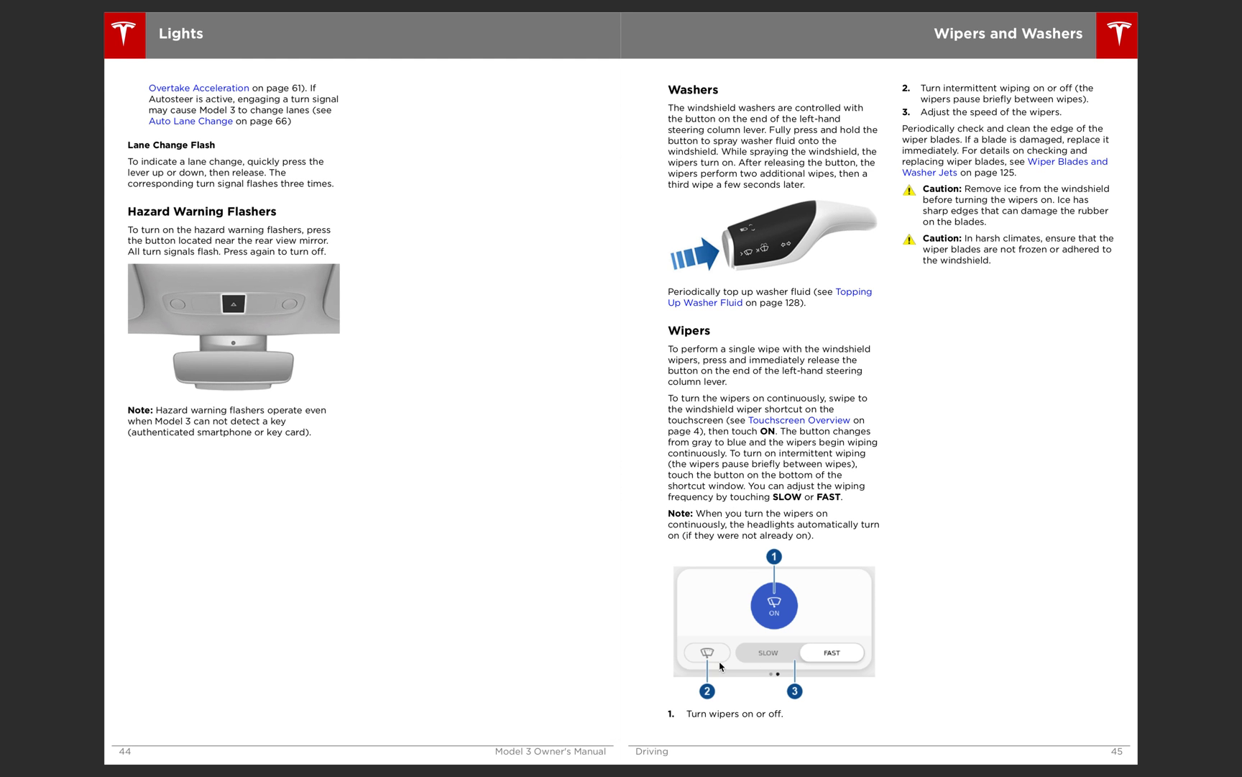
pyautogui.moveTo(712, 651)
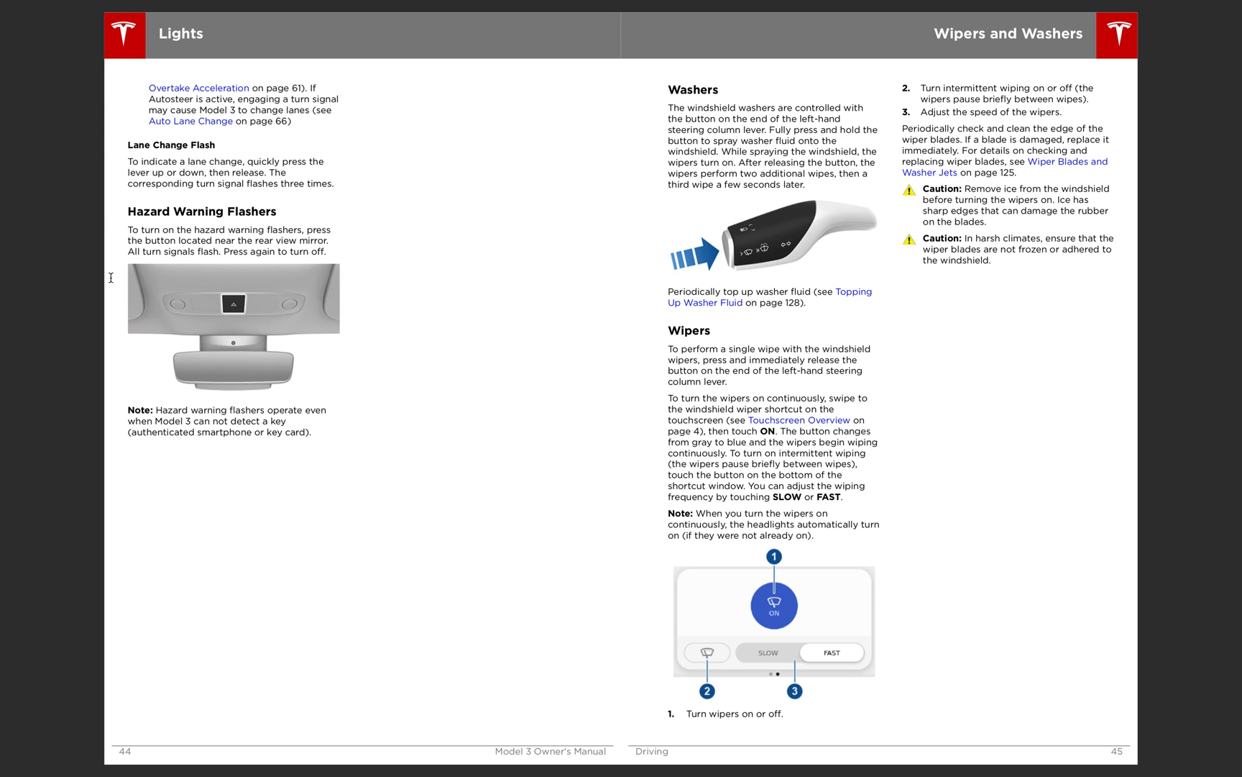
pyautogui.moveTo(257, 273)
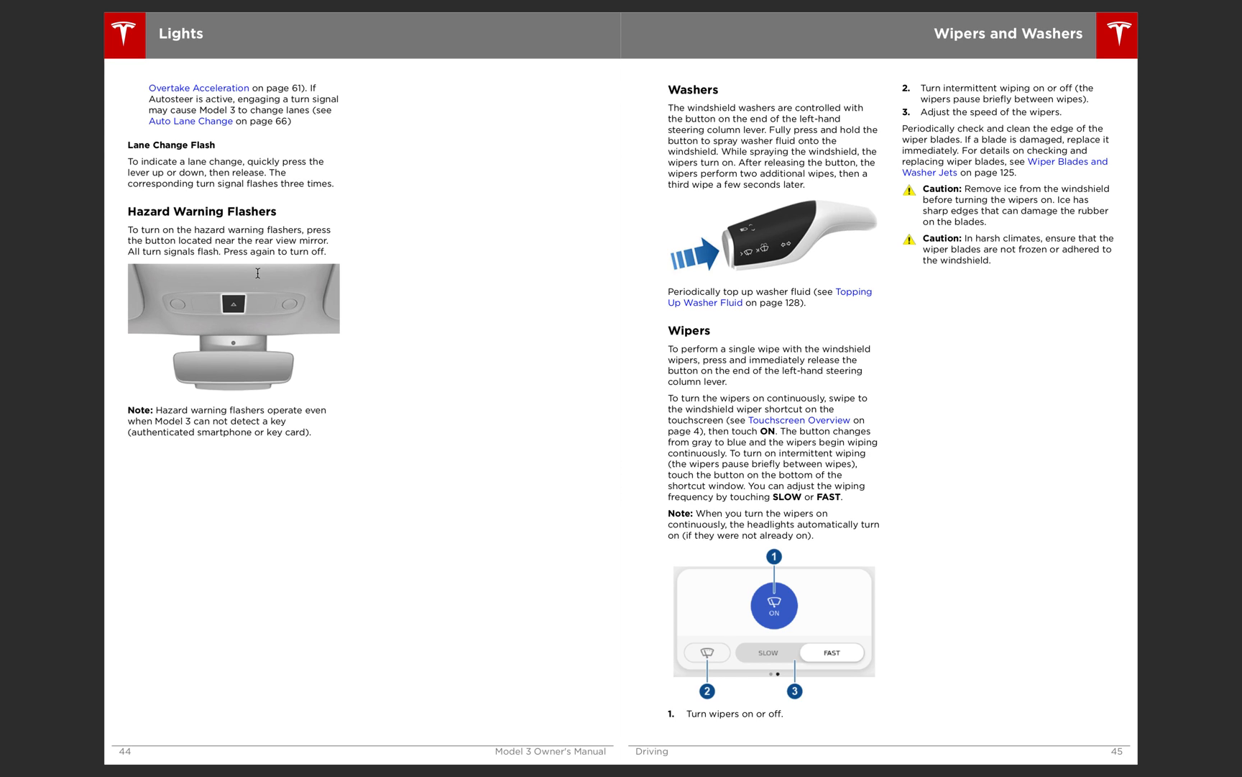
pyautogui.moveTo(224, 295)
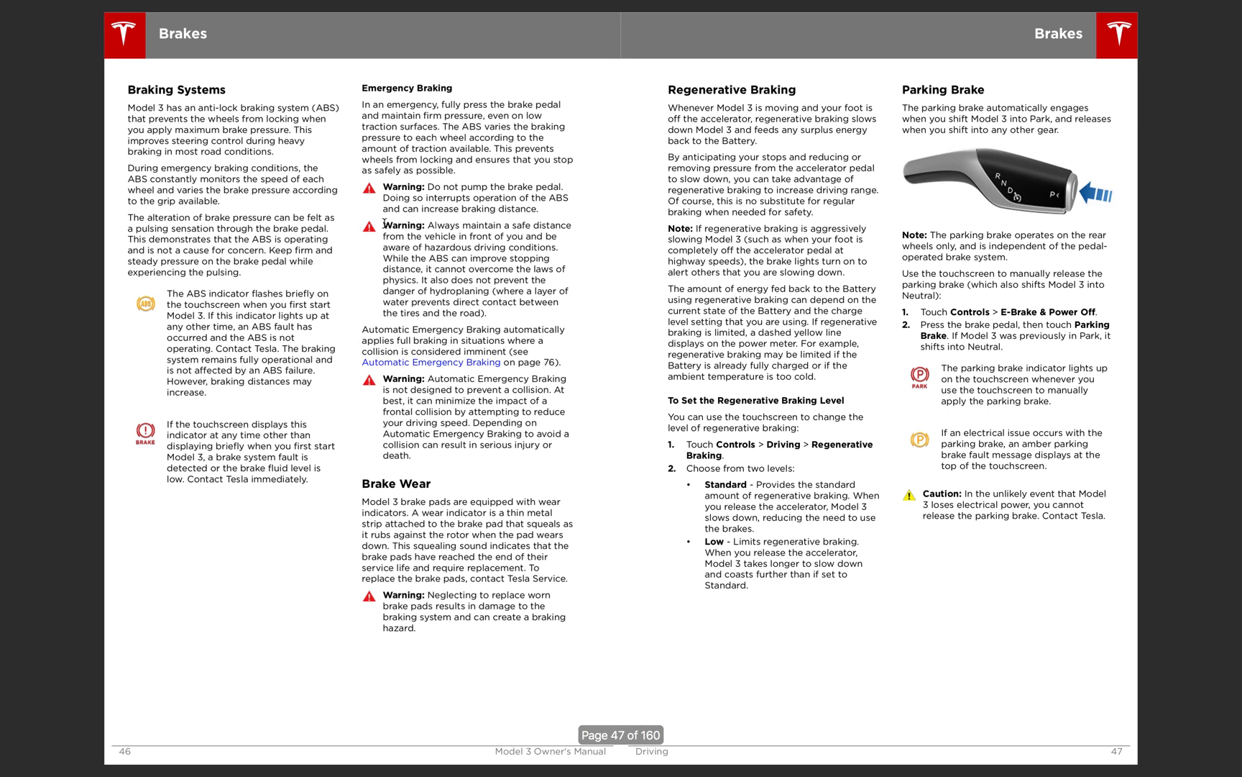
pyautogui.moveTo(177, 371)
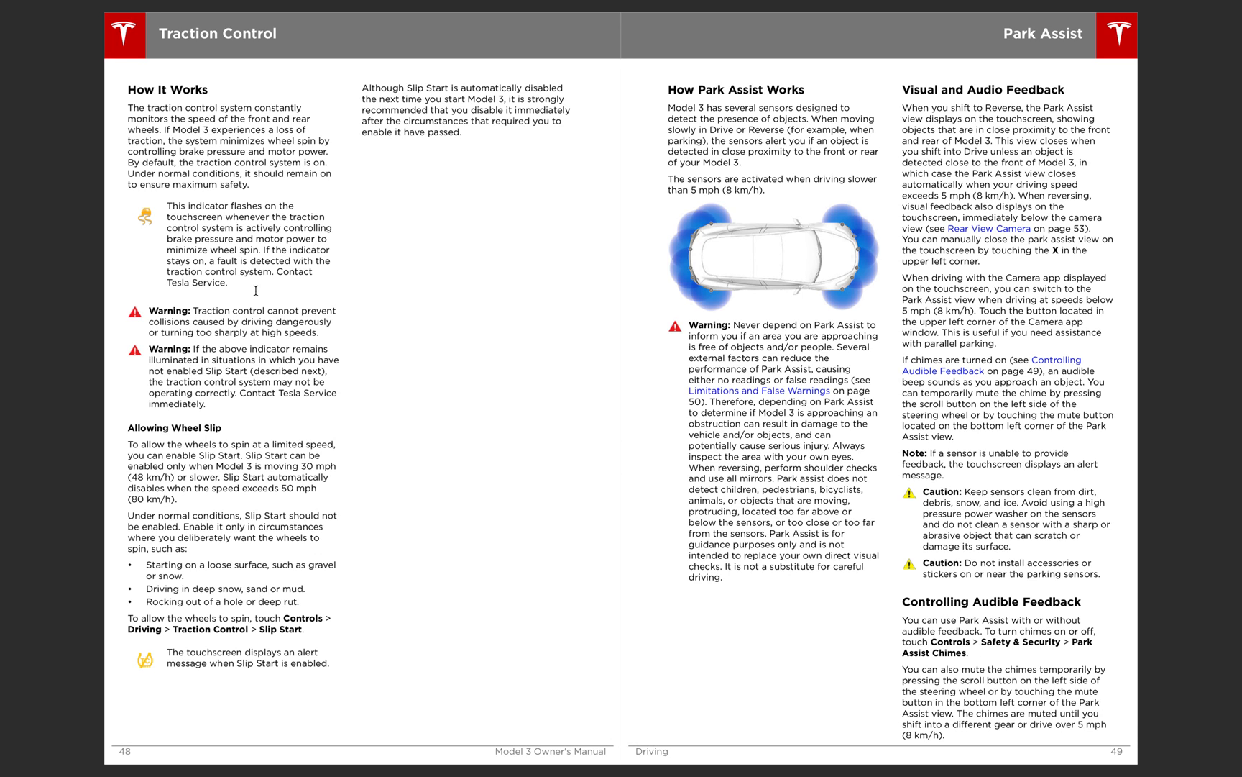
pyautogui.moveTo(704, 83)
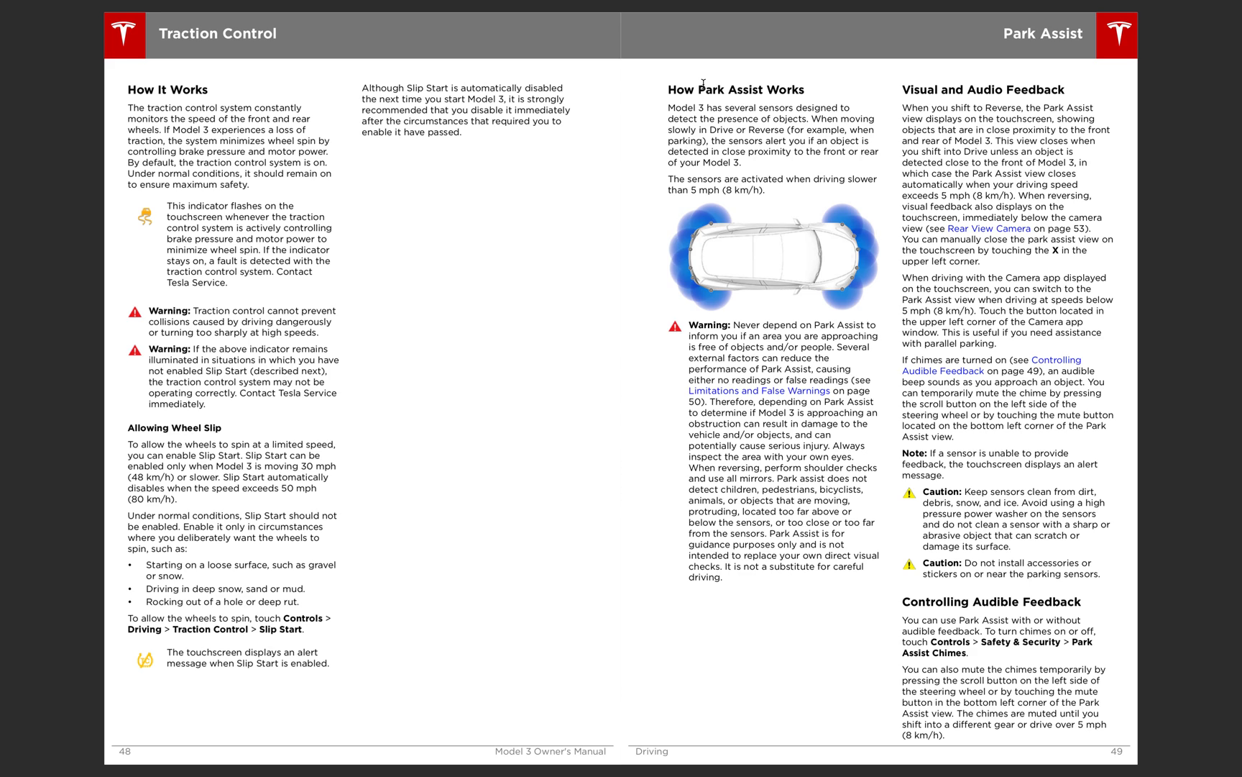
pyautogui.moveTo(721, 295)
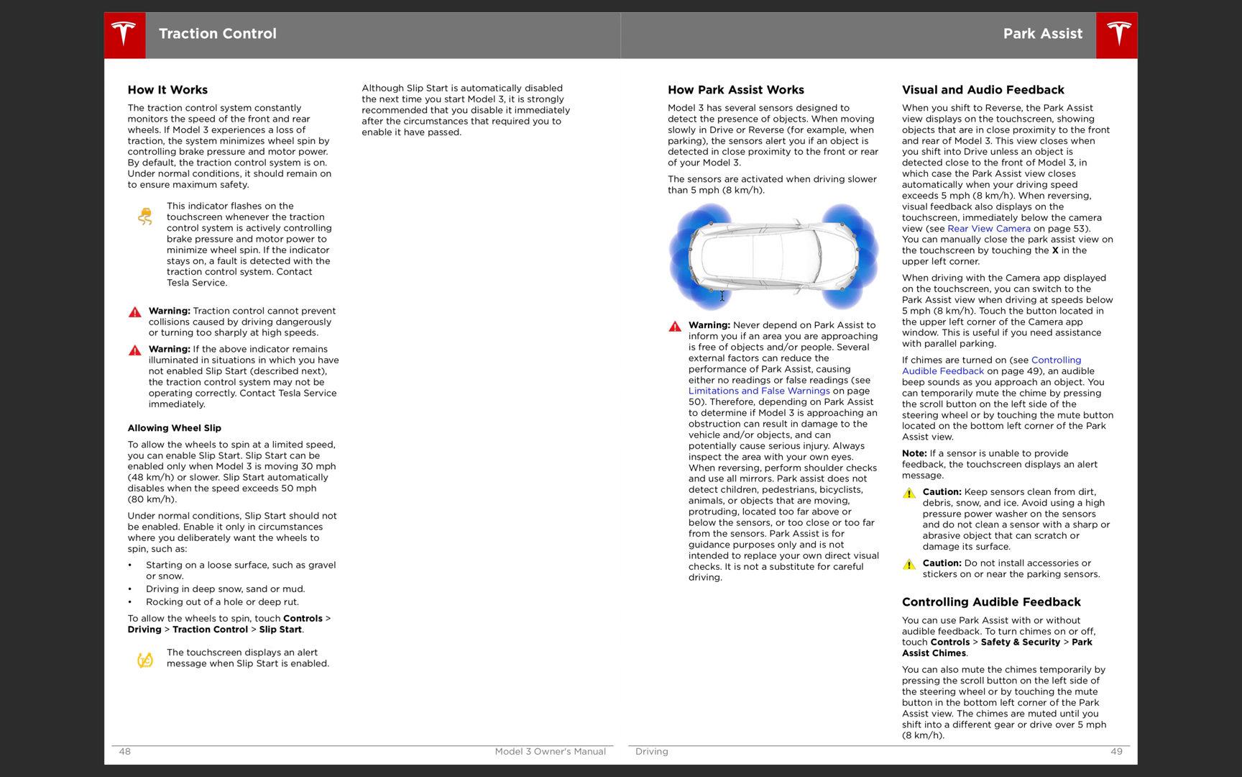
pyautogui.moveTo(737, 291)
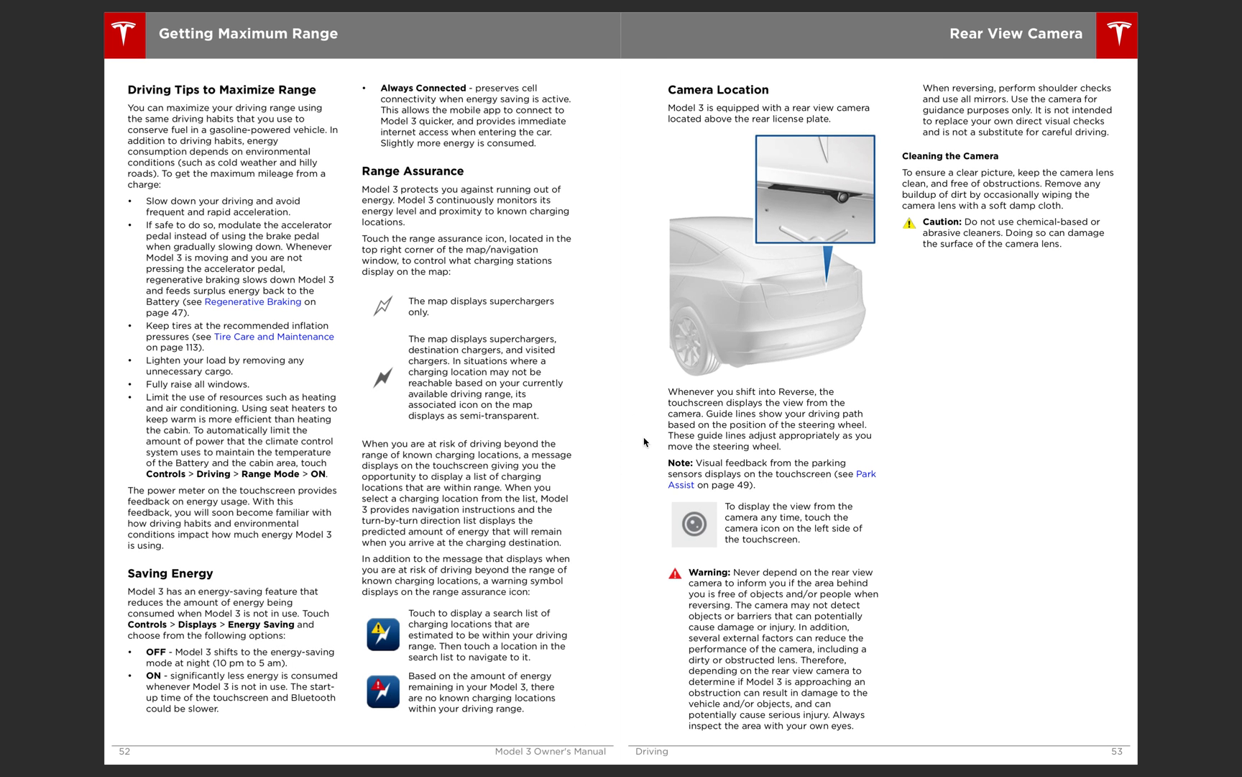
pyautogui.moveTo(715, 529)
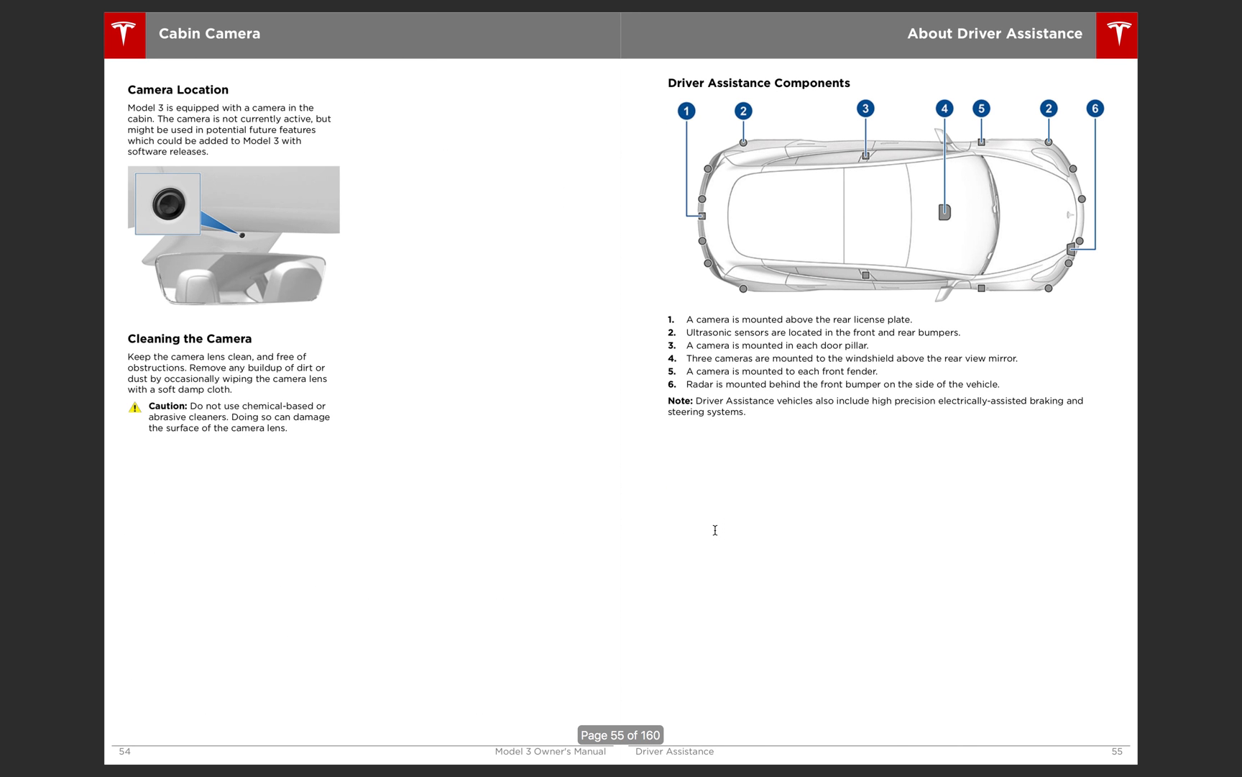
pyautogui.moveTo(534, 492)
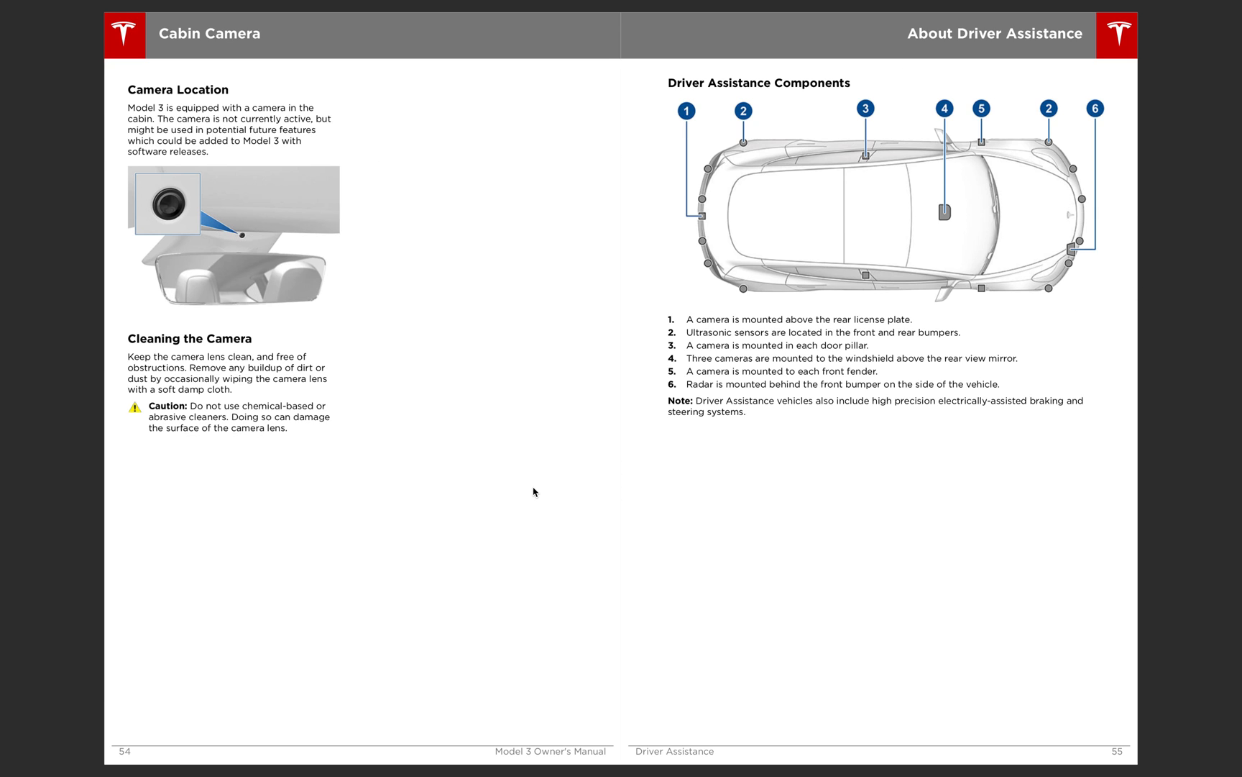
pyautogui.moveTo(1075, 238)
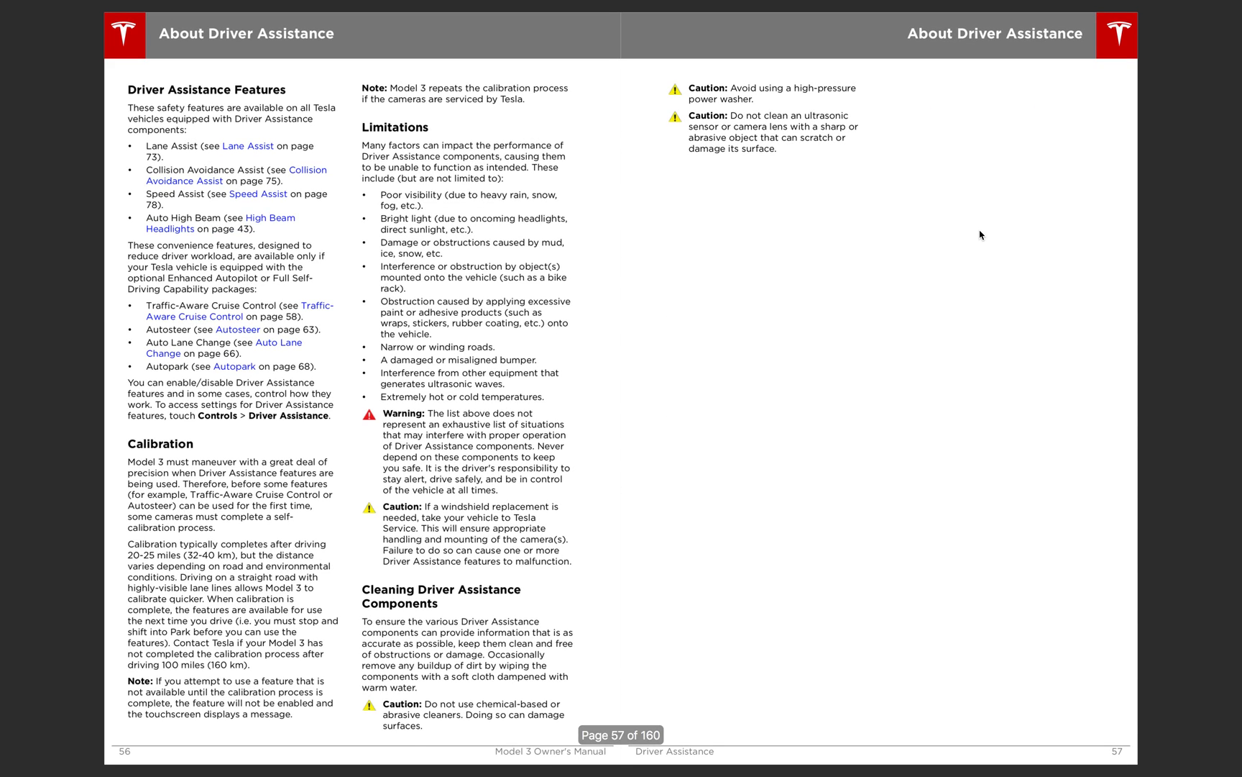
pyautogui.moveTo(365, 313)
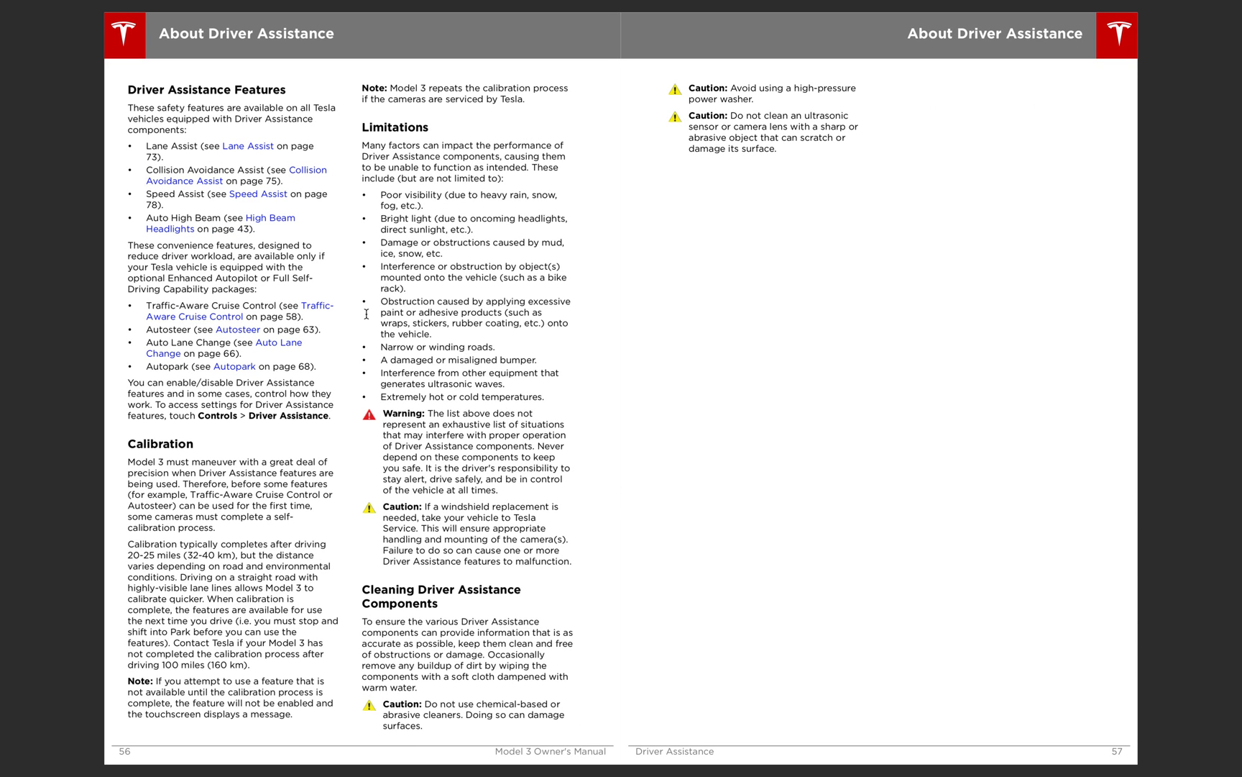
pyautogui.moveTo(176, 143)
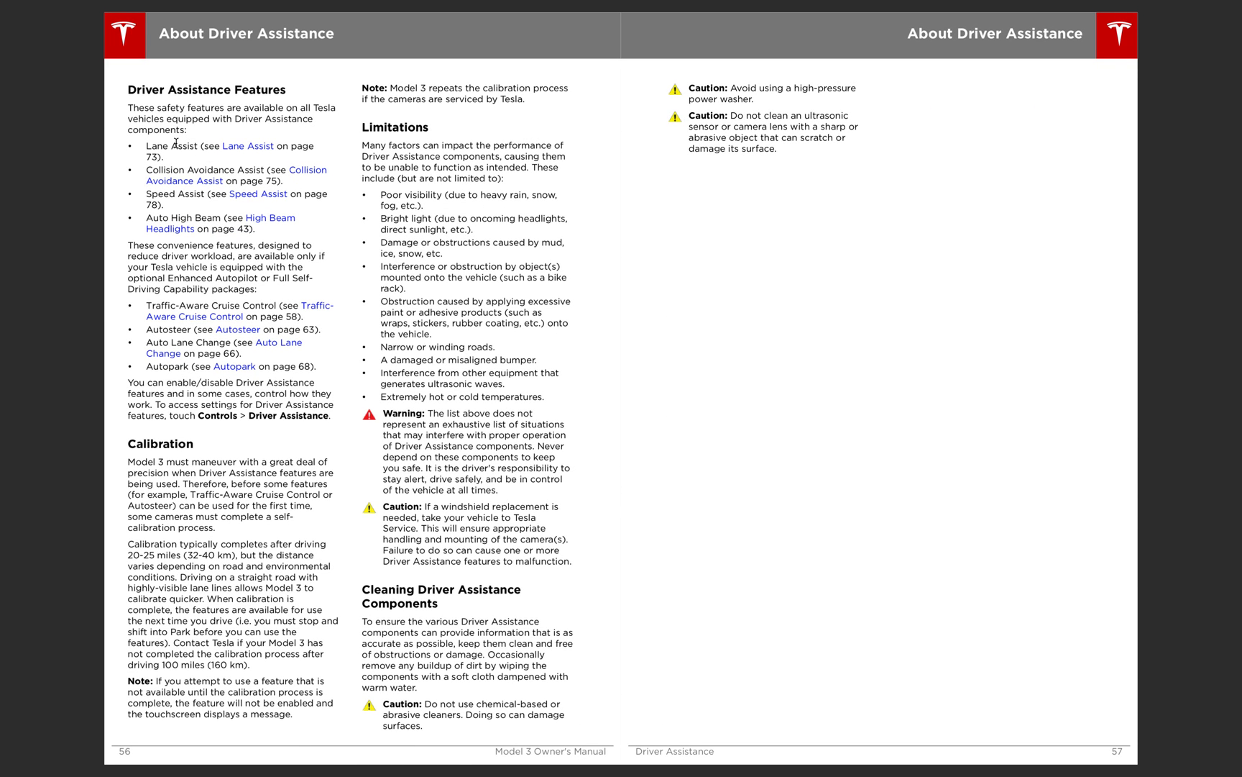
pyautogui.moveTo(182, 219)
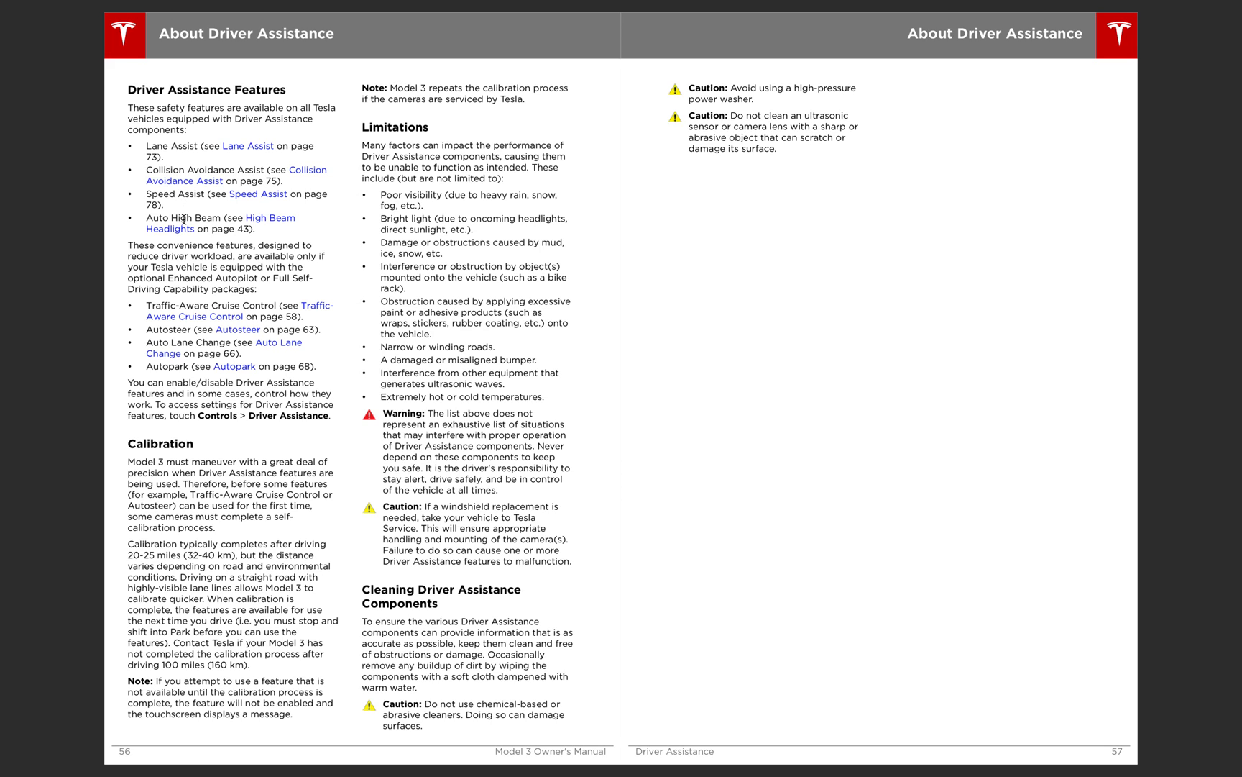
pyautogui.moveTo(187, 304)
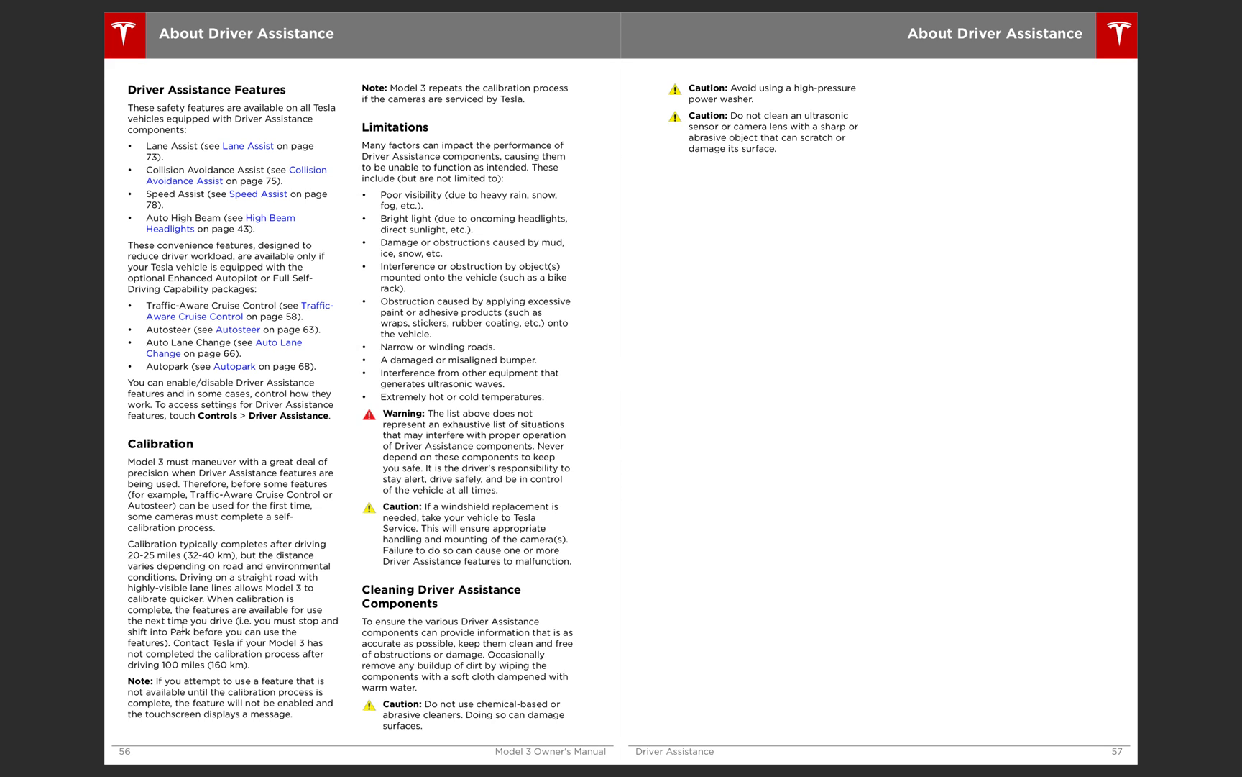
pyautogui.moveTo(127, 559)
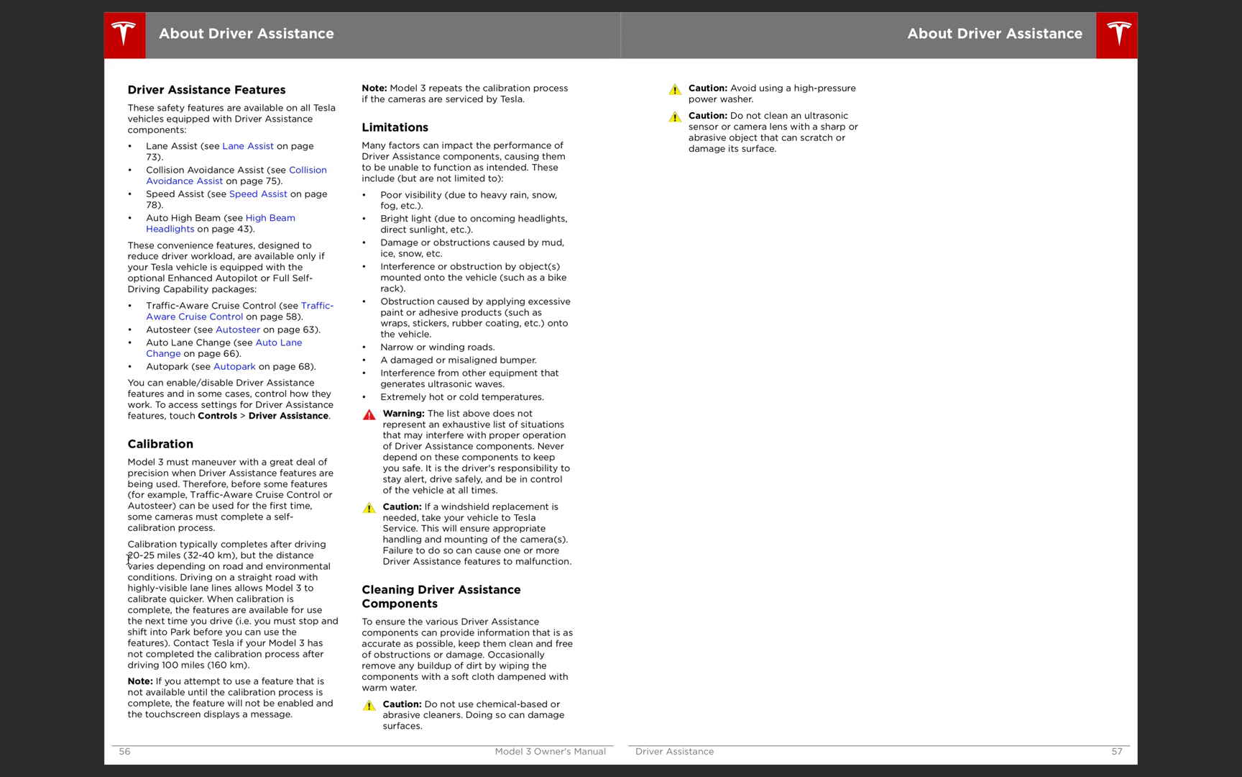
# Highlight '20-25 miles' in the Calibration paragraph on page 56
pyautogui.doubleClick(151, 555)
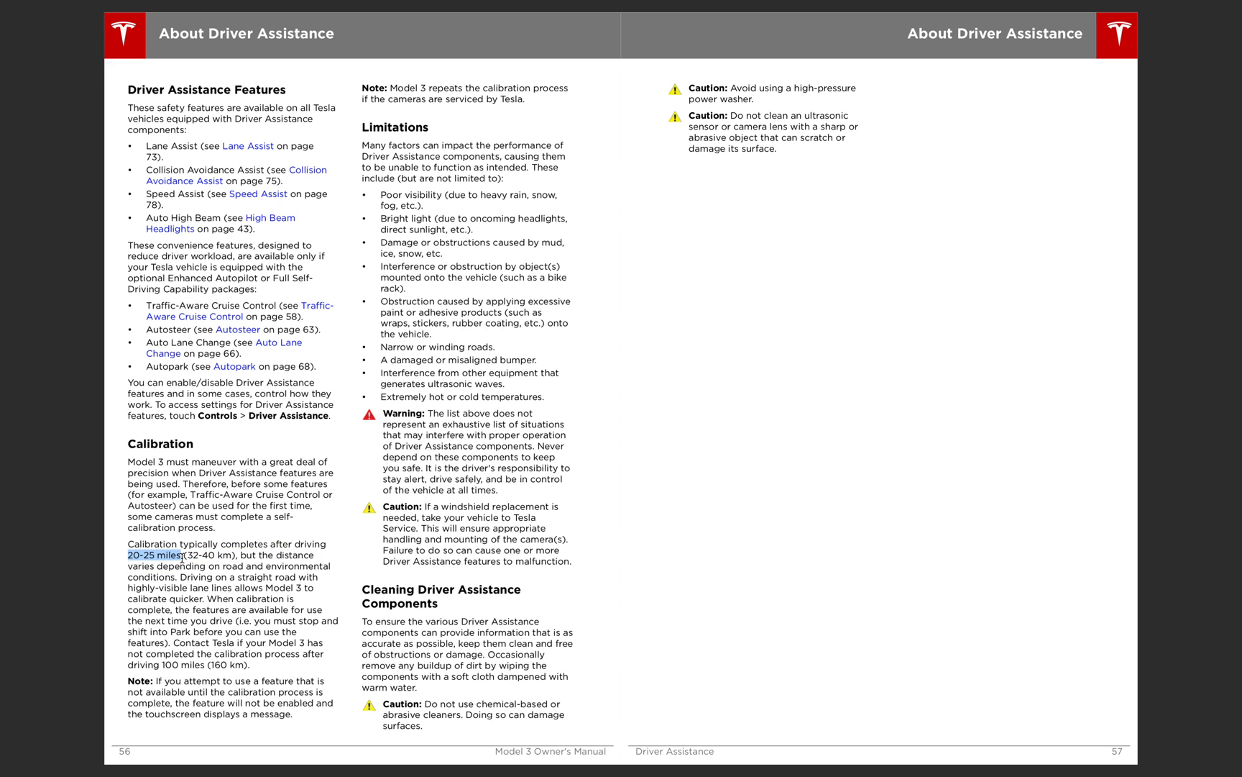
pyautogui.moveTo(481, 434)
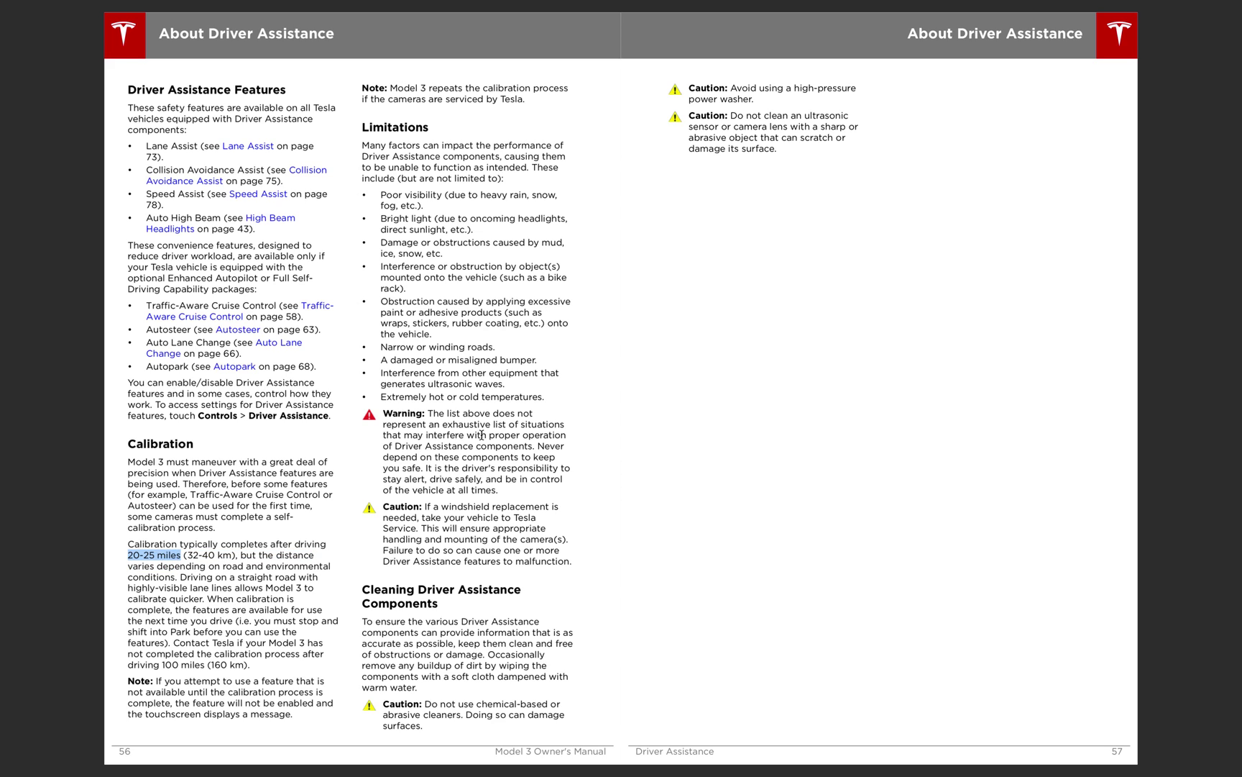
pyautogui.moveTo(355, 110)
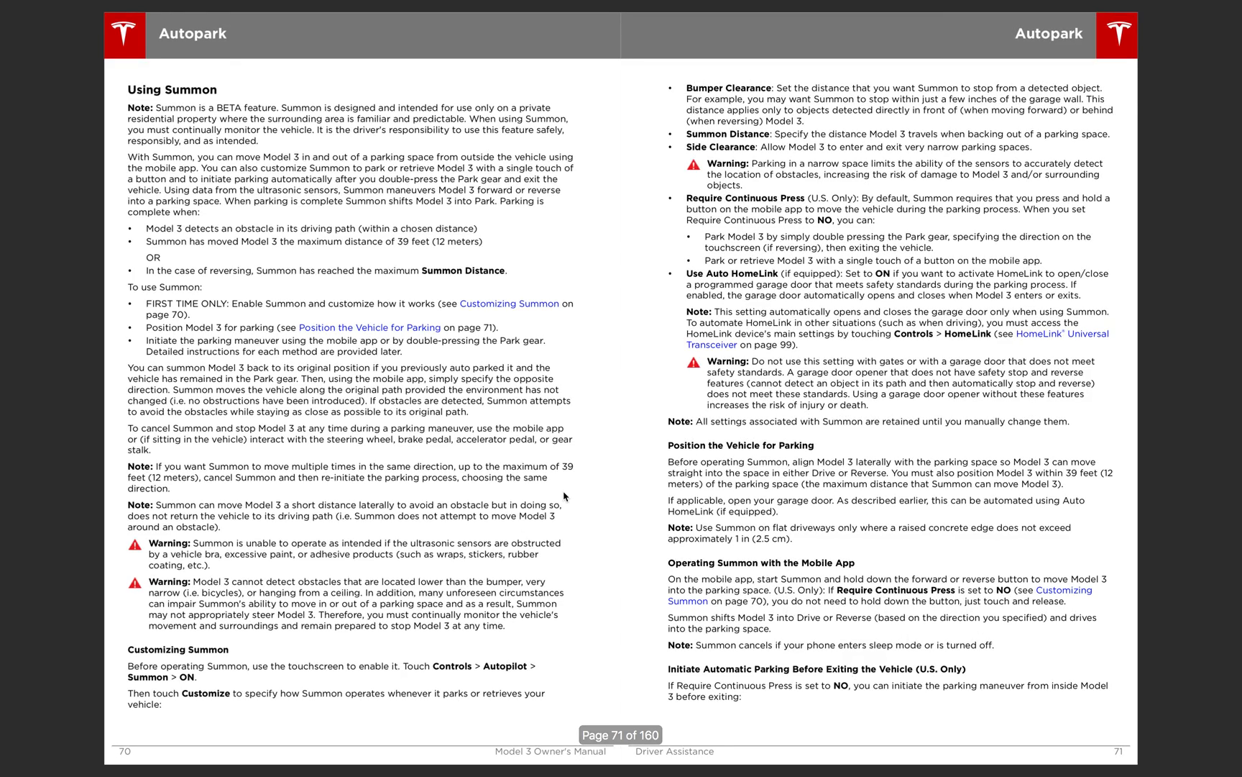
pyautogui.moveTo(279, 154)
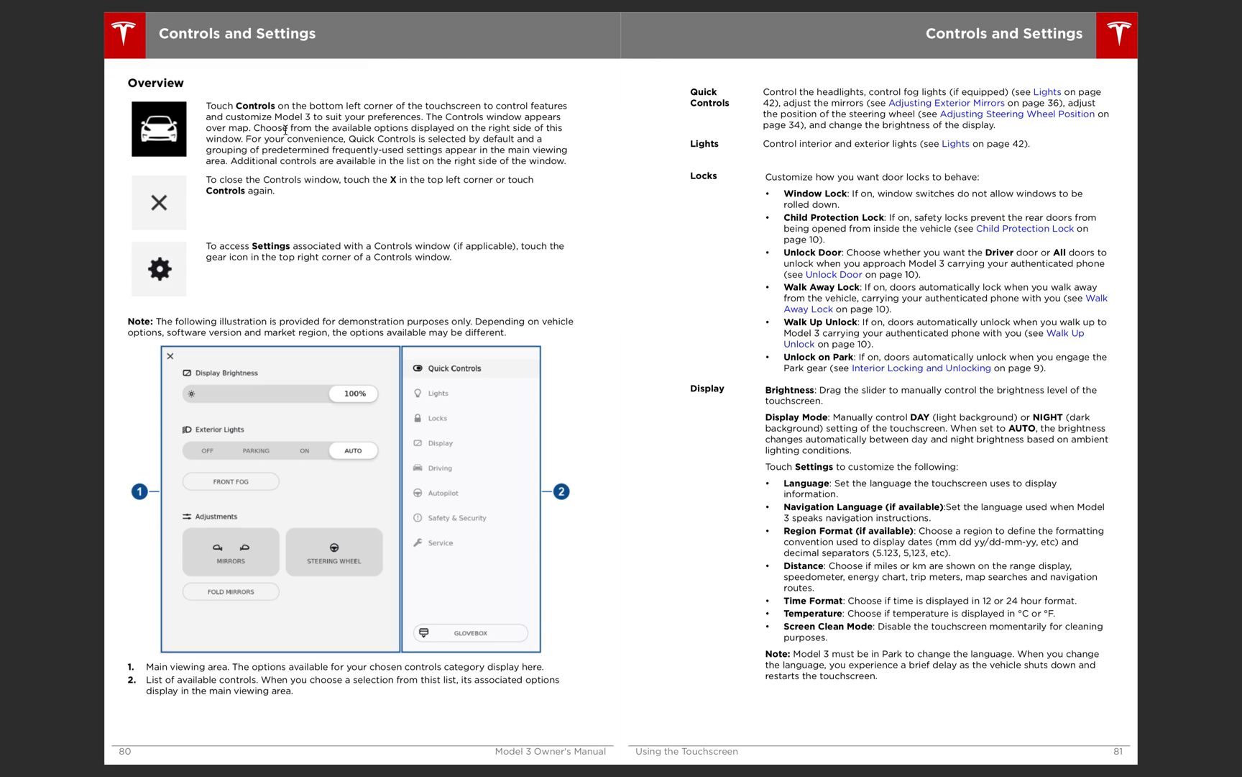
pyautogui.moveTo(141, 370)
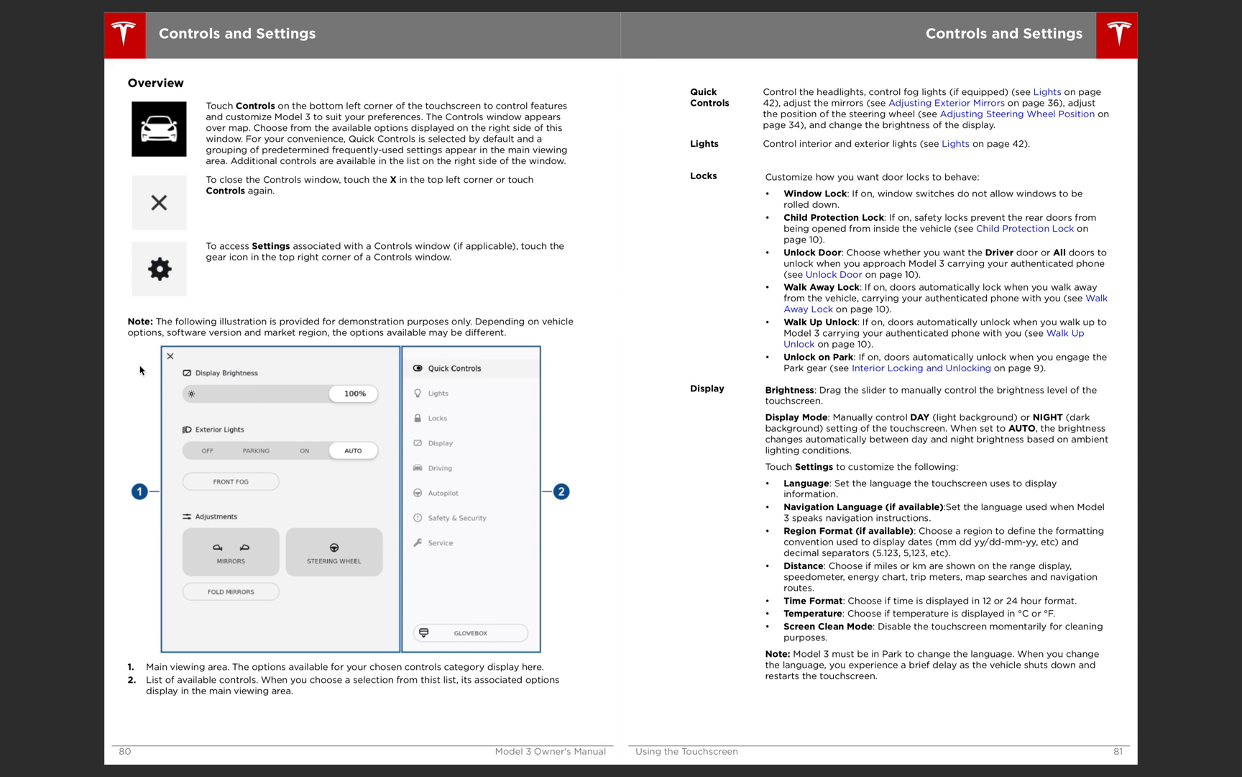
pyautogui.moveTo(444, 372)
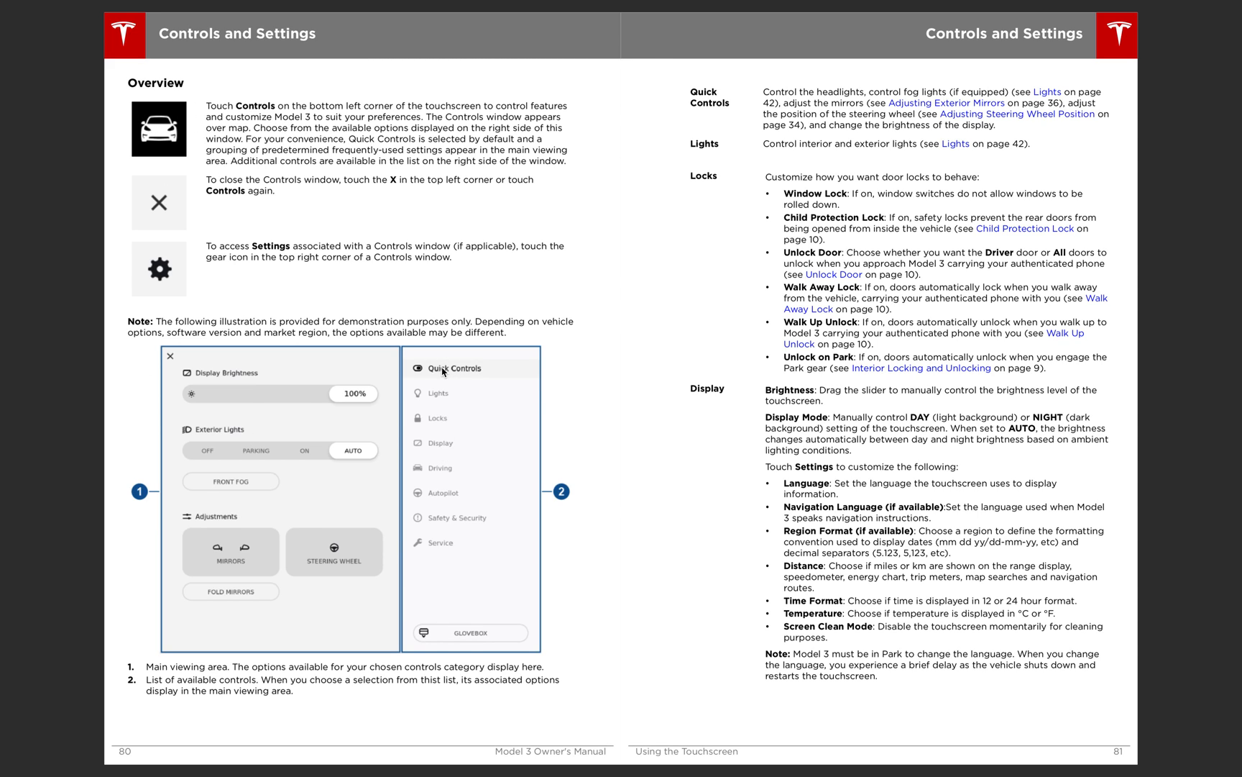
pyautogui.moveTo(458, 450)
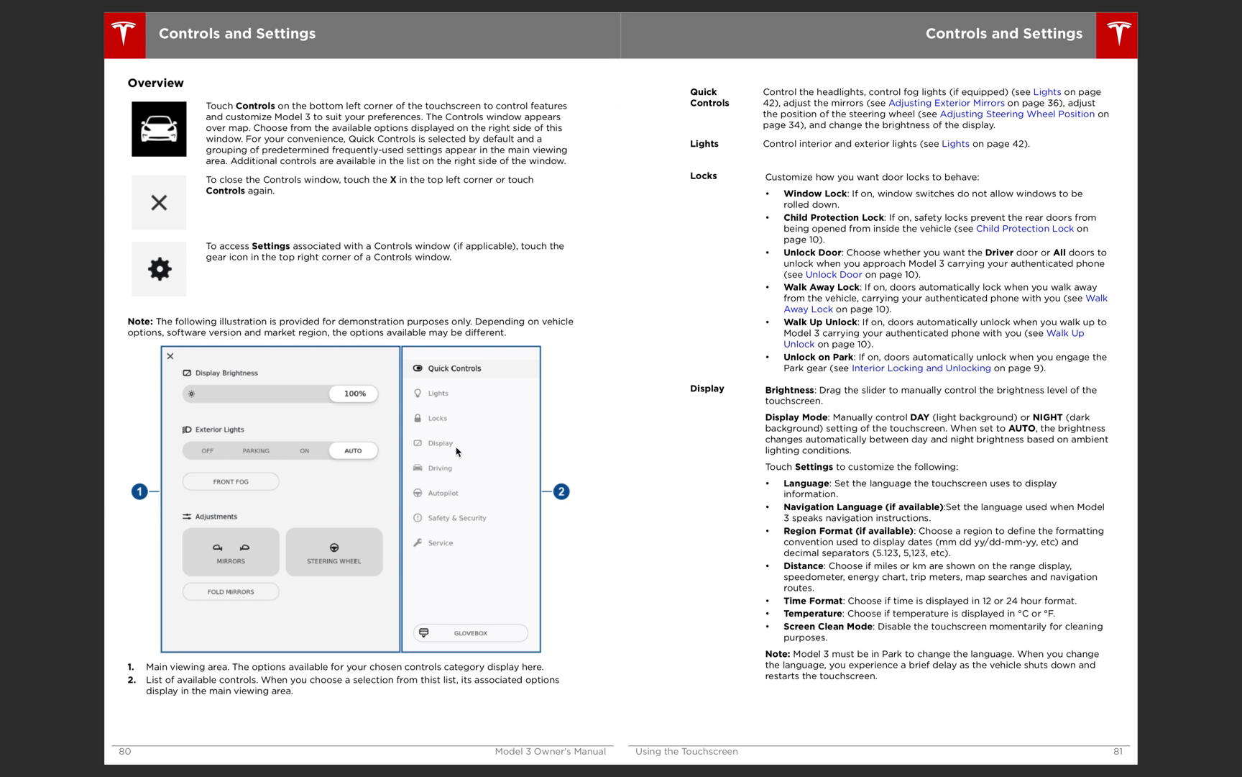
pyautogui.moveTo(464, 557)
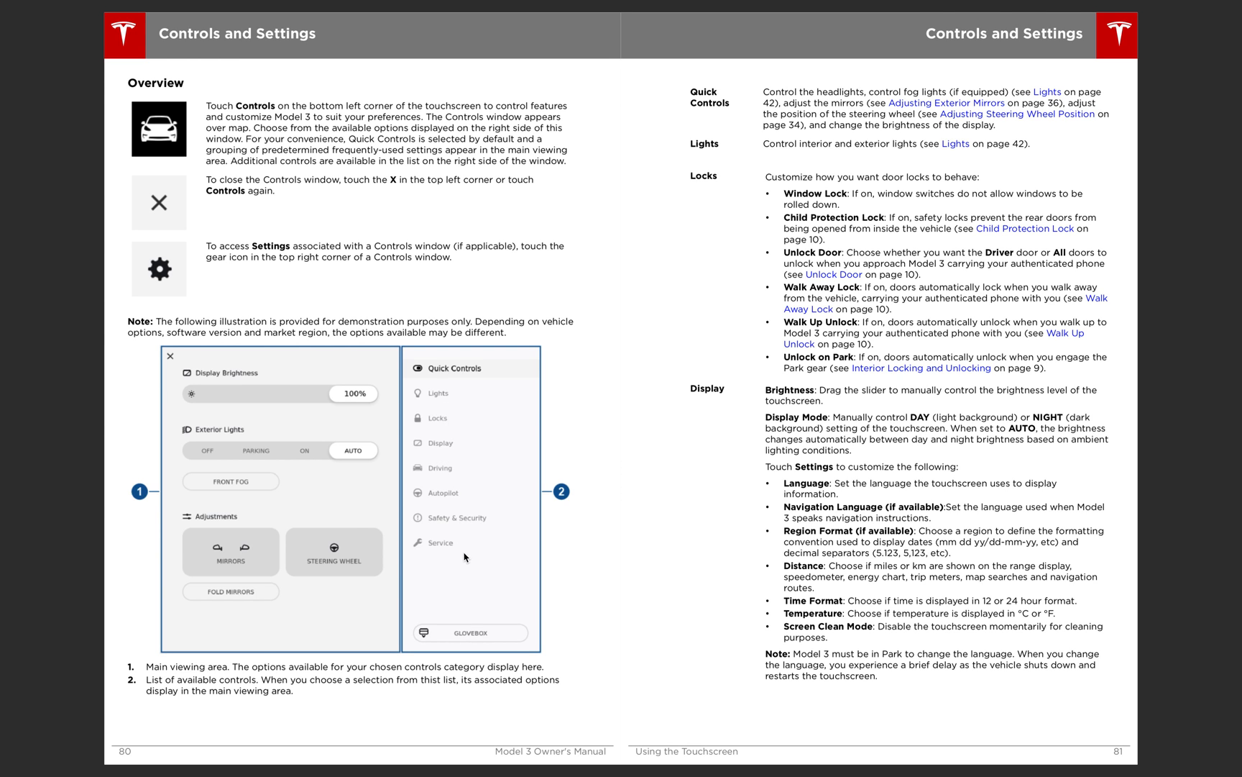
# Scroll down through pages 80–81 to the Climate Controls spread, pages 84–85
pyautogui.scroll(-3)
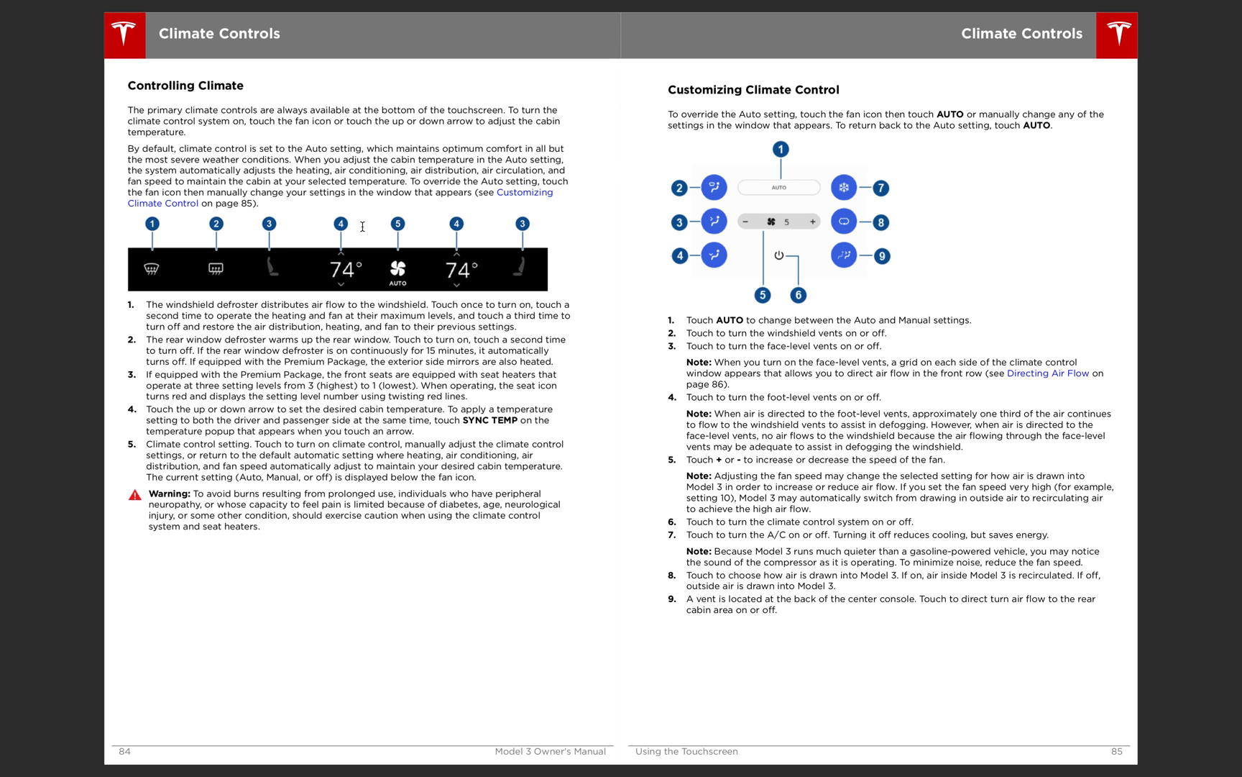
pyautogui.moveTo(783, 162)
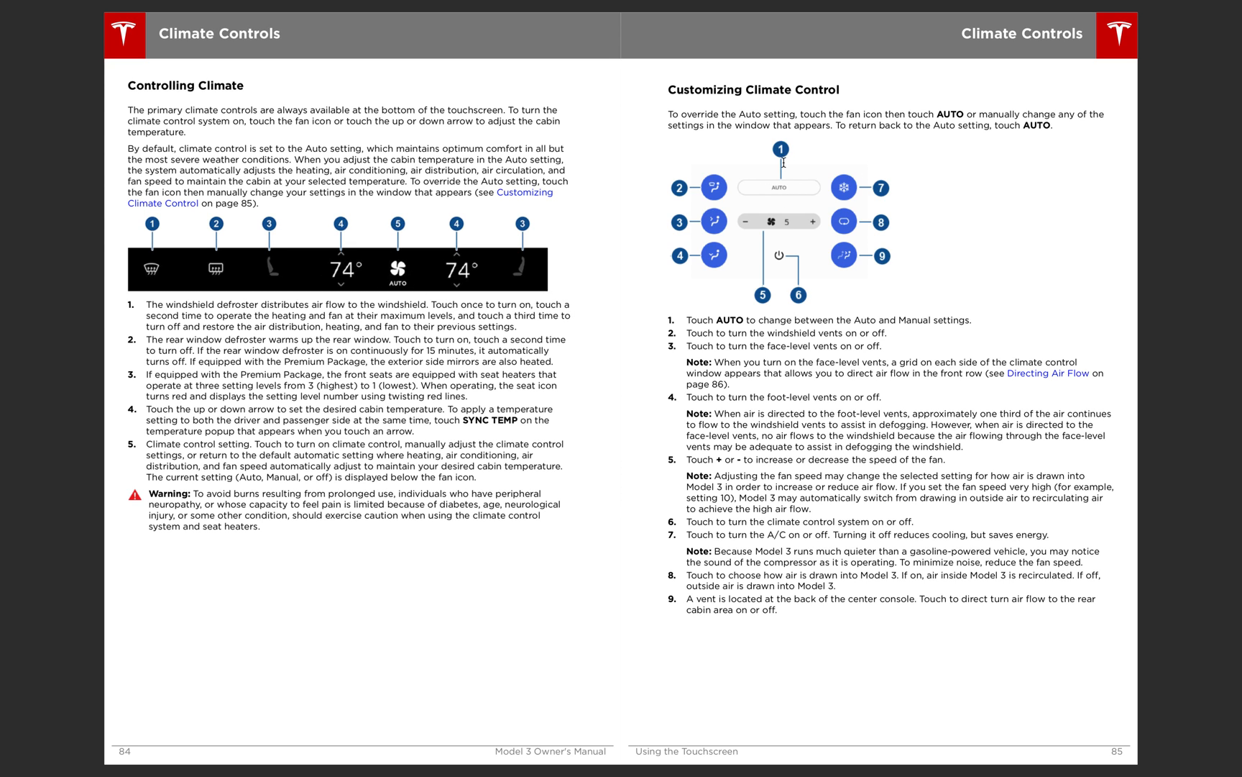
# Scroll down to the Directing Air Flow spread, pages 86–87
pyautogui.scroll(-3)
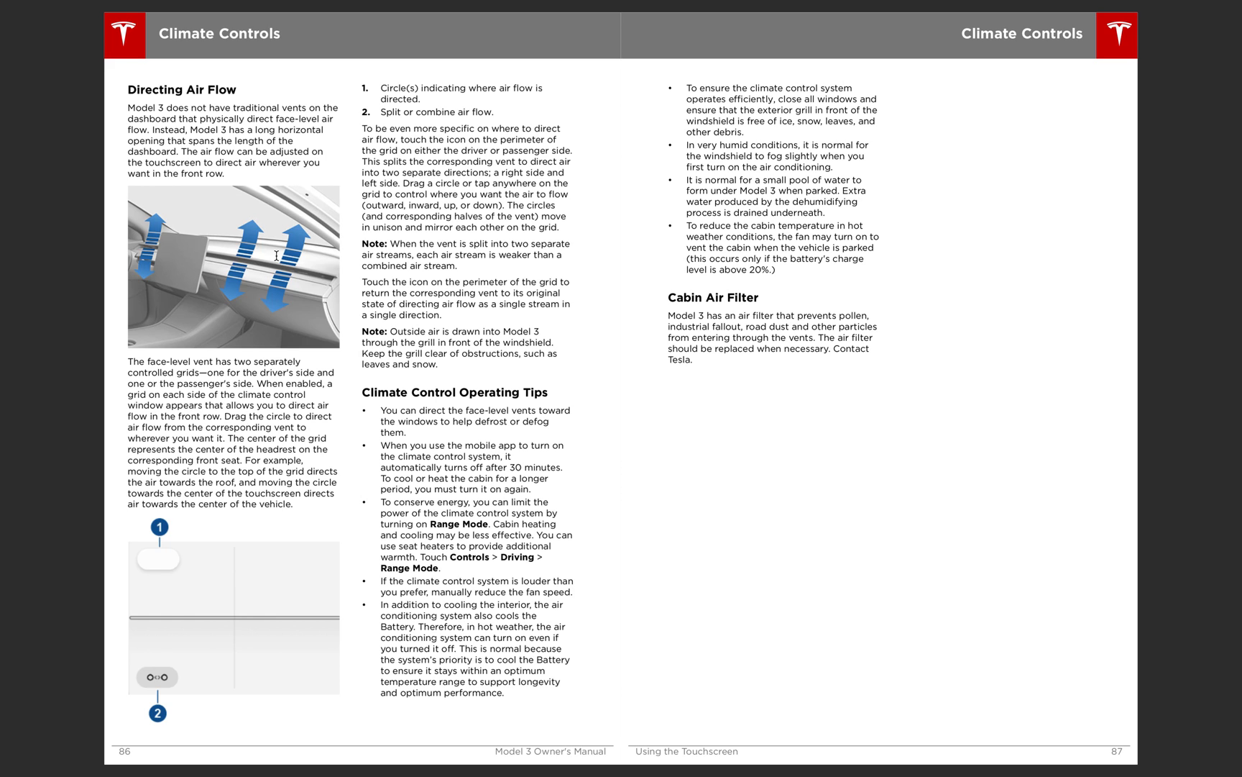
pyautogui.moveTo(156, 567)
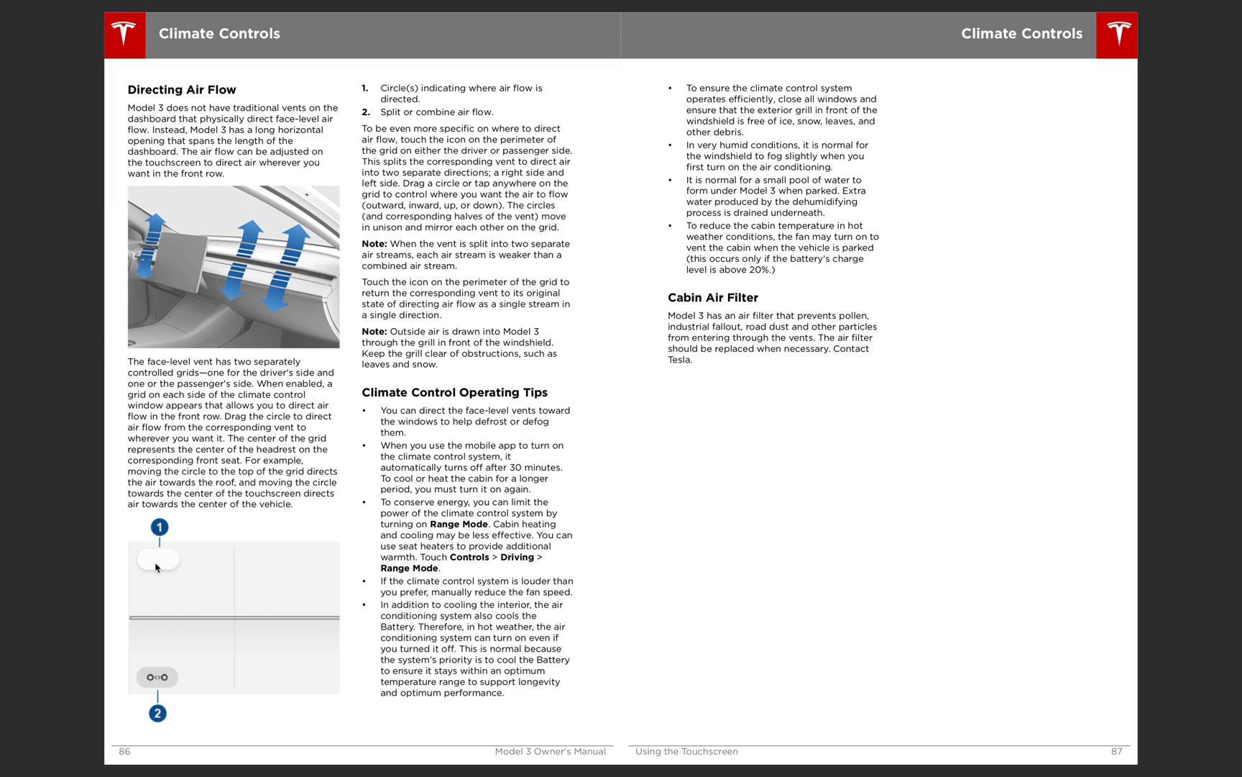
pyautogui.moveTo(263, 335)
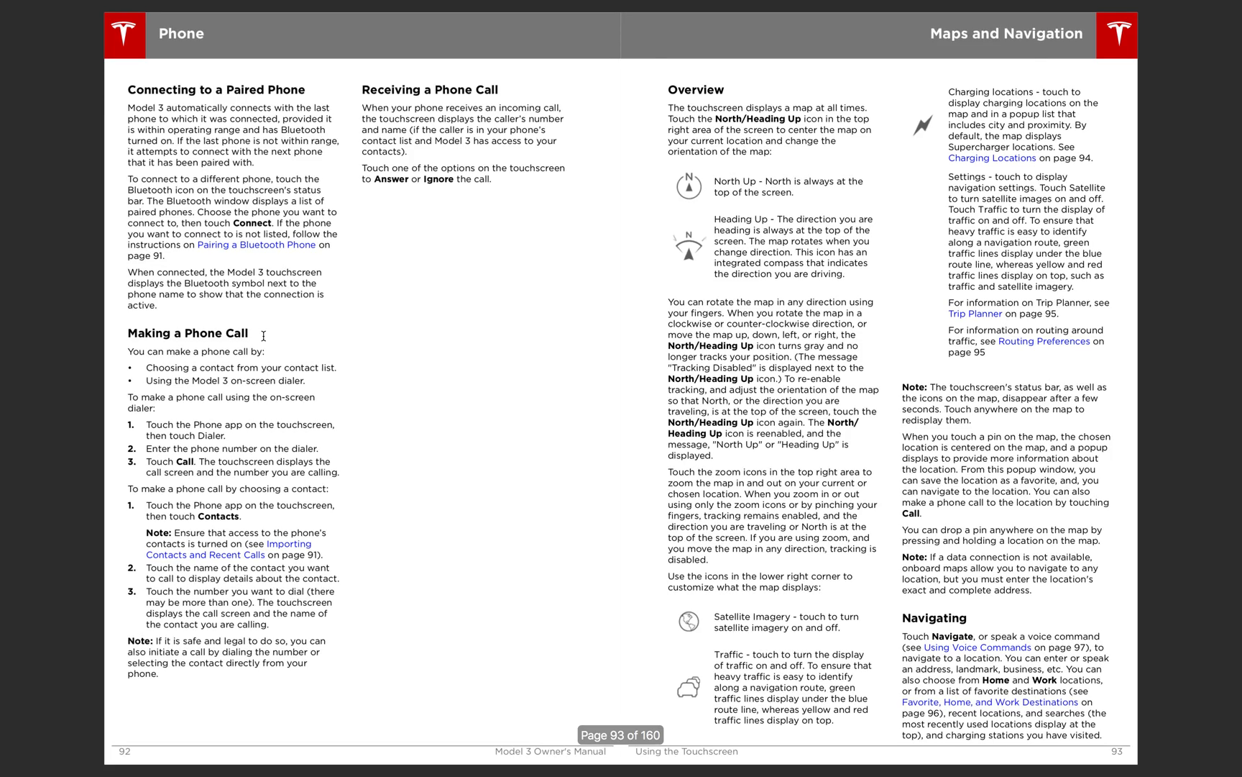
# Select the security system alarm paragraph, then clear the selection
pyautogui.hscroll(-3)
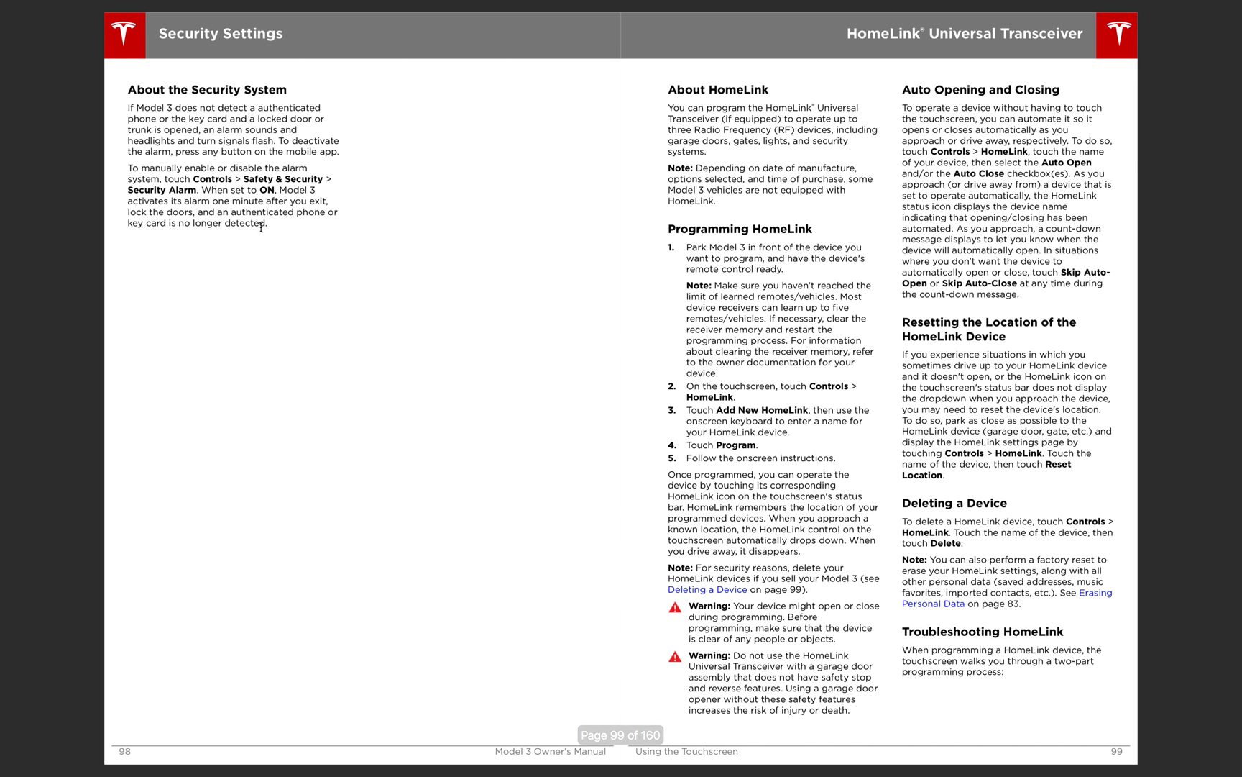
pyautogui.moveTo(126, 107); pyautogui.dragTo(317, 151)
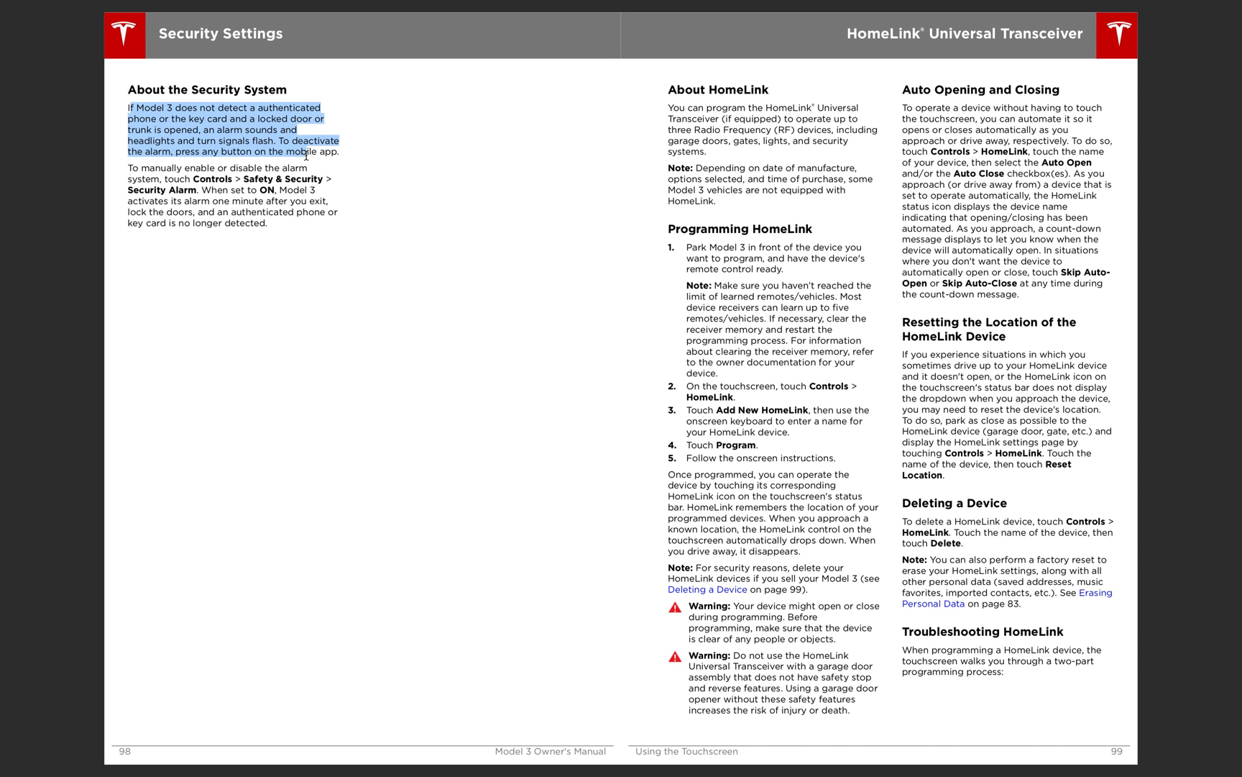
pyautogui.click(126, 107)
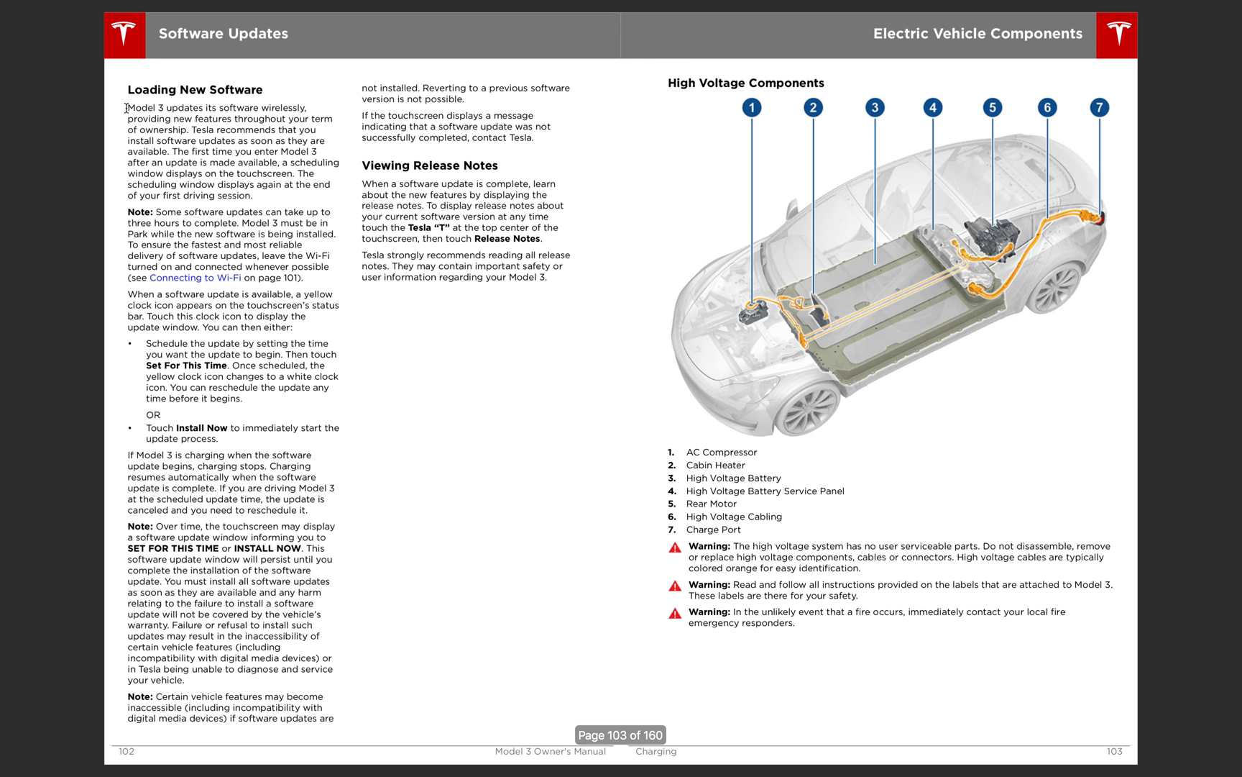
pyautogui.moveTo(722, 87)
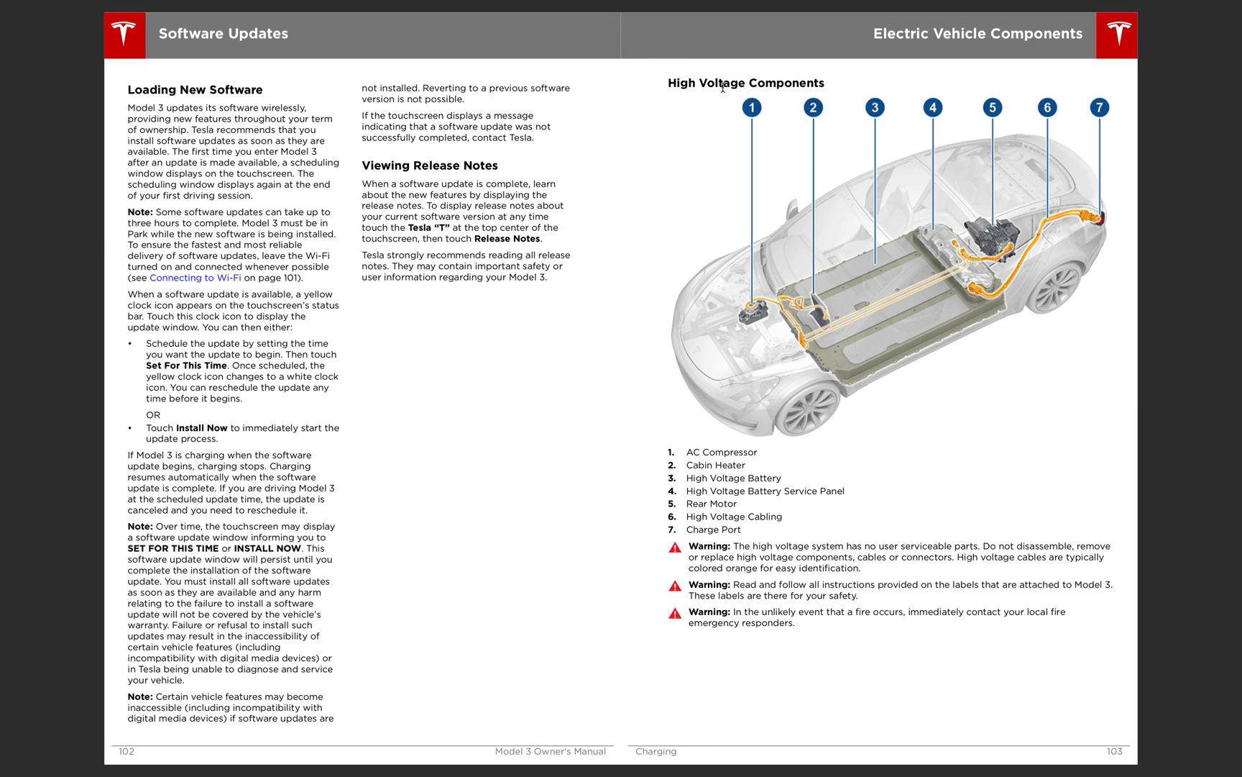
pyautogui.moveTo(770, 220)
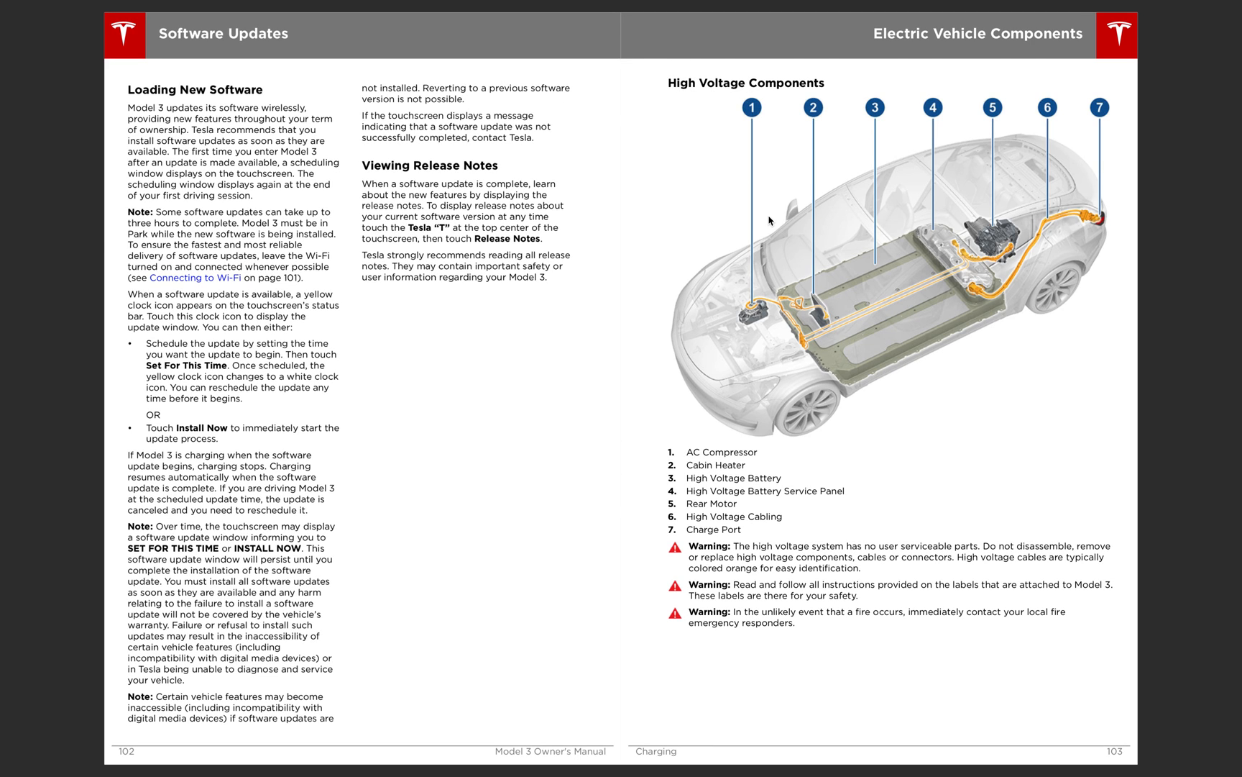
pyautogui.moveTo(763, 305)
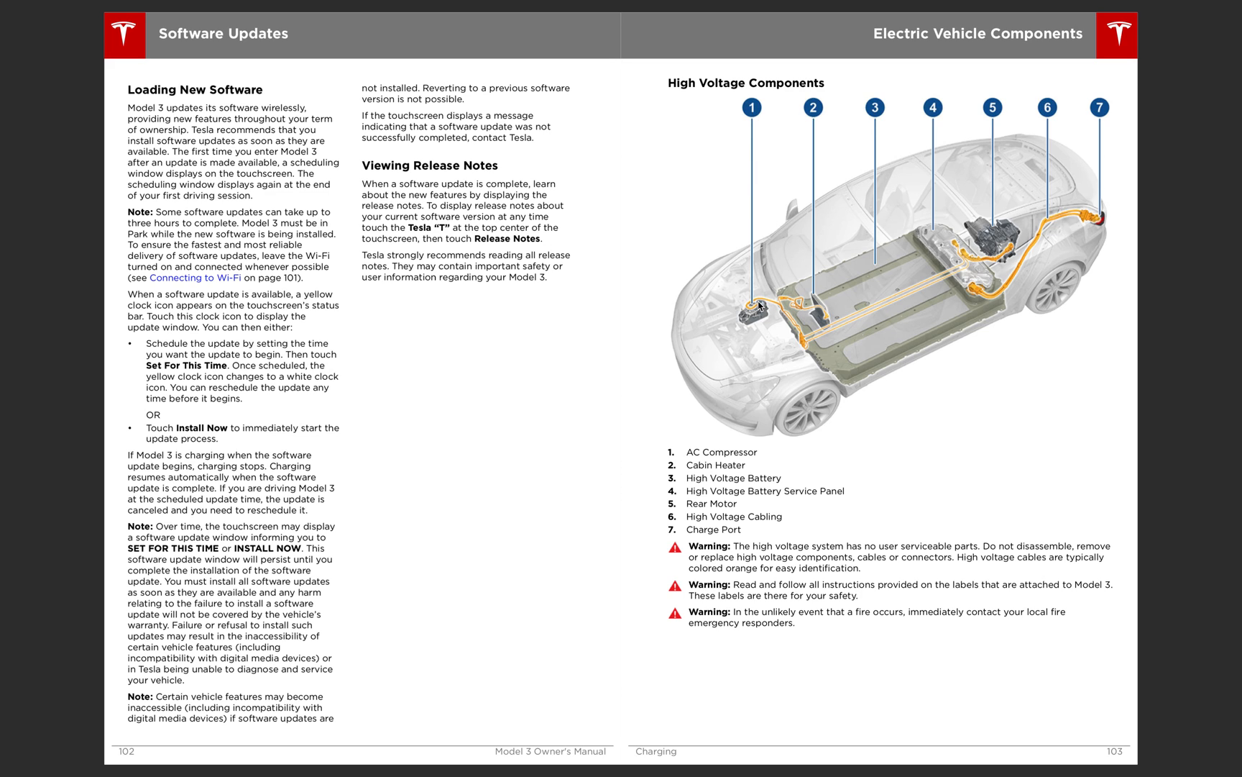
pyautogui.moveTo(824, 305)
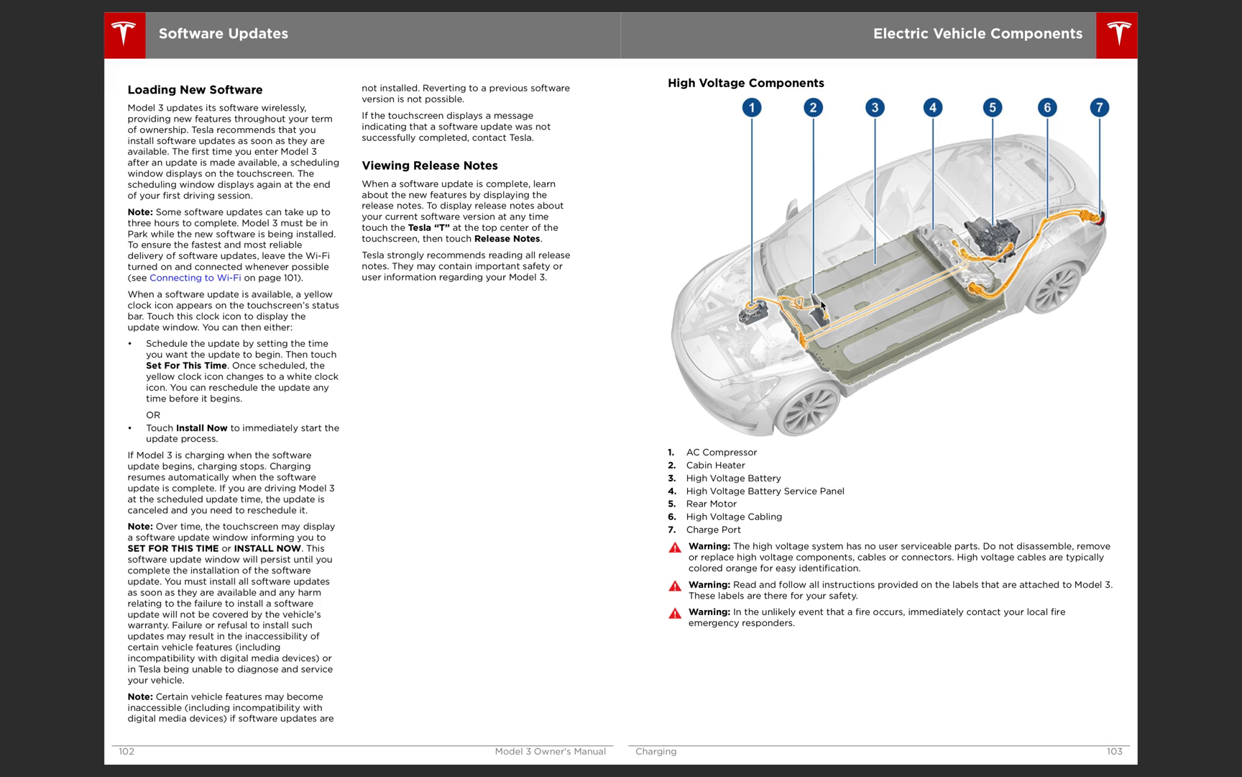
pyautogui.moveTo(844, 345)
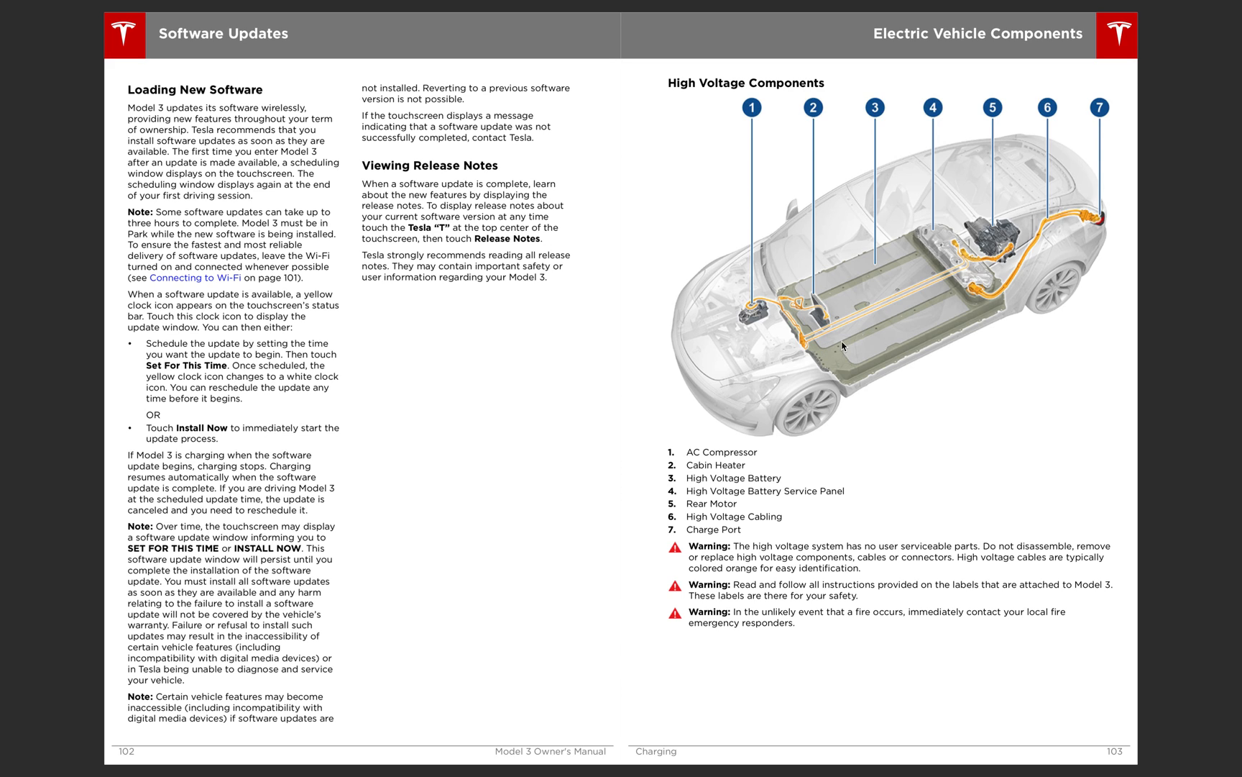
pyautogui.moveTo(955, 230)
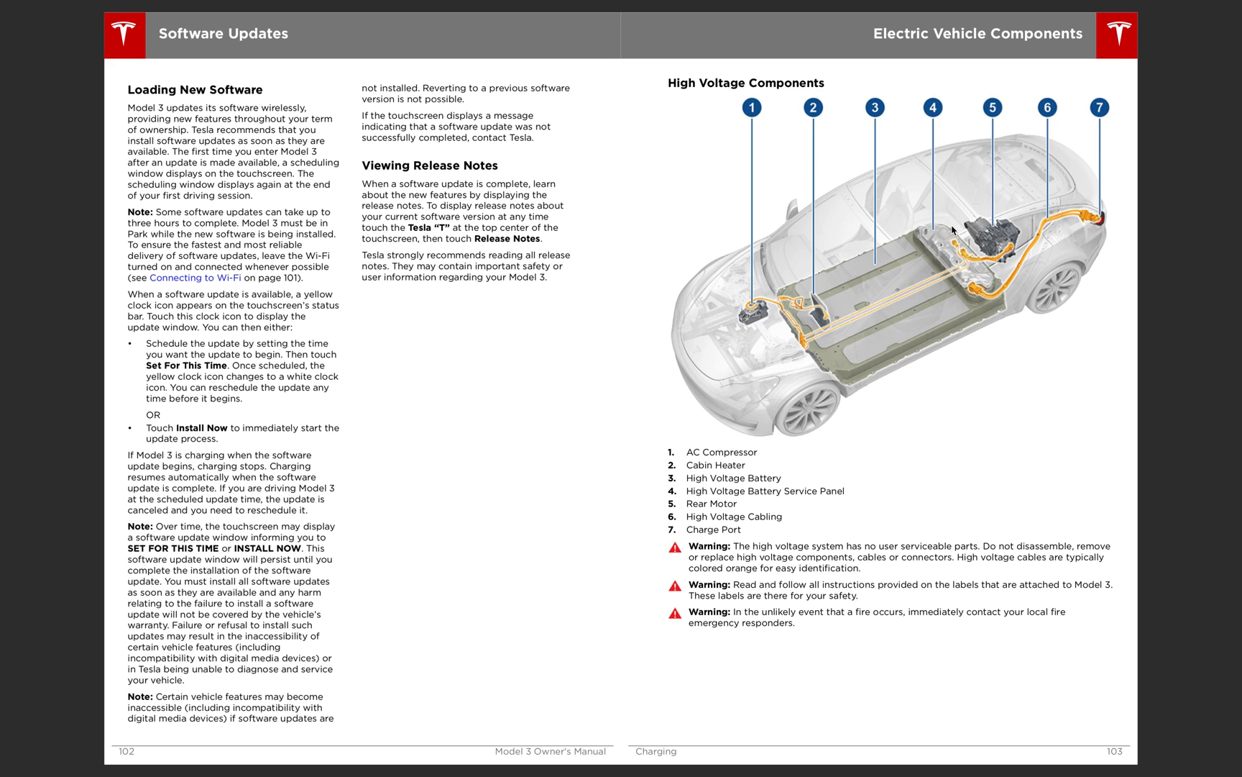
pyautogui.moveTo(977, 272)
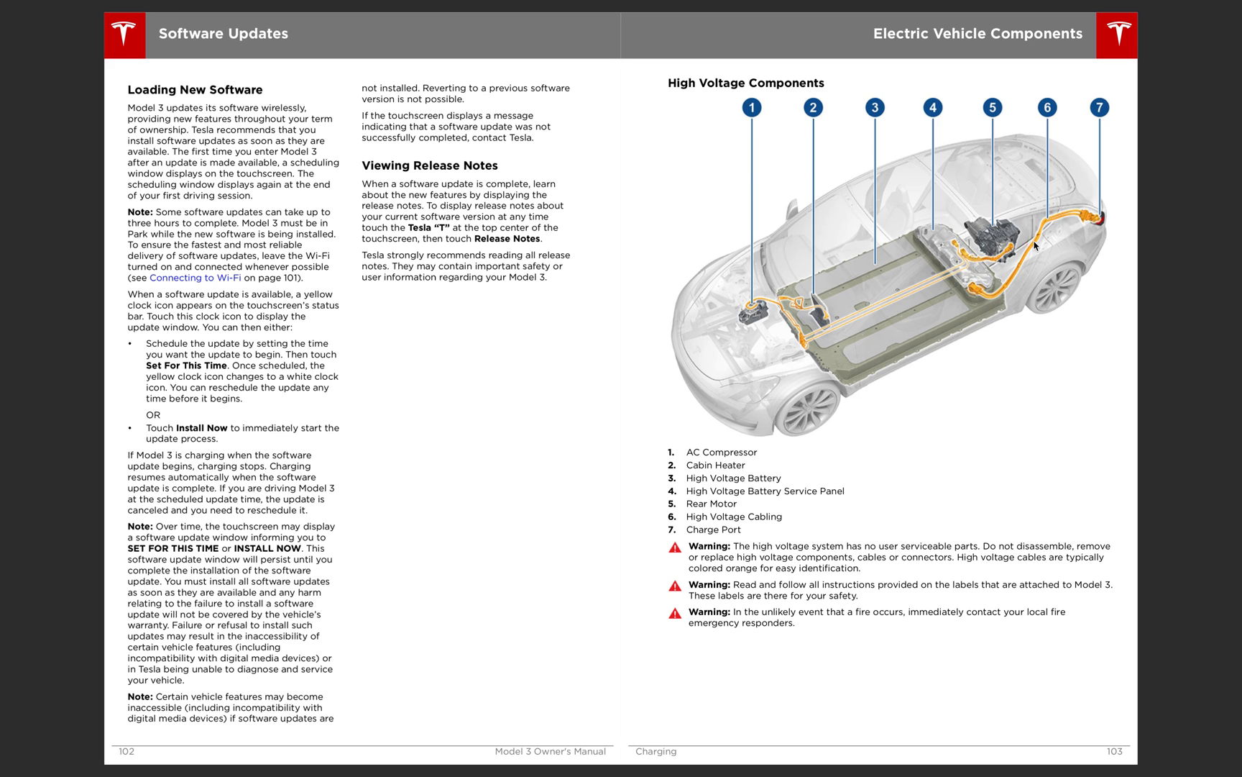
pyautogui.moveTo(846, 341)
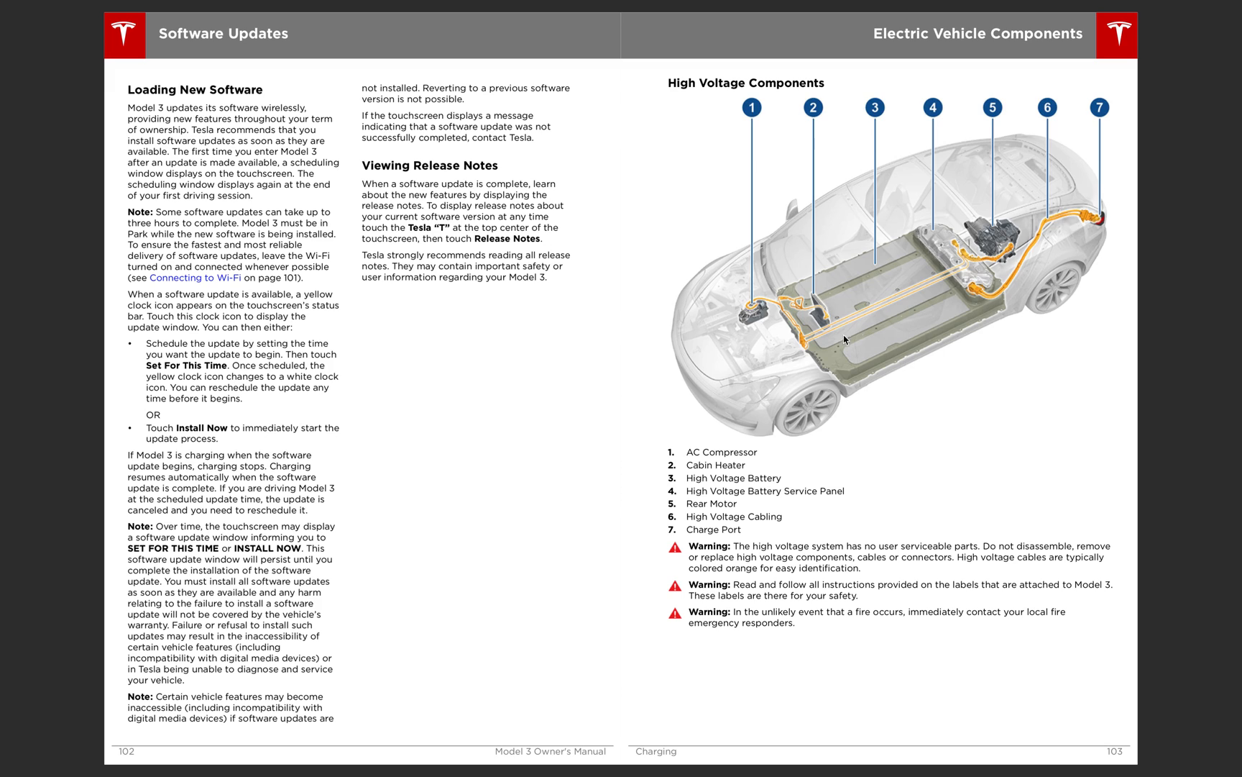
pyautogui.moveTo(1095, 228)
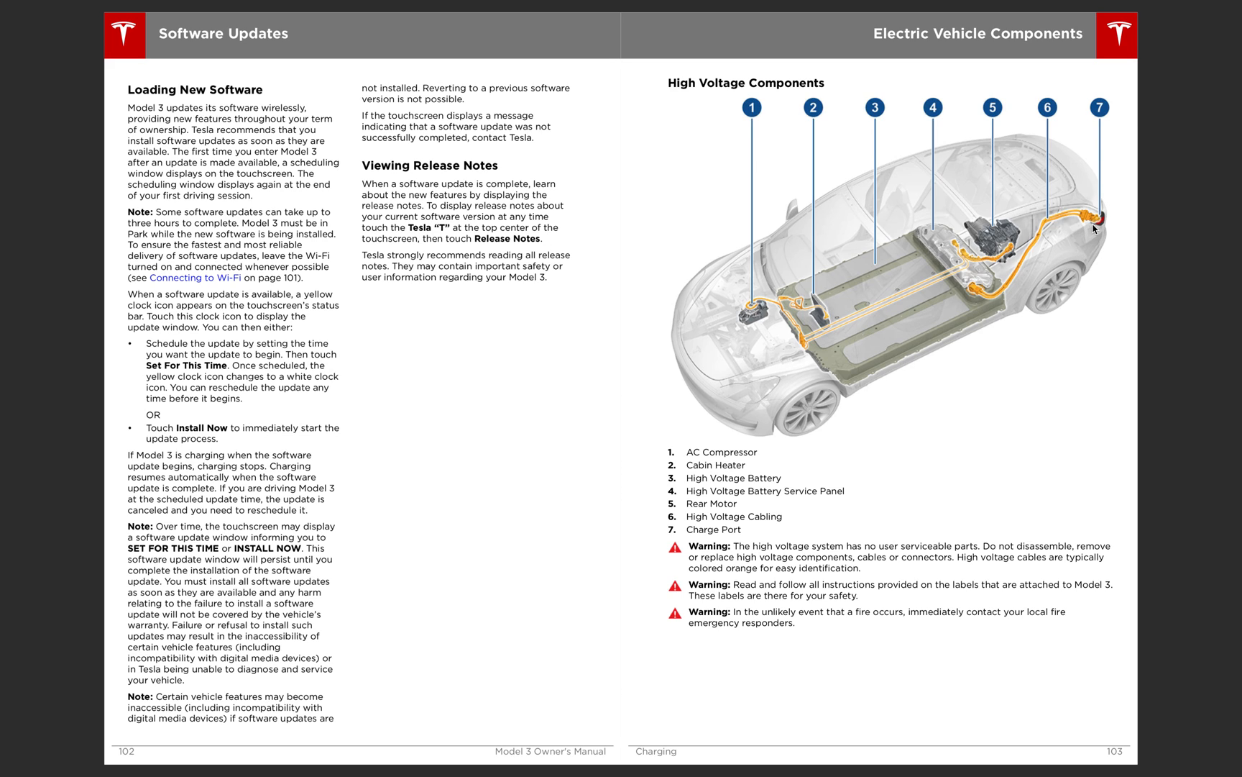
pyautogui.moveTo(854, 316)
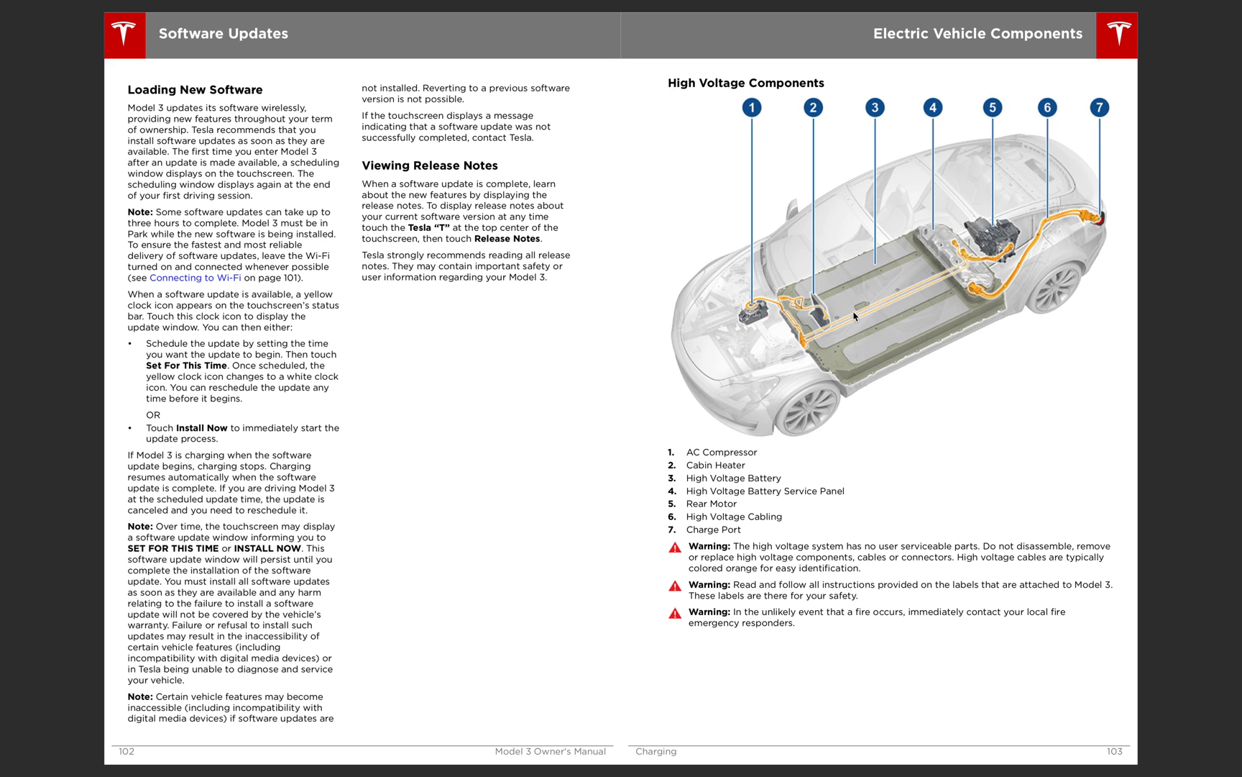
pyautogui.moveTo(900, 216)
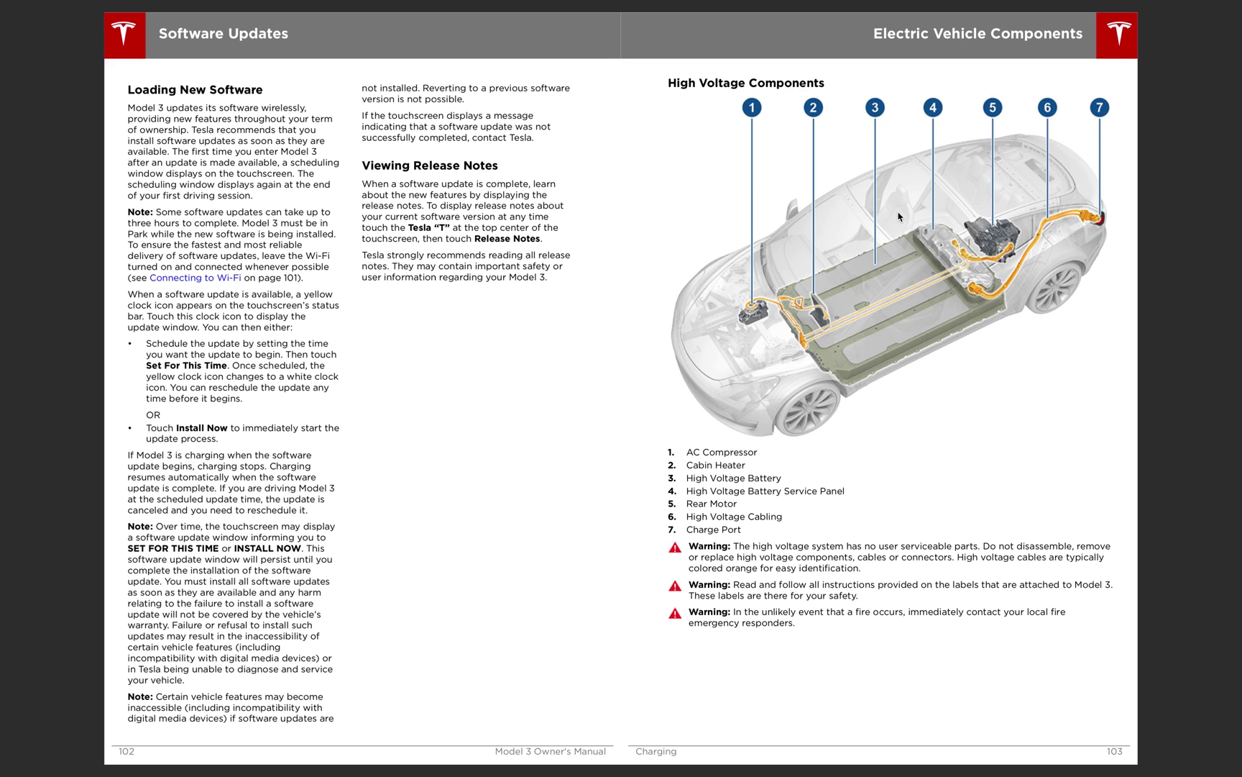
pyautogui.moveTo(854, 347)
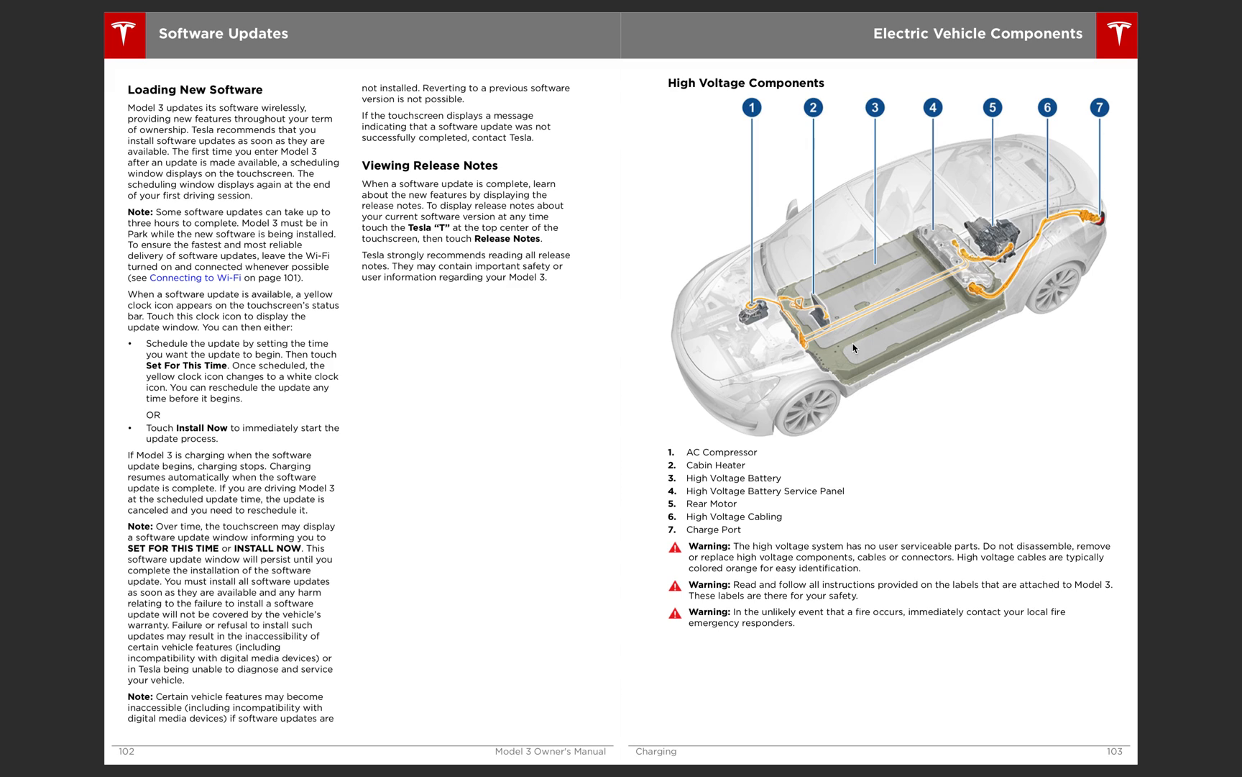
pyautogui.moveTo(826, 350)
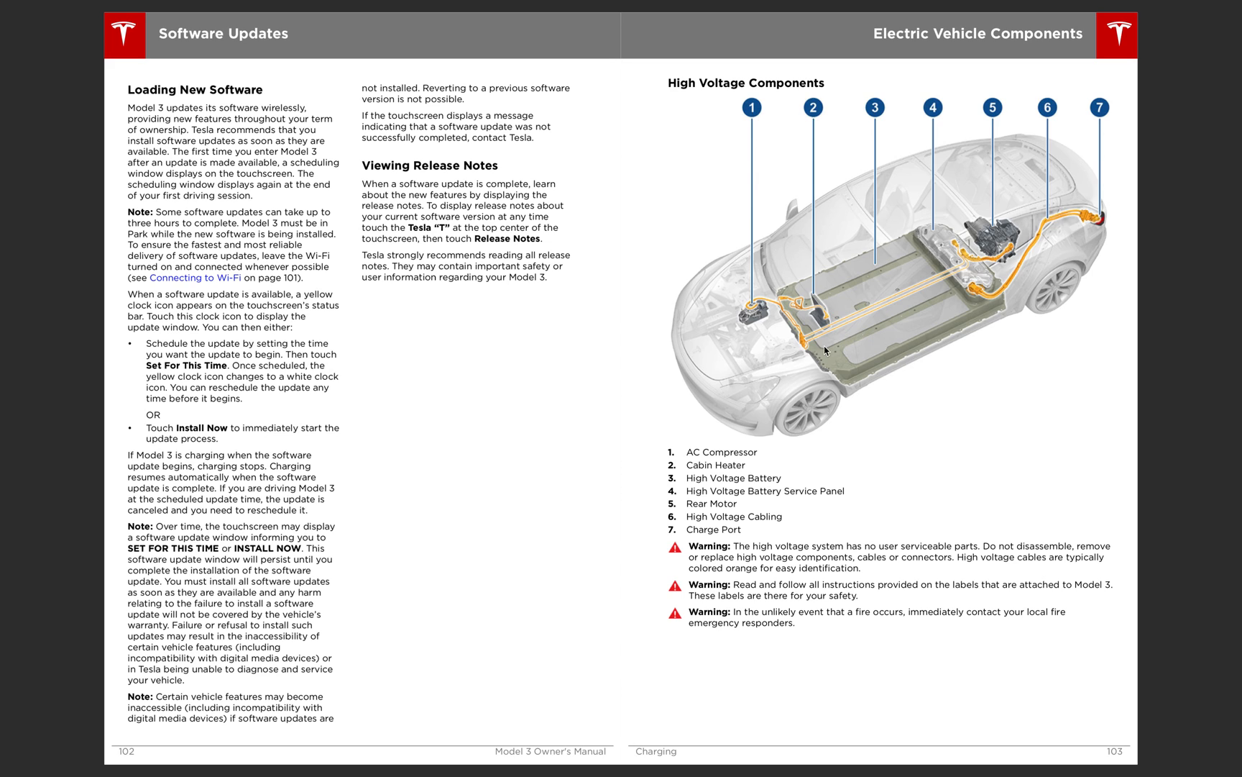
pyautogui.moveTo(879, 312)
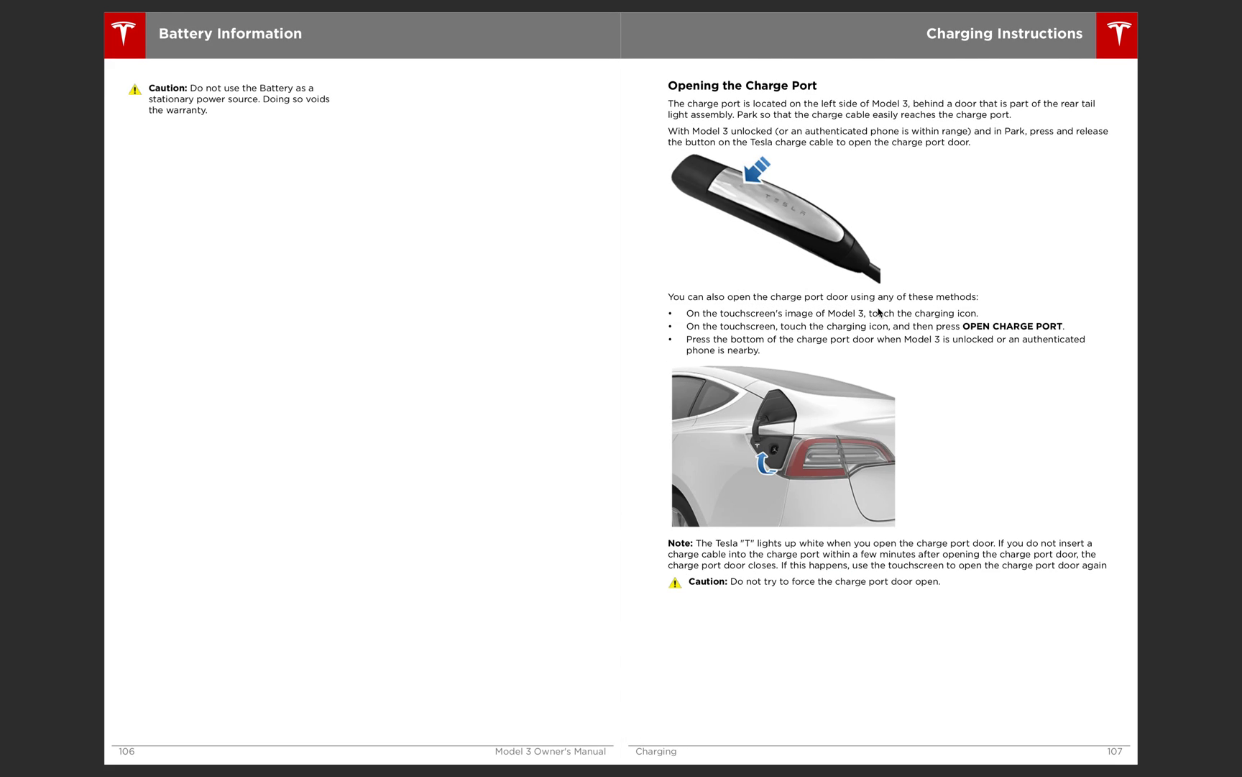
# Scroll down through pages 106–107 toward the Charging Instructions spread
pyautogui.scroll(-3)
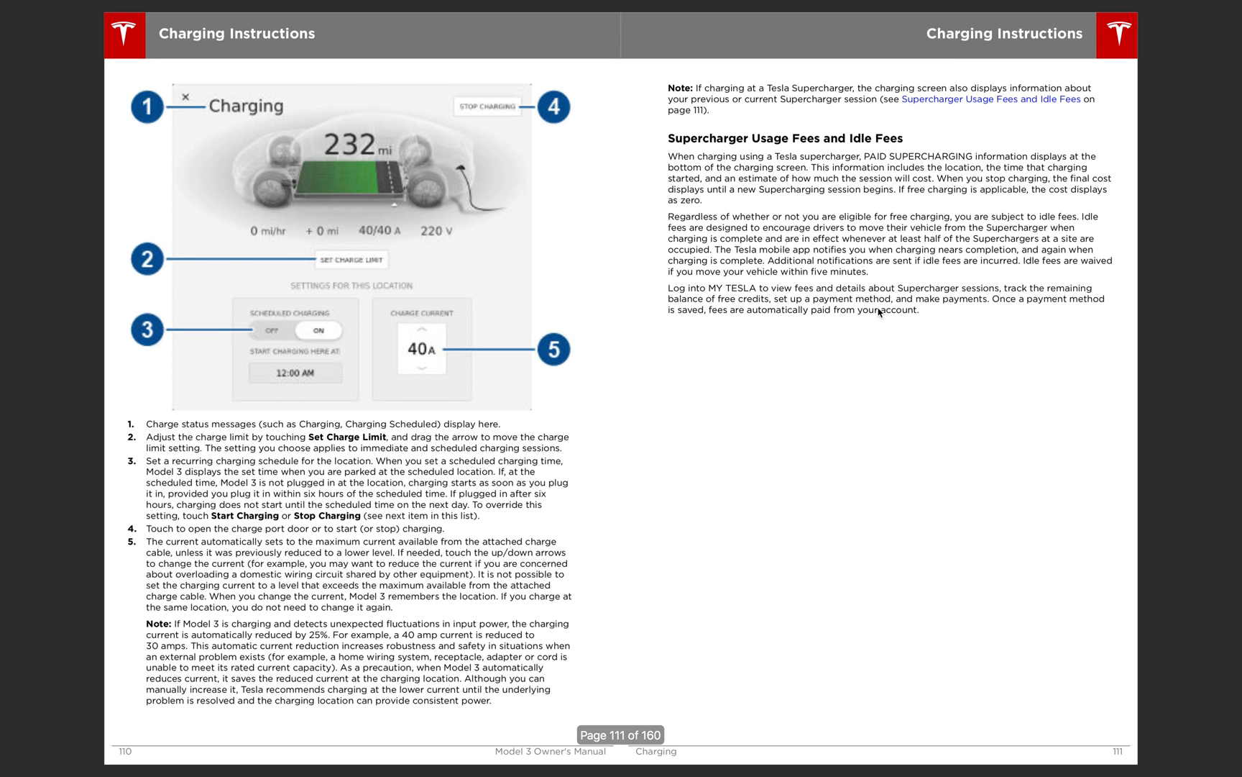
pyautogui.moveTo(300, 155)
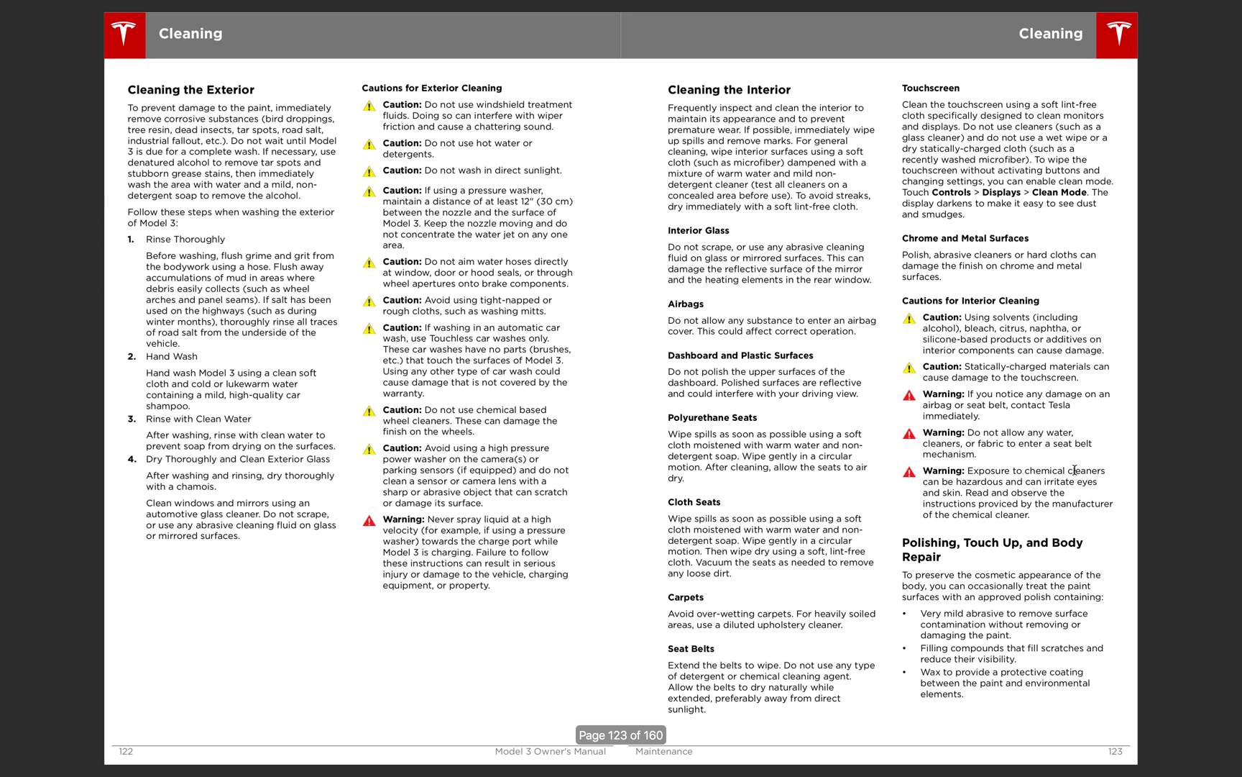
pyautogui.moveTo(1054, 249)
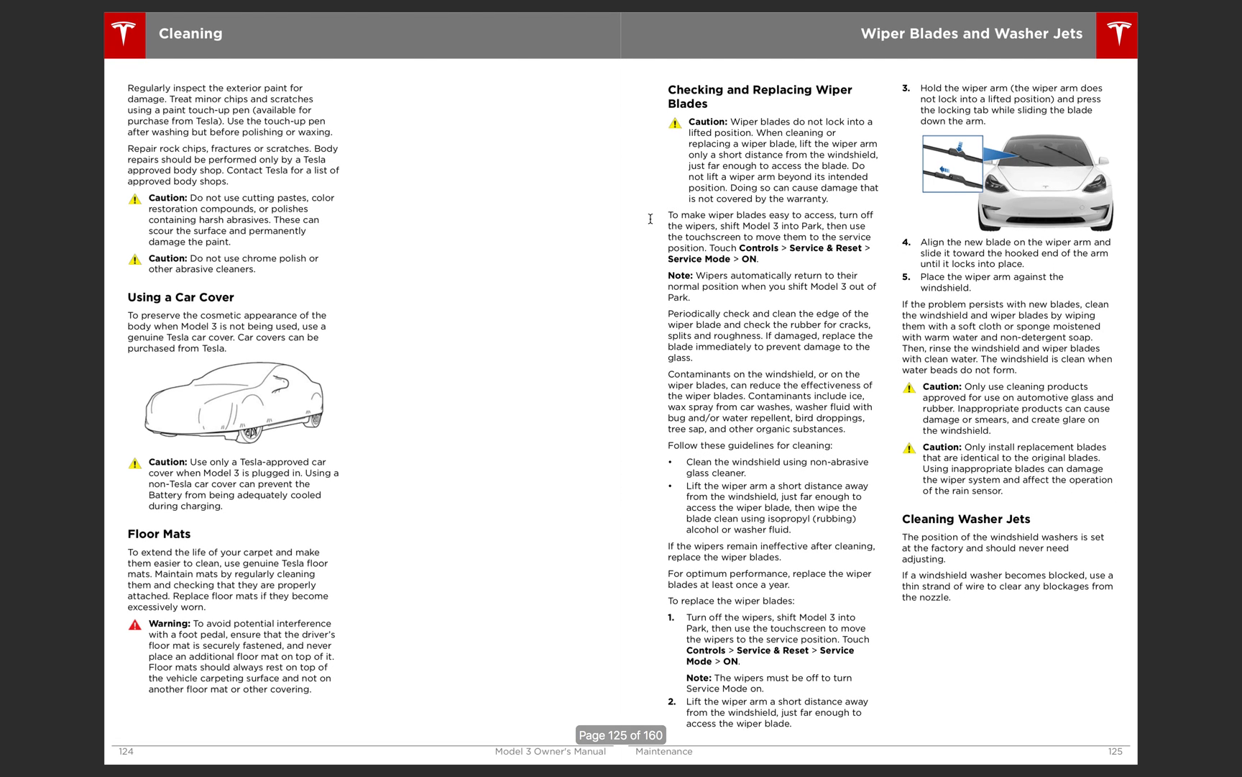
pyautogui.moveTo(1096, 33)
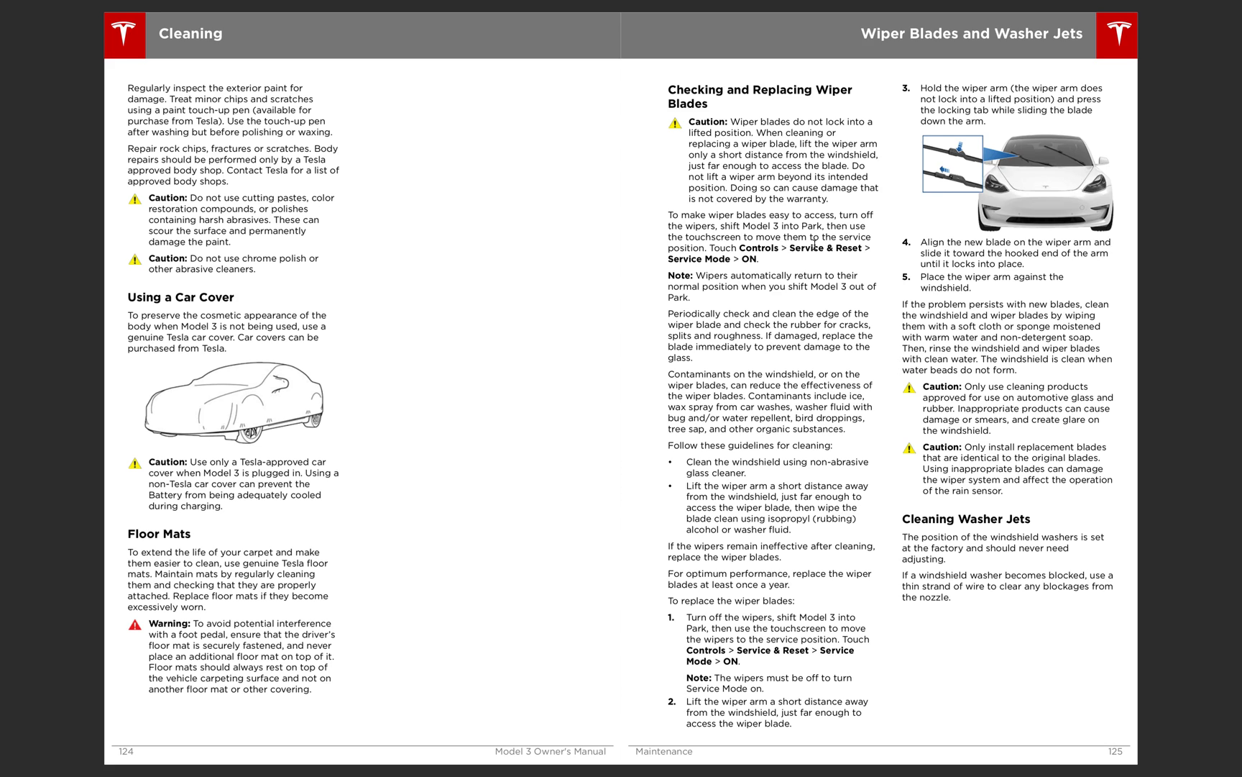
pyautogui.moveTo(798, 260)
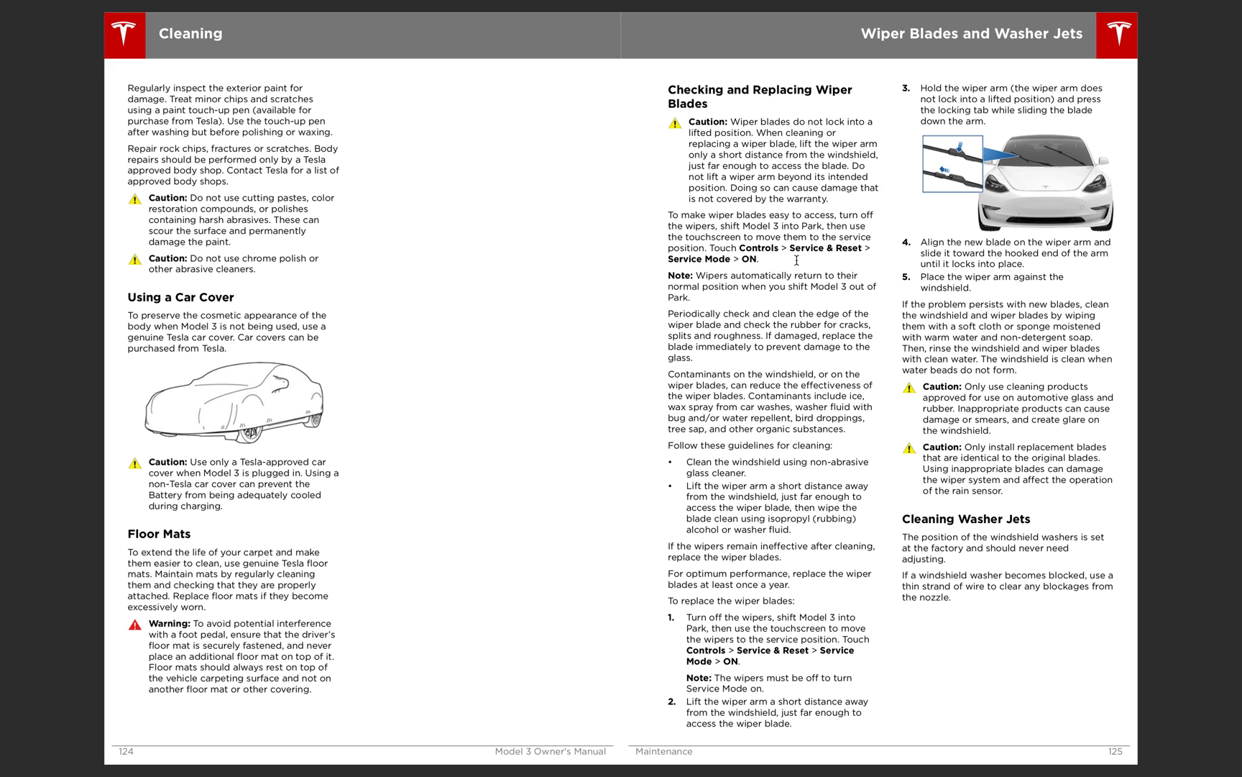
pyautogui.moveTo(1176, 159)
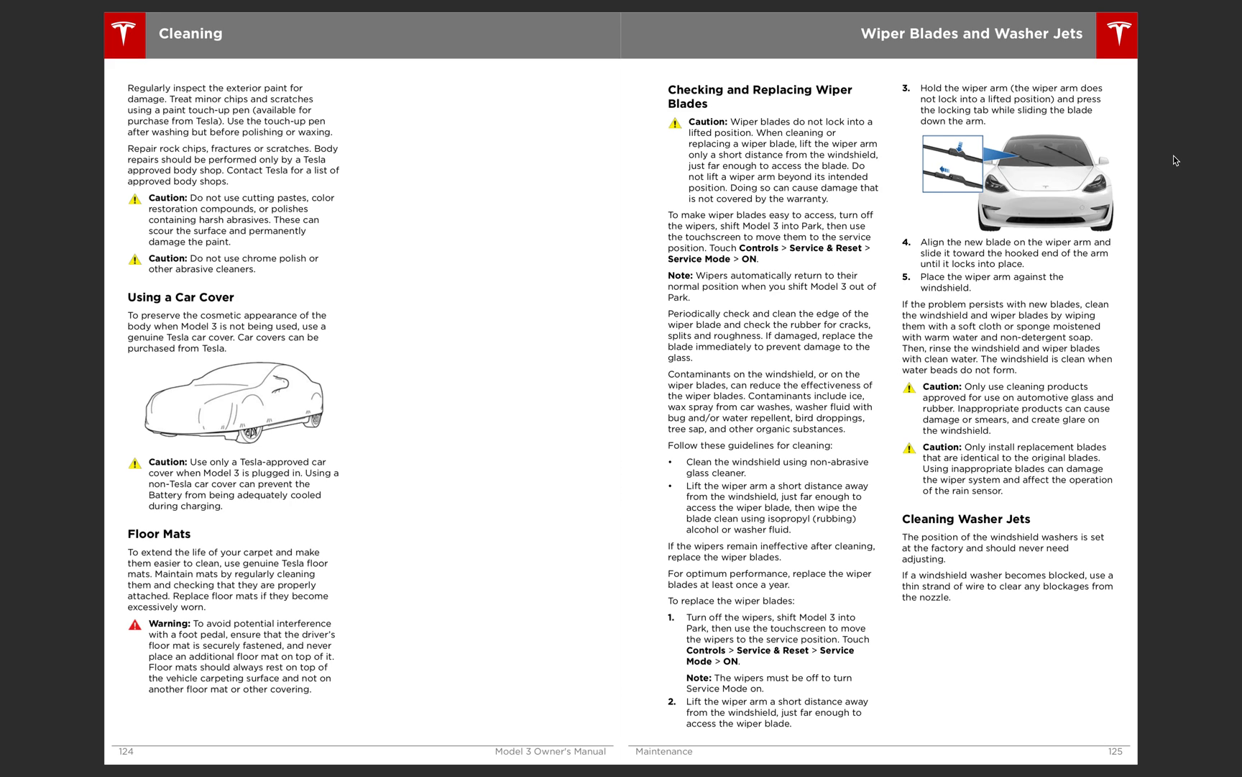
pyautogui.moveTo(1080, 169)
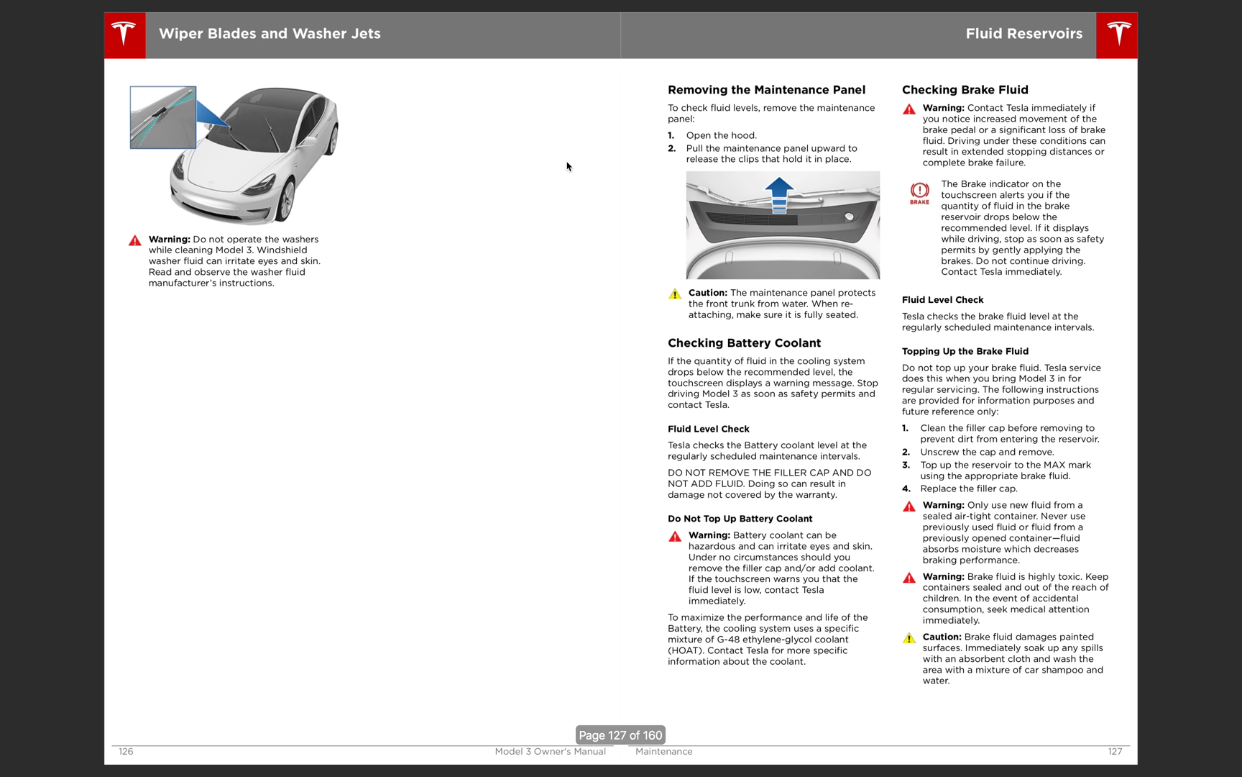
pyautogui.moveTo(162, 127)
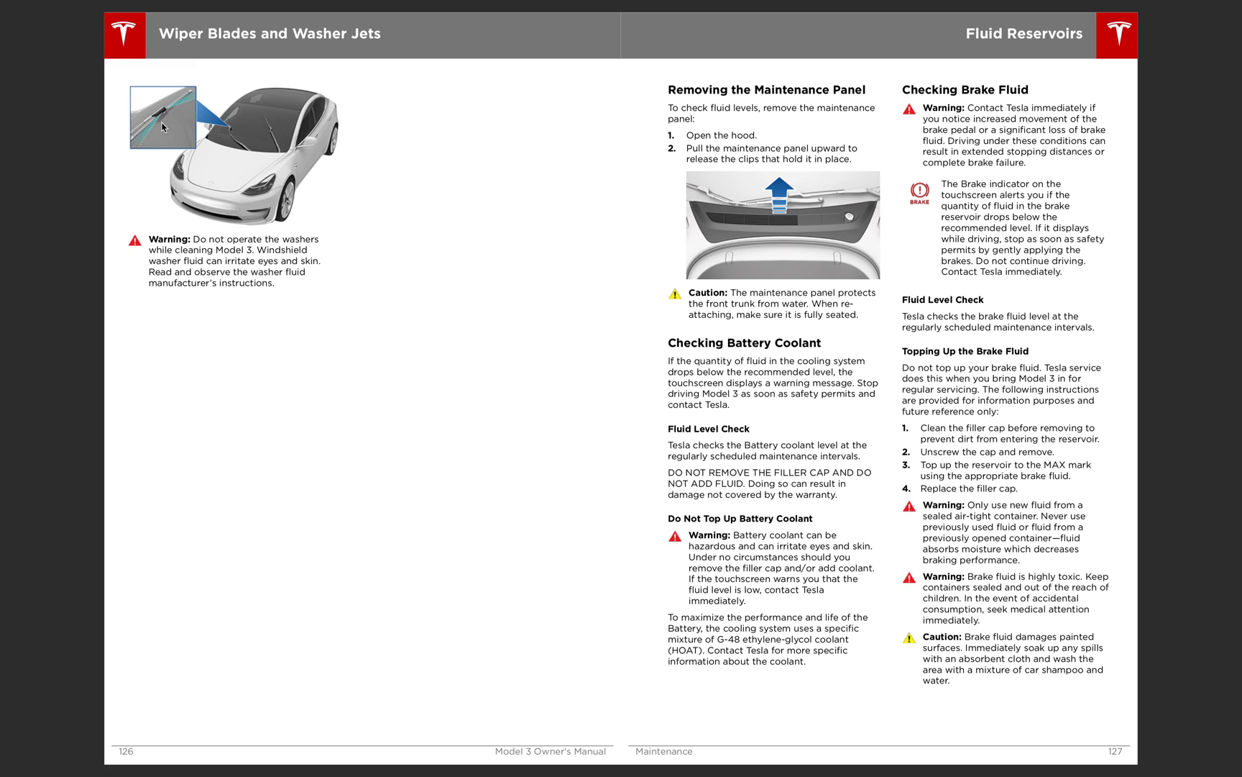
pyautogui.moveTo(173, 118)
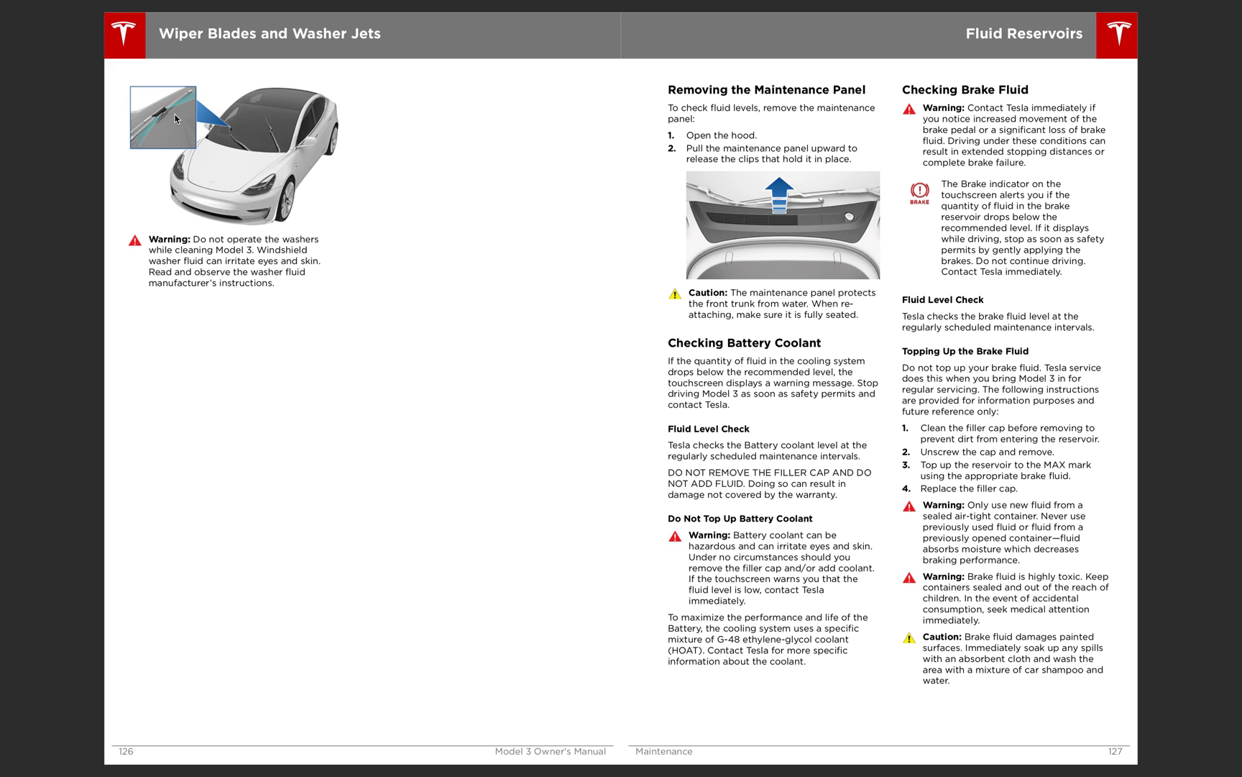
pyautogui.moveTo(783, 227)
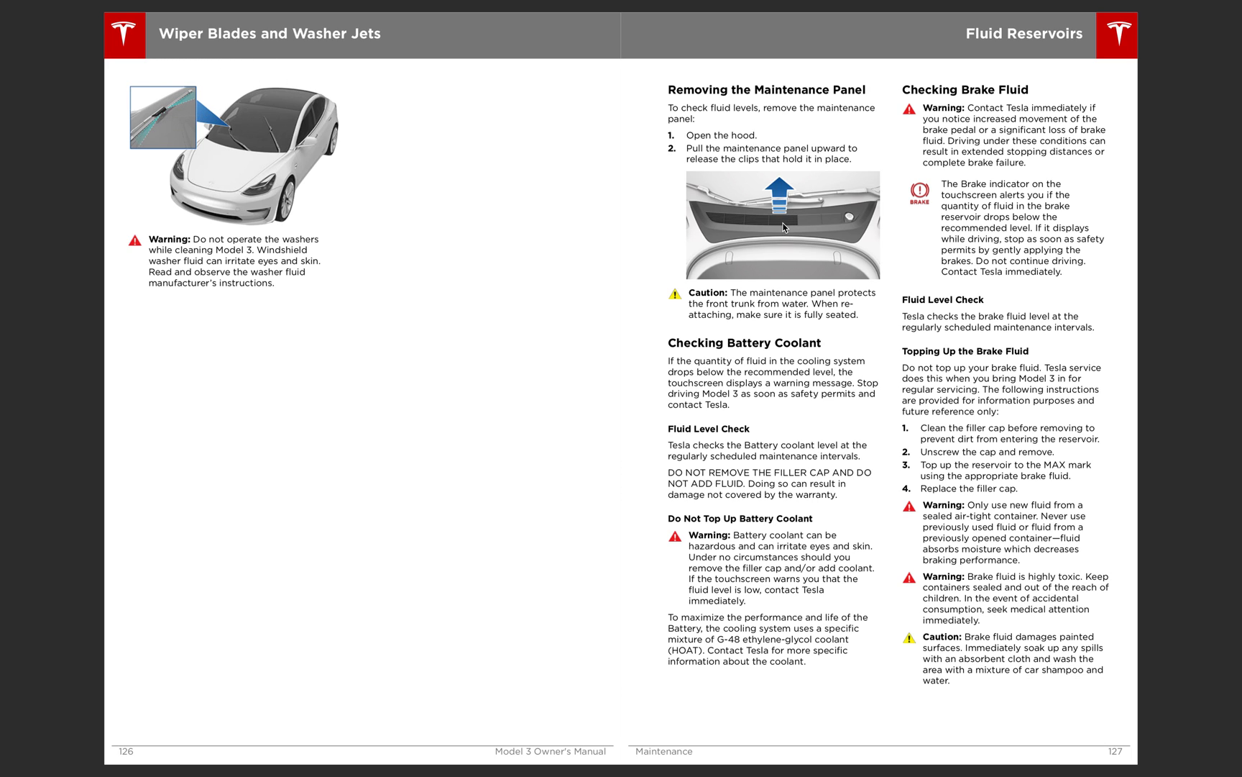
pyautogui.moveTo(813, 226)
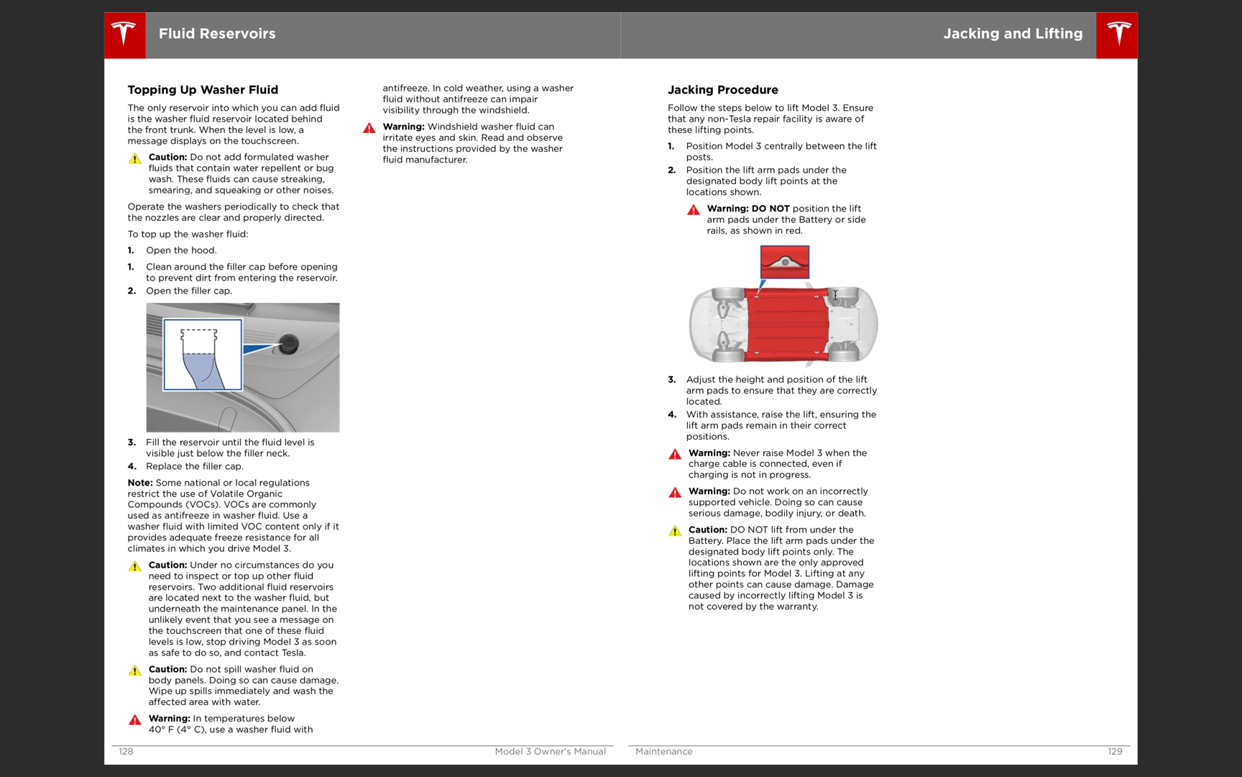
pyautogui.moveTo(814, 329)
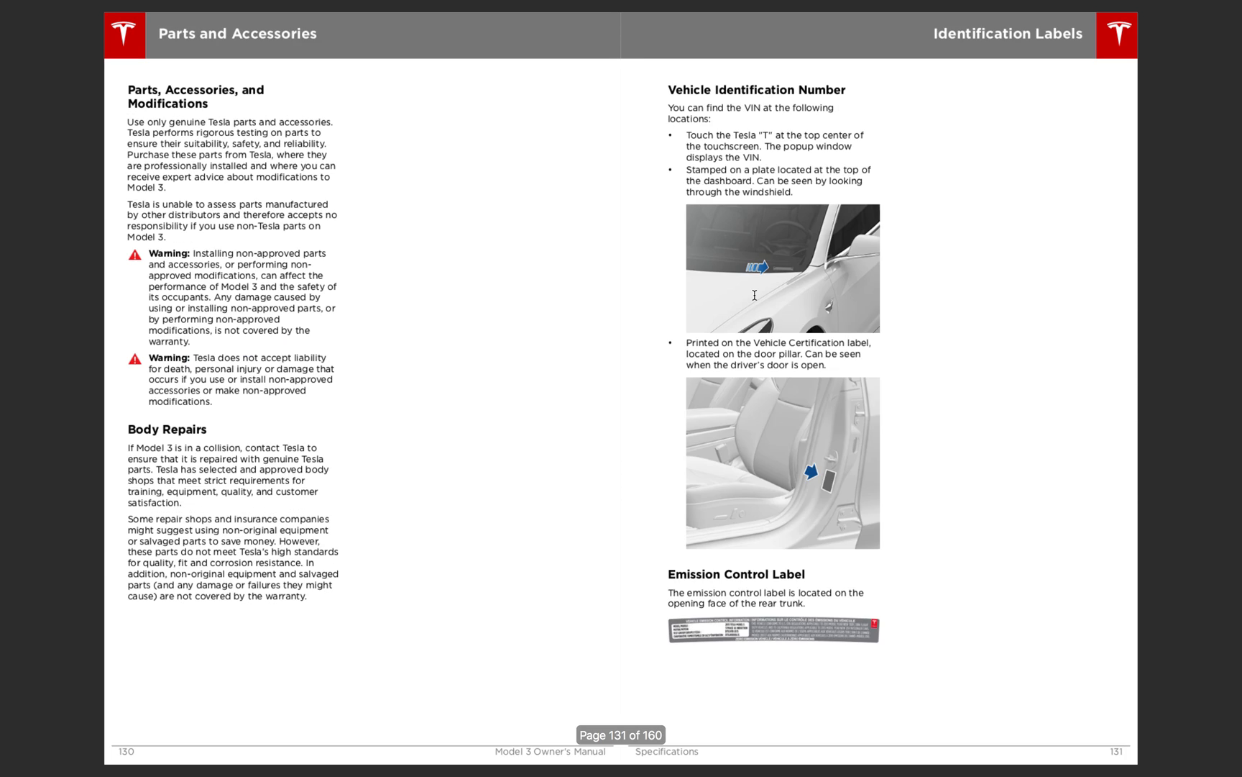
pyautogui.moveTo(756, 315)
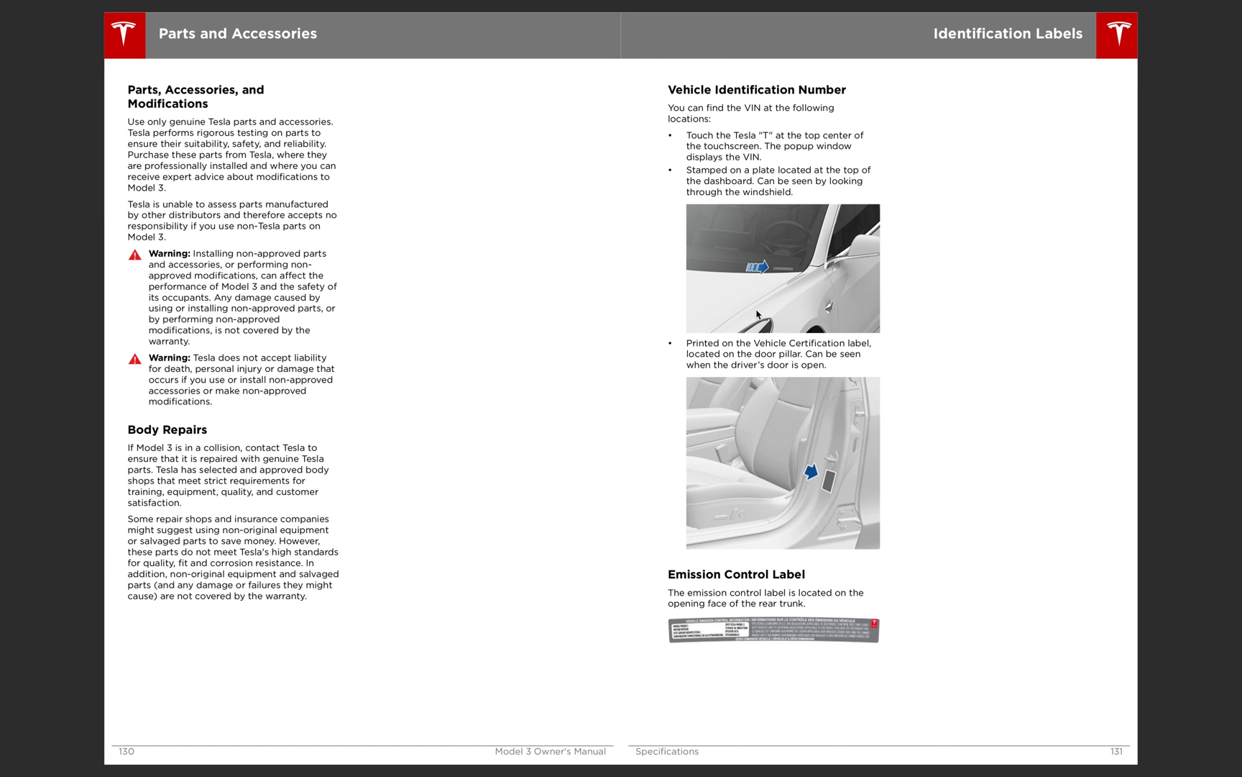
pyautogui.moveTo(820, 500)
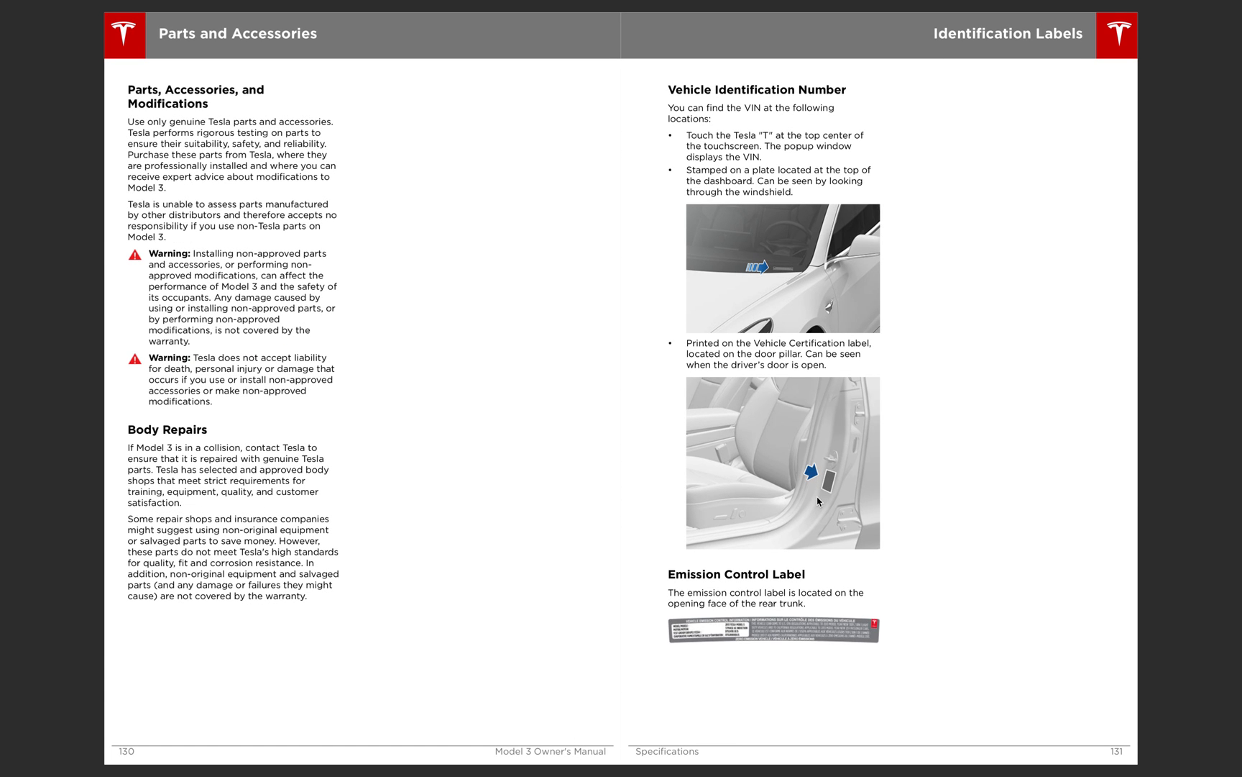
pyautogui.moveTo(823, 487)
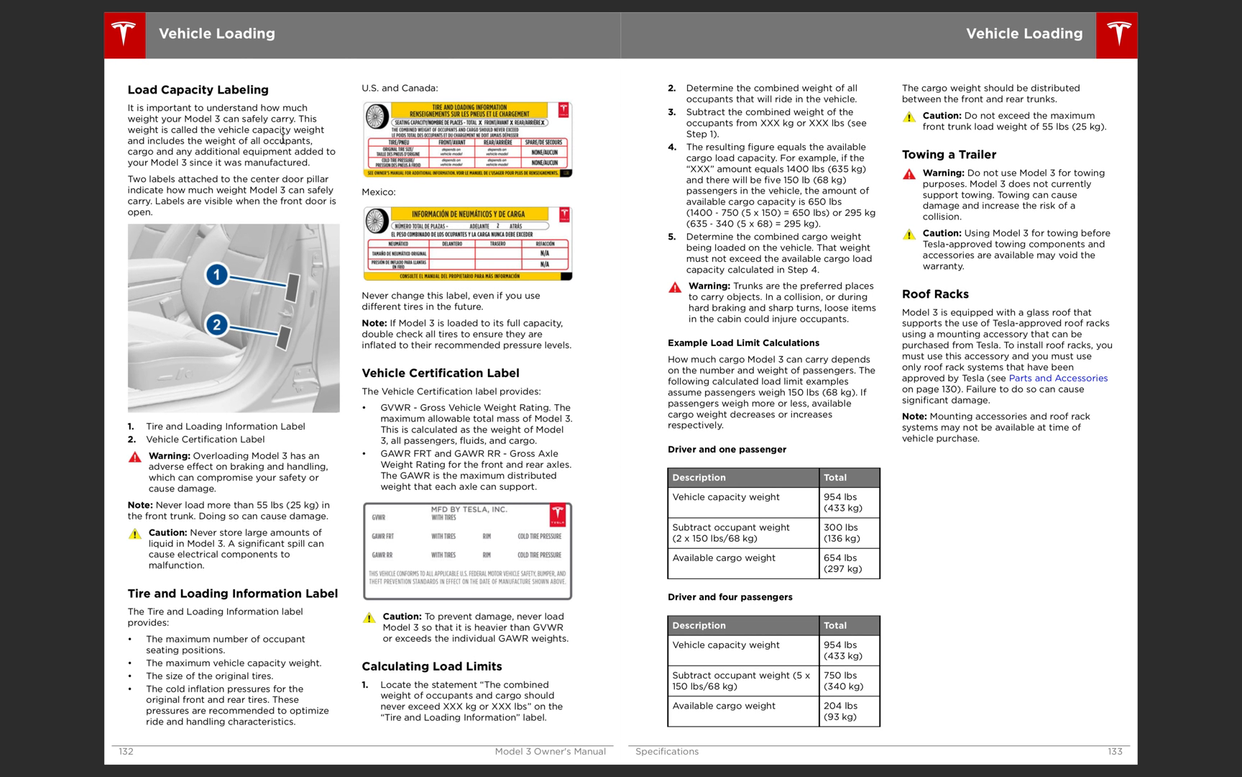
pyautogui.moveTo(297, 319)
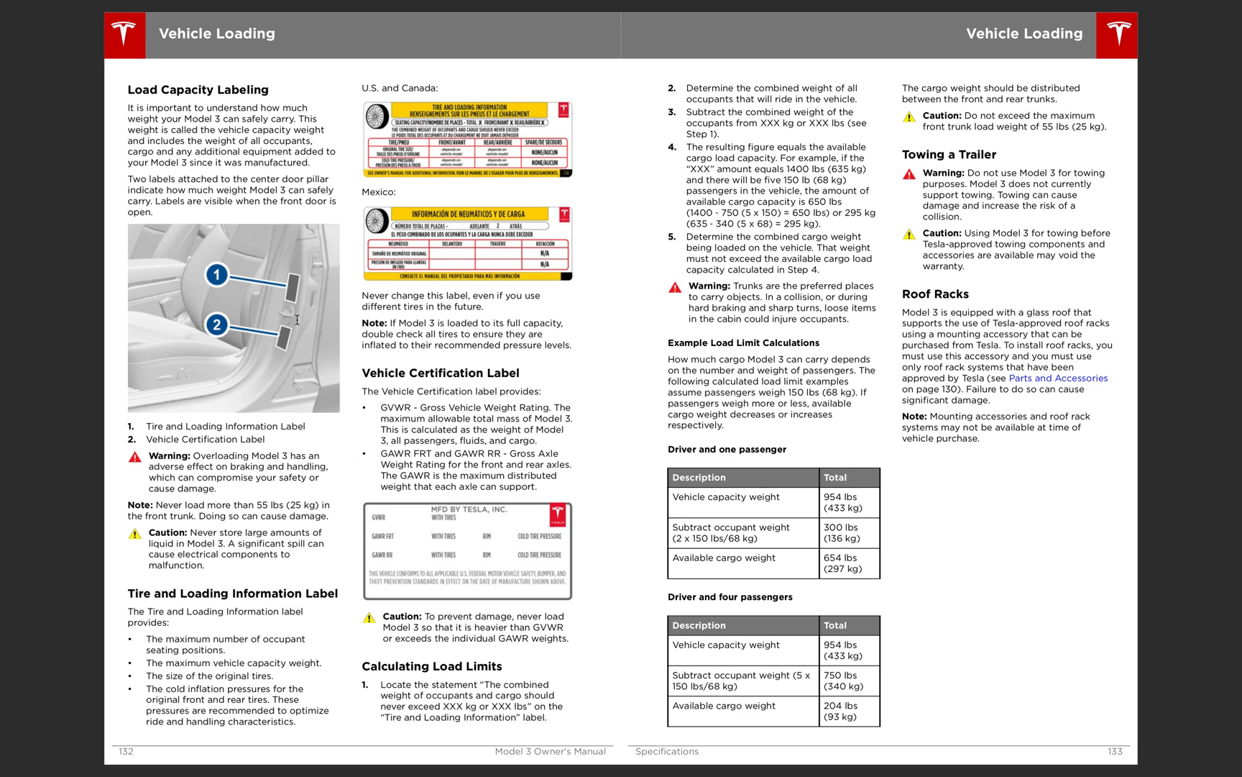
pyautogui.moveTo(347, 299)
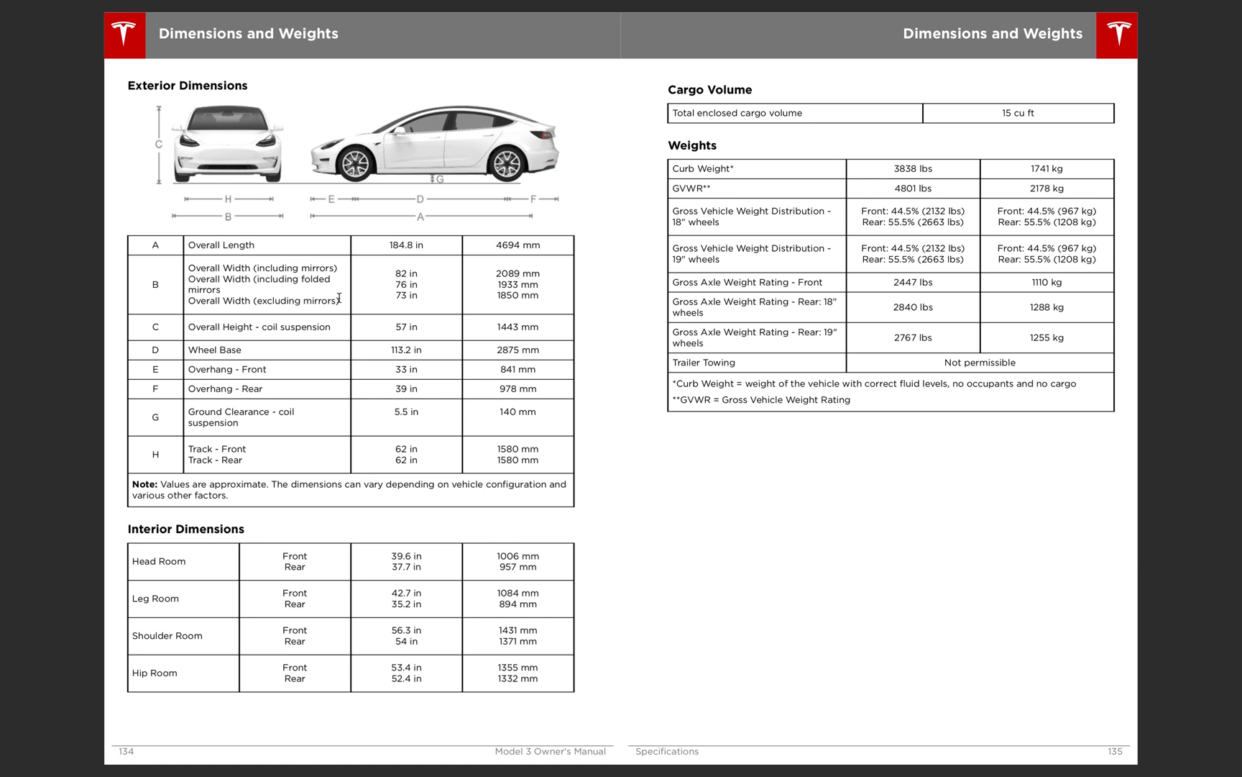
# Scroll right on the Dimensions and Weights spread, pages 134–135
pyautogui.hscroll(3)
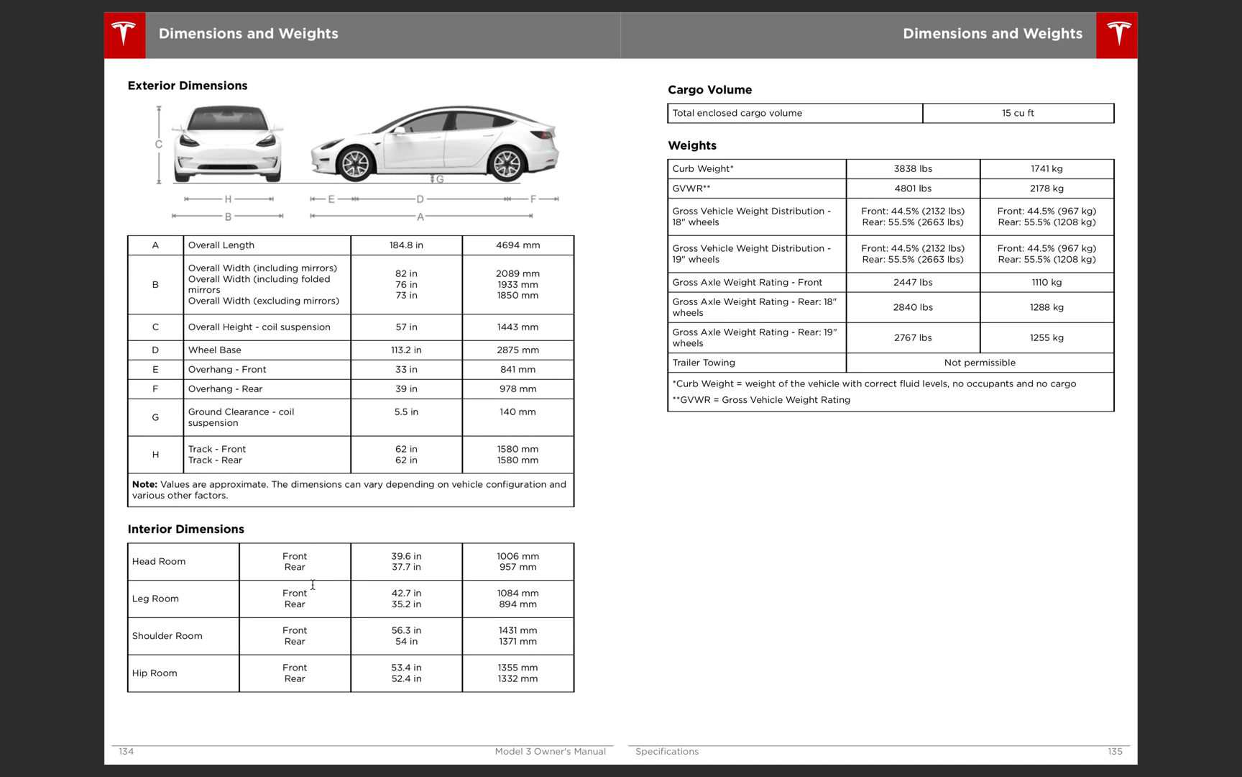
pyautogui.moveTo(527, 668)
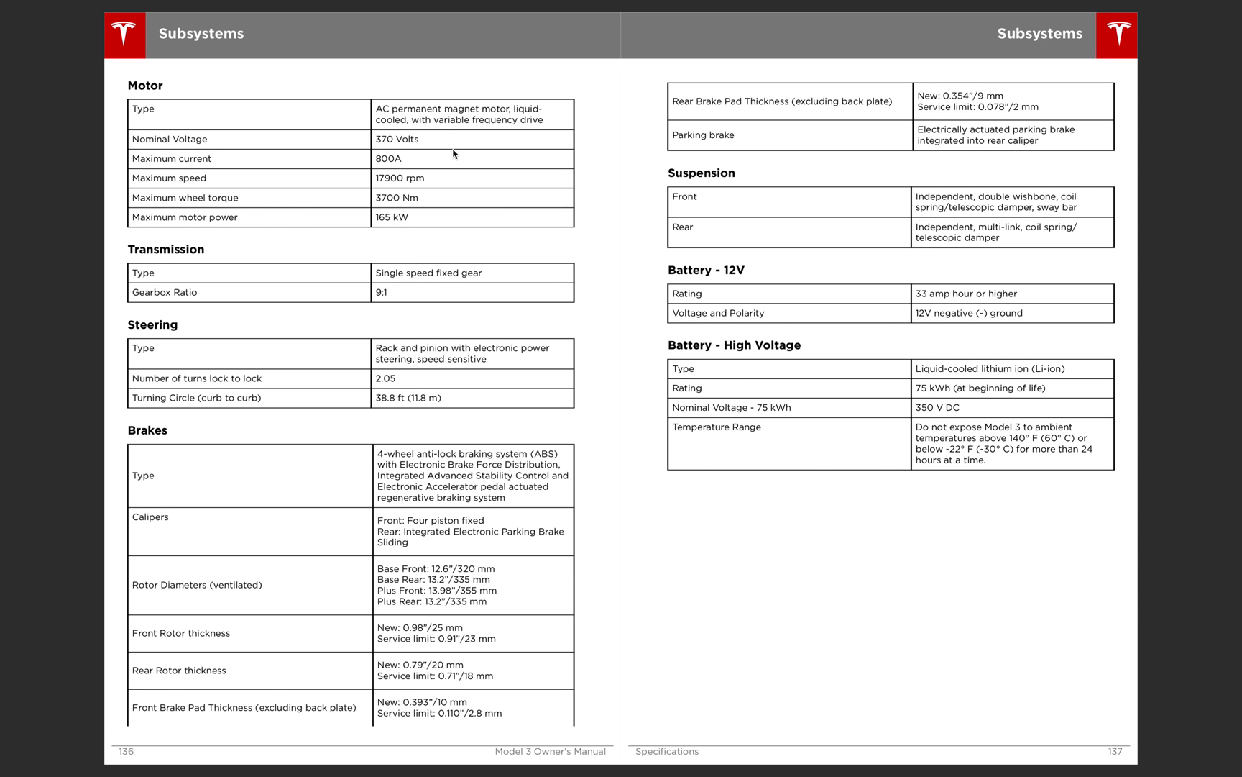
pyautogui.moveTo(416, 279)
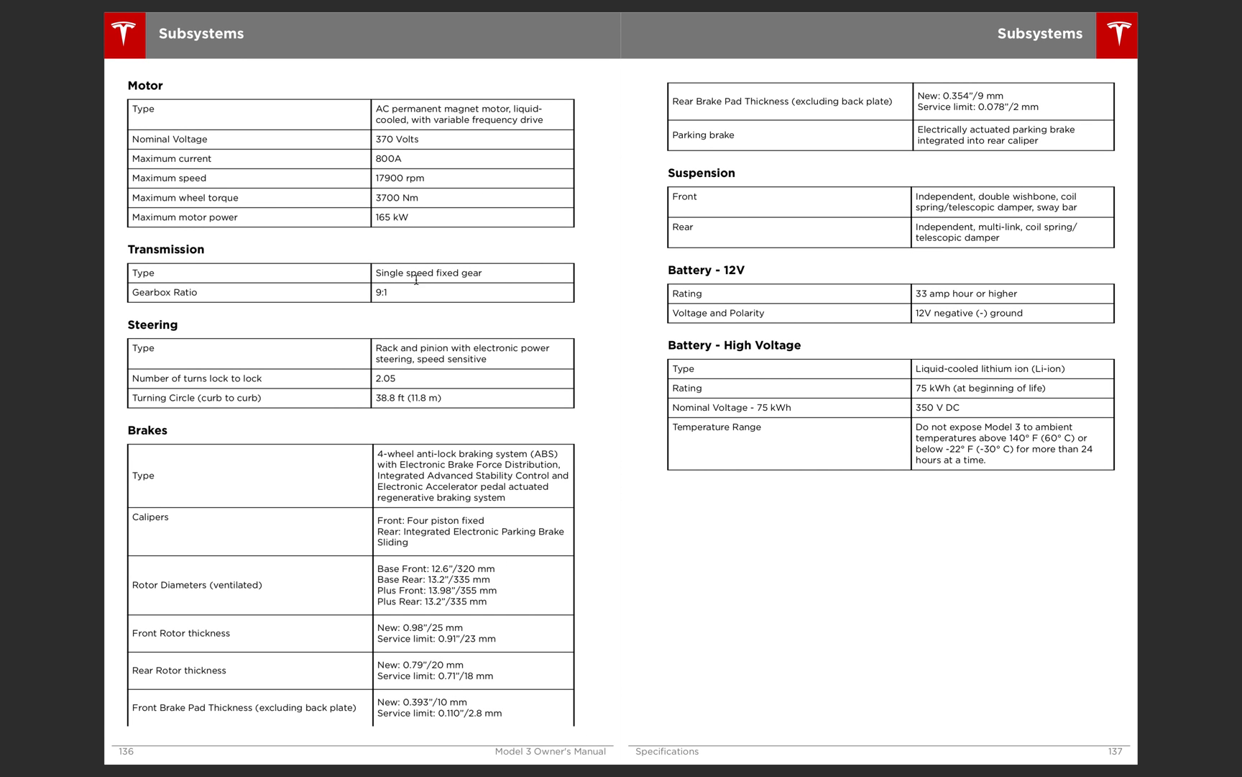
pyautogui.moveTo(515, 282)
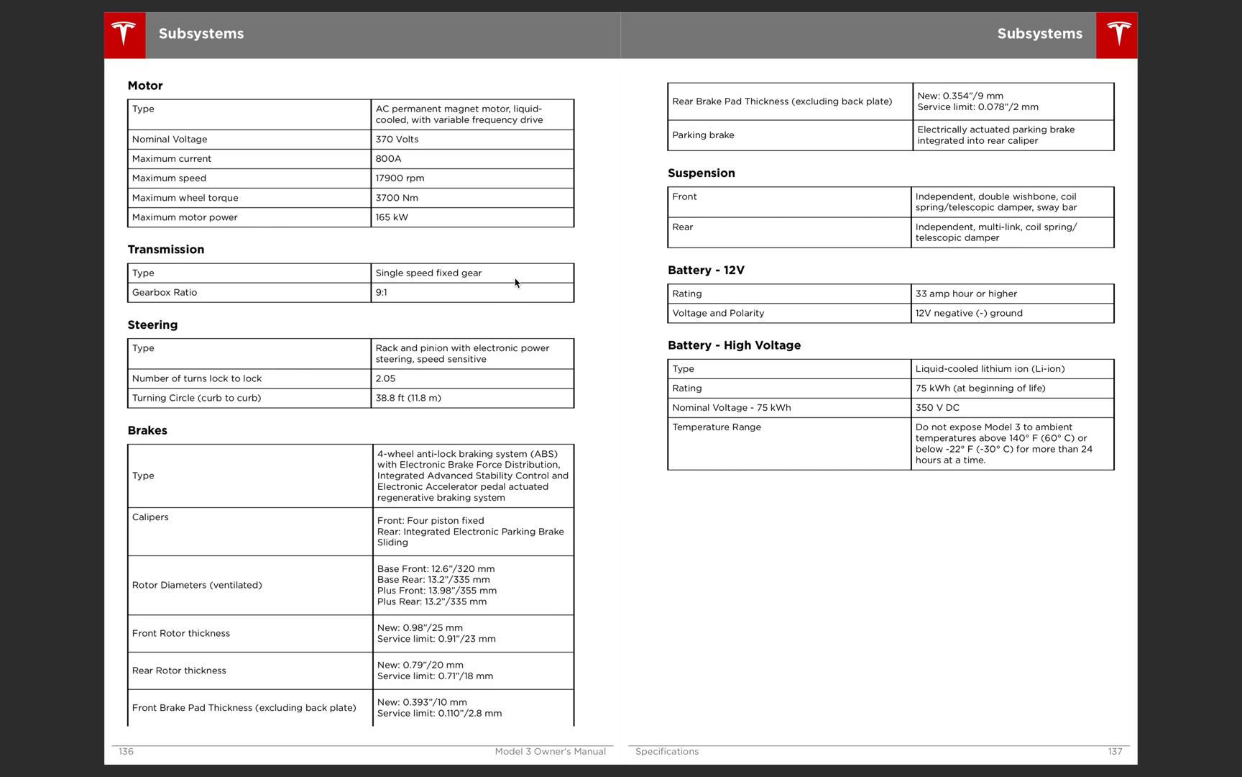
pyautogui.moveTo(464, 315)
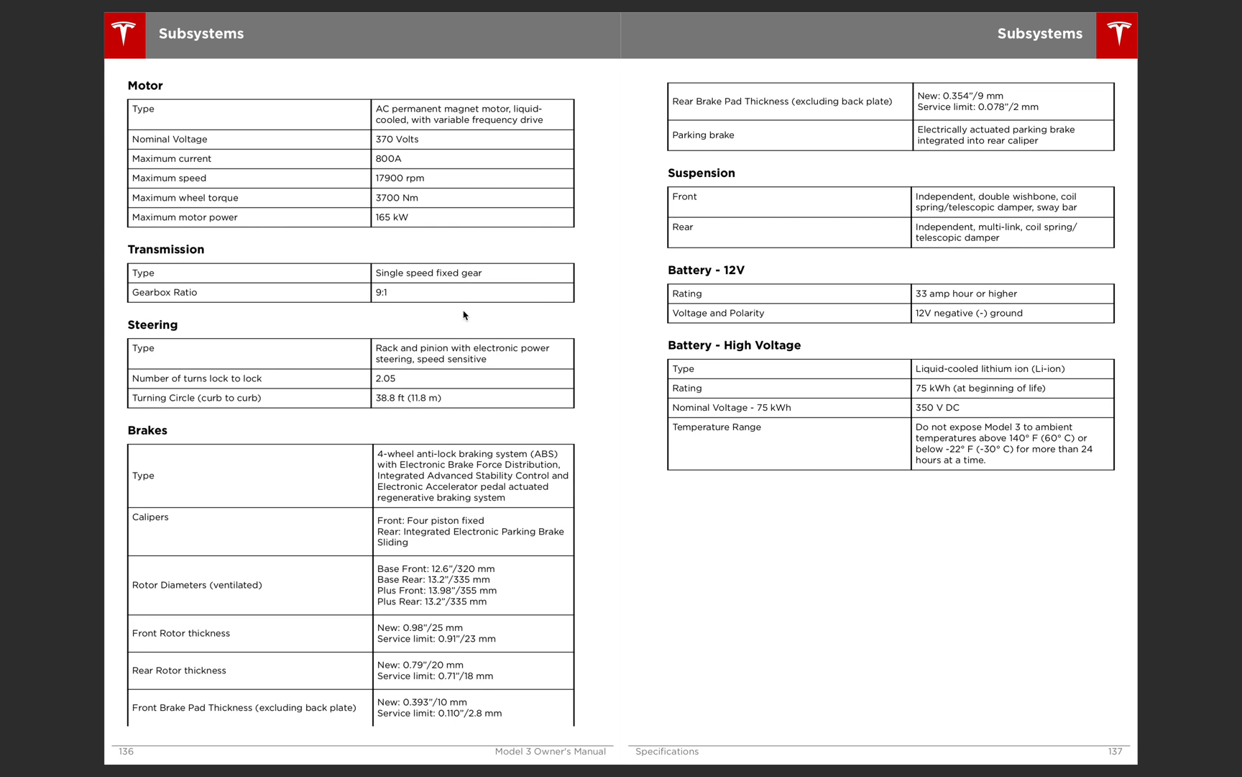
pyautogui.moveTo(692, 259)
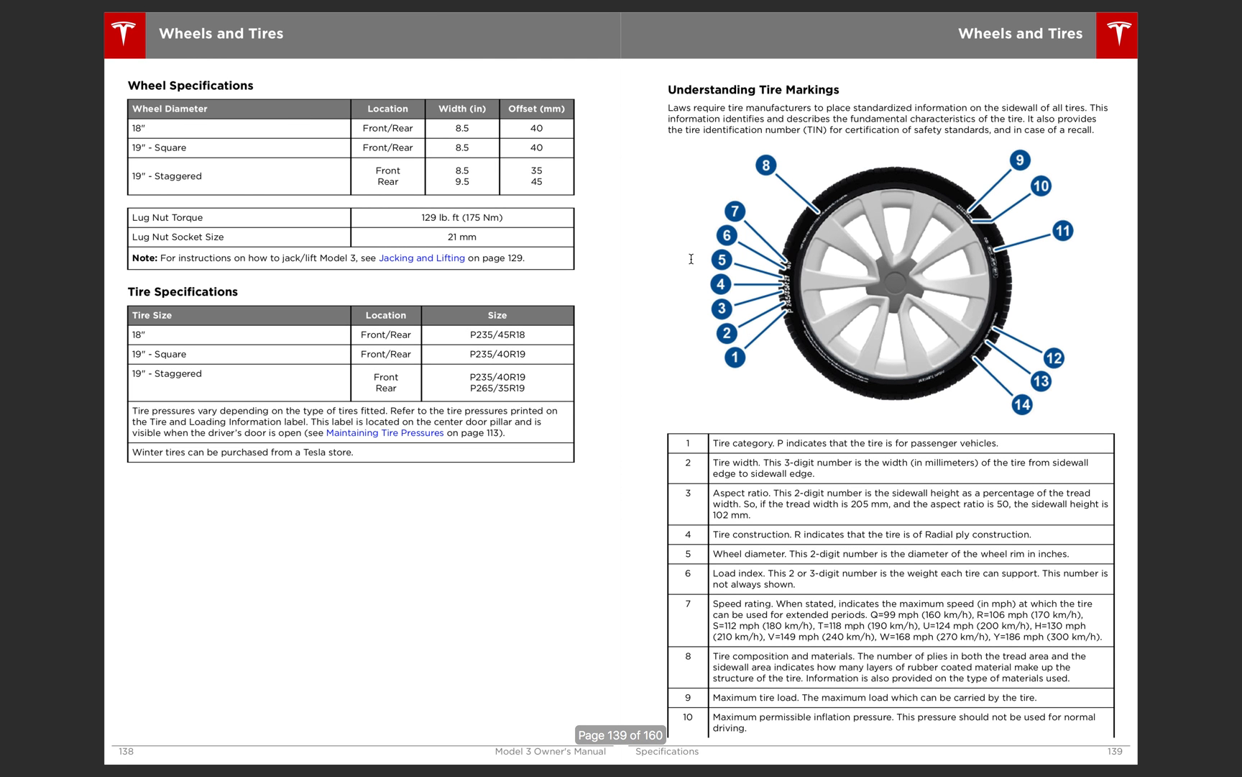
pyautogui.moveTo(967, 262)
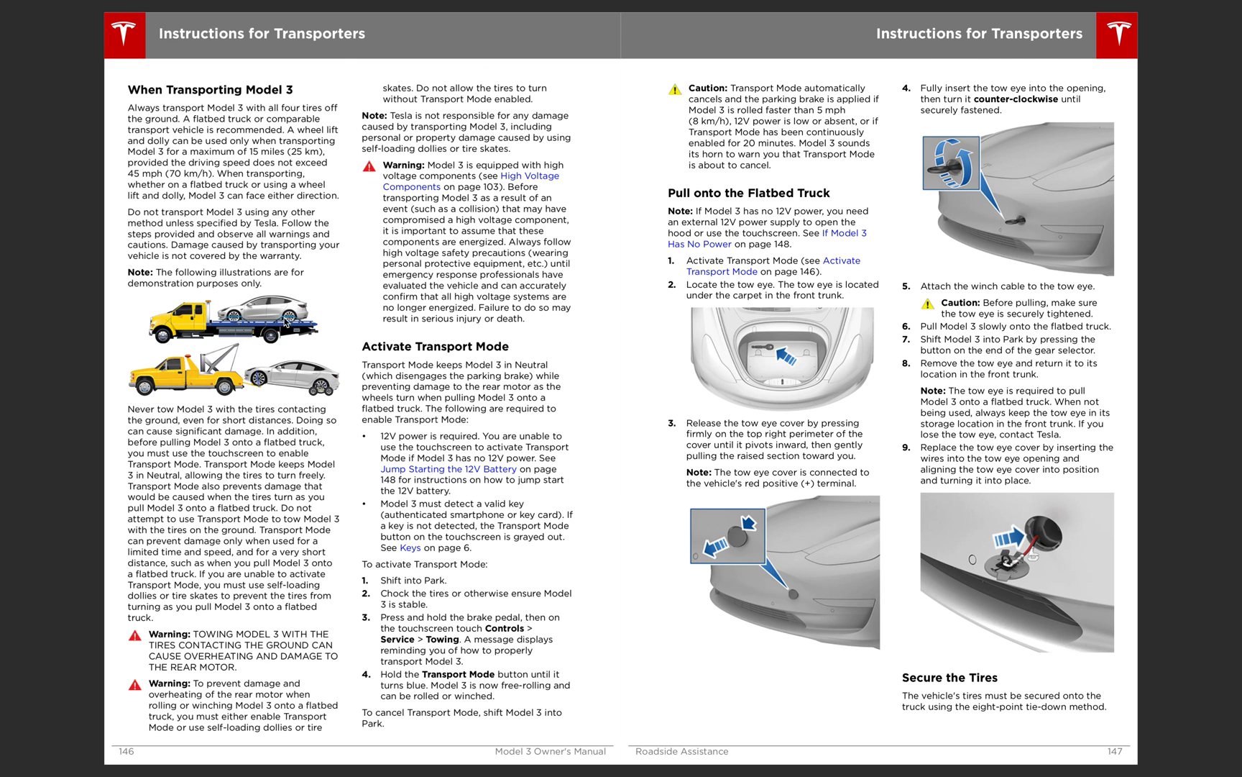
pyautogui.moveTo(380, 392)
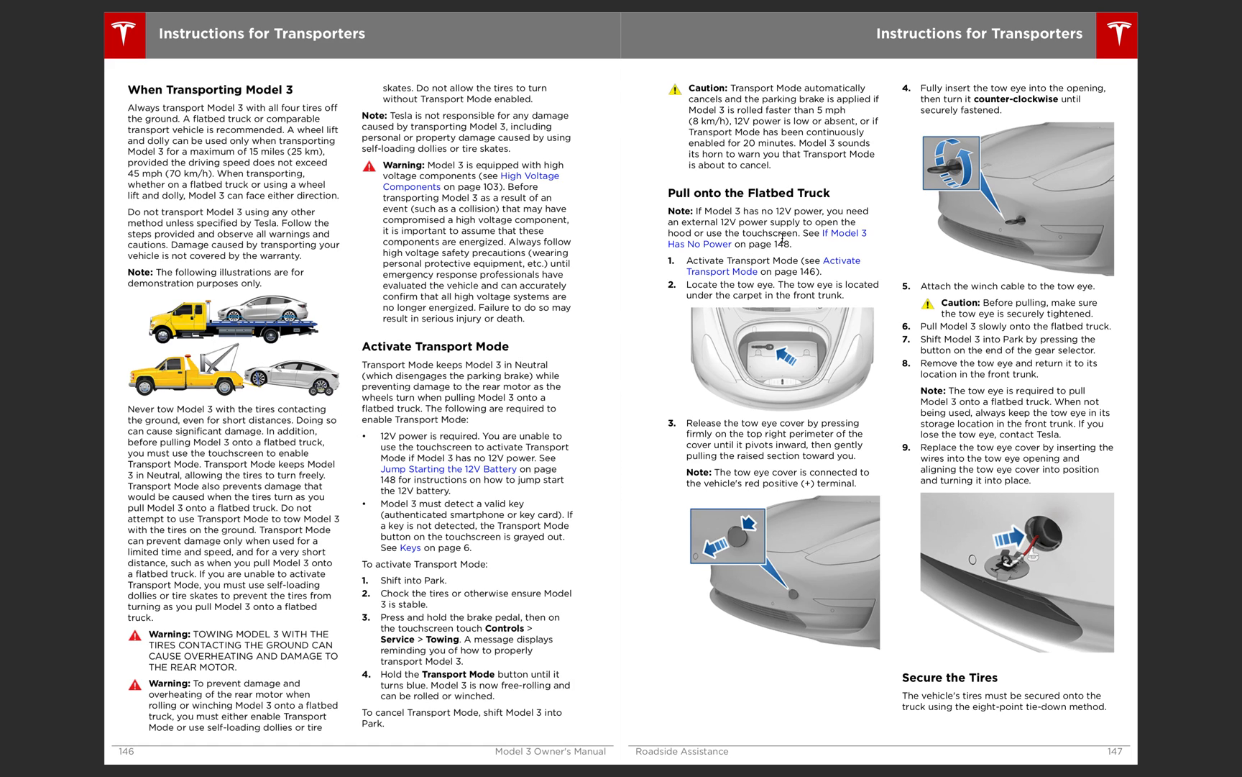
pyautogui.moveTo(1031, 238)
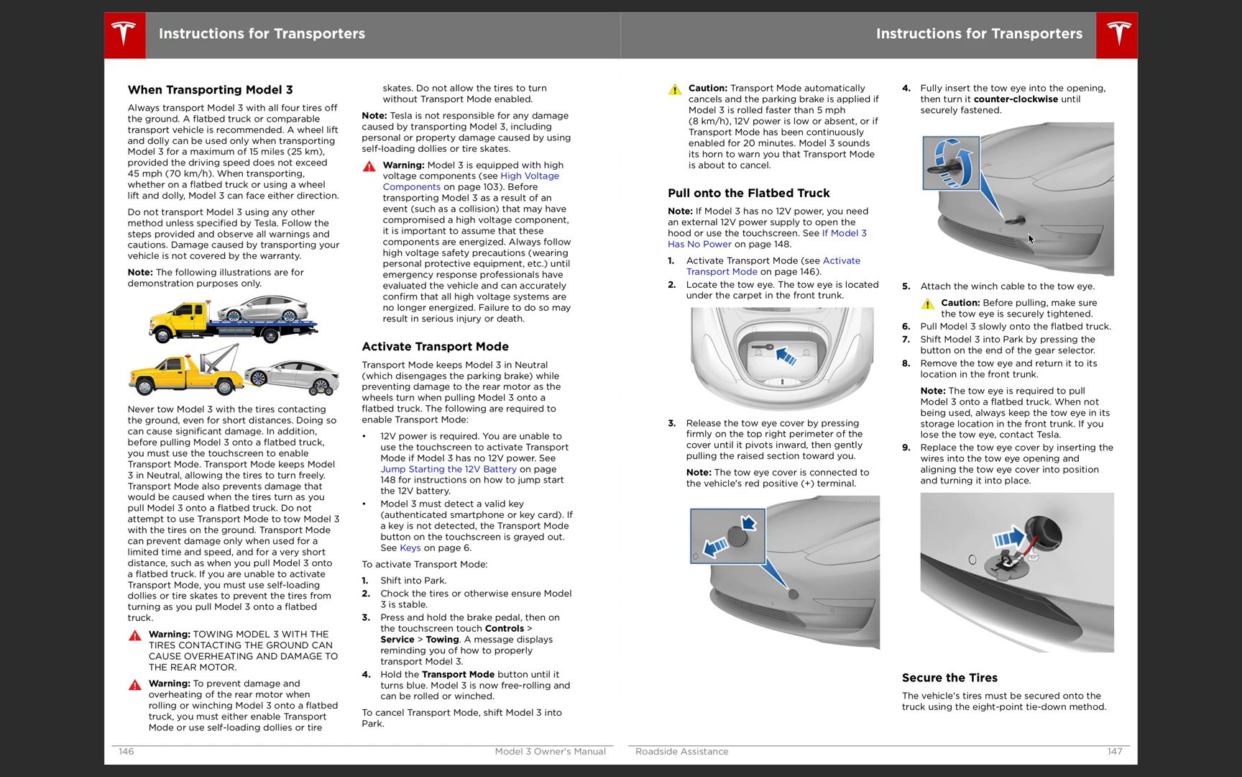
pyautogui.moveTo(798, 491)
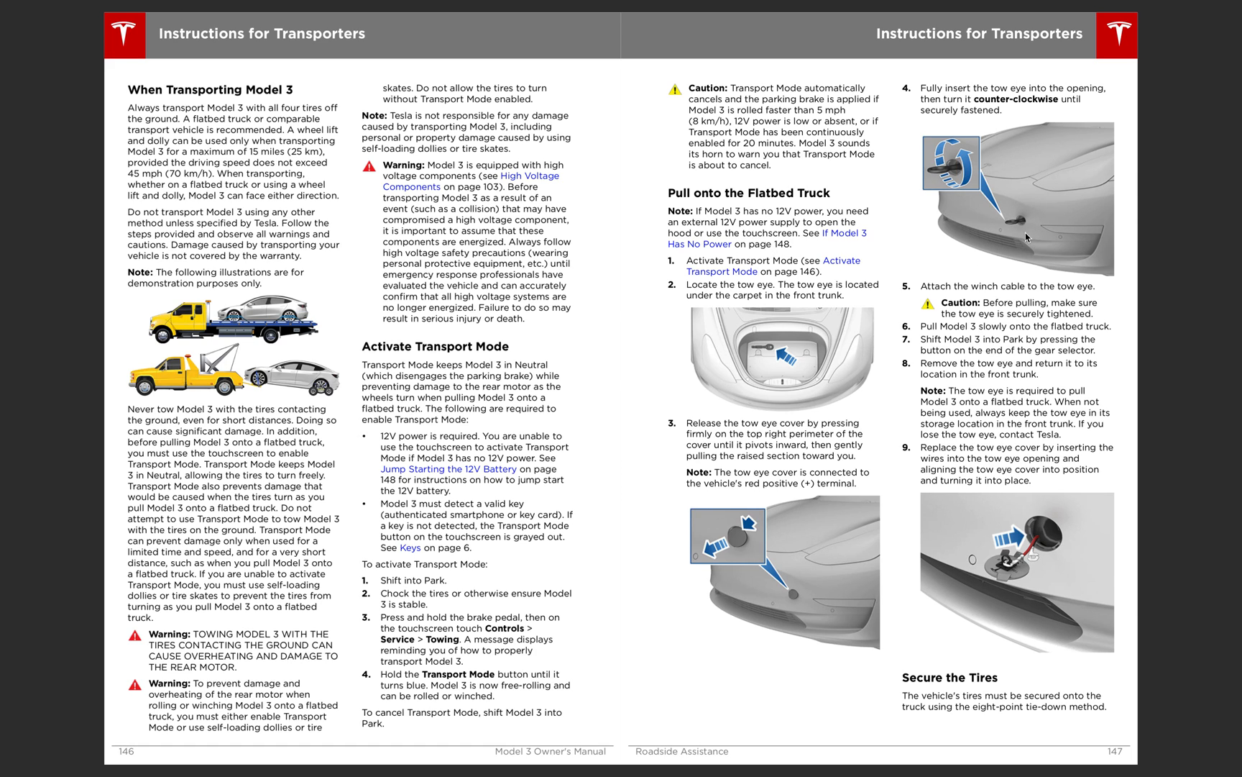
pyautogui.moveTo(1047, 215)
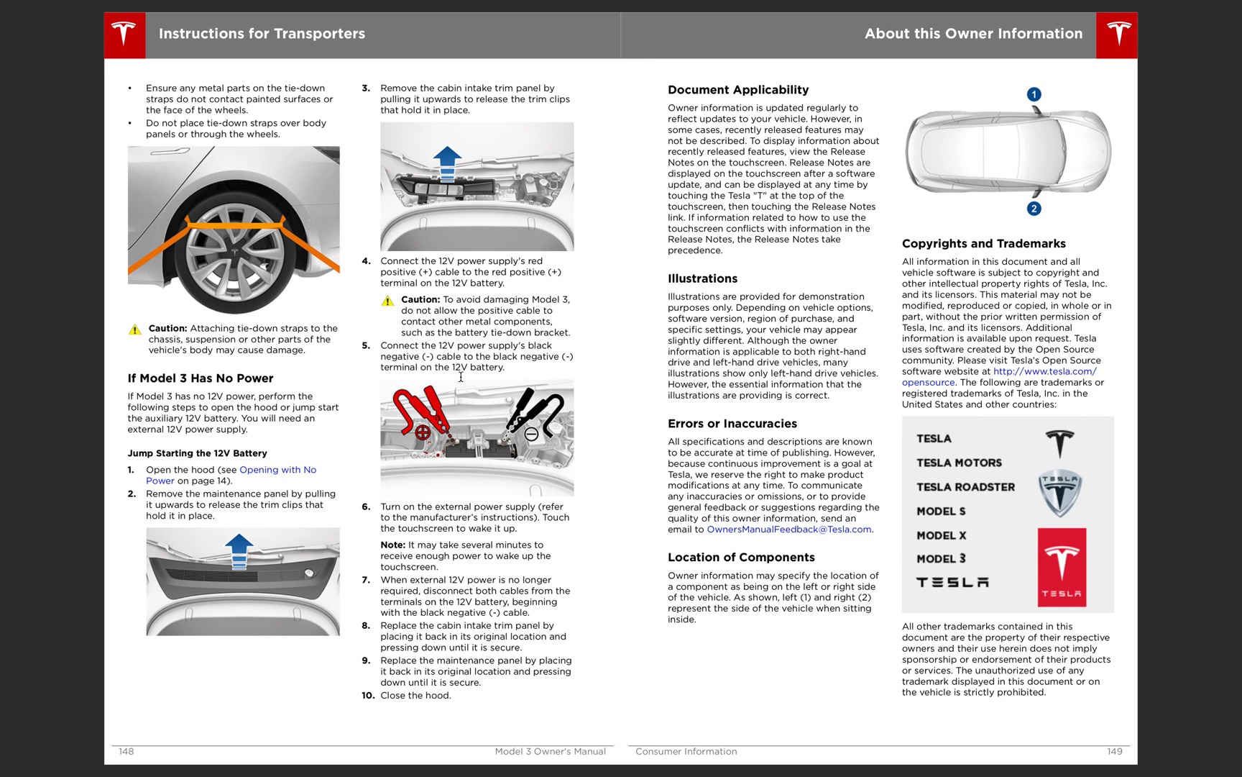
pyautogui.moveTo(483, 103)
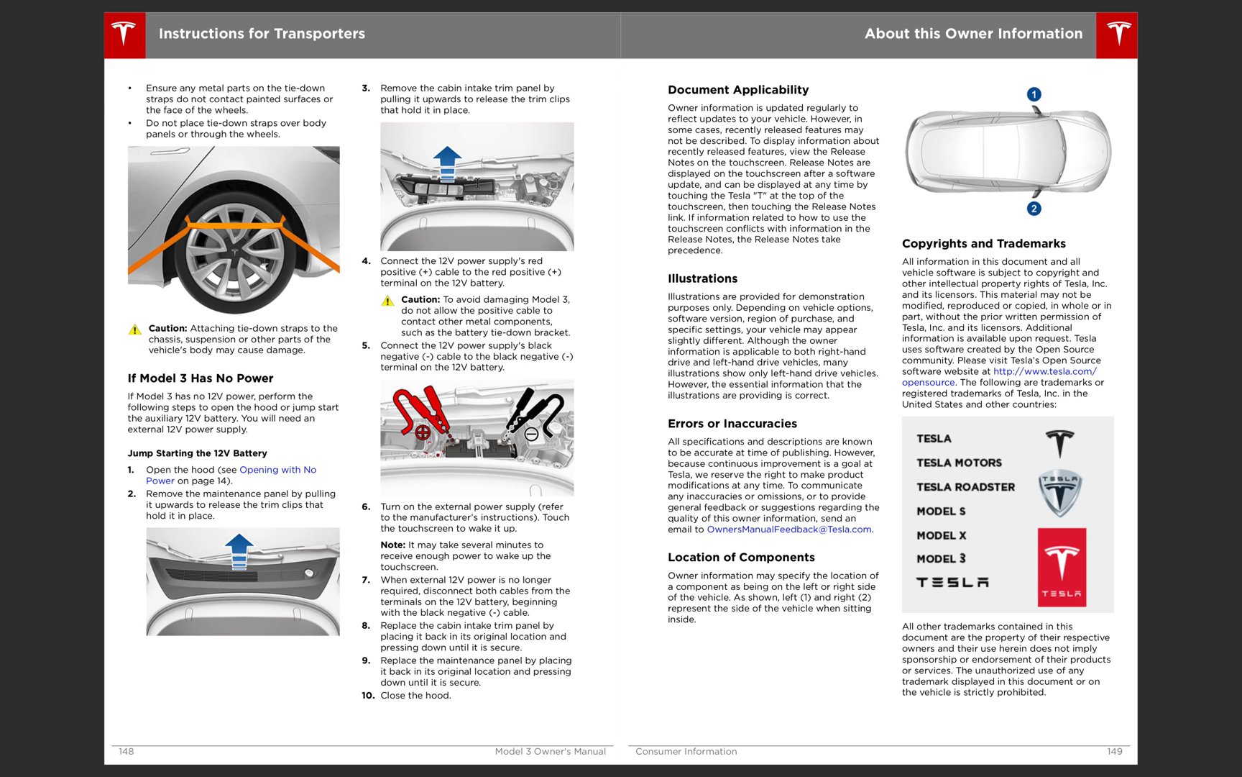
pyautogui.moveTo(487, 228)
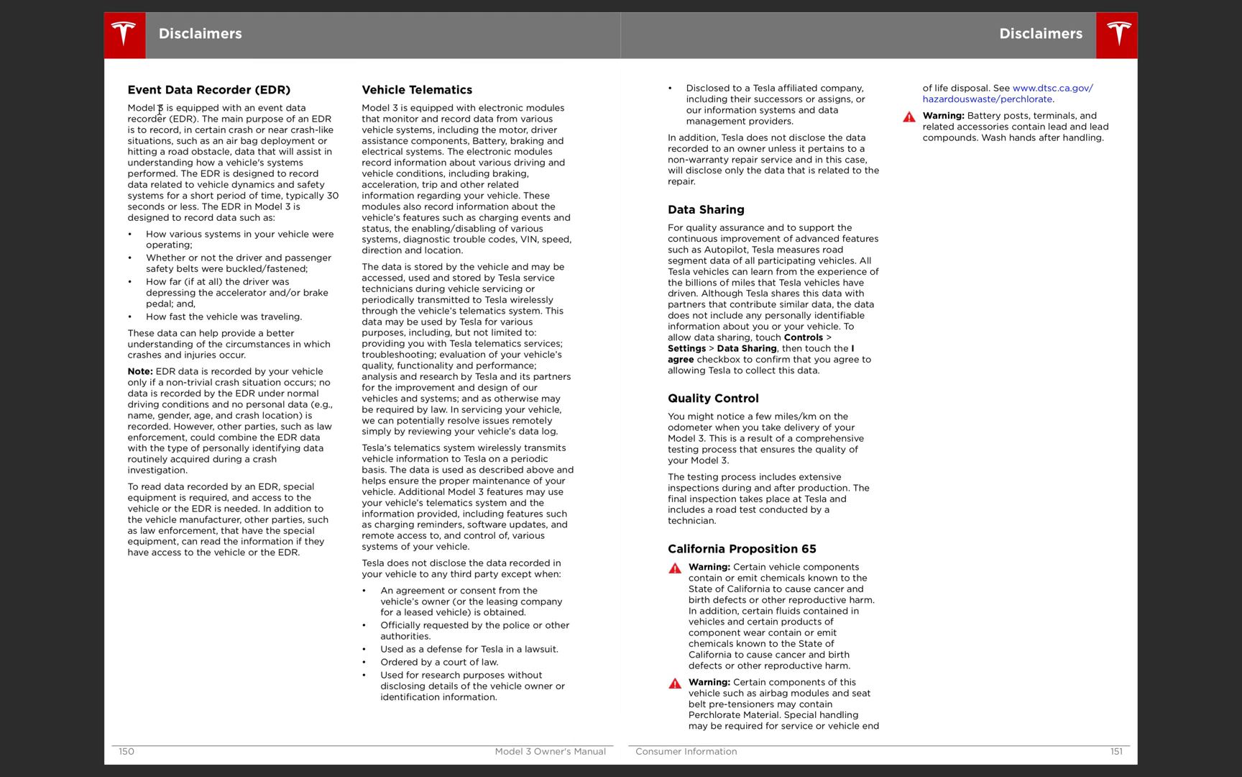
pyautogui.moveTo(171, 109)
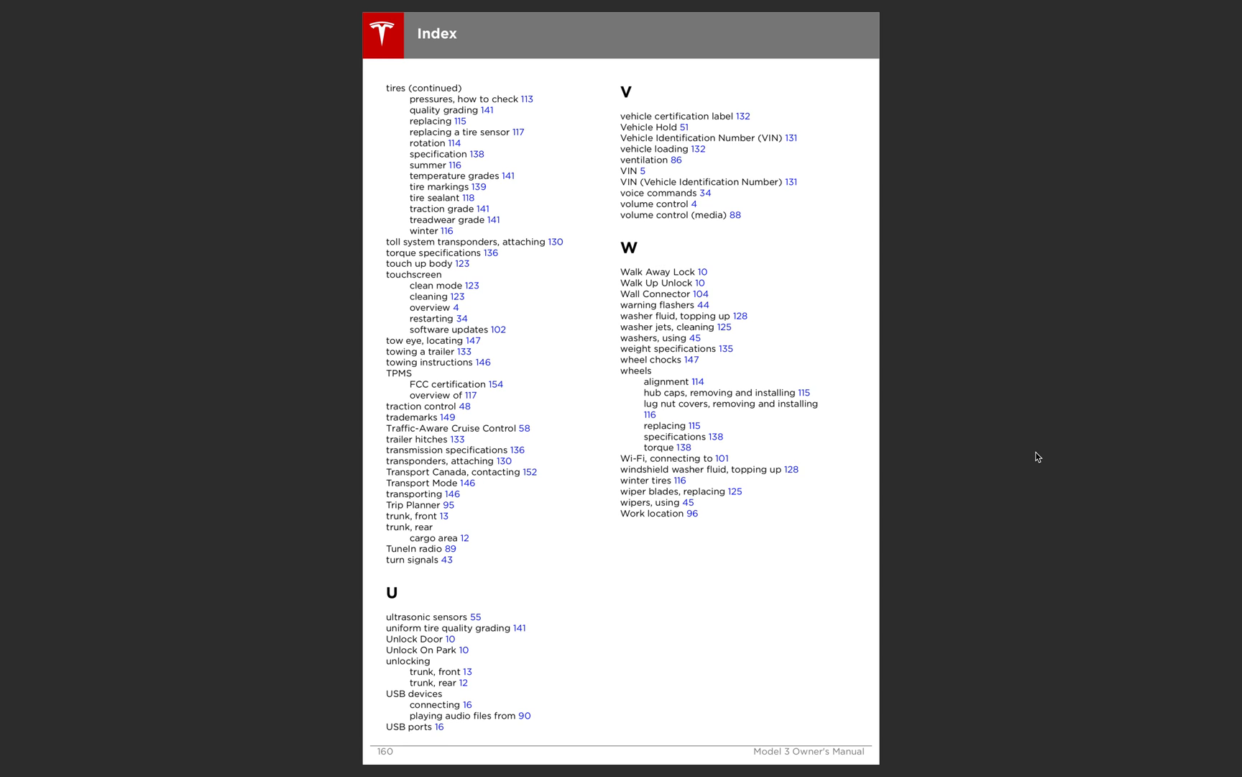
pyautogui.moveTo(1058, 44)
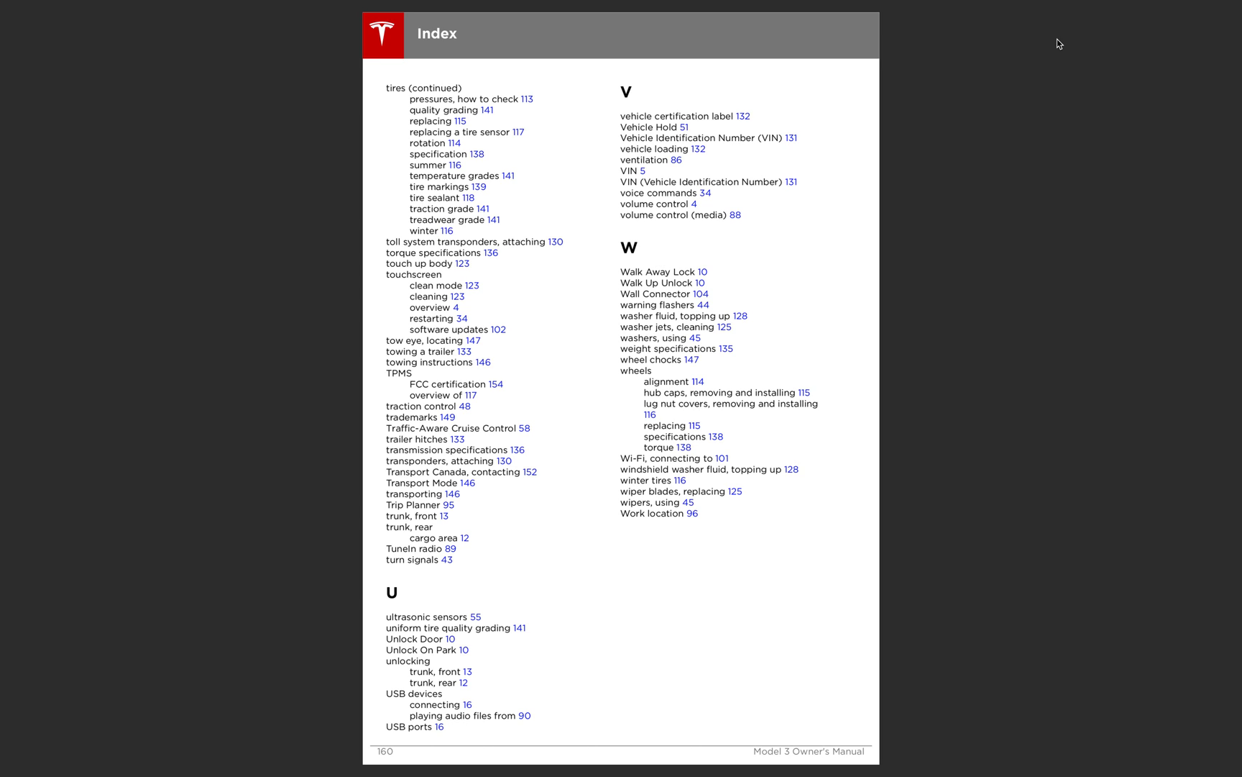
pyautogui.moveTo(1169, 43)
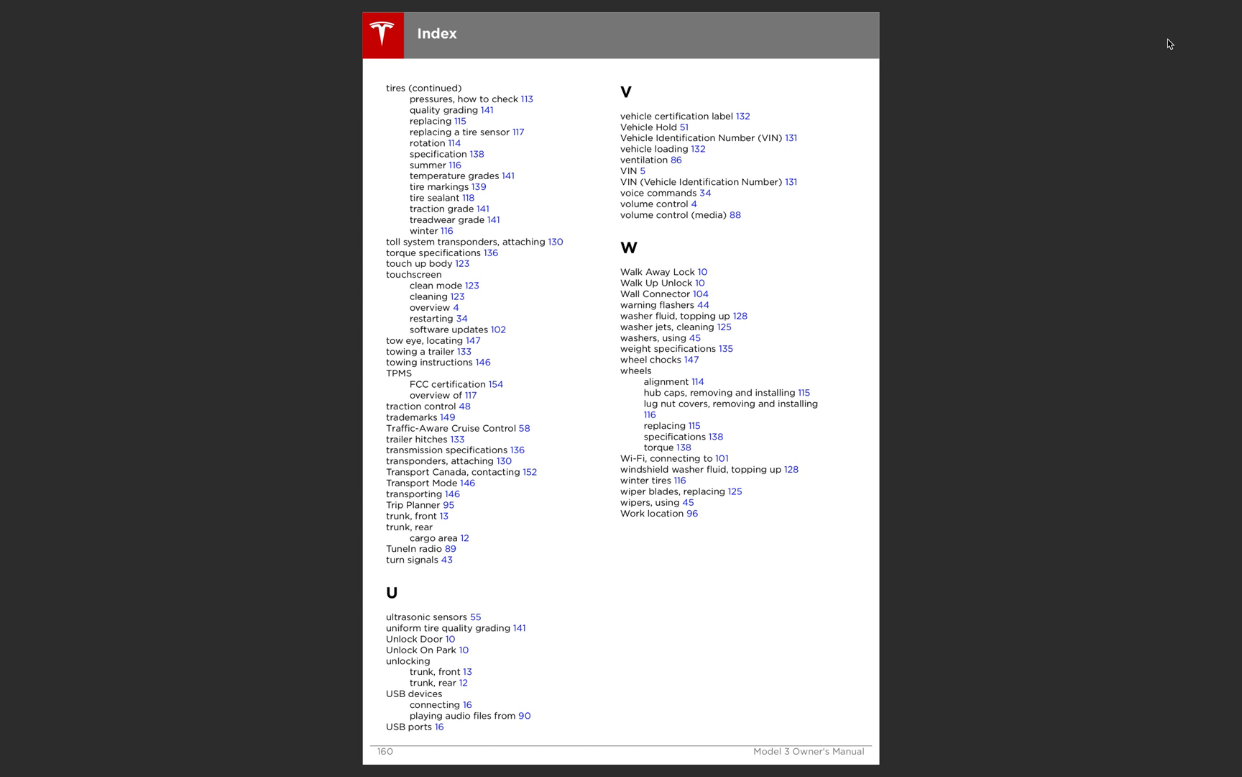
pyautogui.moveTo(1182, 49)
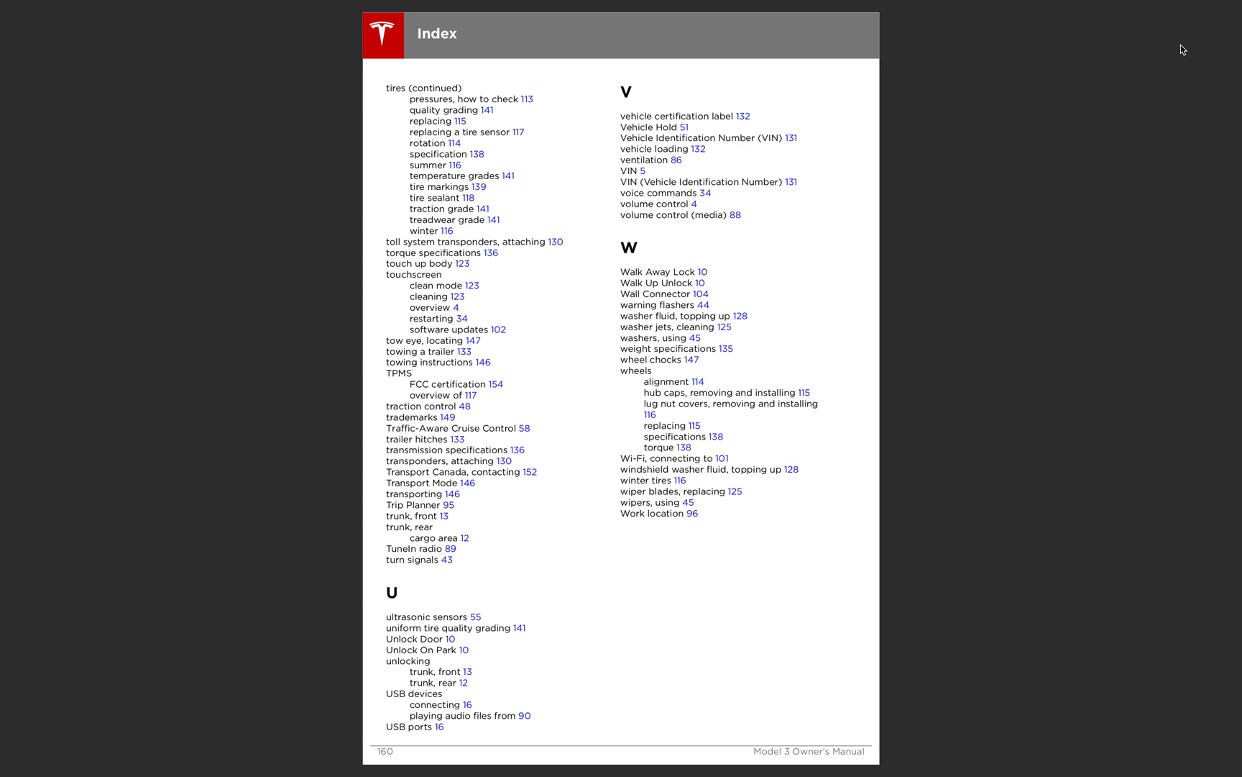
pyautogui.moveTo(1182, 117)
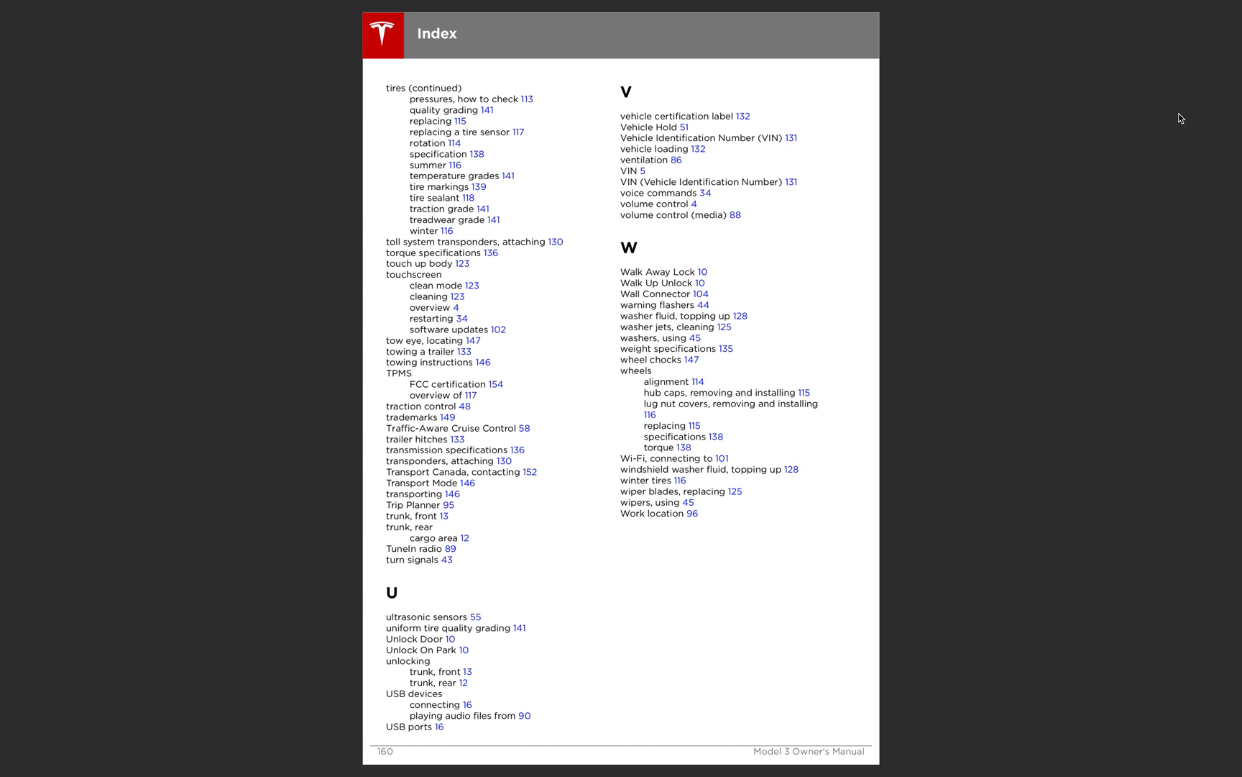
pyautogui.moveTo(1187, 75)
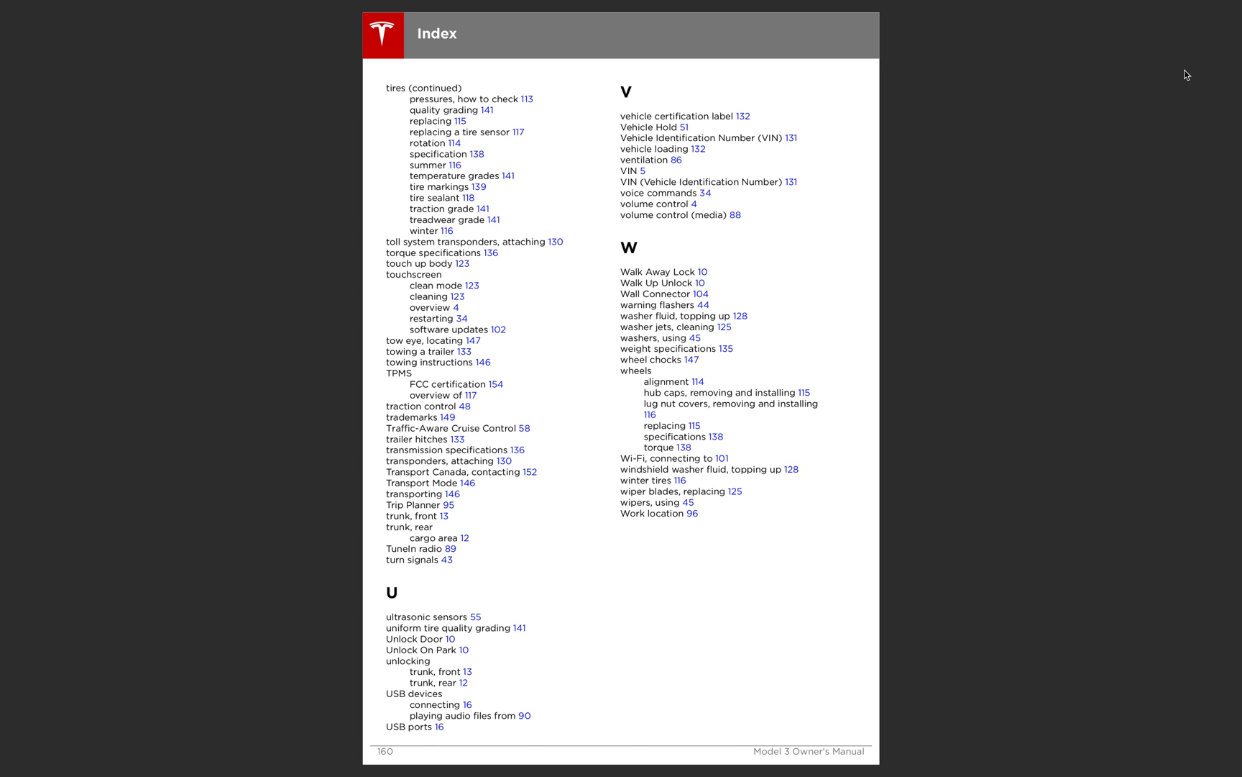